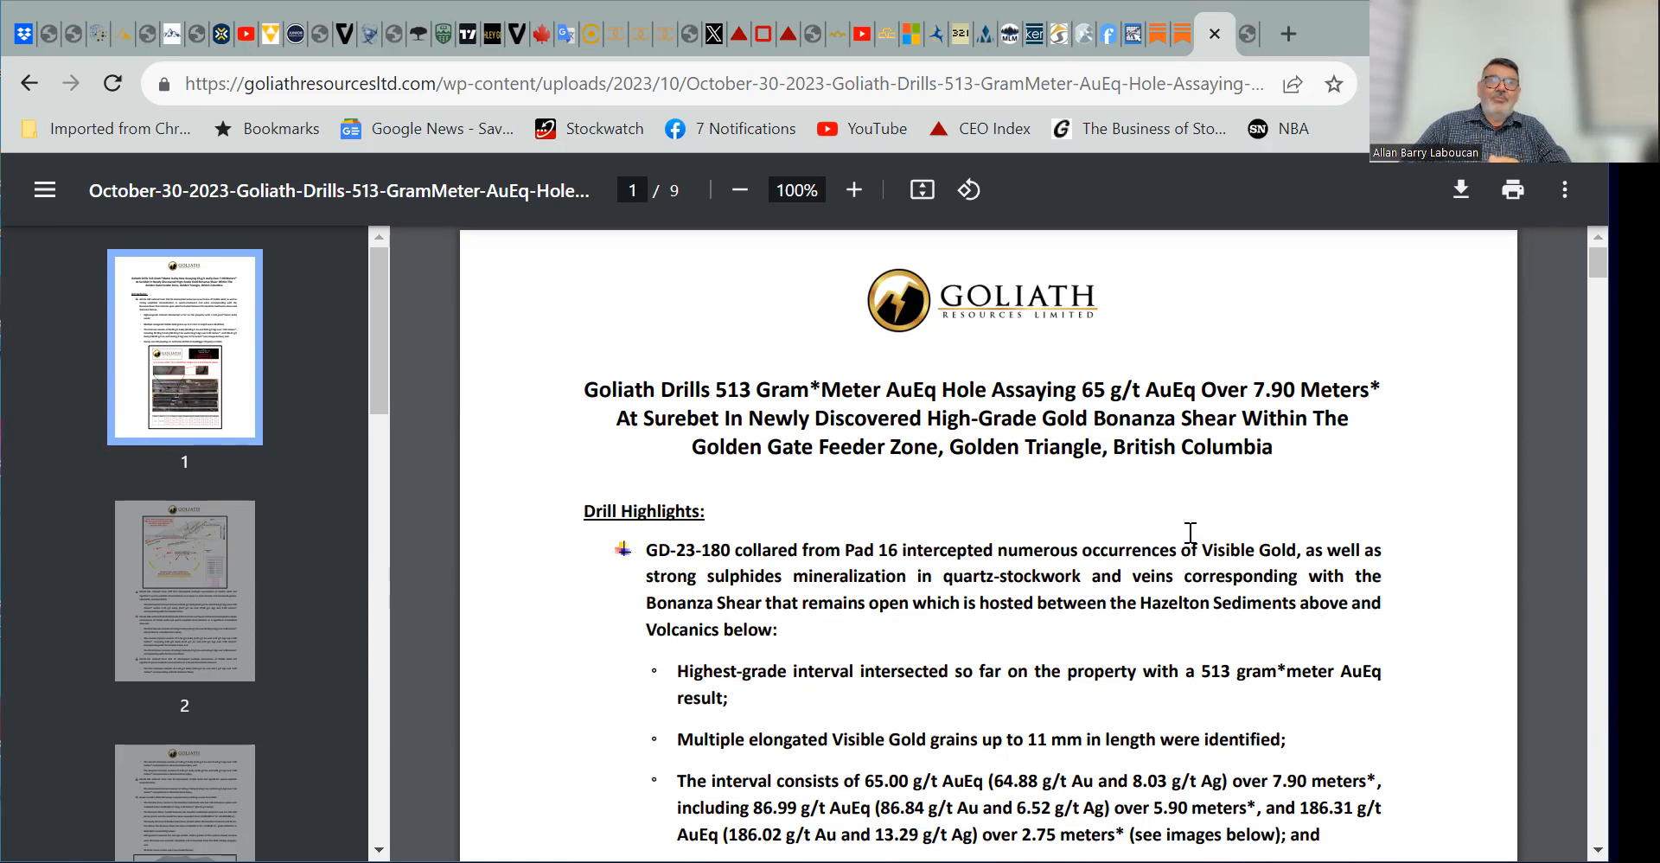
scroll(down, 3)
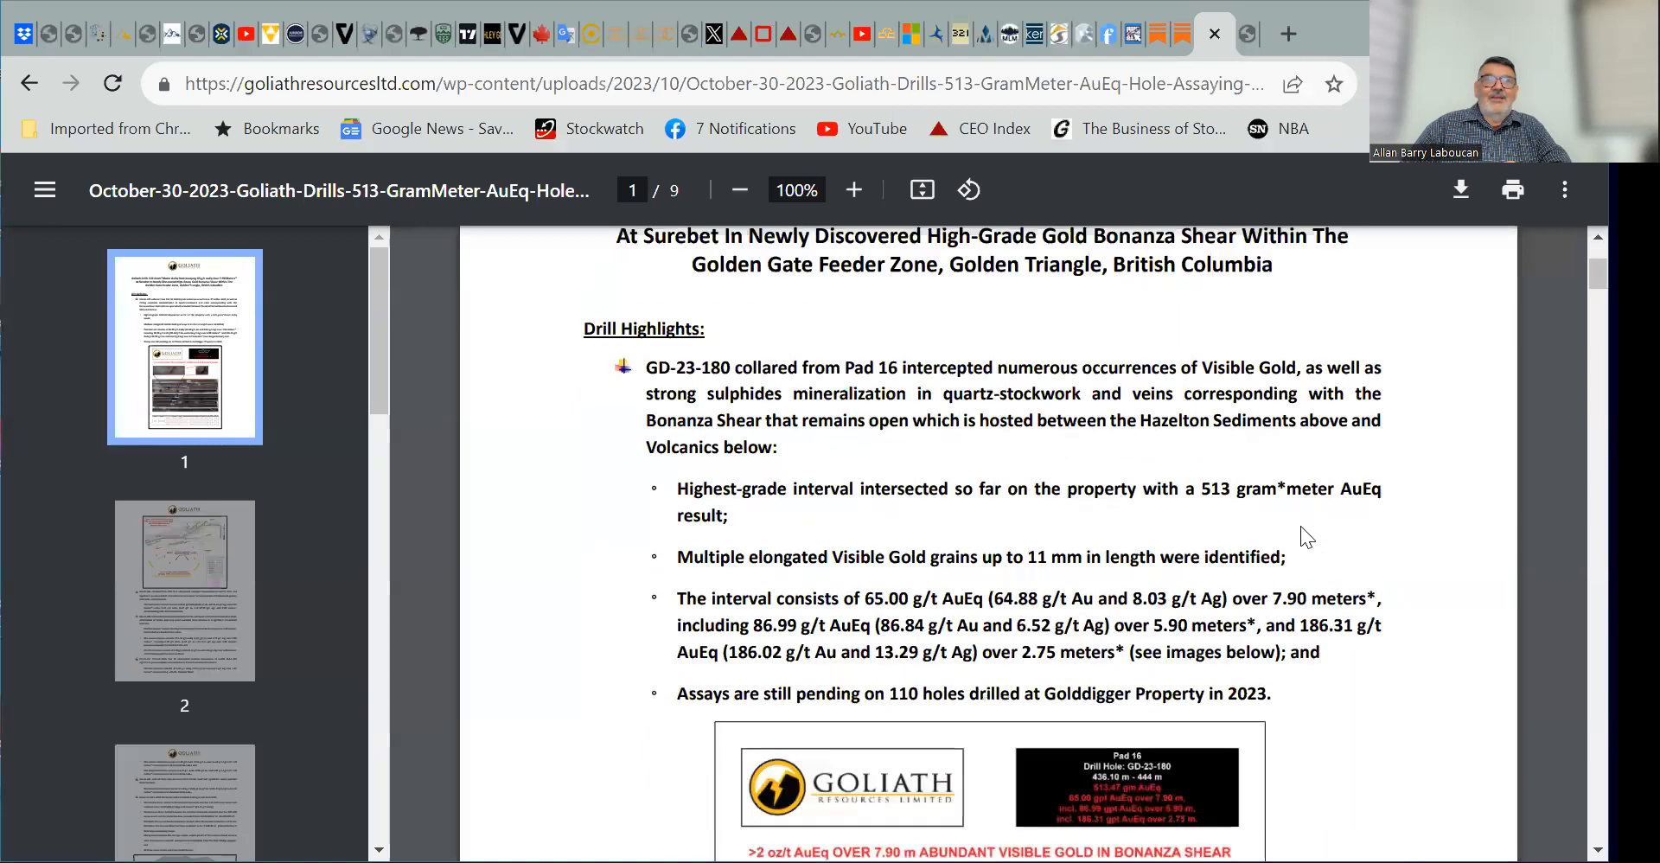
scroll(down, 3)
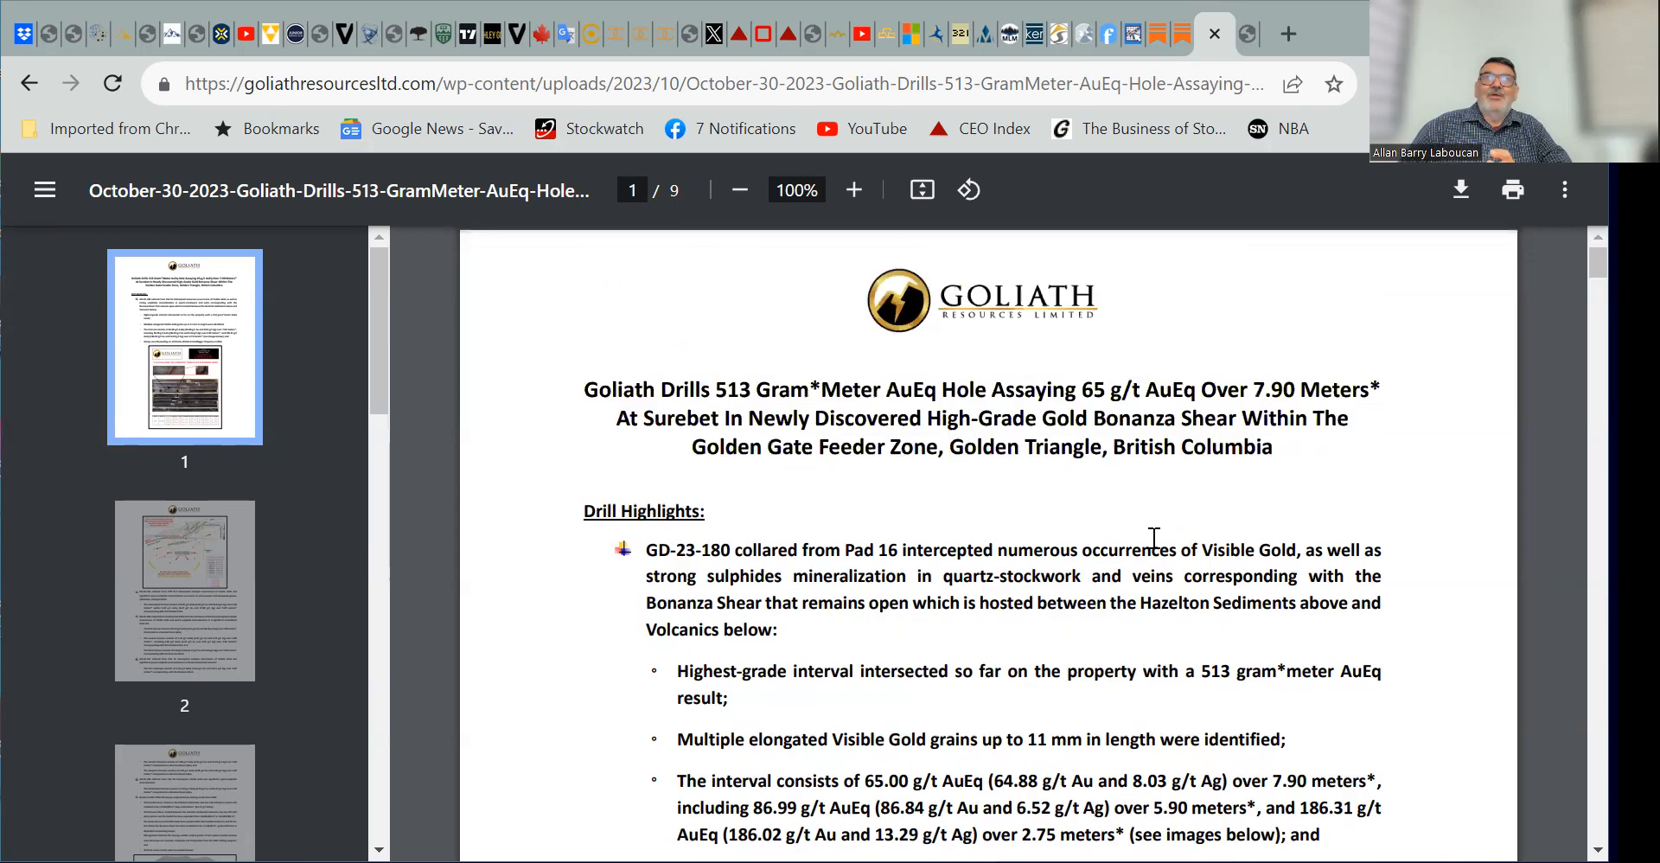
mouse_move(1256, 575)
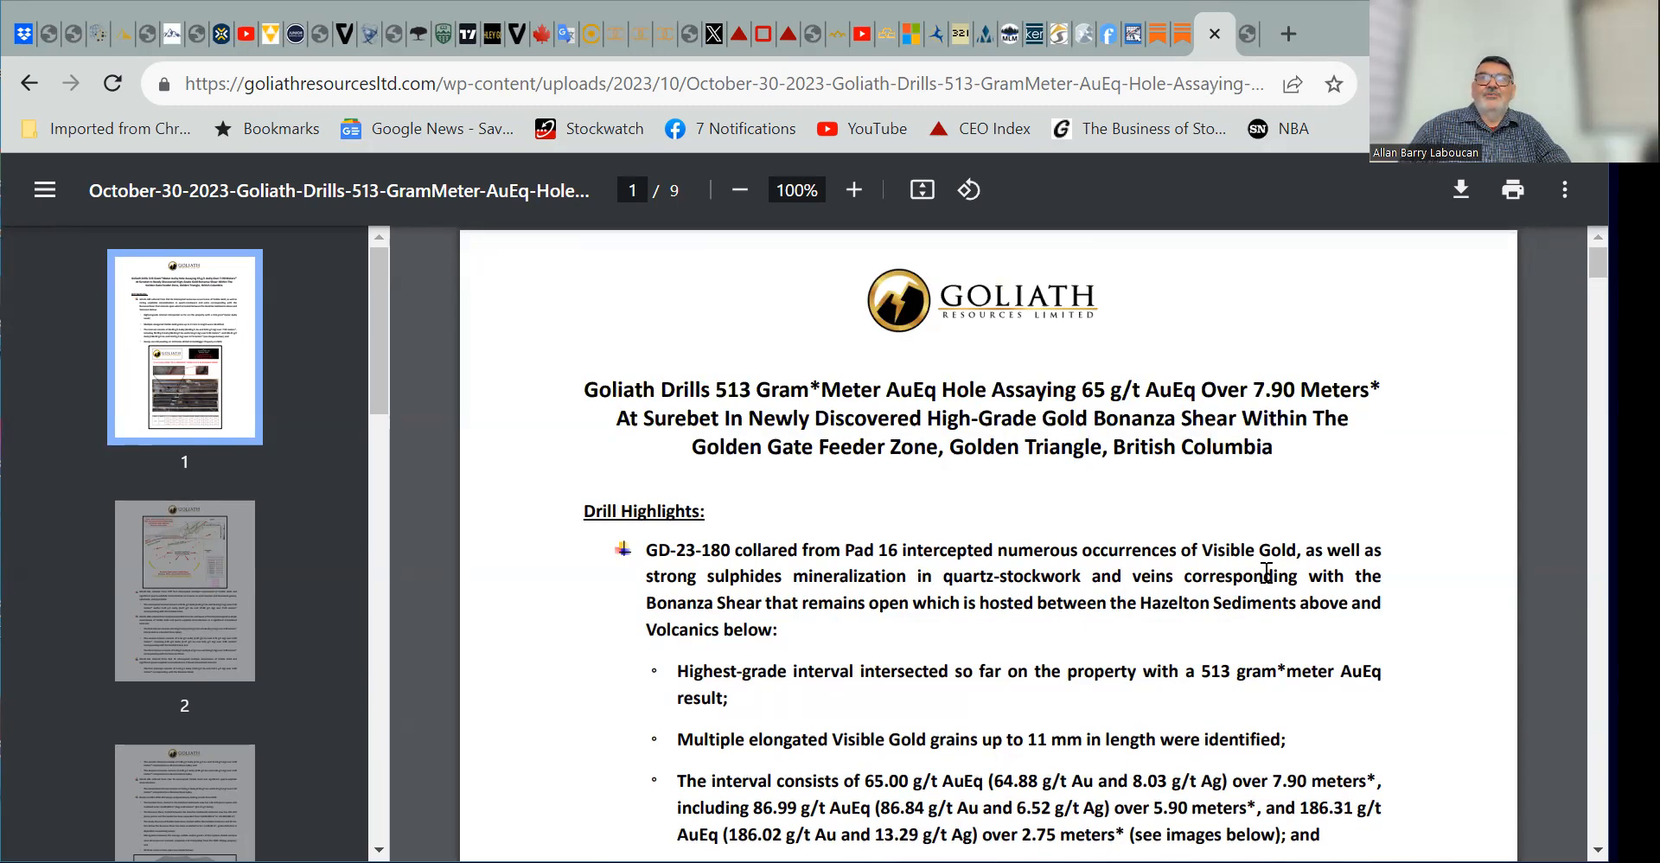
mouse_move(855, 613)
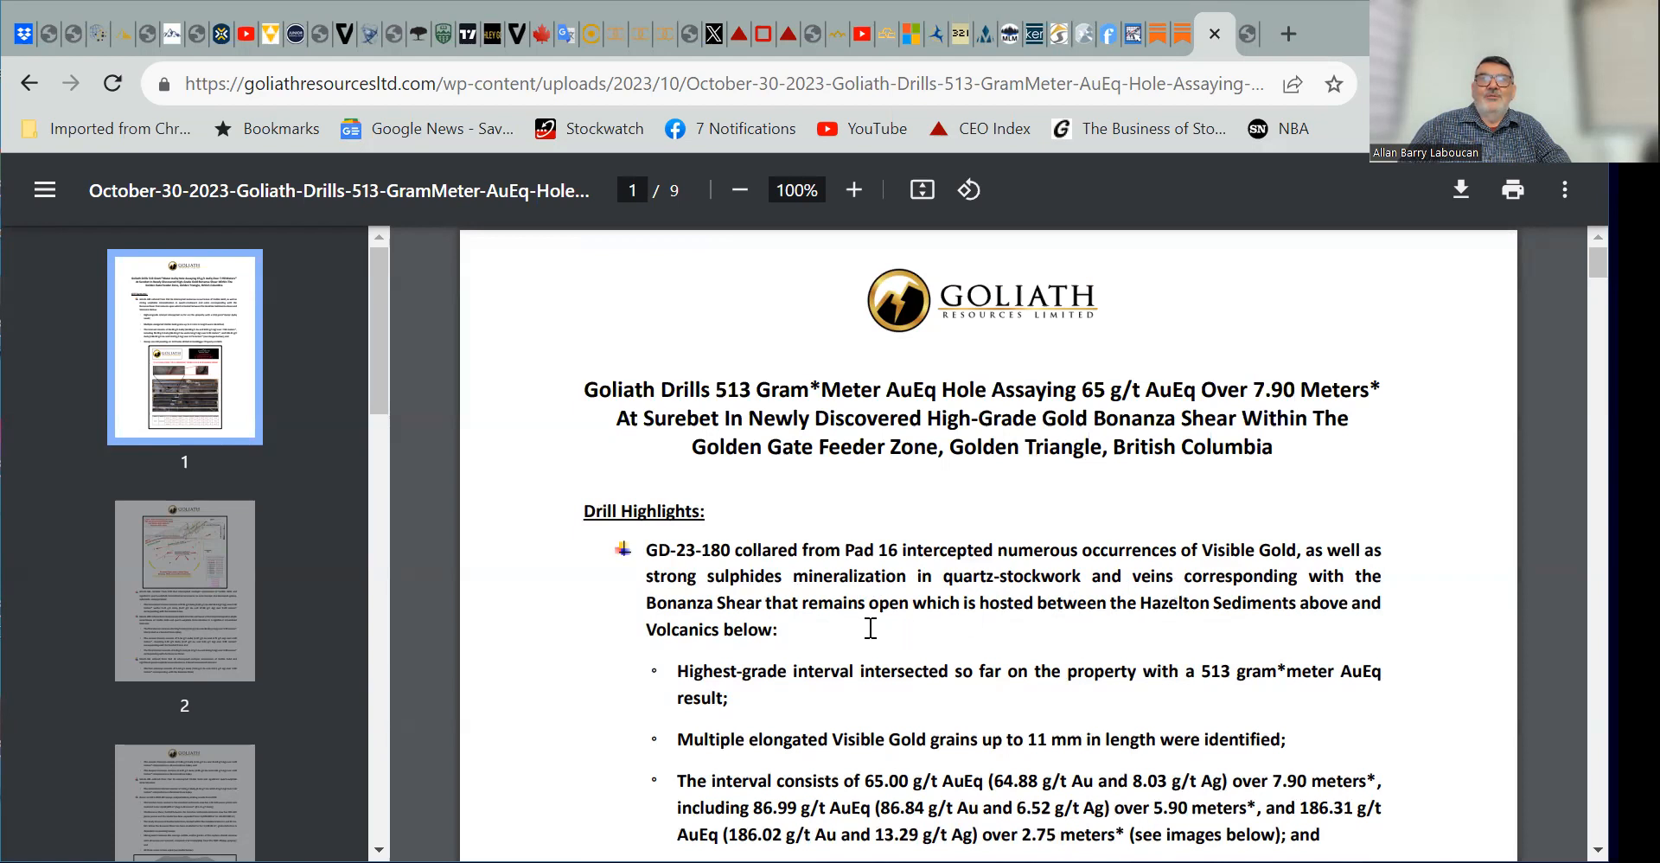
mouse_move(949, 621)
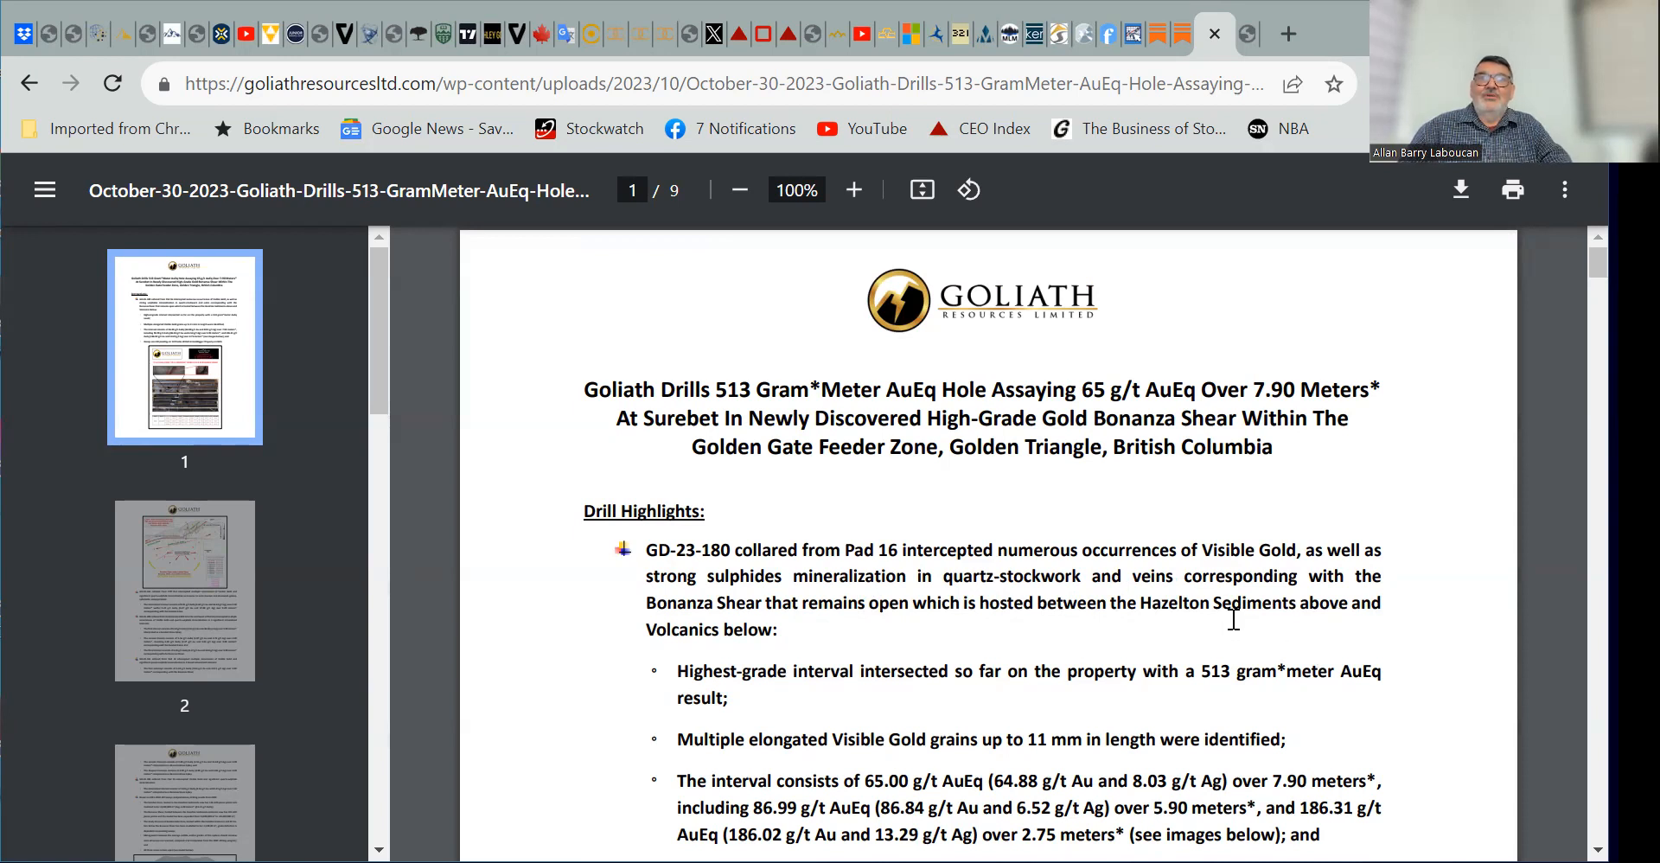
mouse_move(1217, 654)
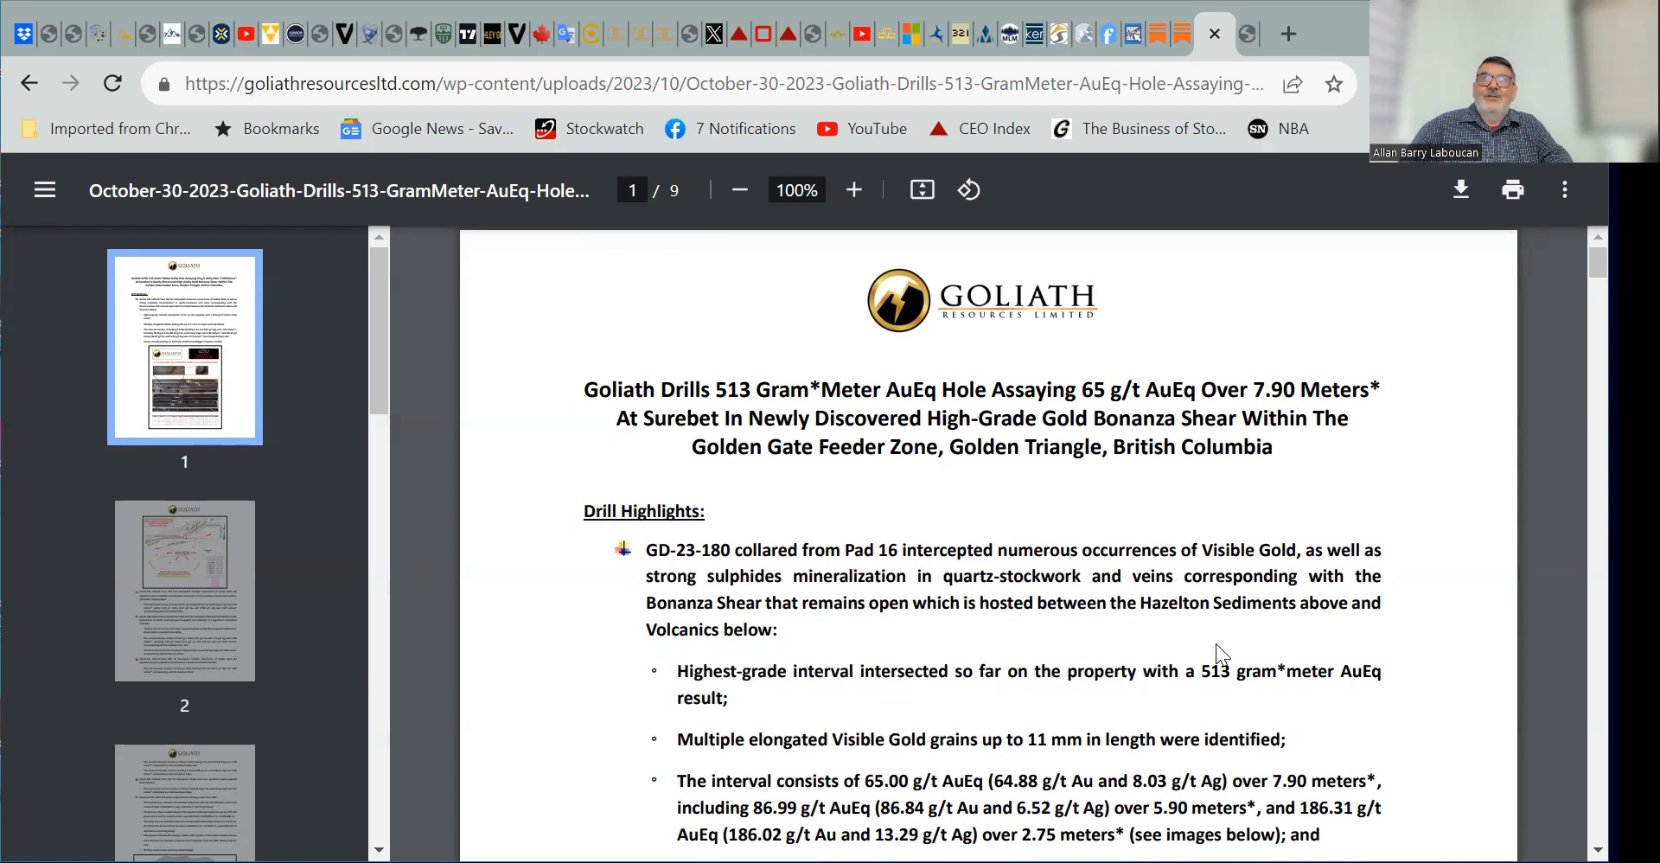
mouse_move(1231, 651)
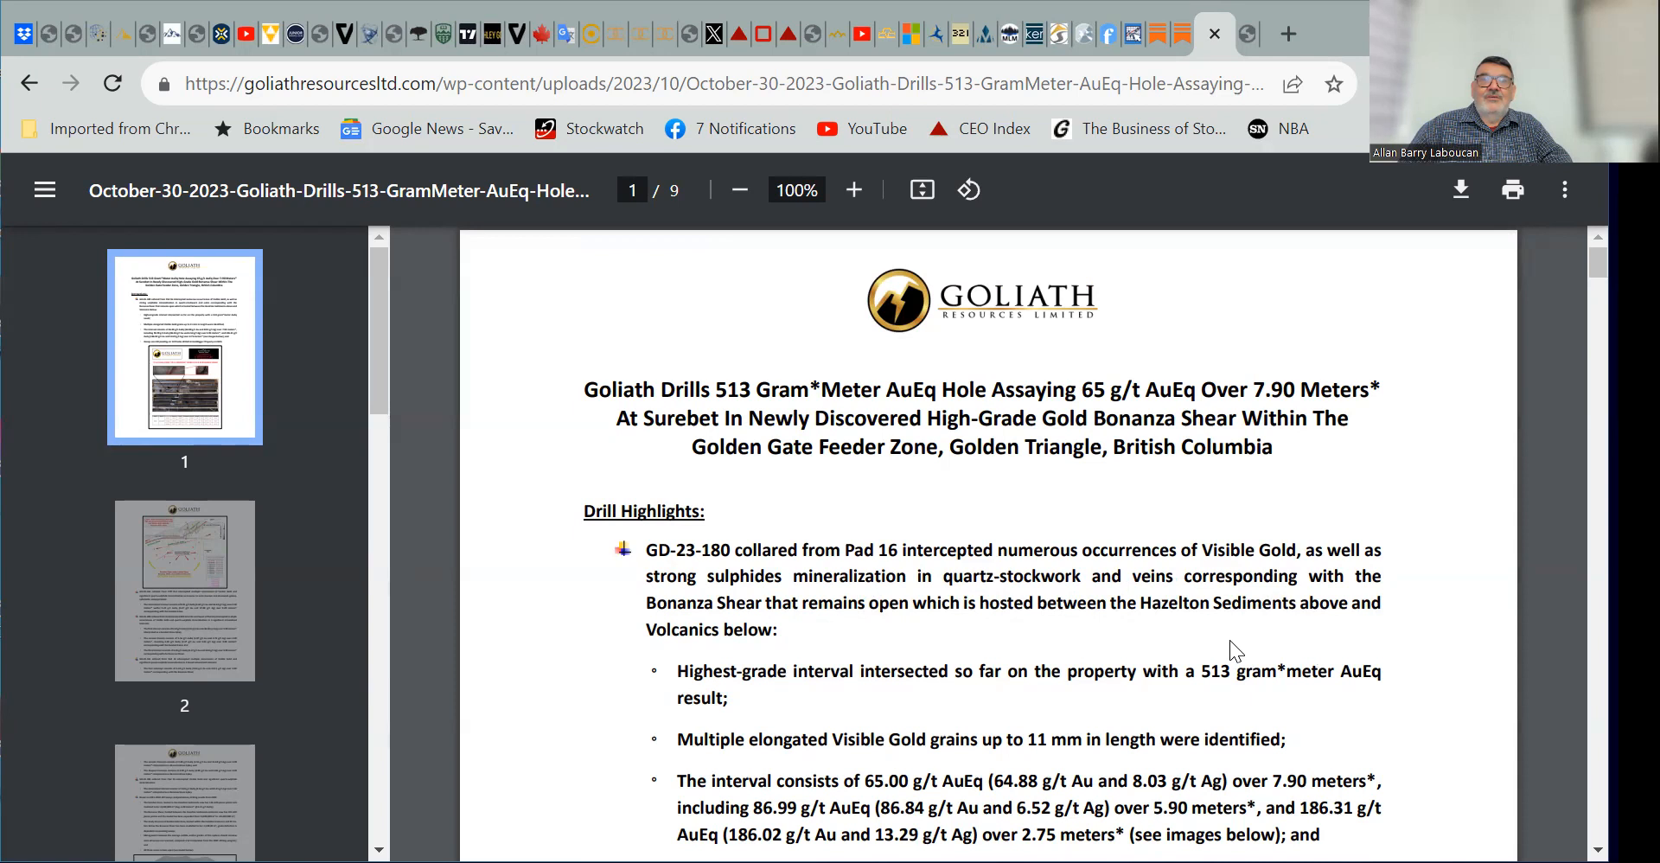
mouse_move(1256, 627)
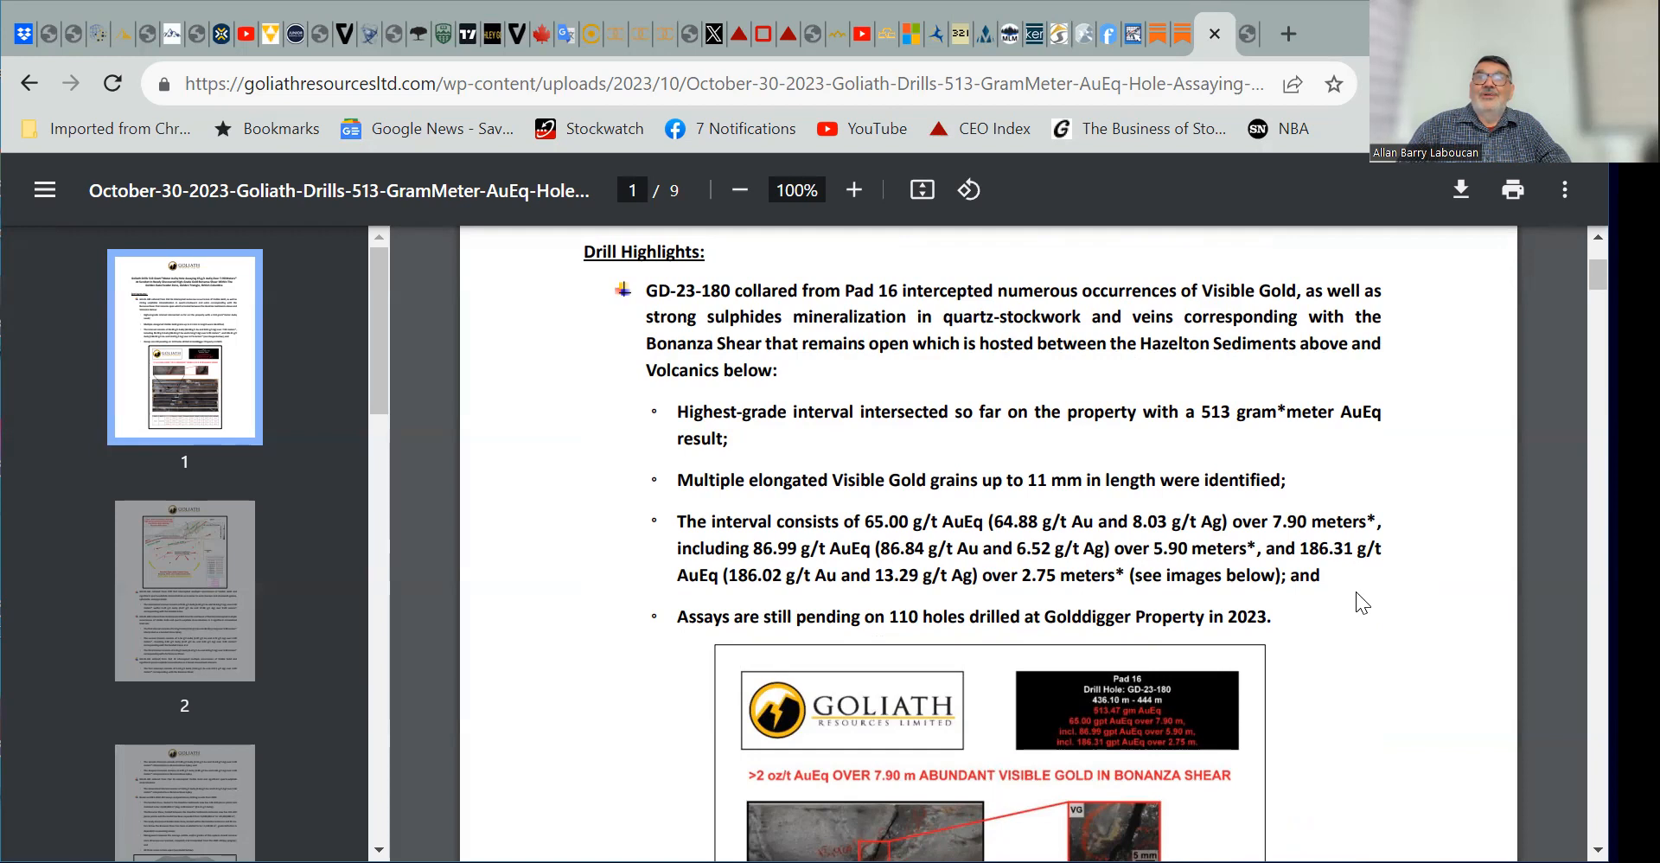
mouse_move(1350, 591)
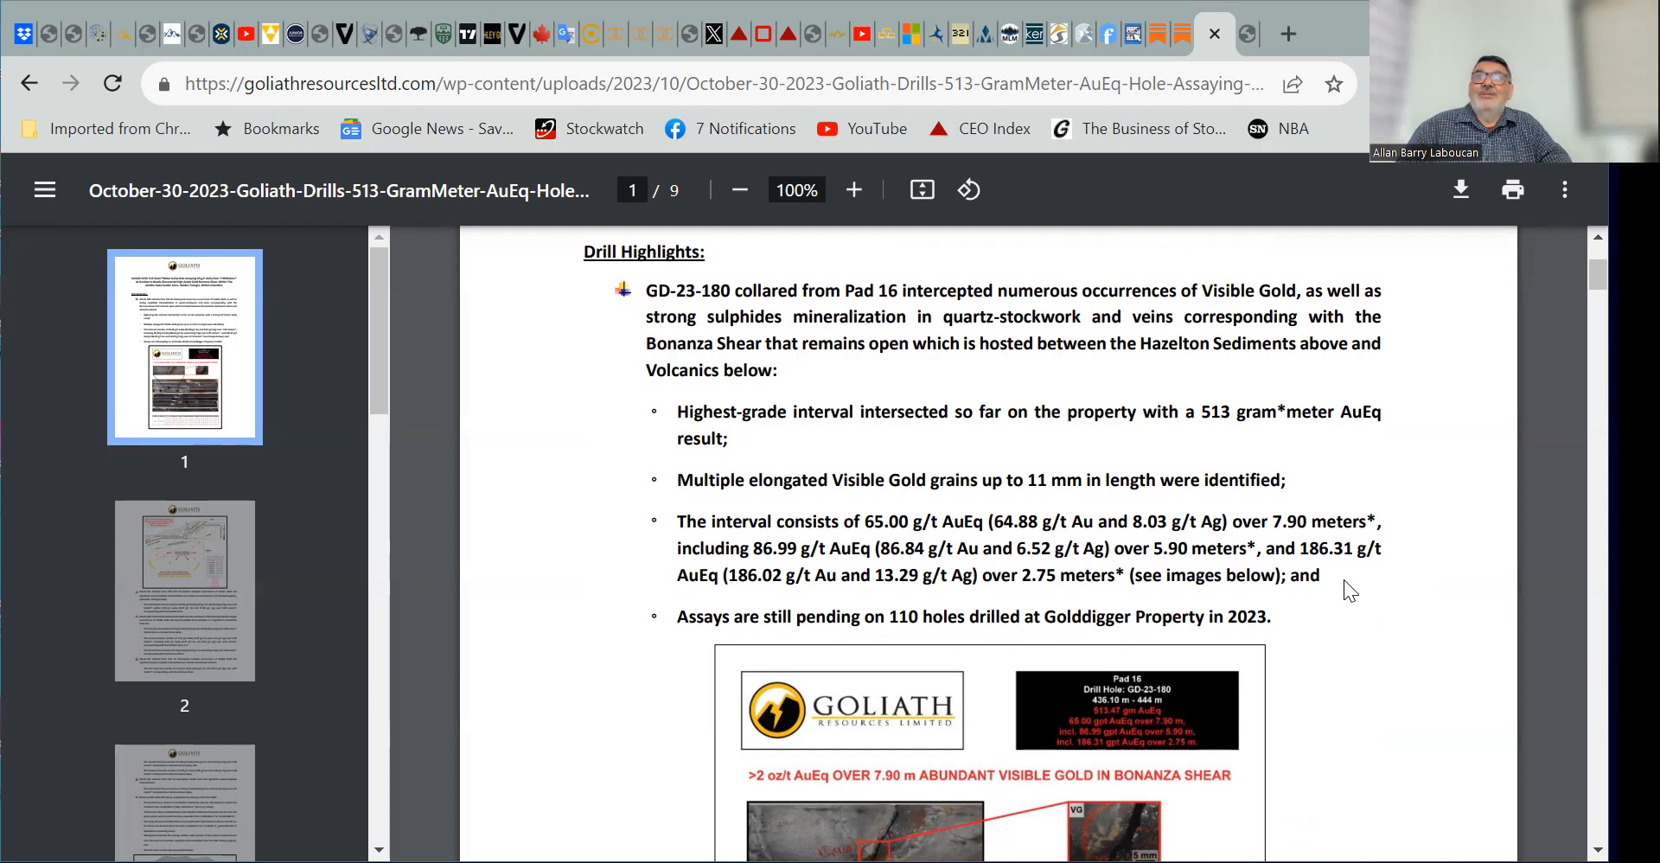
mouse_move(1395, 592)
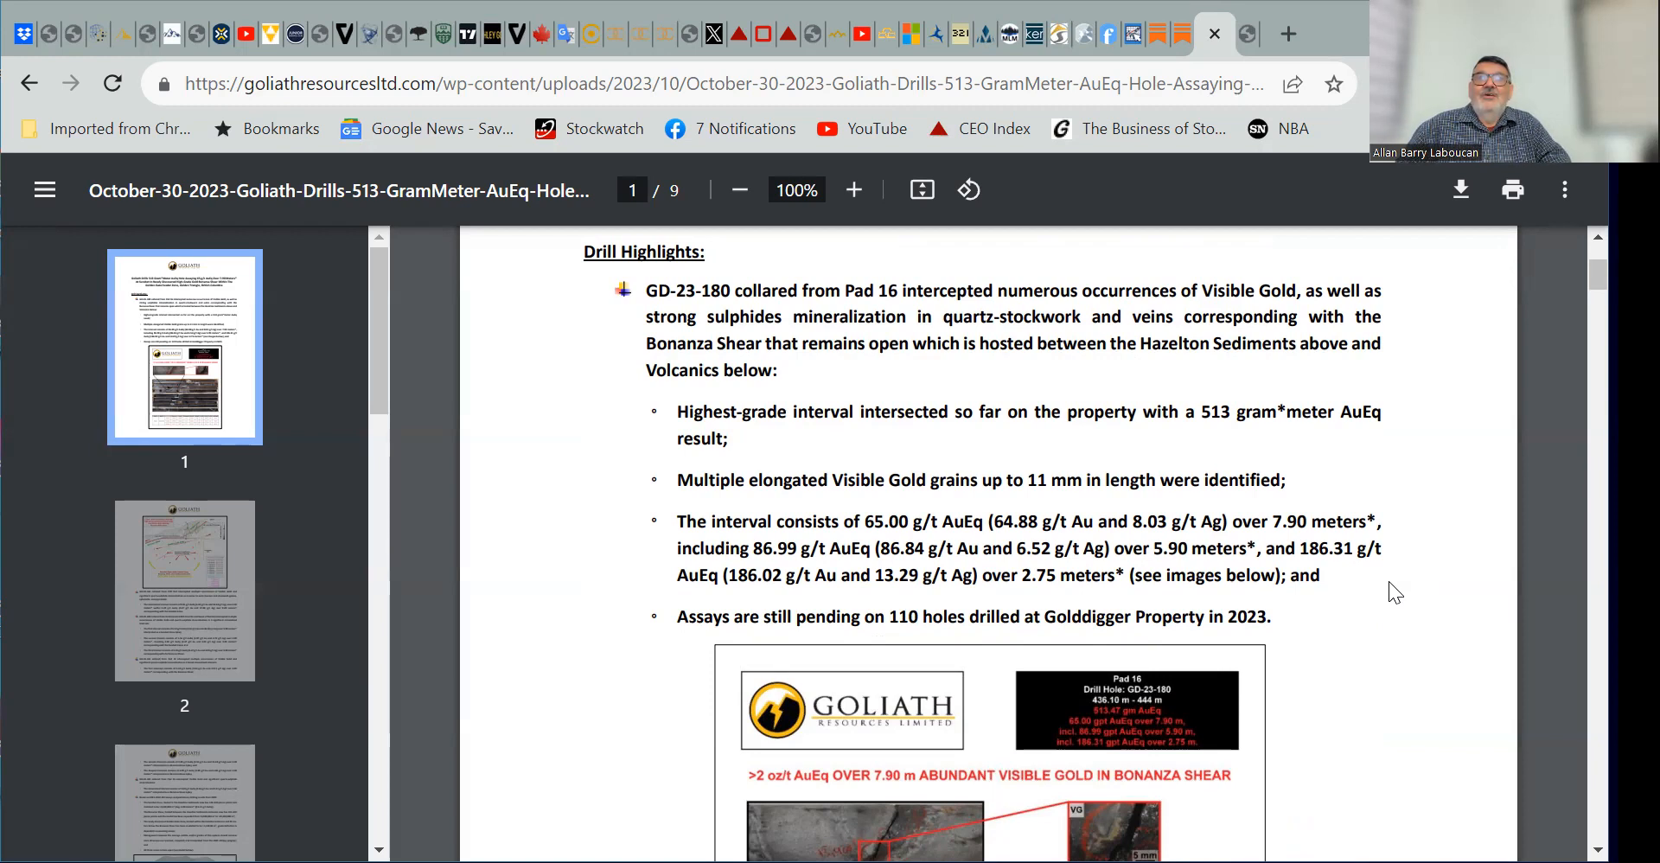
scroll(down, 3)
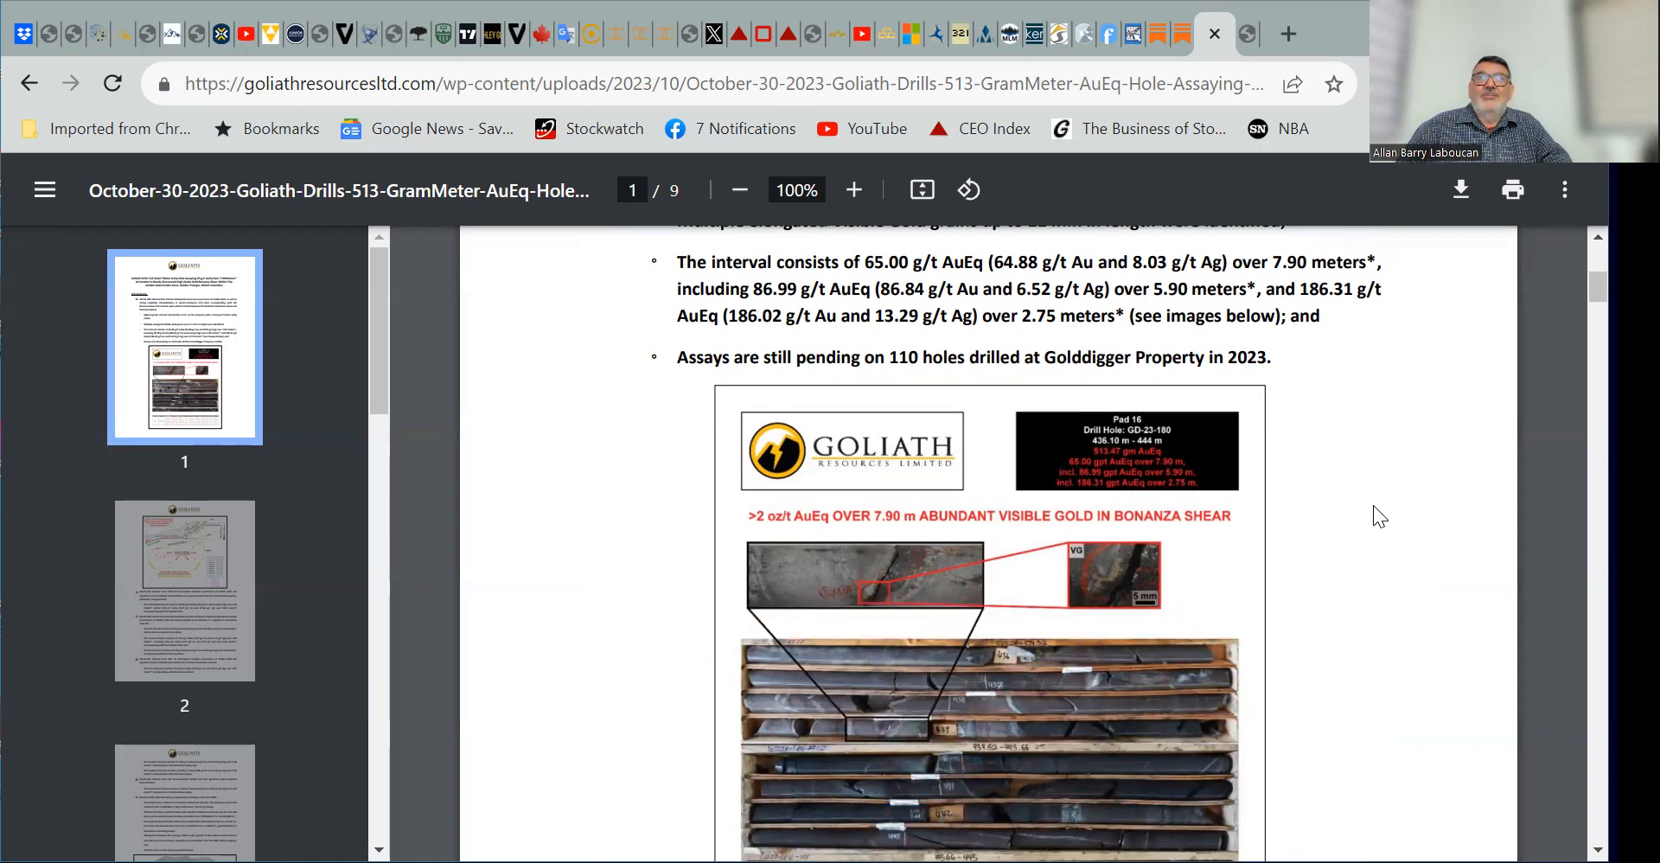
scroll(down, 3)
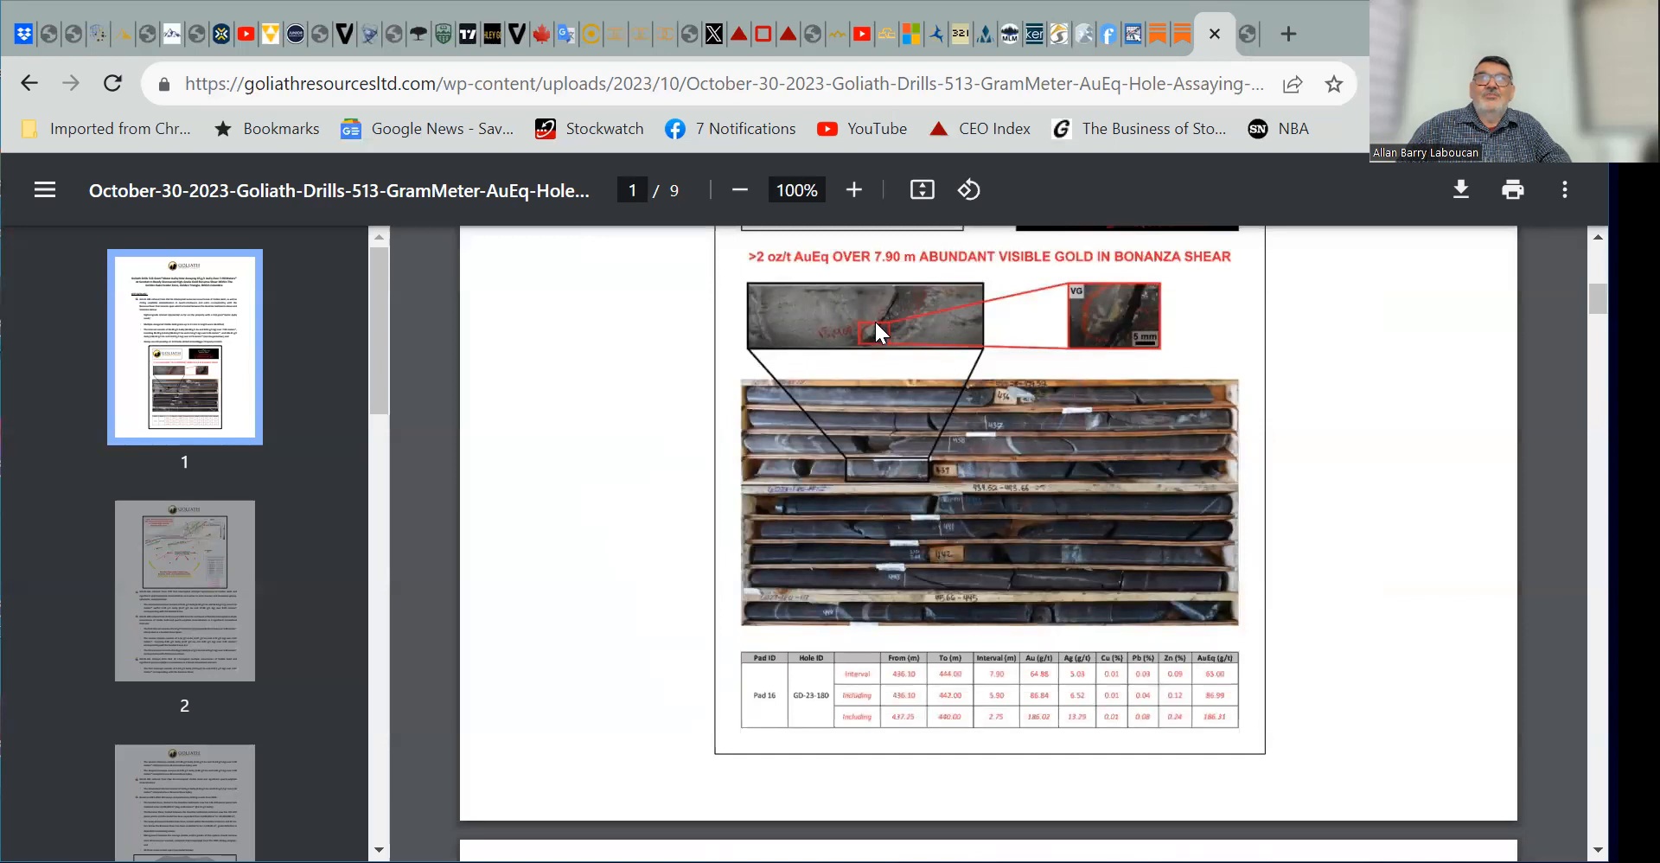
scroll(down, 3)
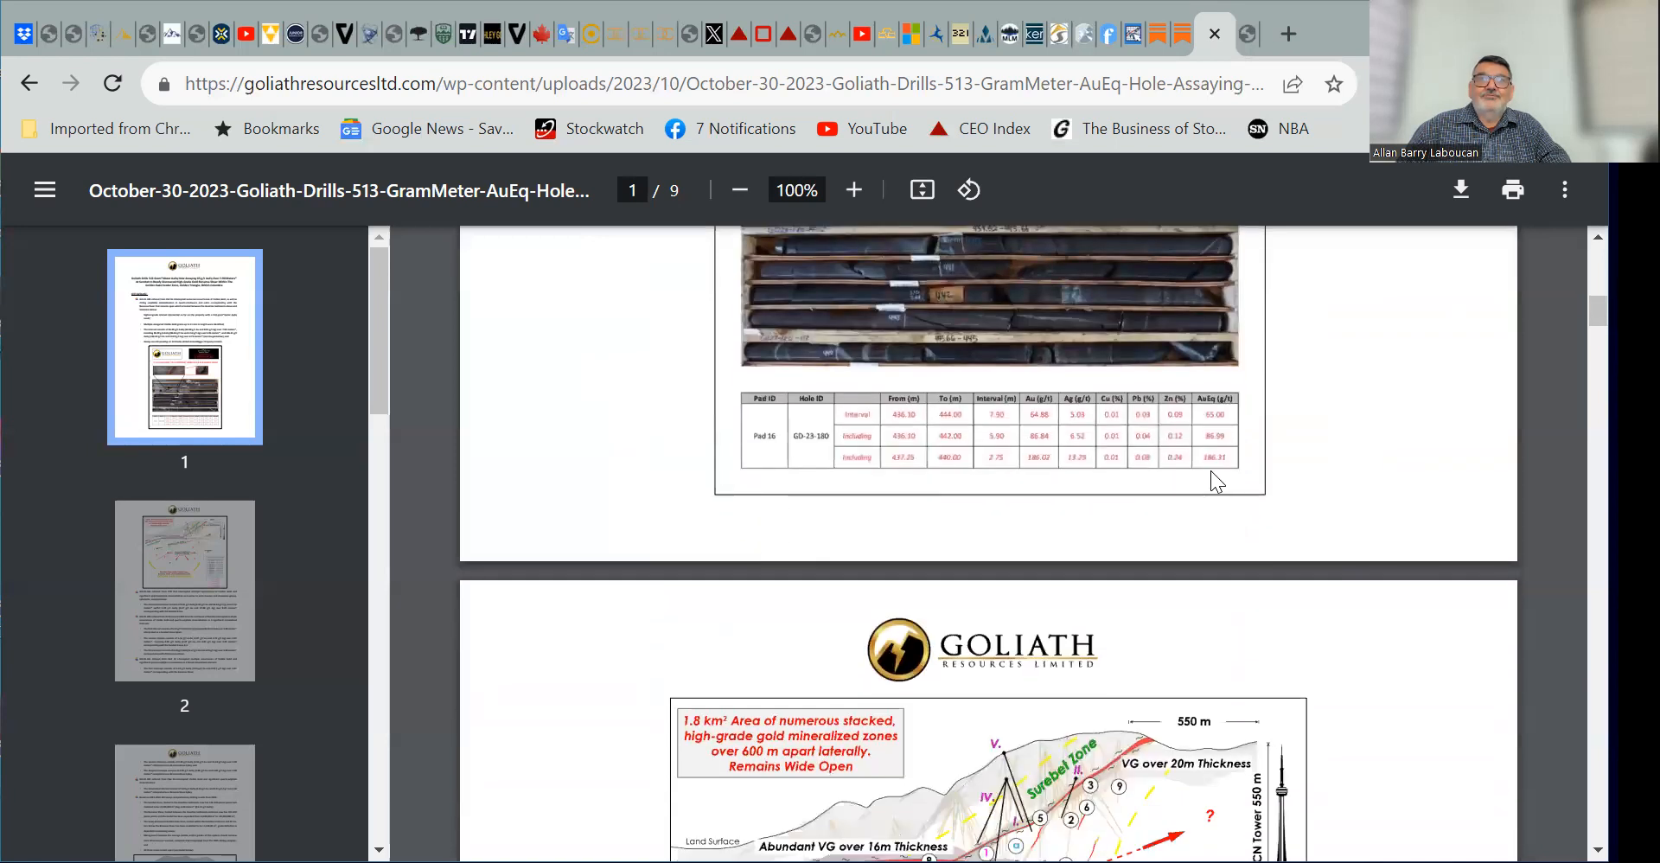
scroll(down, 3)
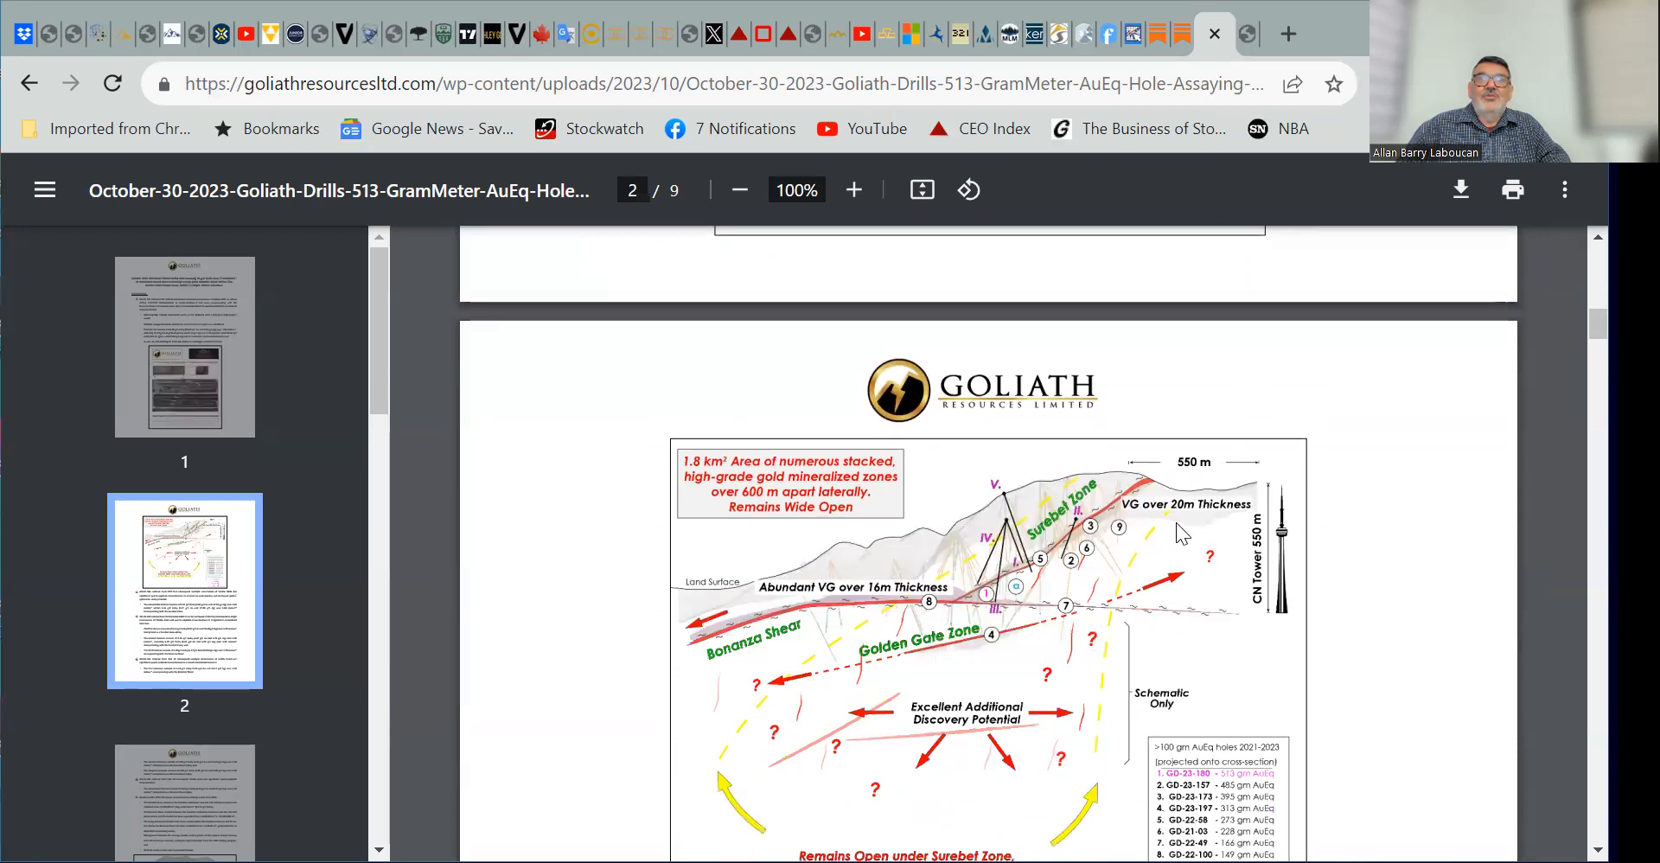
mouse_move(1170, 544)
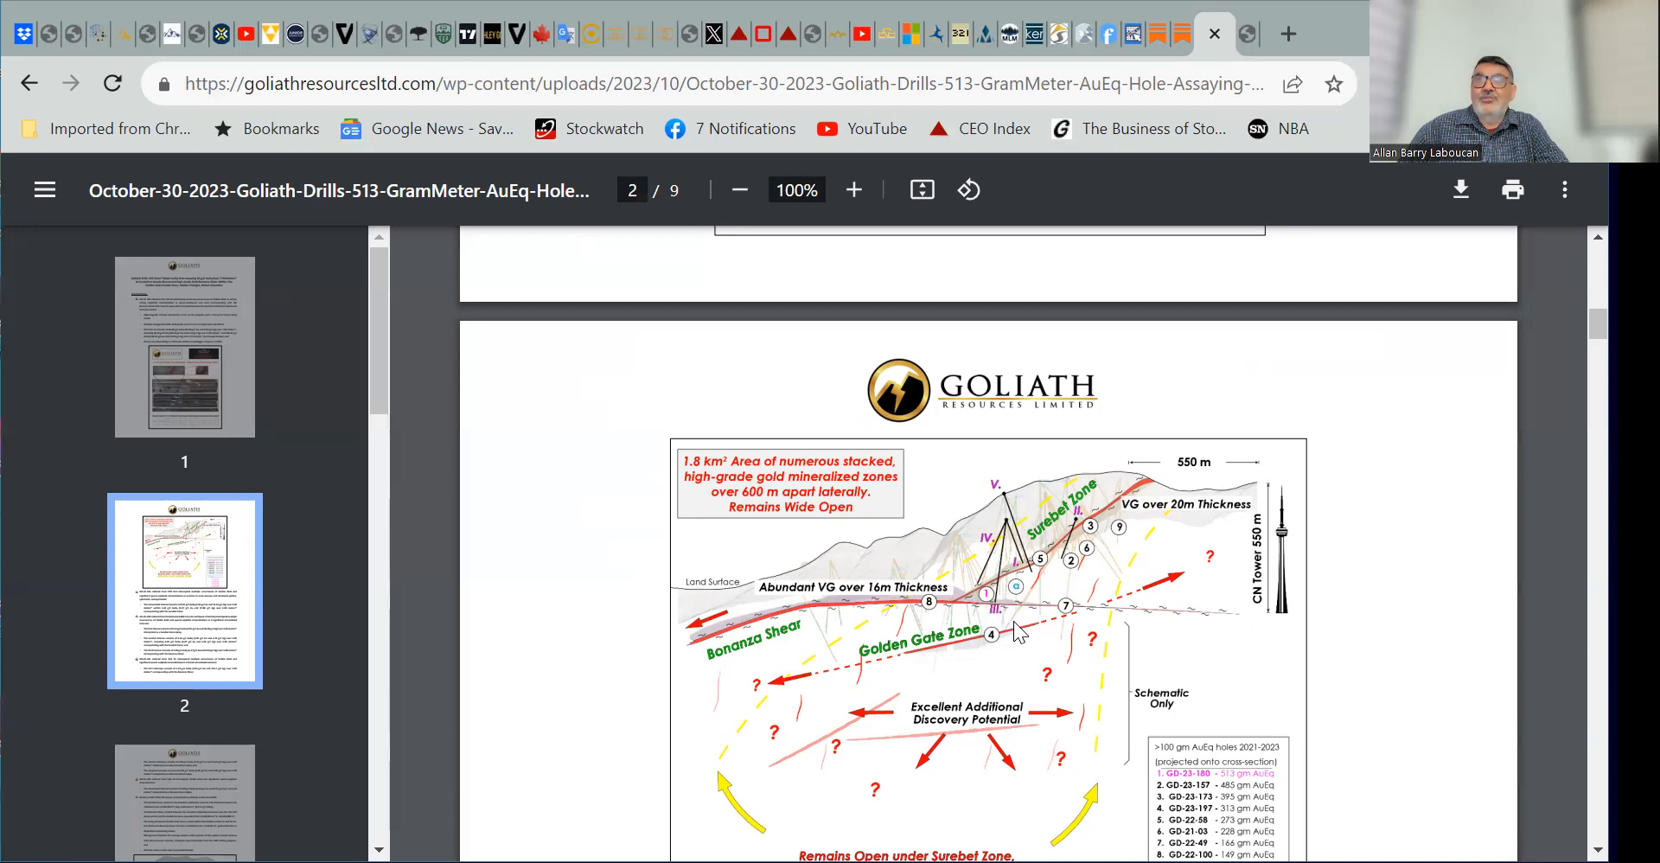
mouse_move(1042, 591)
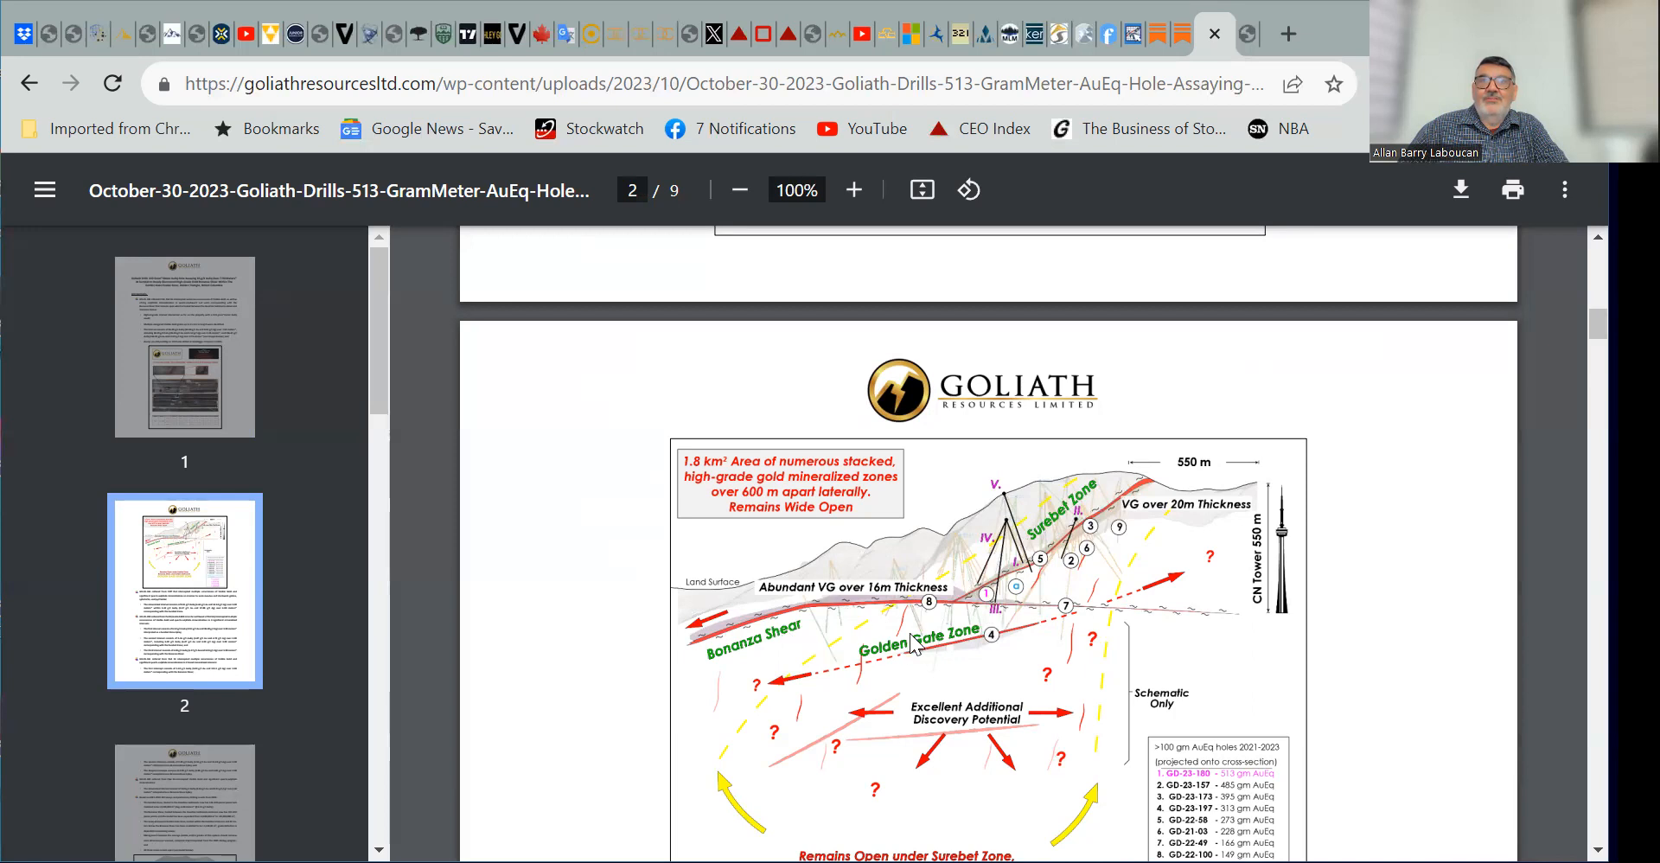
mouse_move(948, 641)
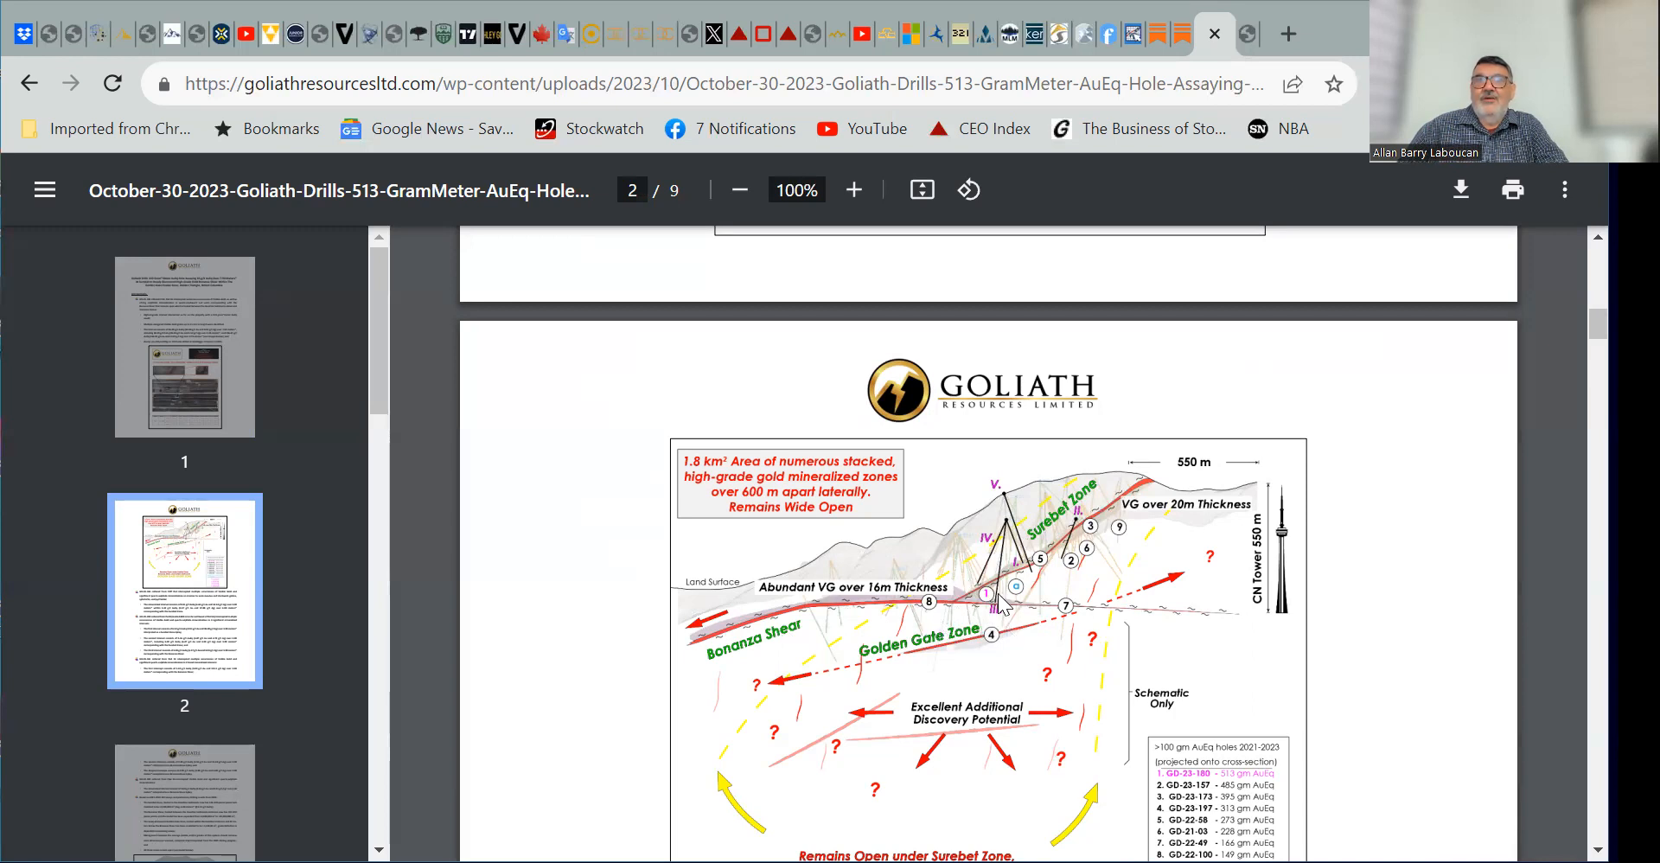
mouse_move(985, 609)
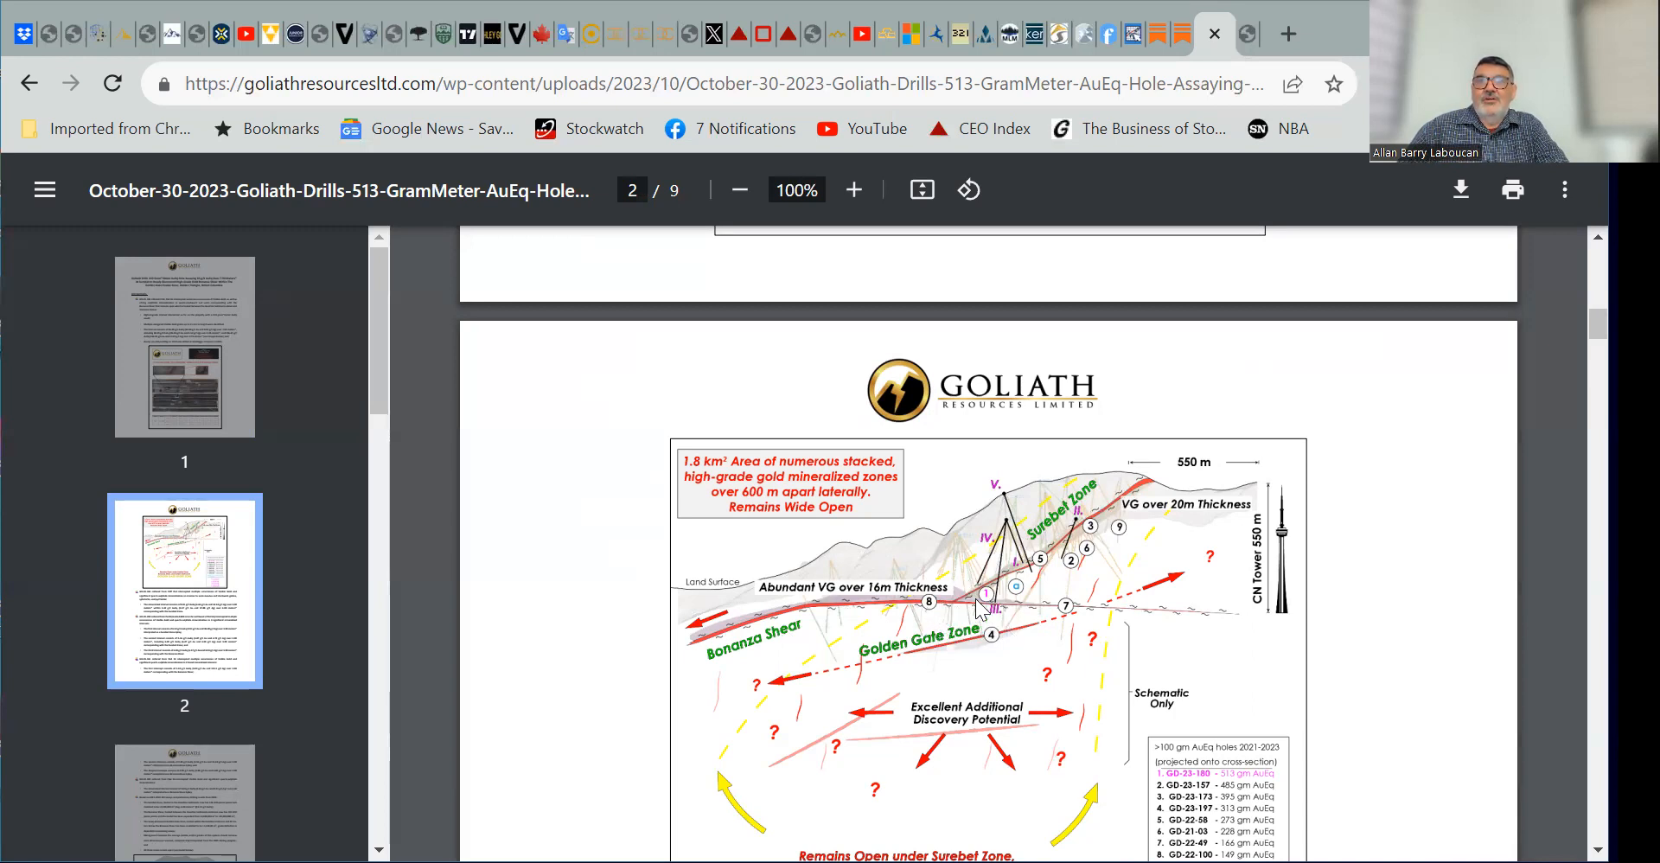
mouse_move(1142, 527)
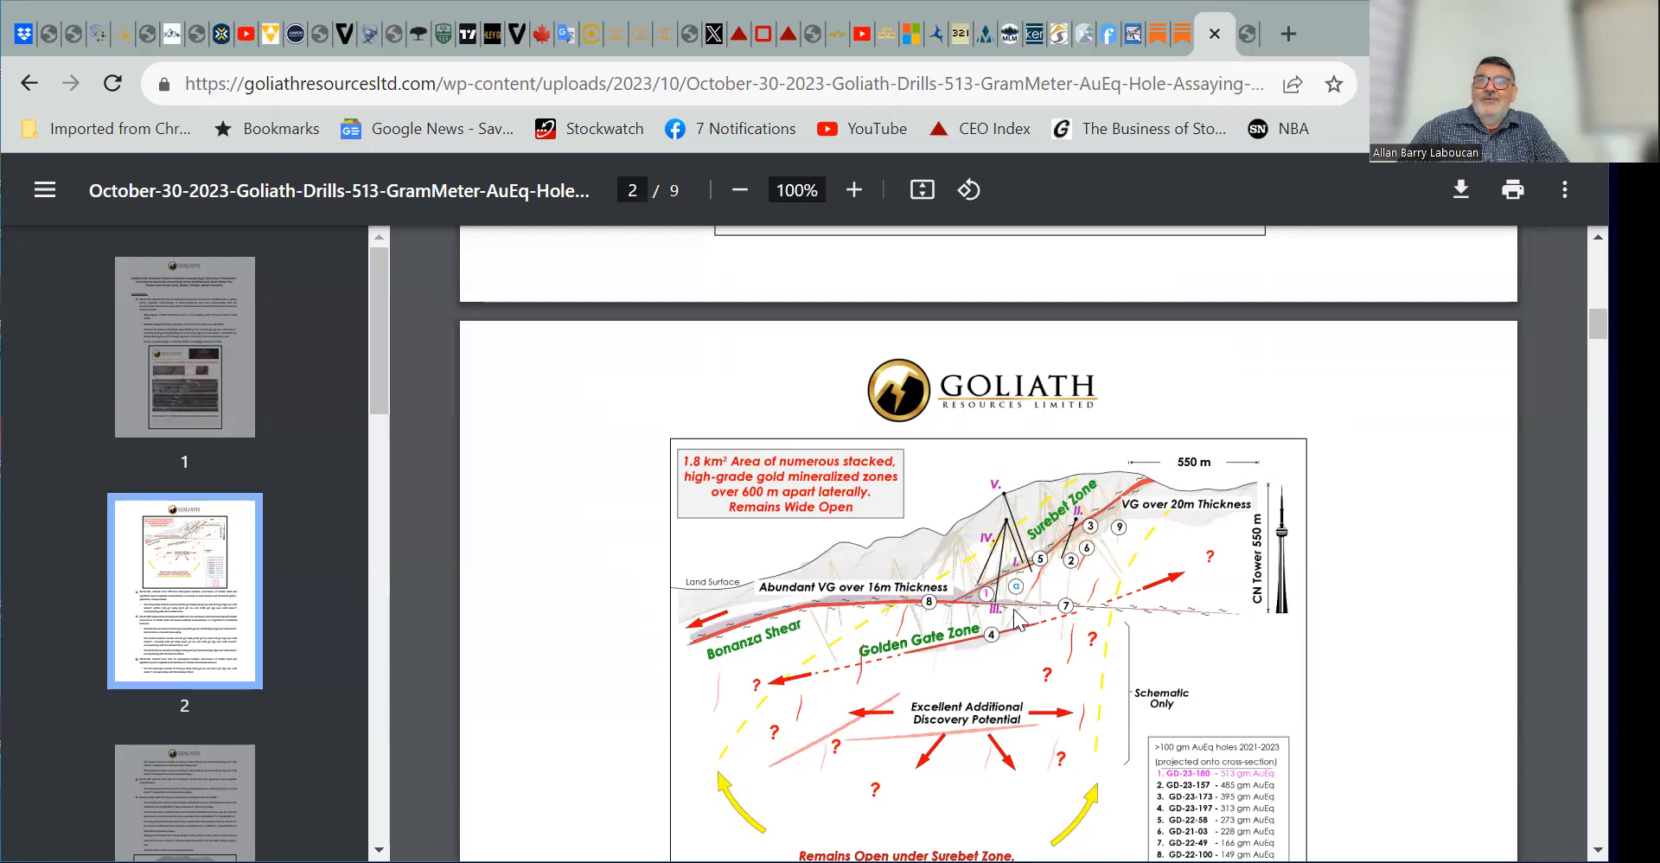
mouse_move(993, 603)
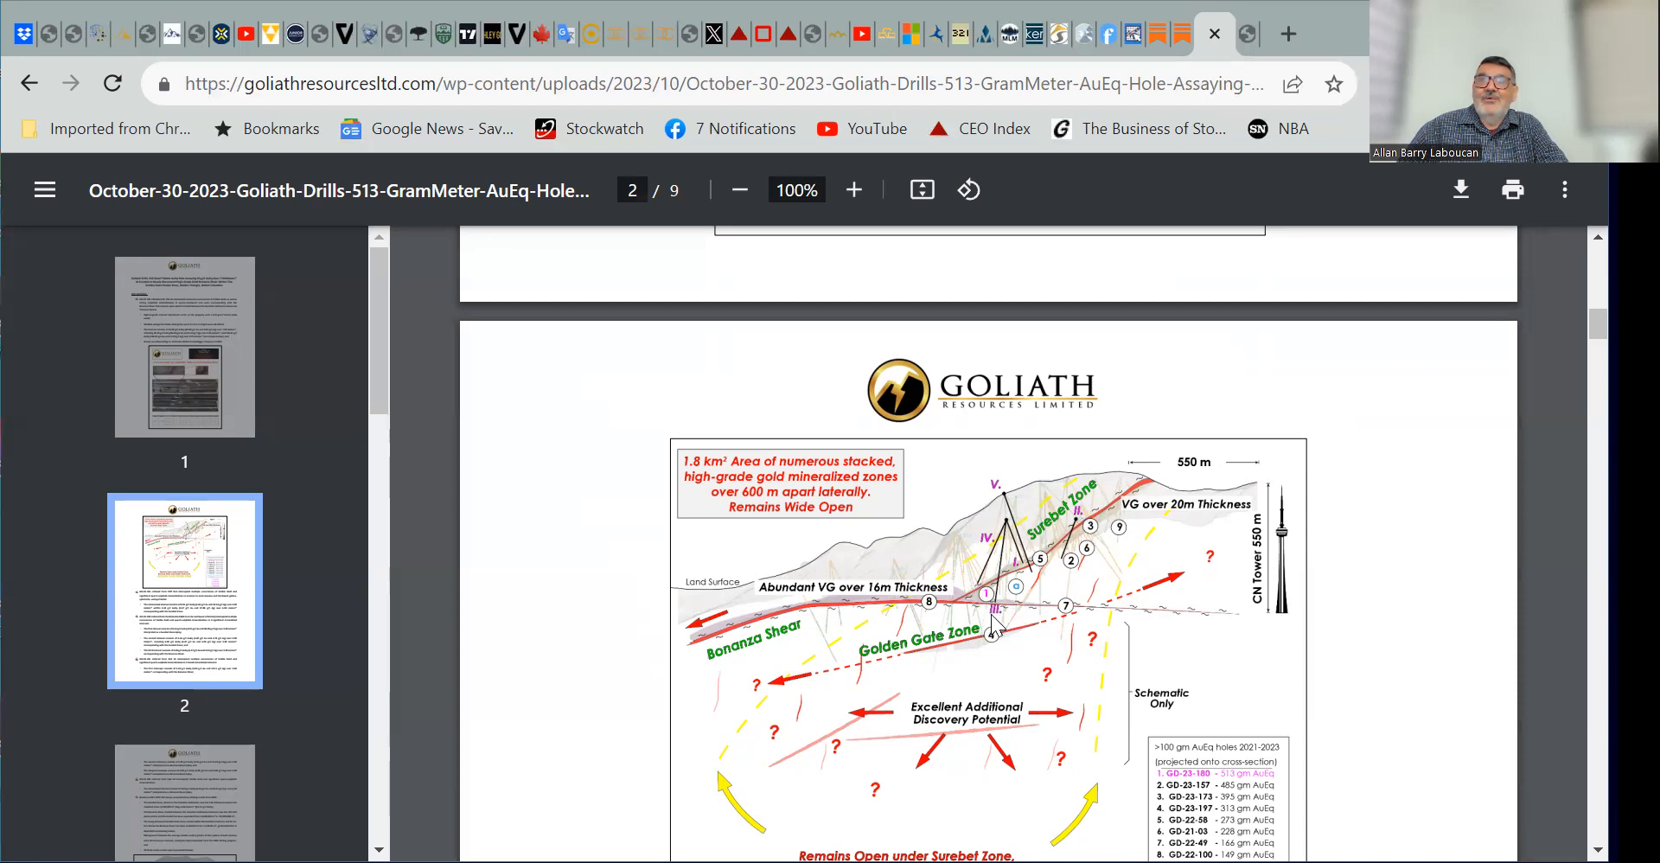
mouse_move(967, 612)
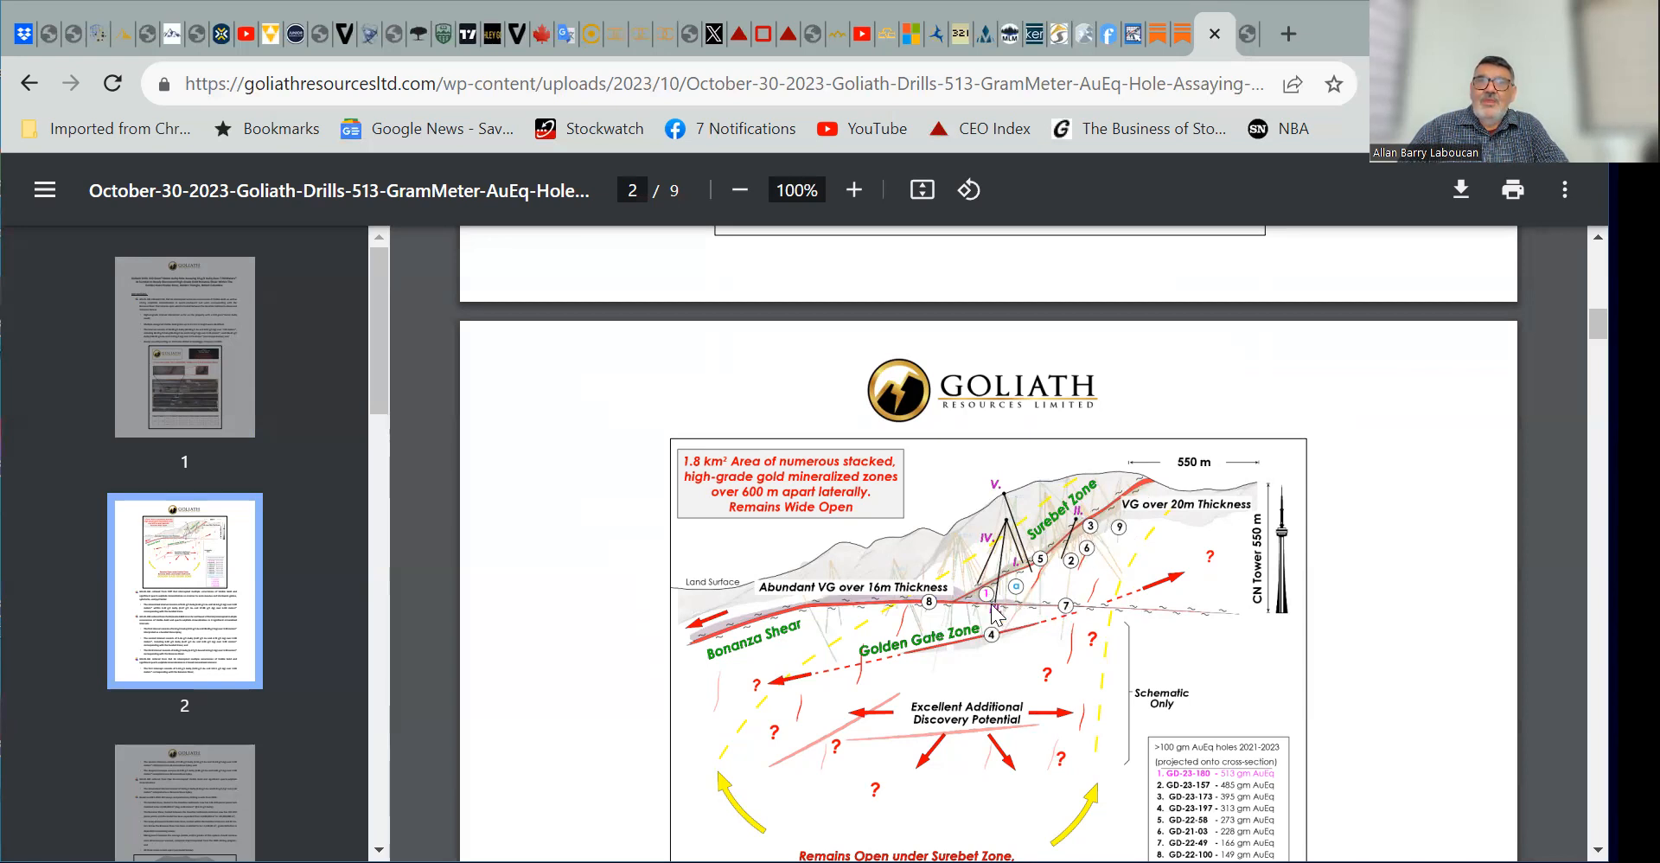
mouse_move(999, 619)
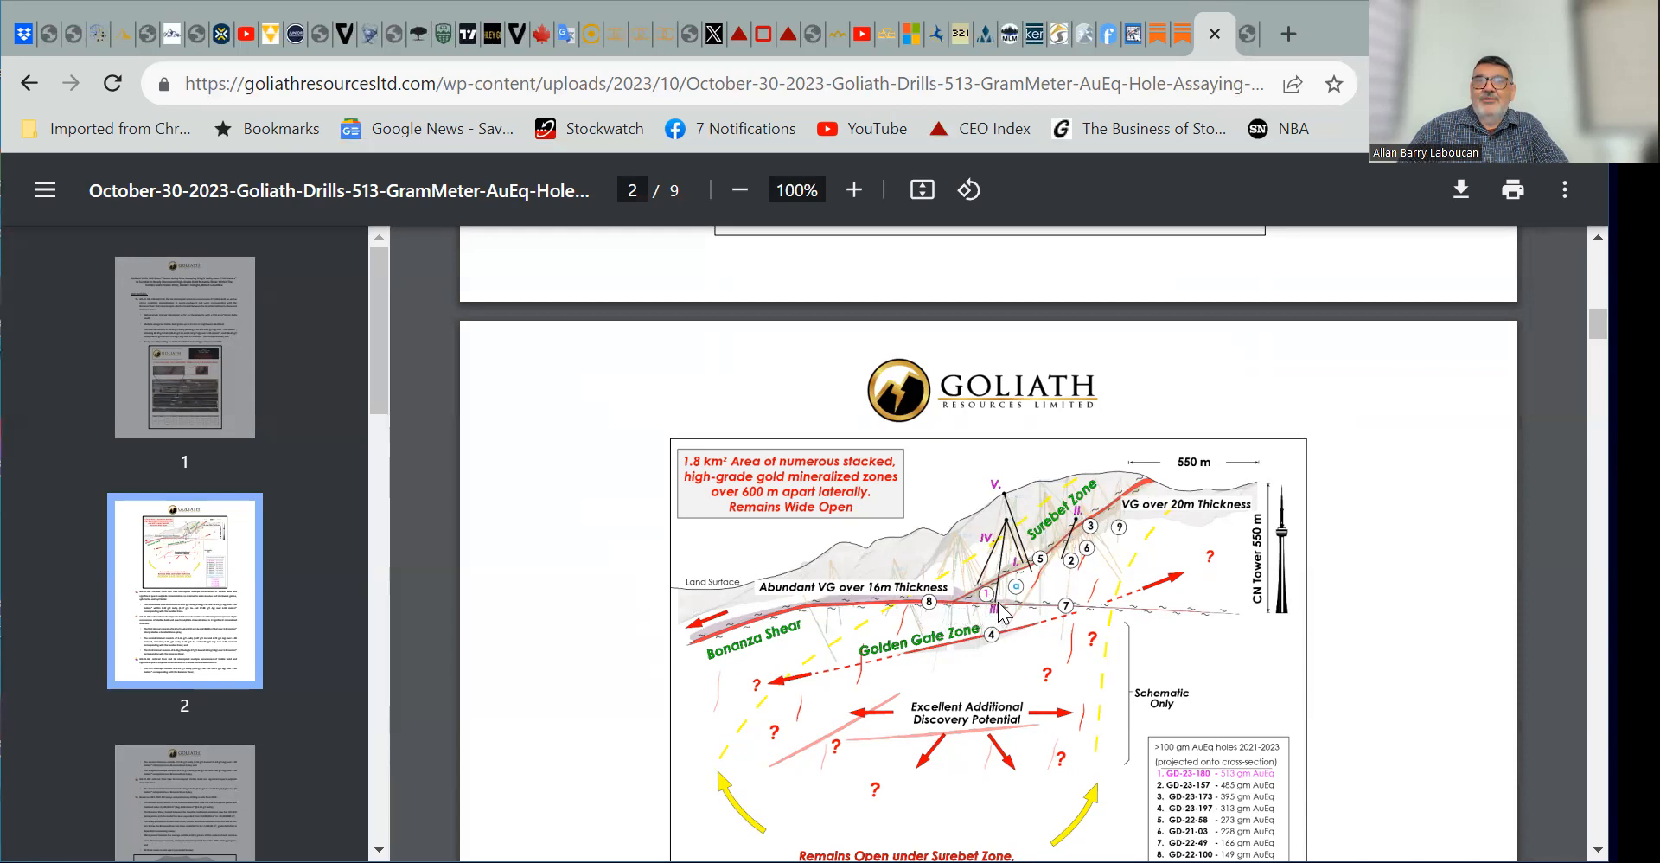
mouse_move(1027, 612)
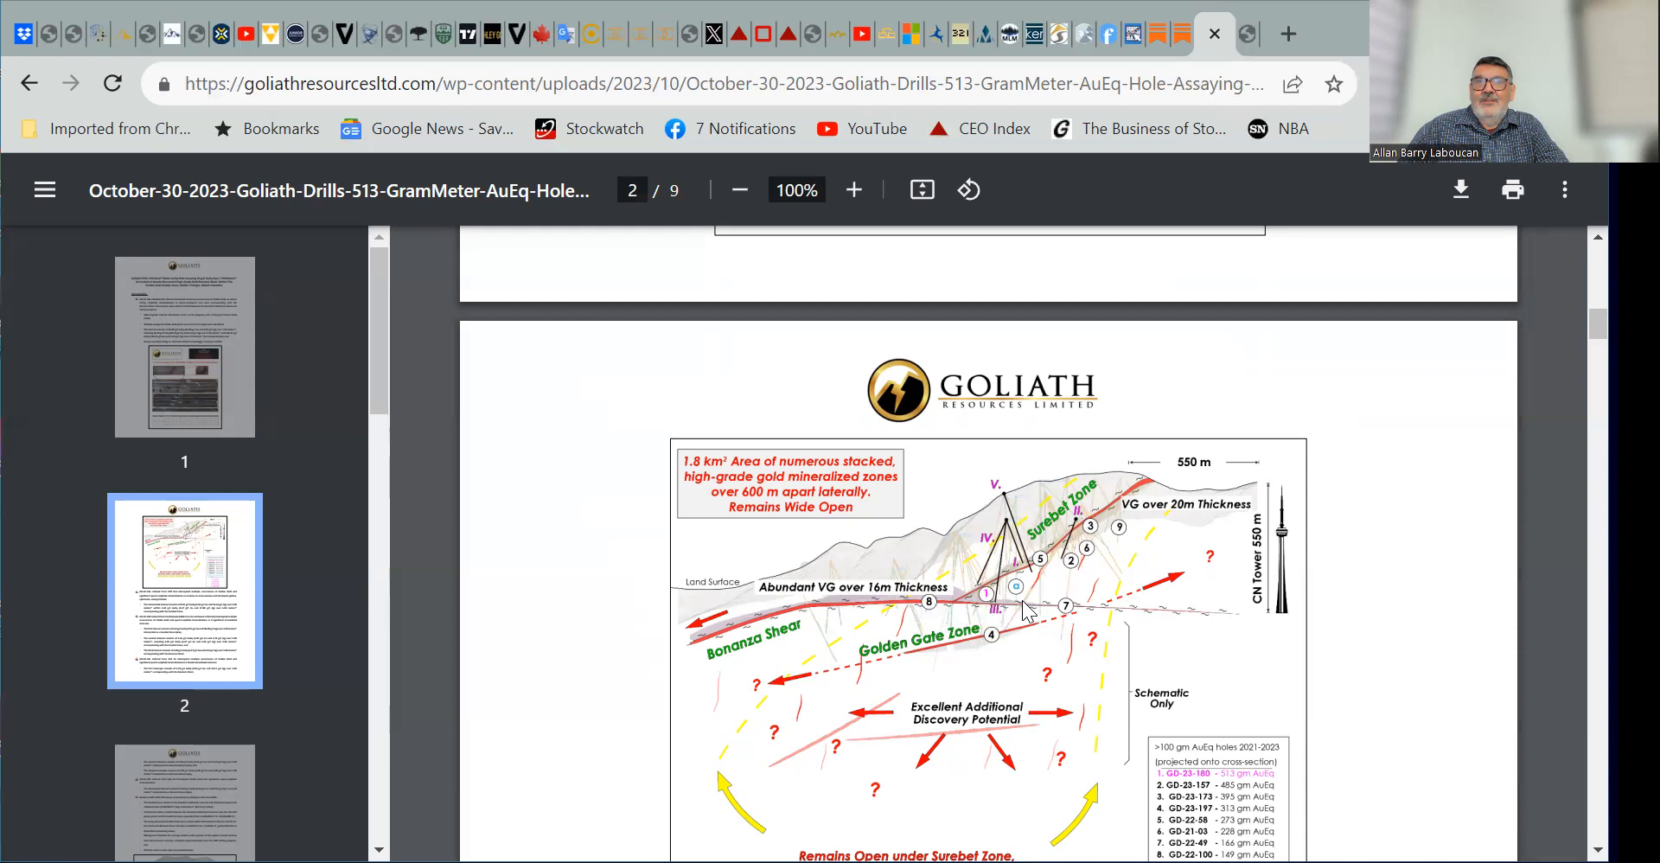
mouse_move(1013, 582)
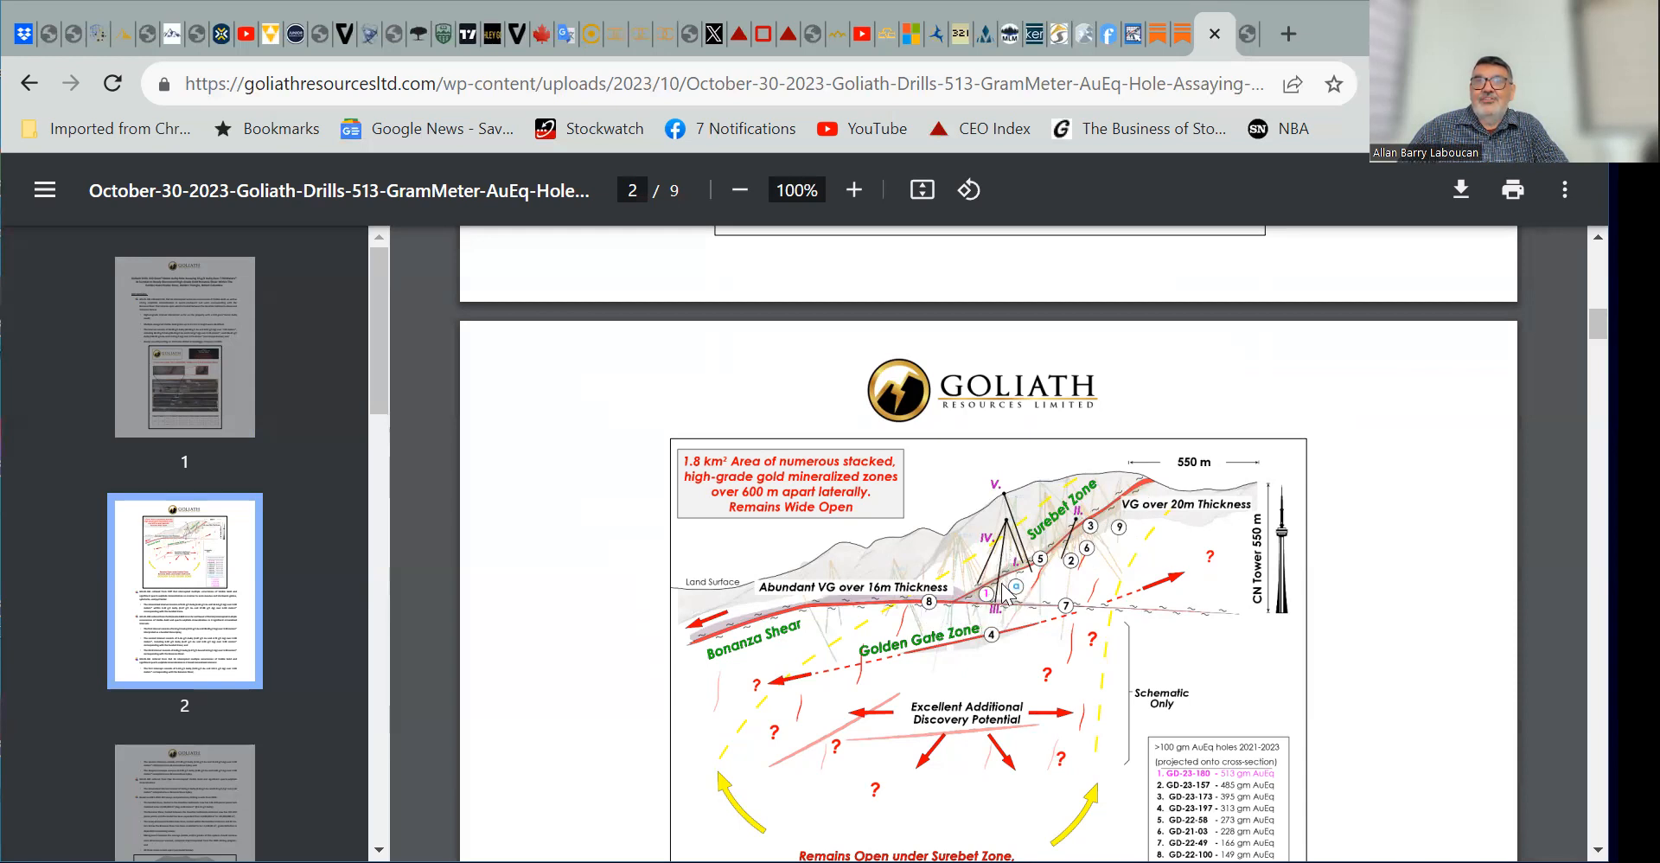
mouse_move(959, 617)
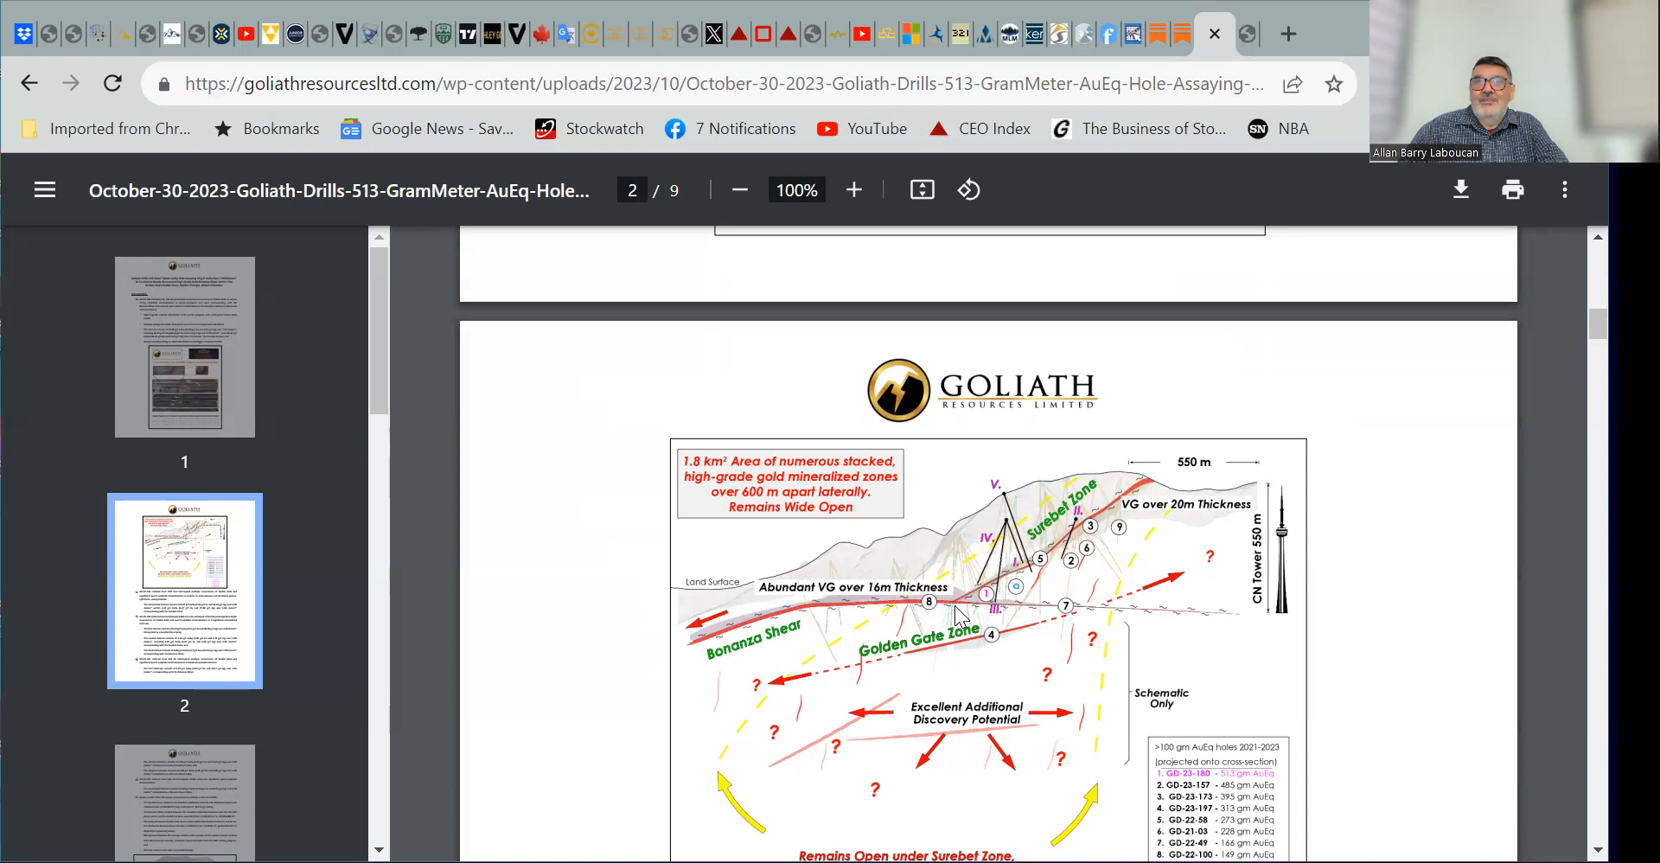
mouse_move(968, 588)
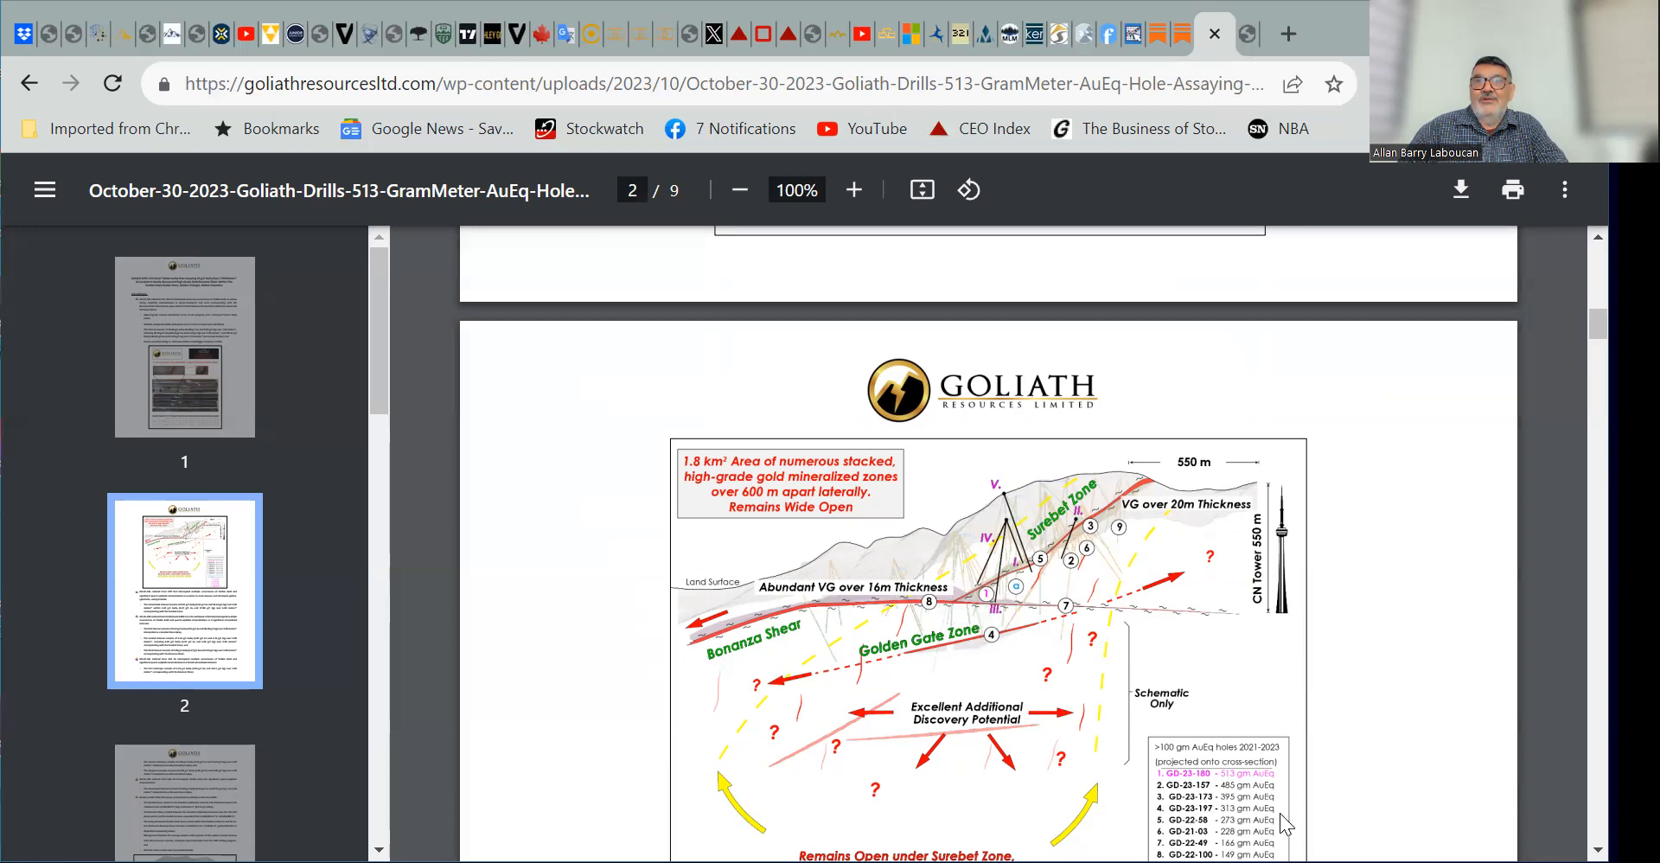
mouse_move(1014, 627)
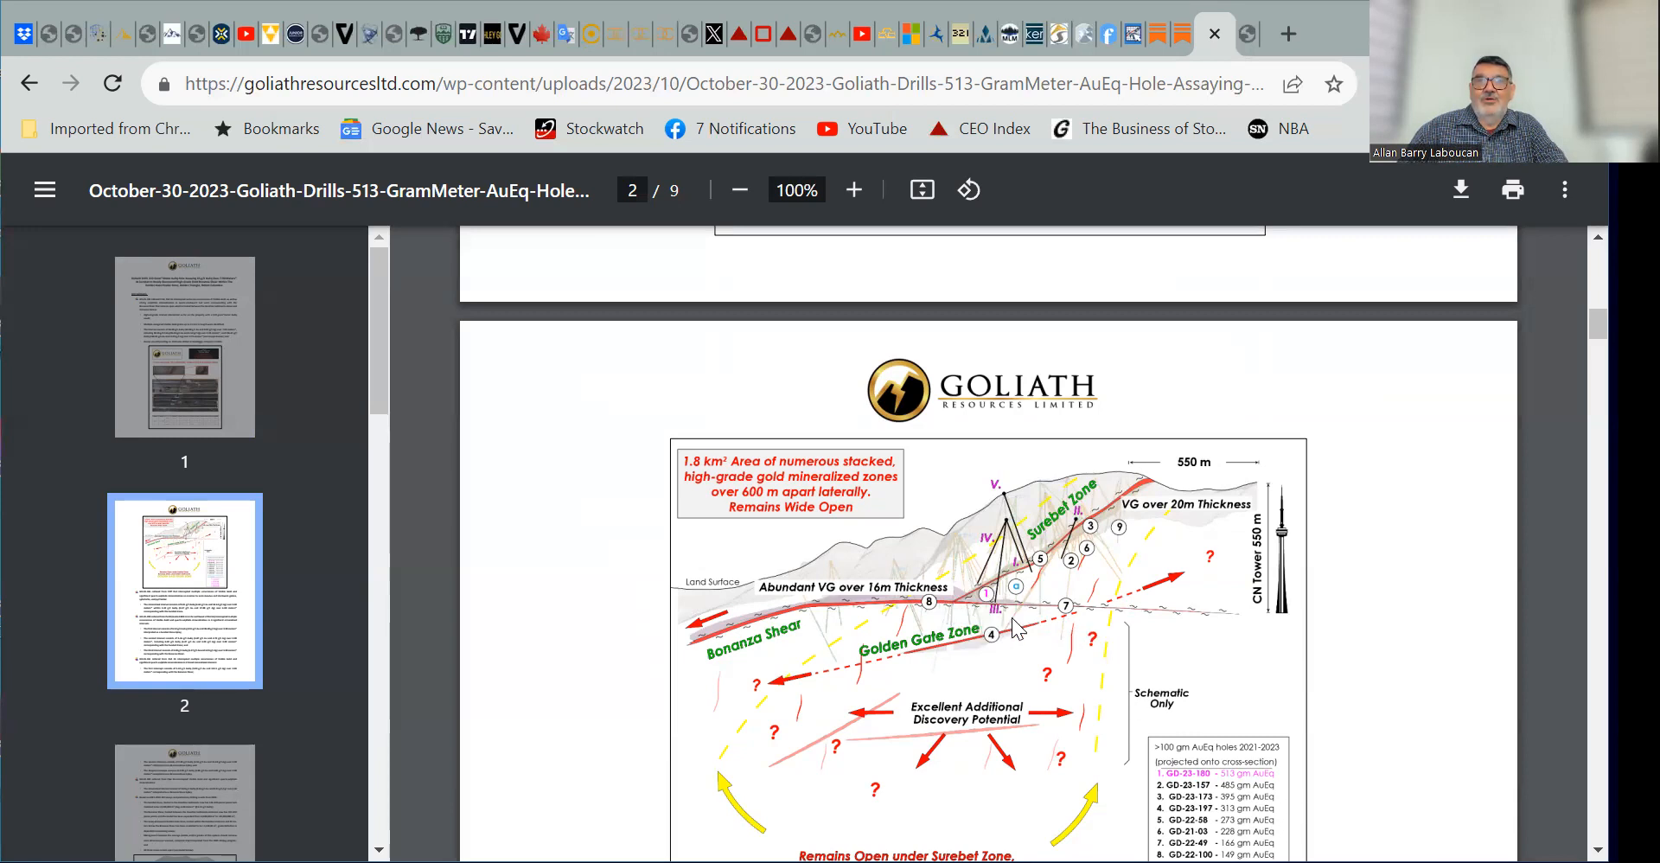
mouse_move(1056, 645)
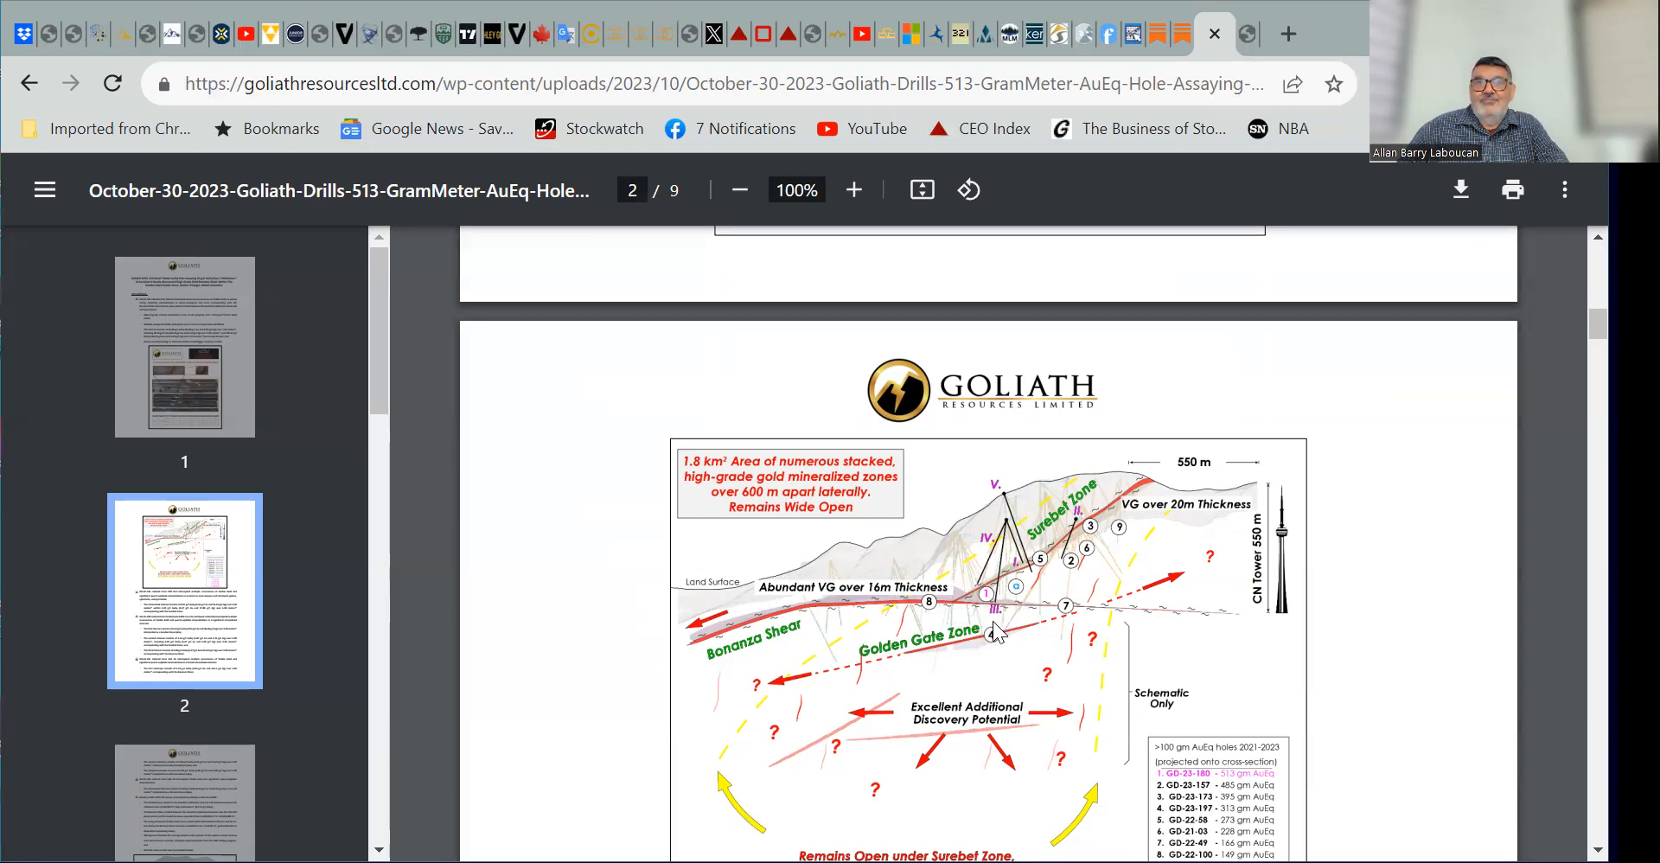
mouse_move(1094, 650)
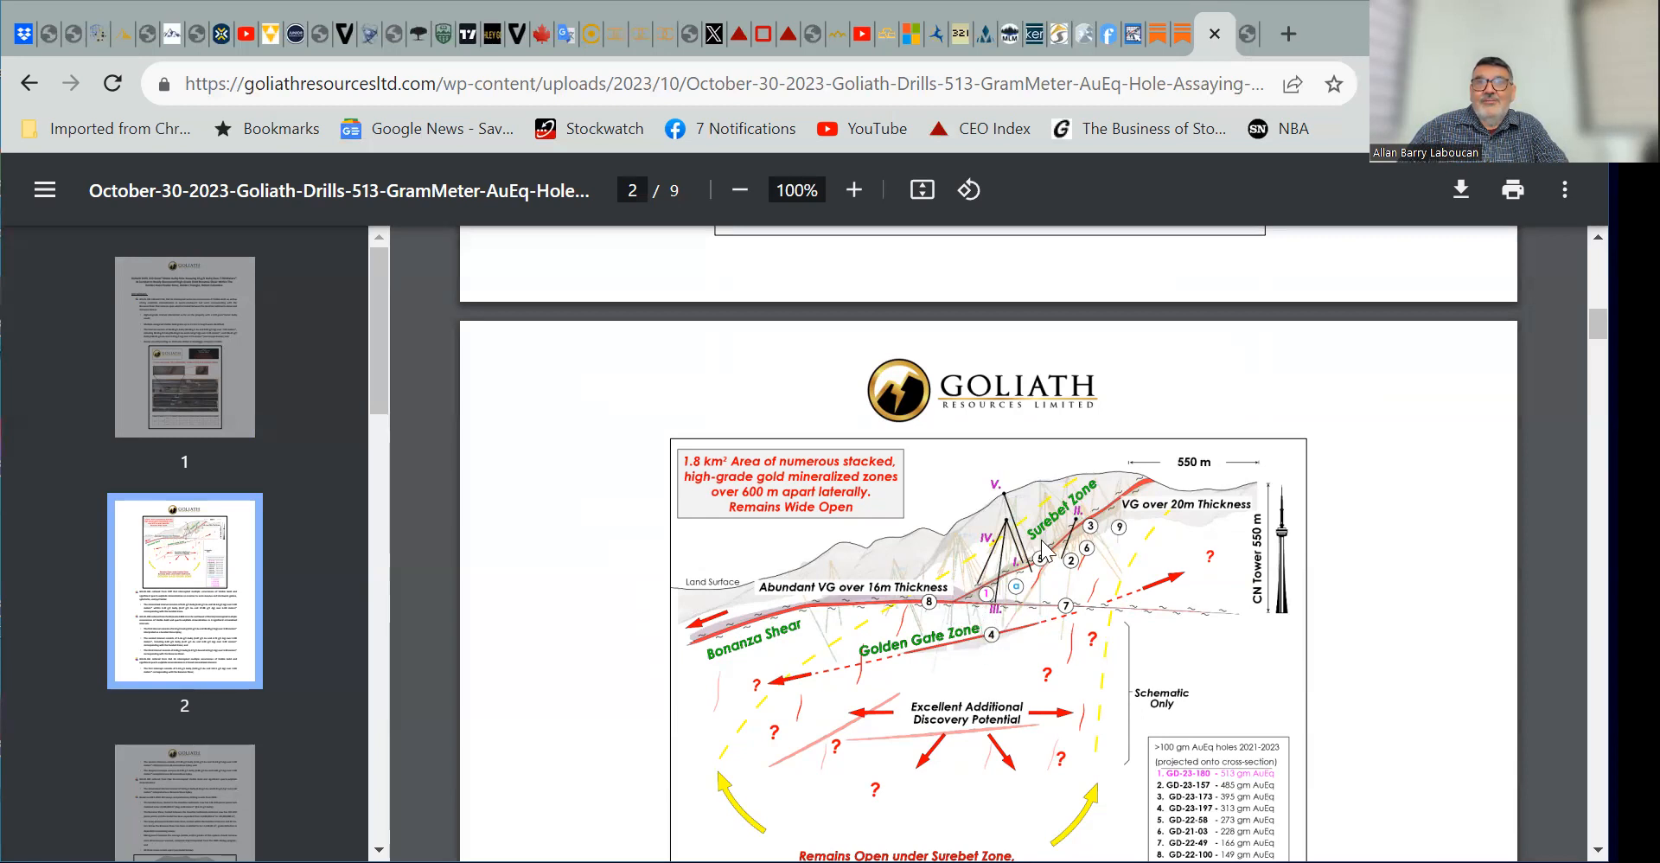
mouse_move(1137, 511)
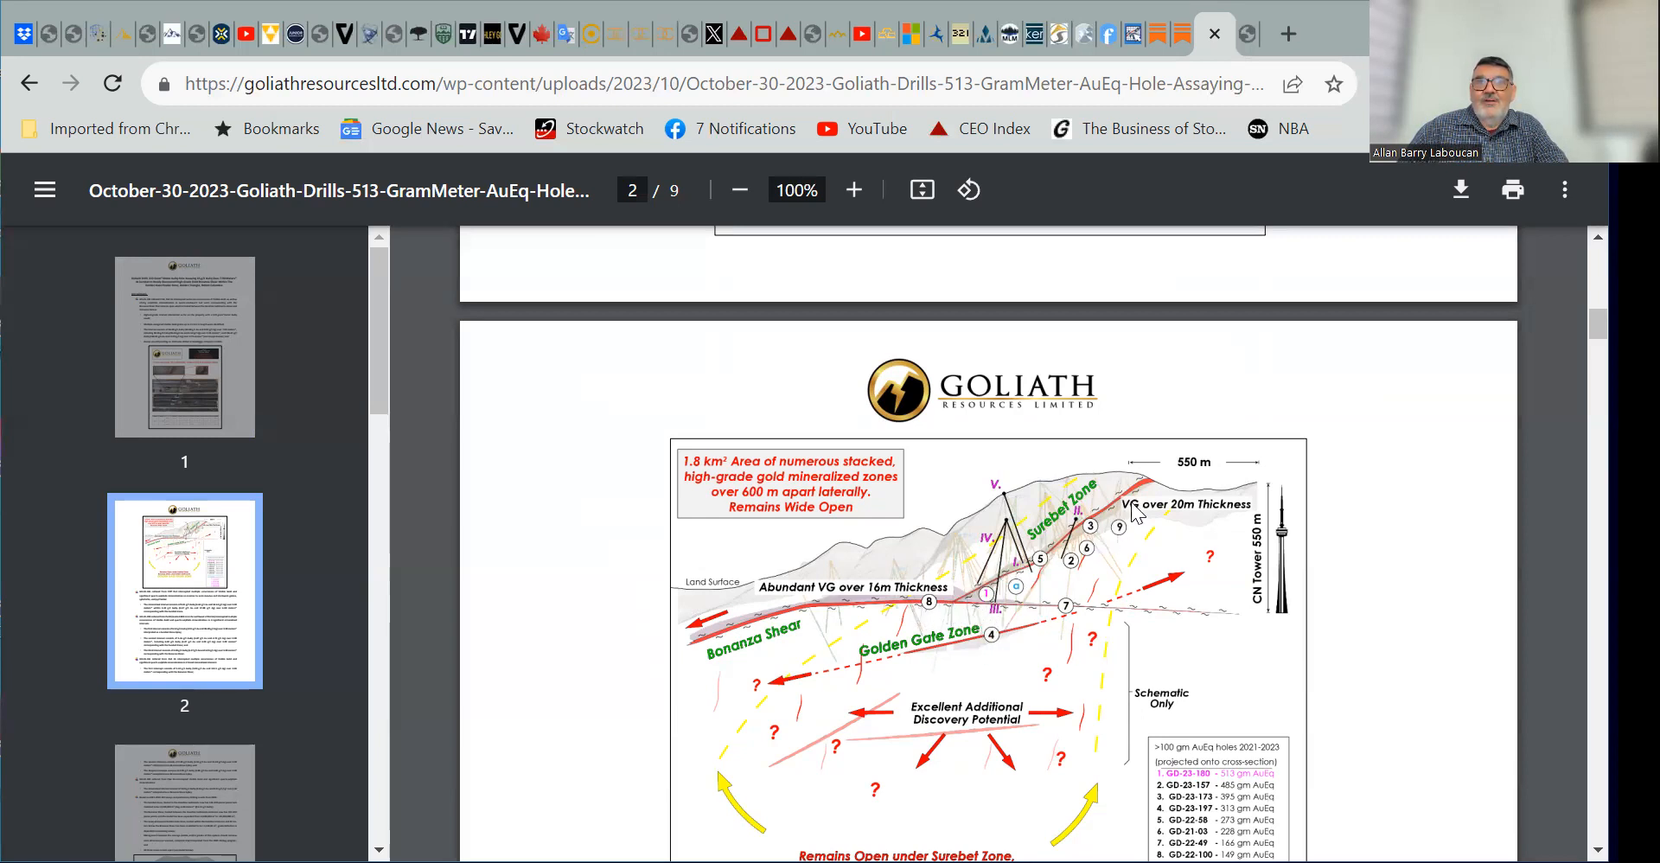
mouse_move(854, 618)
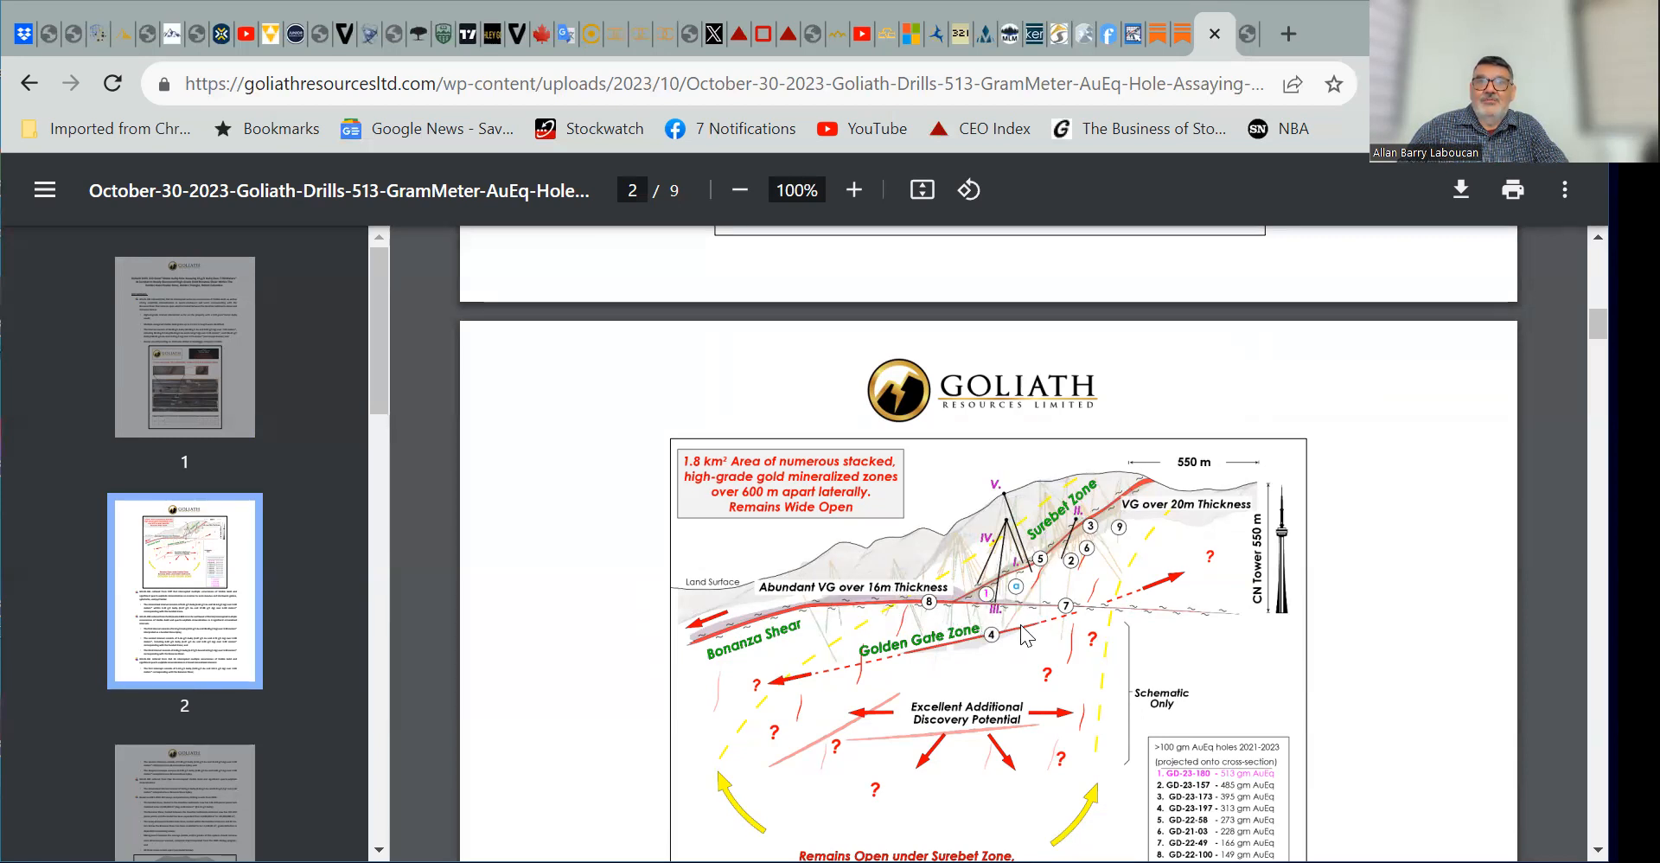
mouse_move(971, 654)
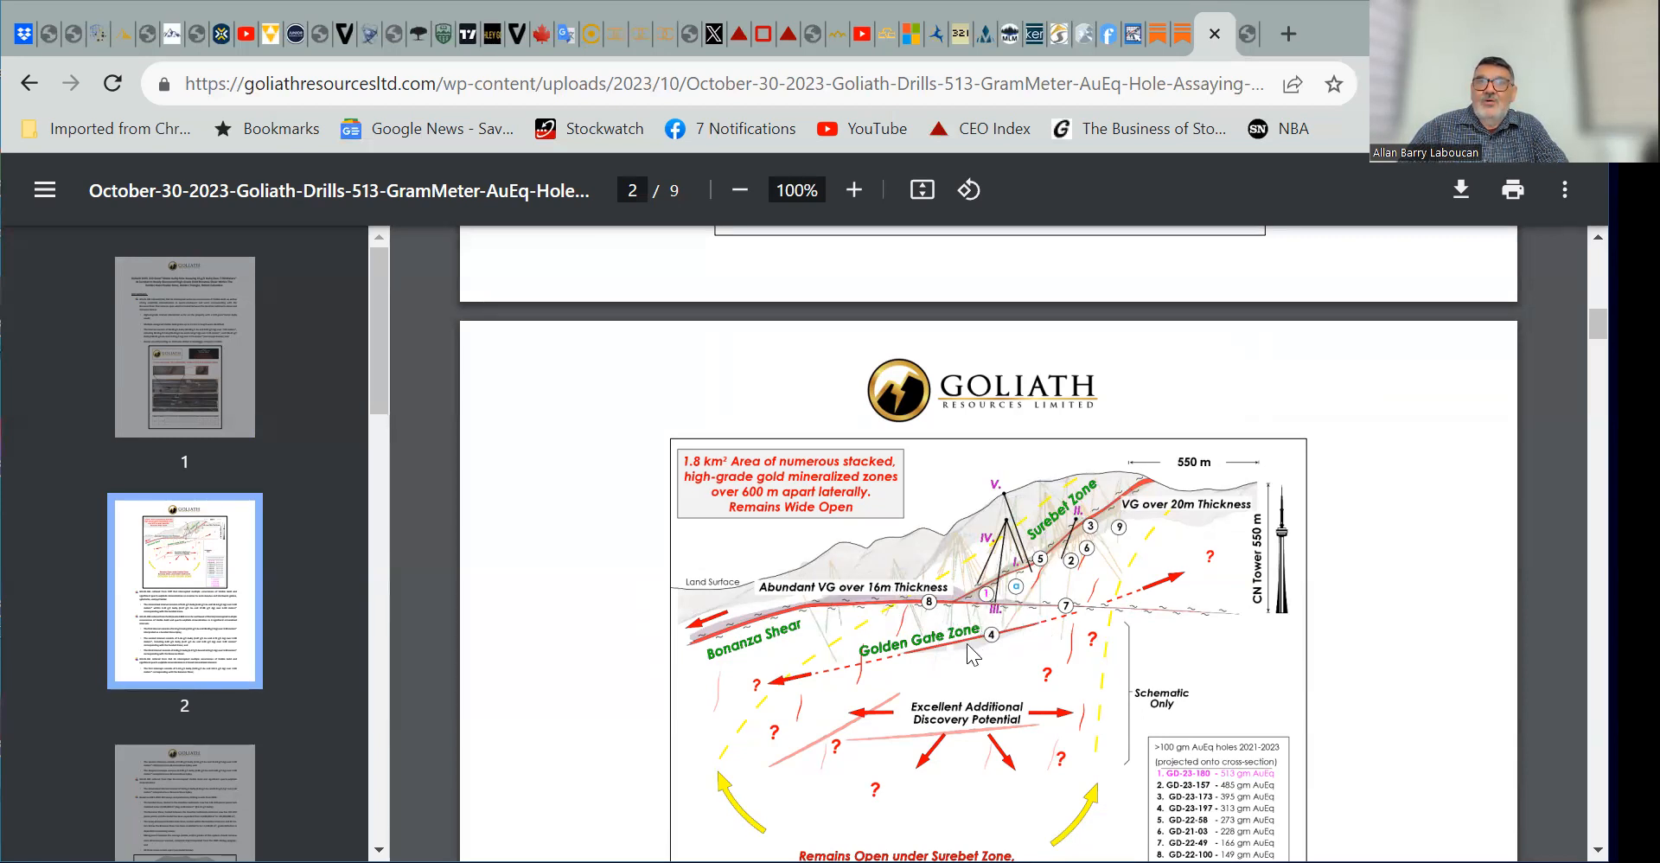
mouse_move(1036, 638)
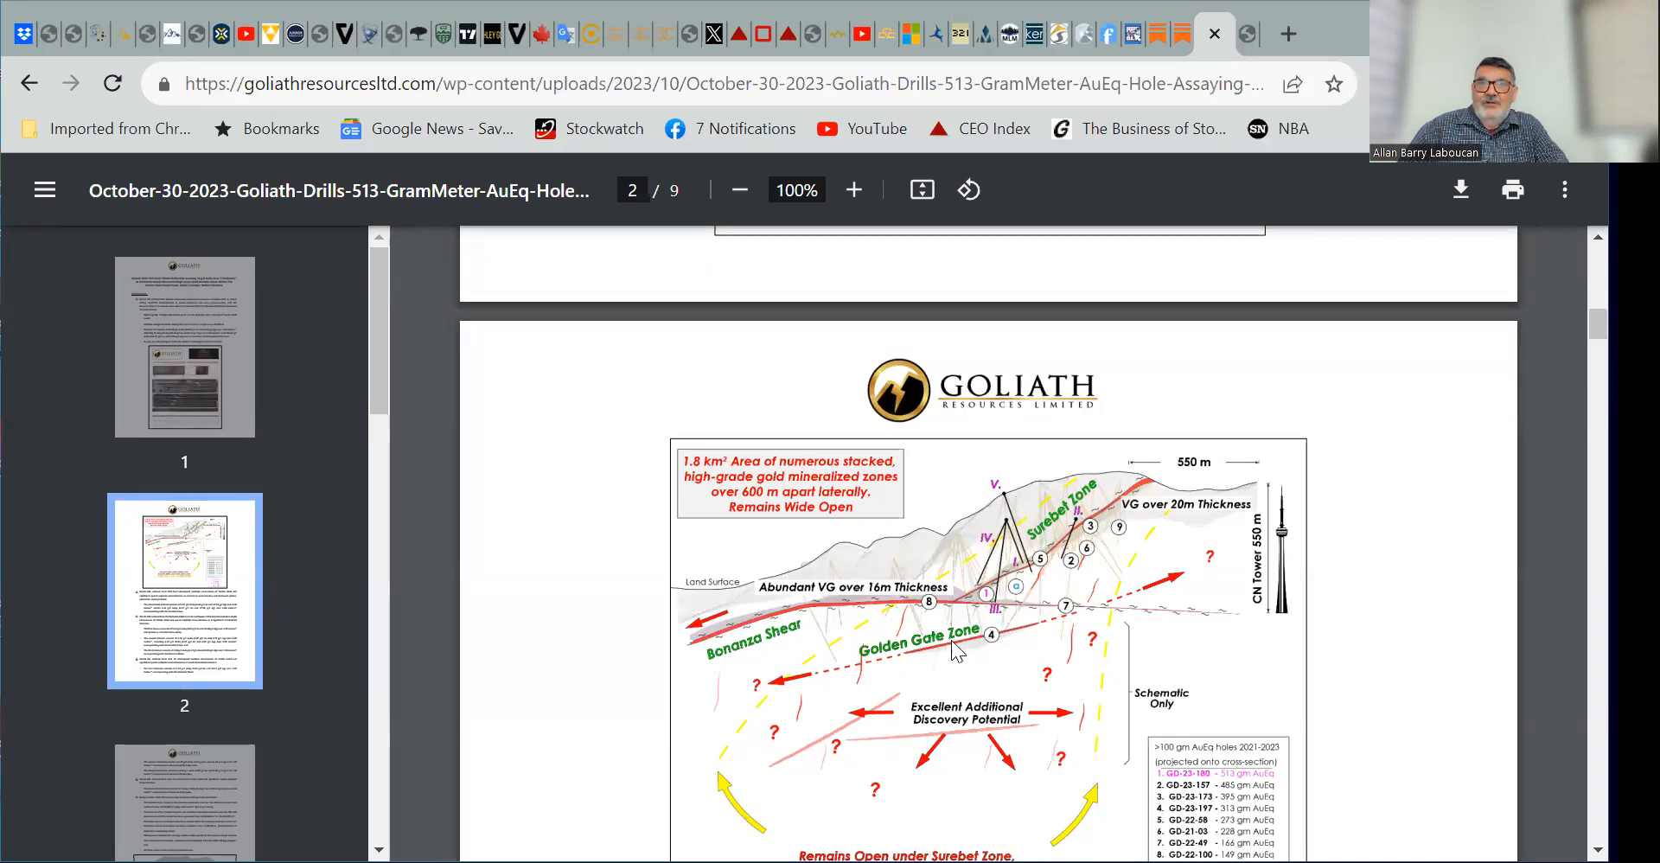
mouse_move(1028, 640)
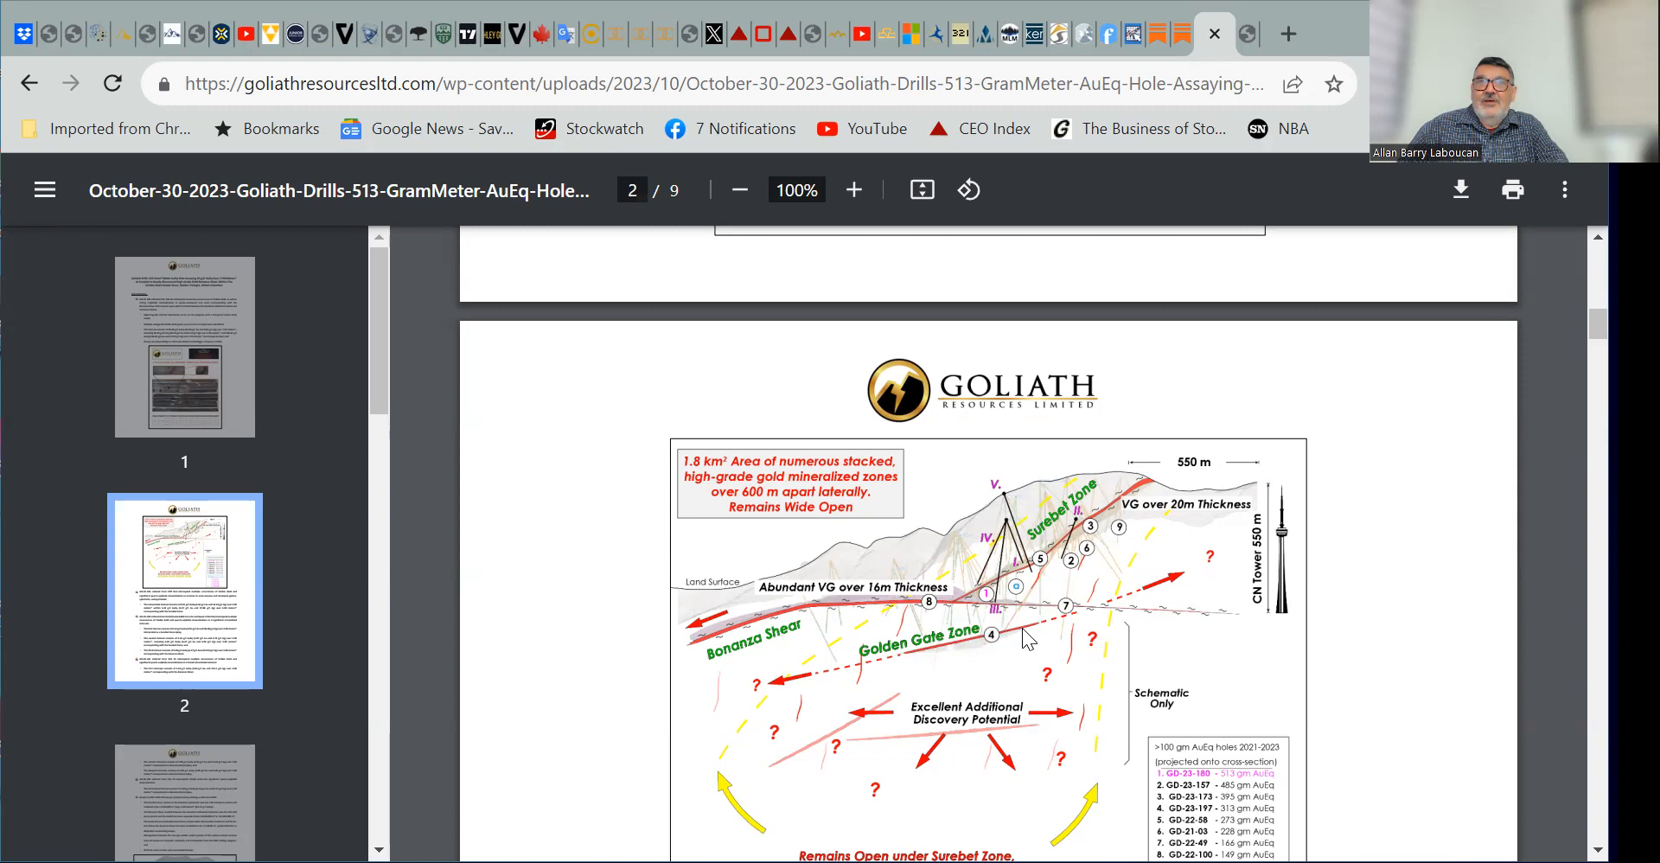
mouse_move(994, 644)
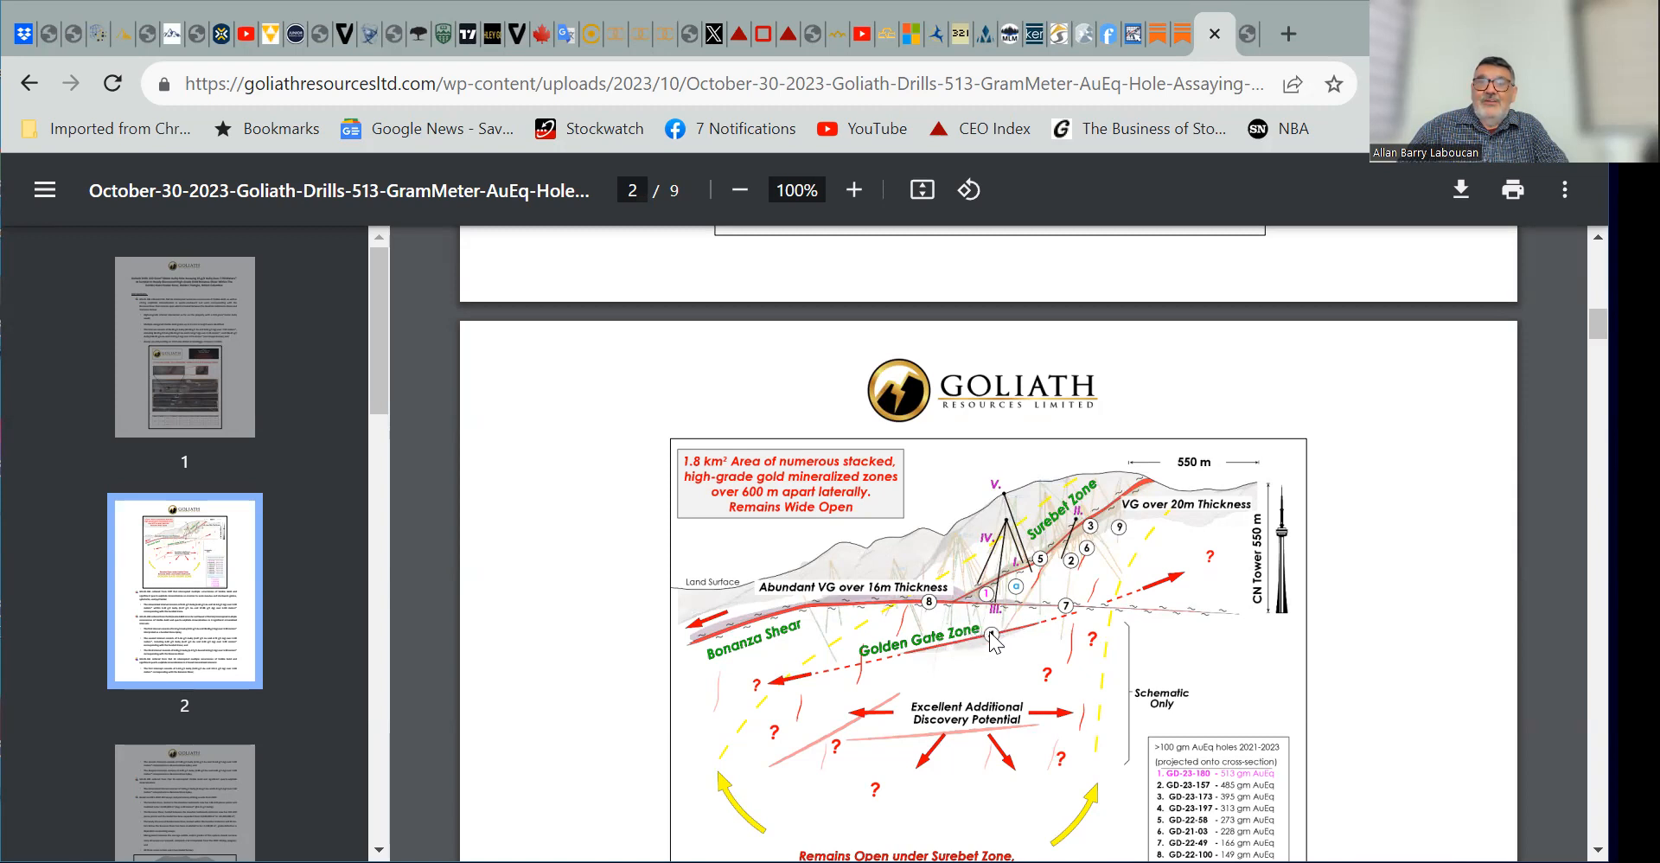
mouse_move(1034, 643)
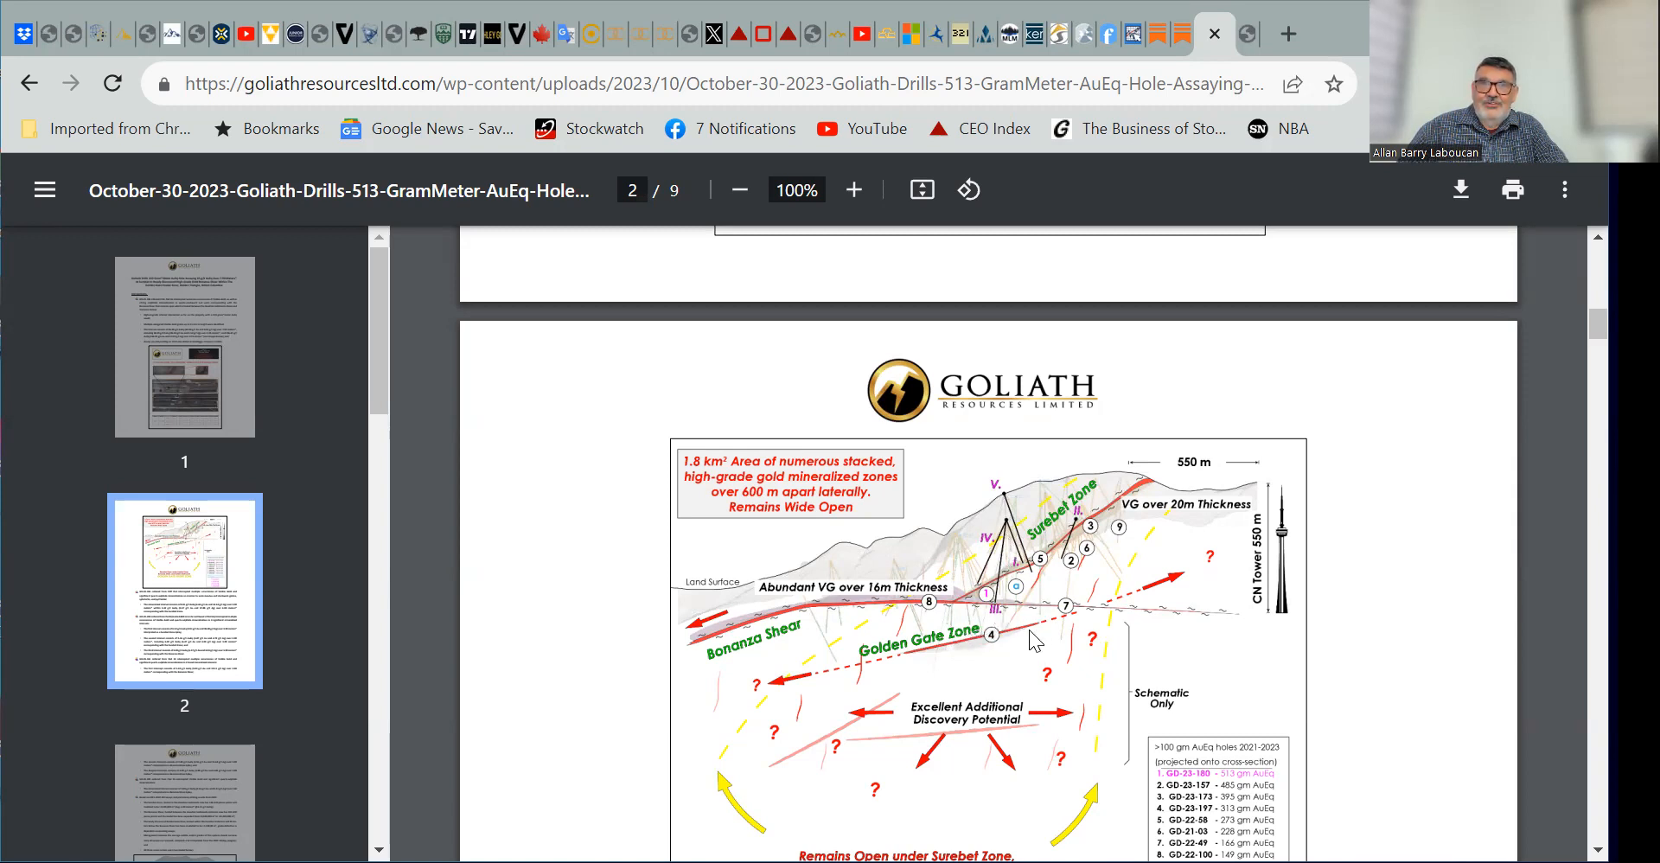
mouse_move(1014, 624)
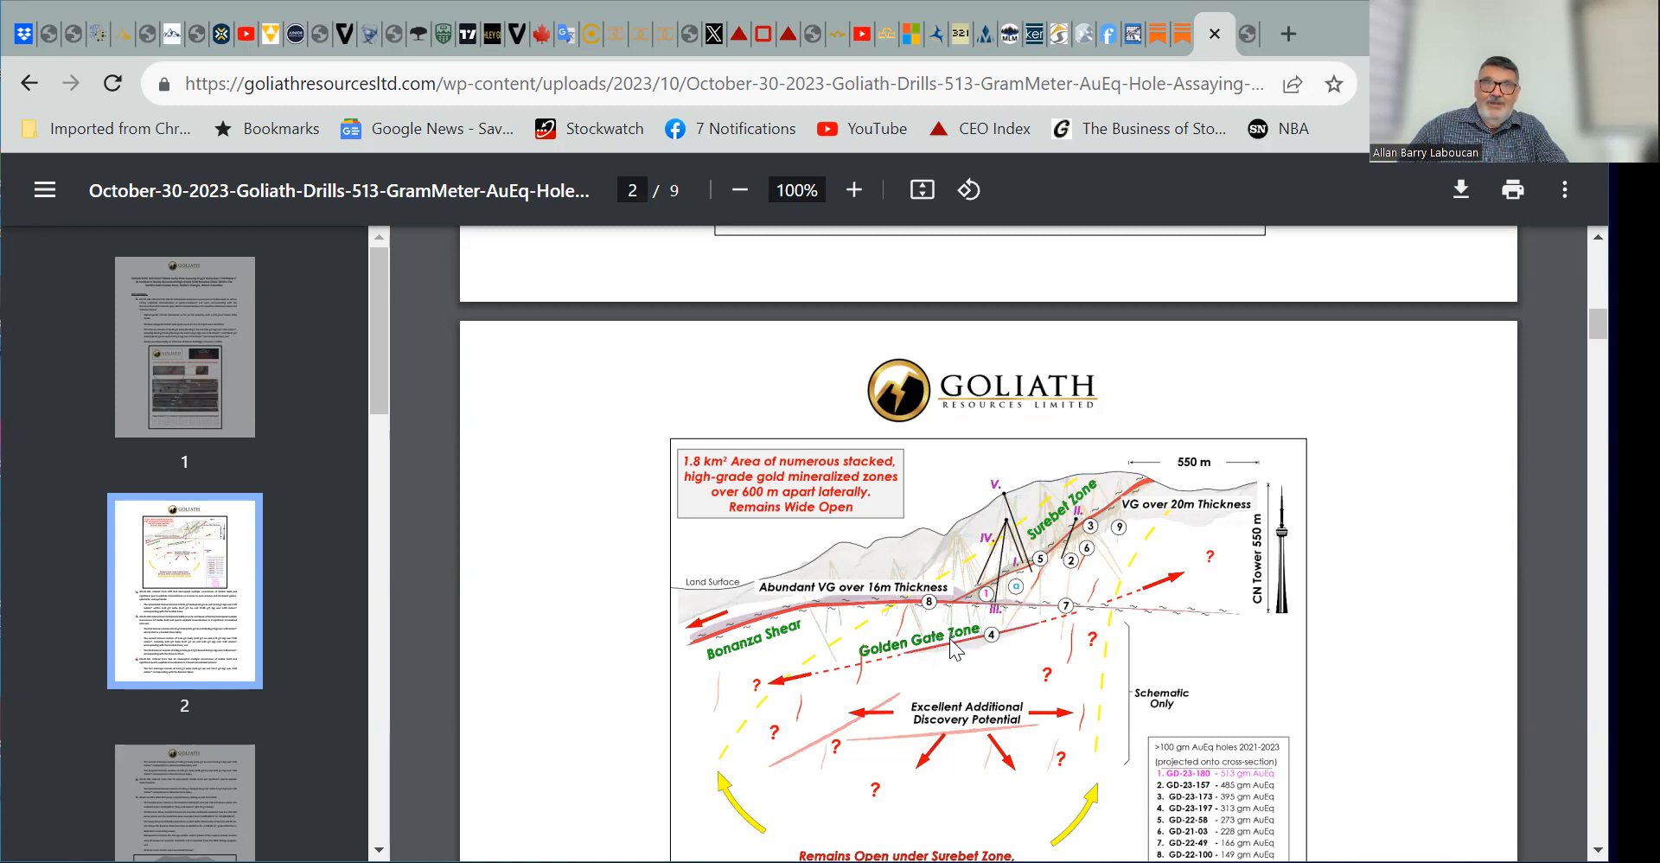
mouse_move(995, 635)
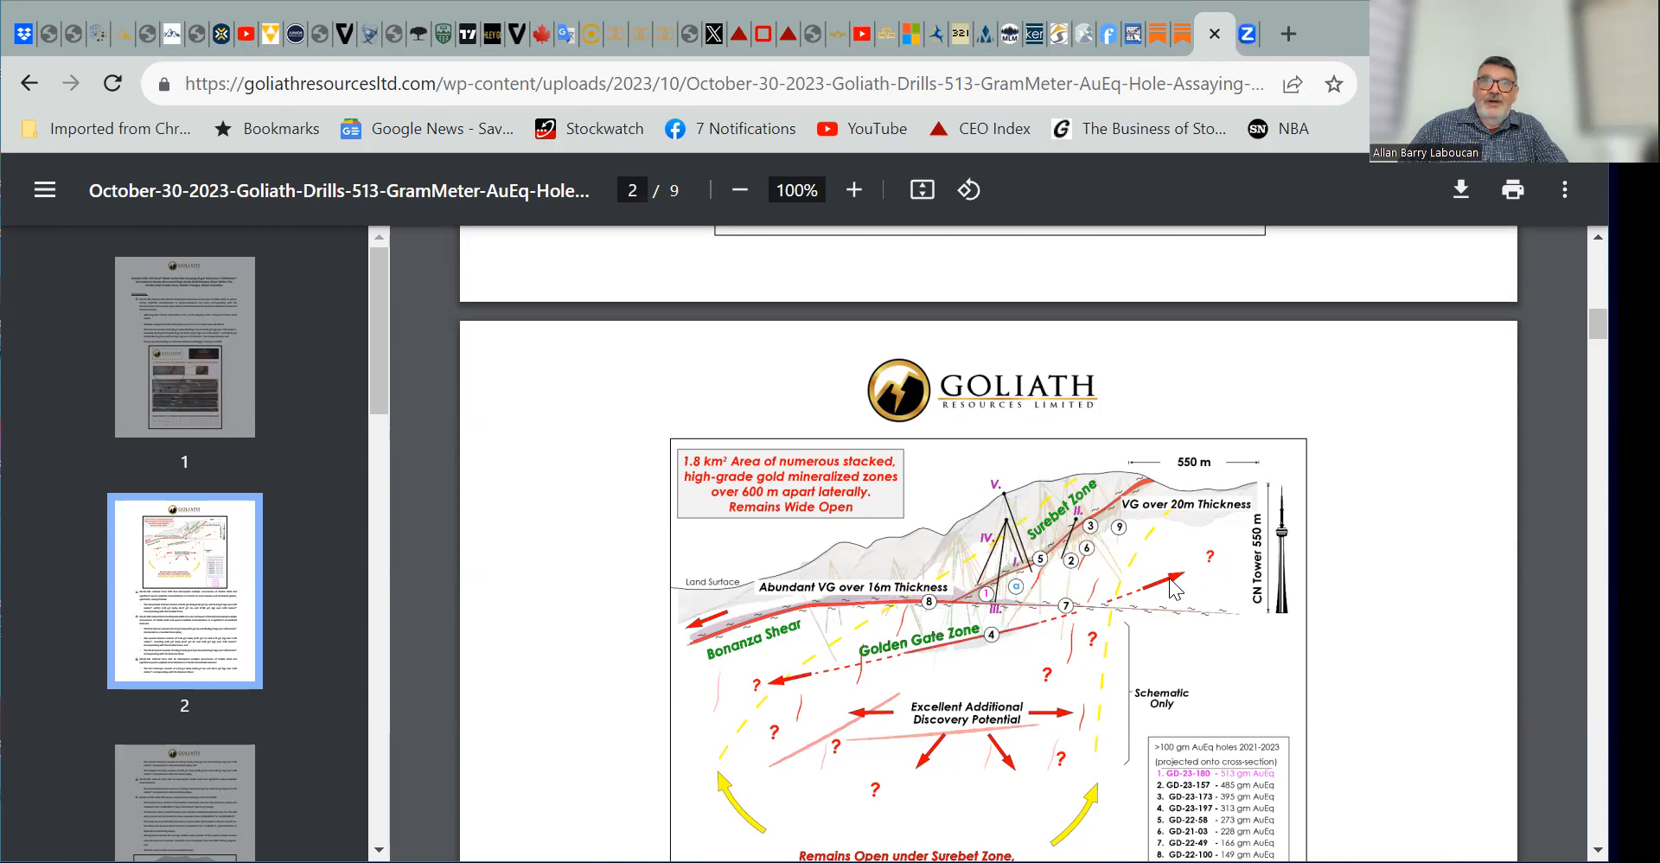
mouse_move(961, 669)
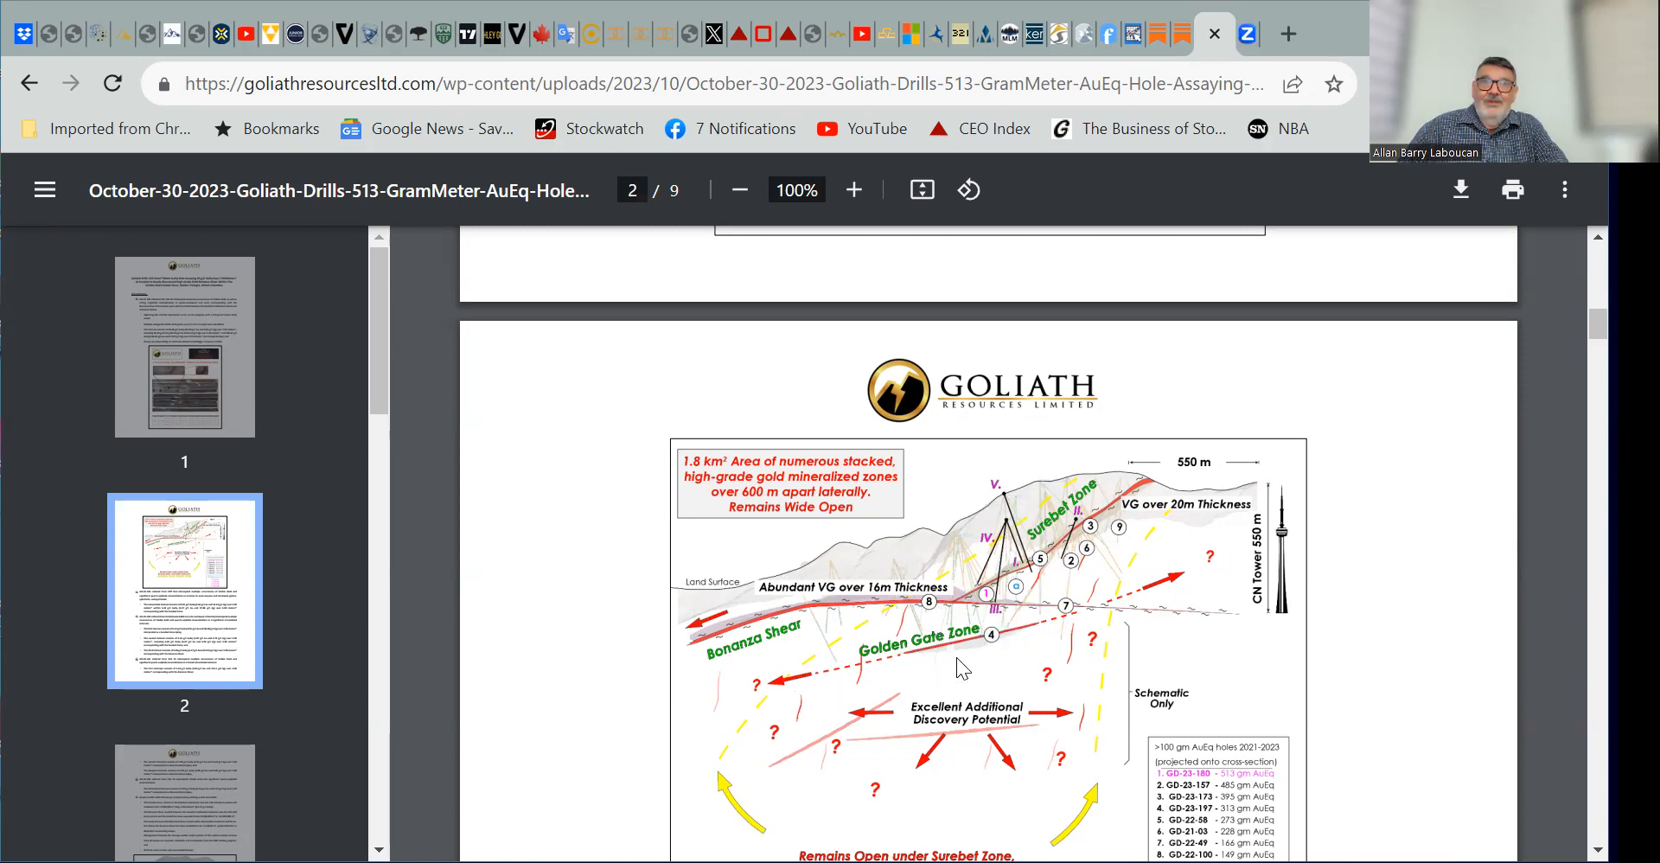
mouse_move(895, 664)
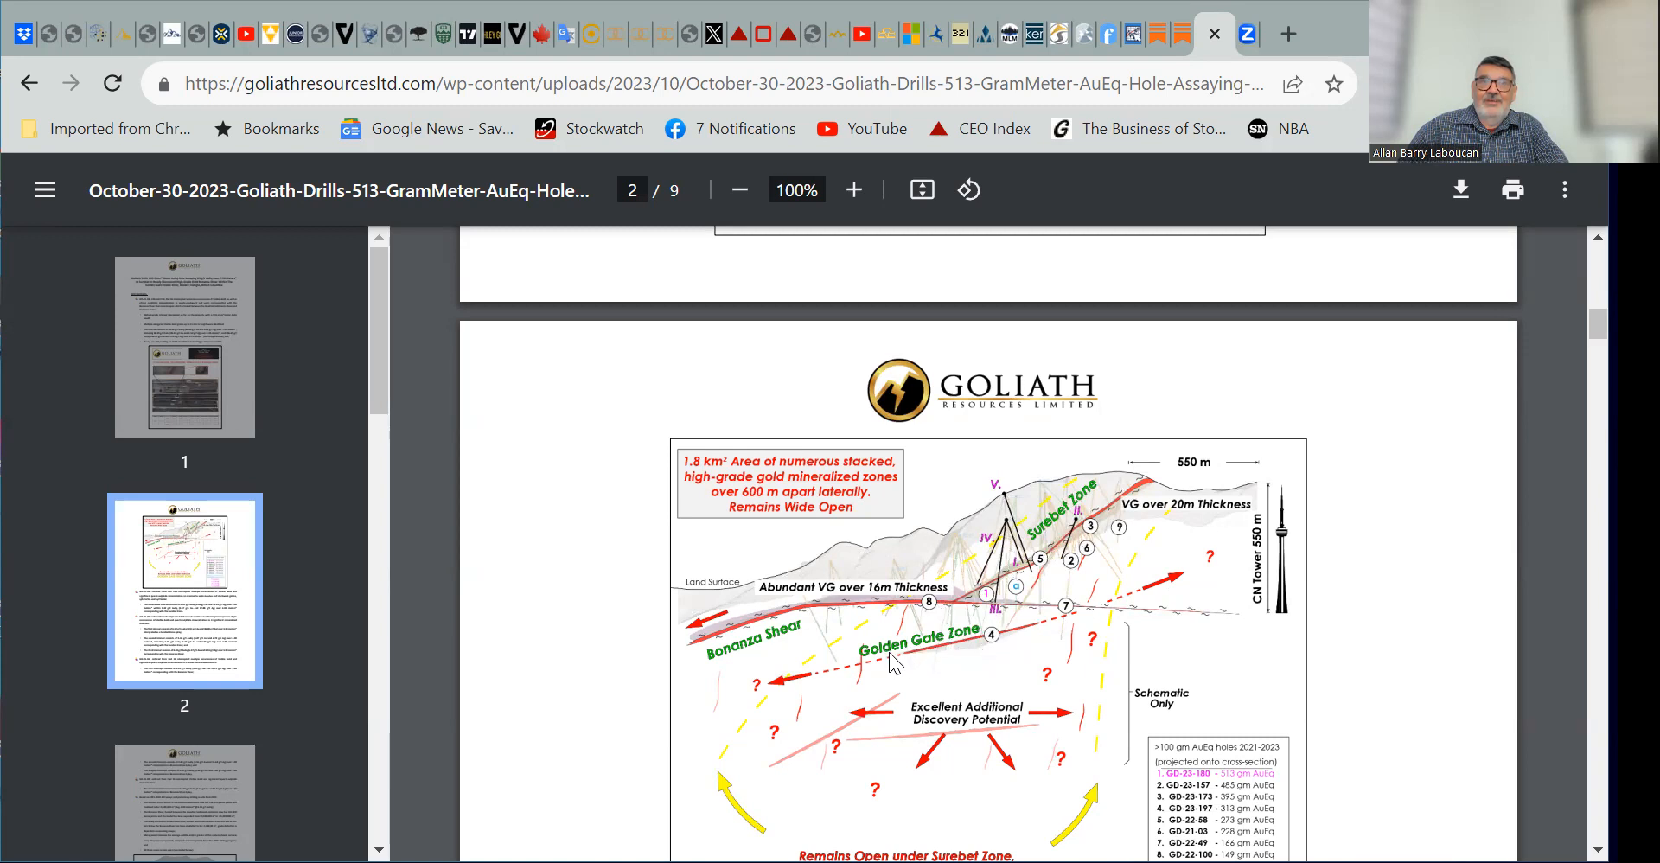
mouse_move(958, 651)
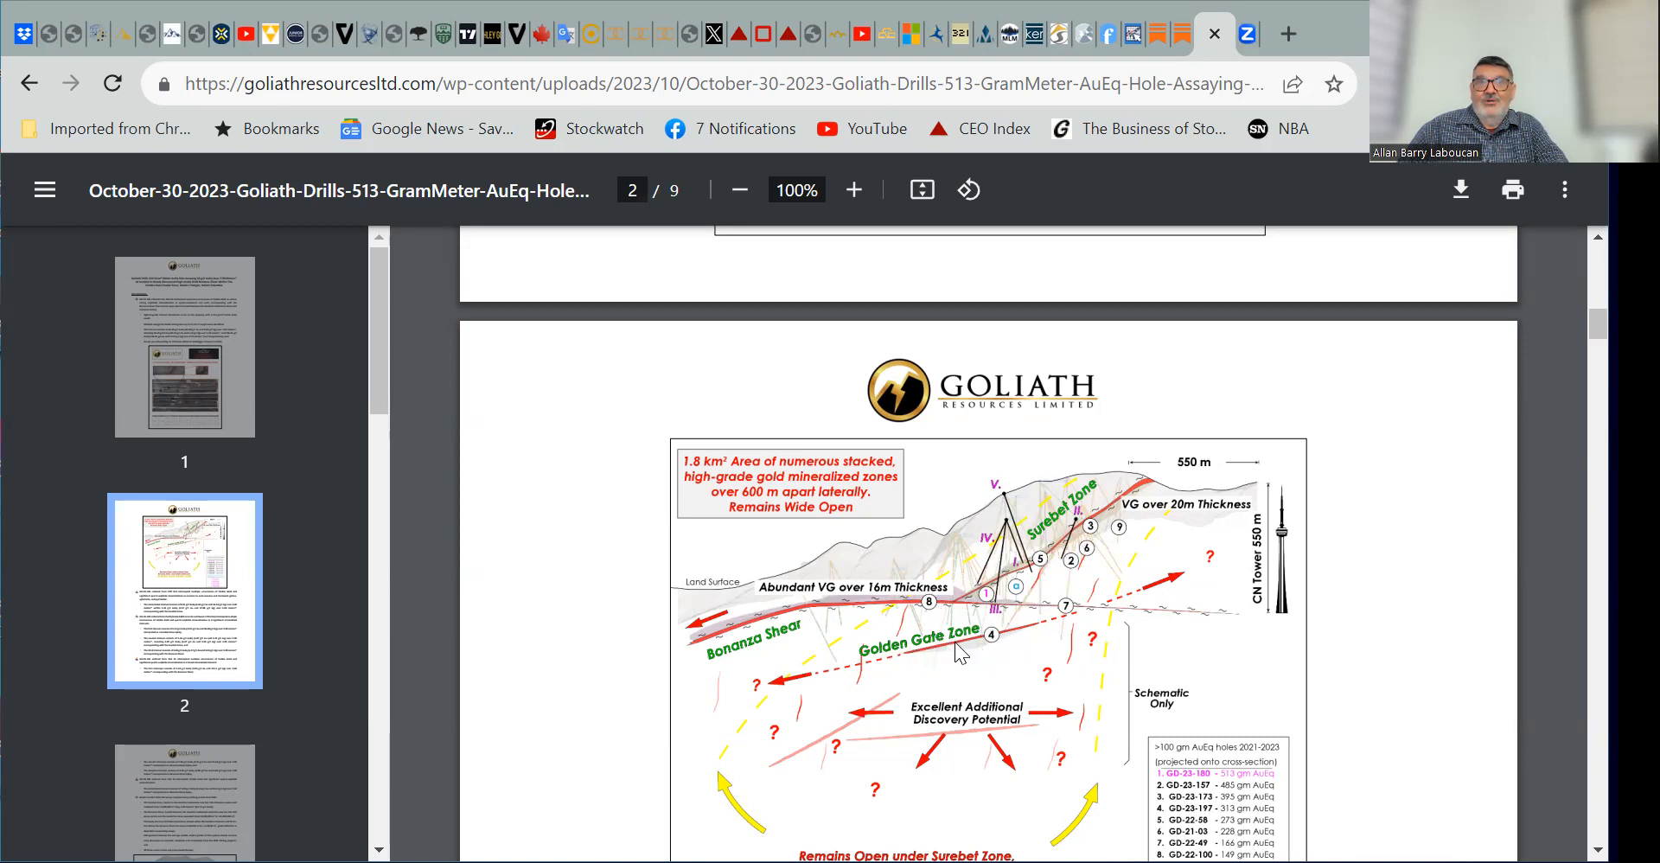
mouse_move(1006, 651)
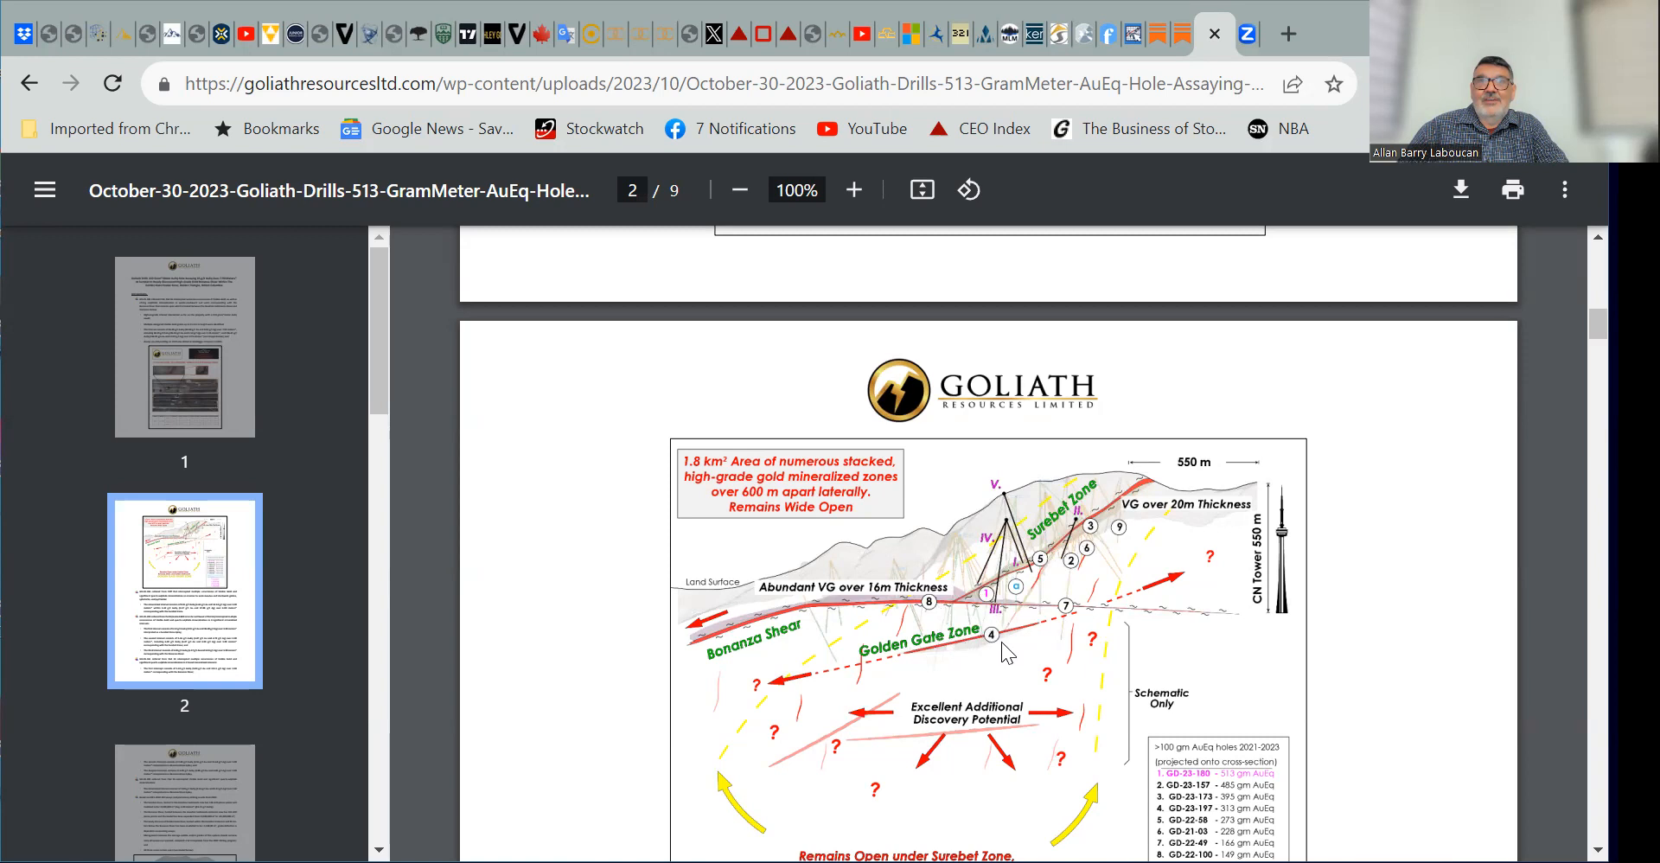
mouse_move(1013, 652)
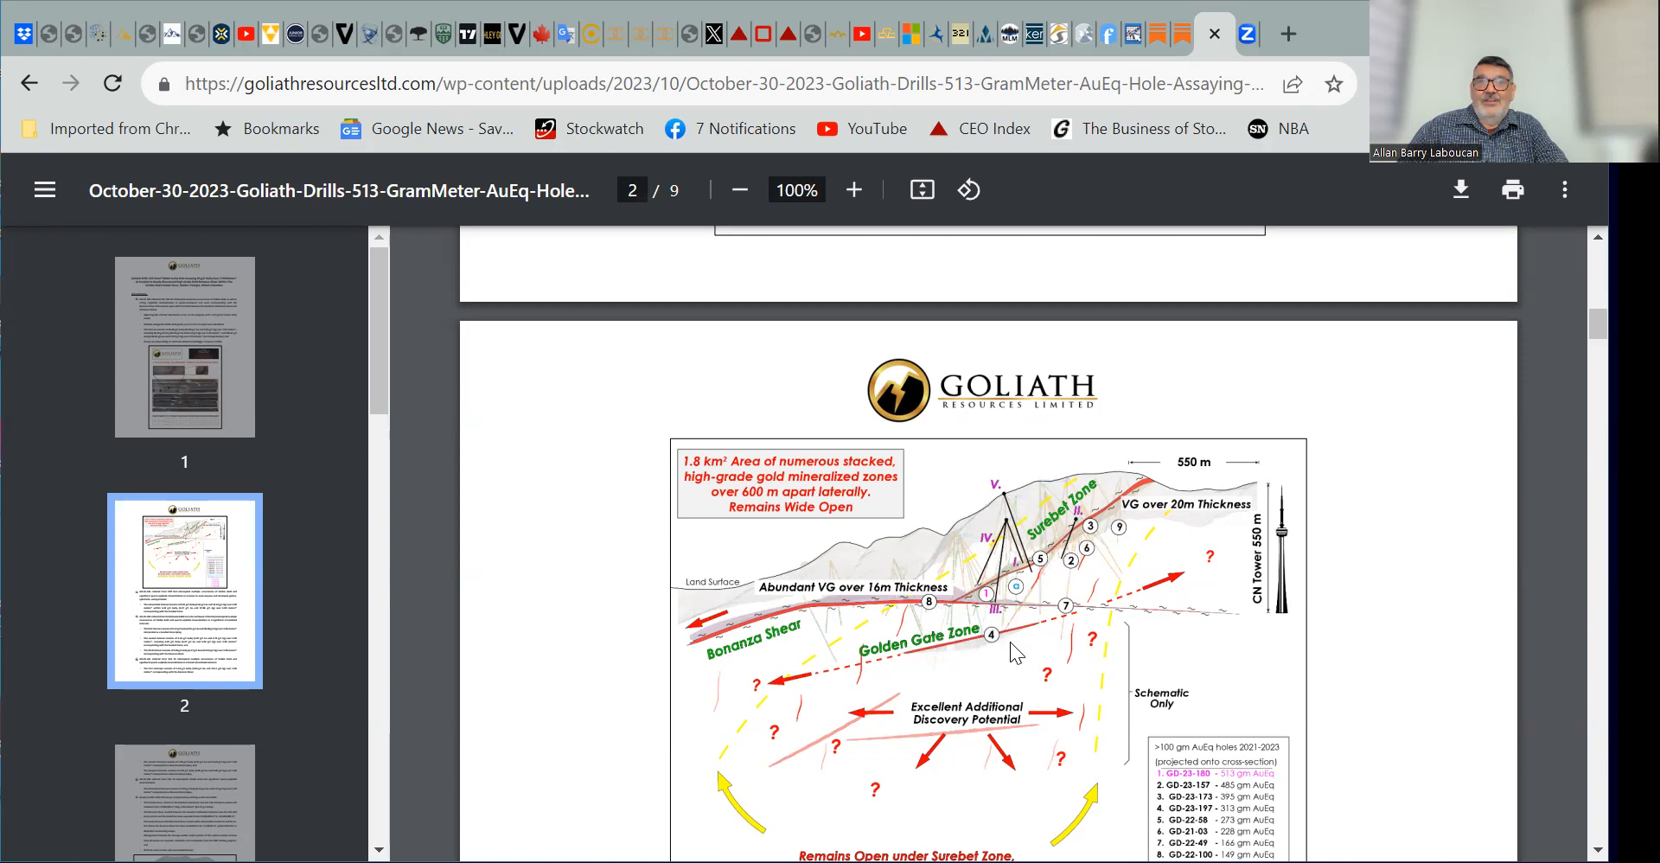
scroll(down, 3)
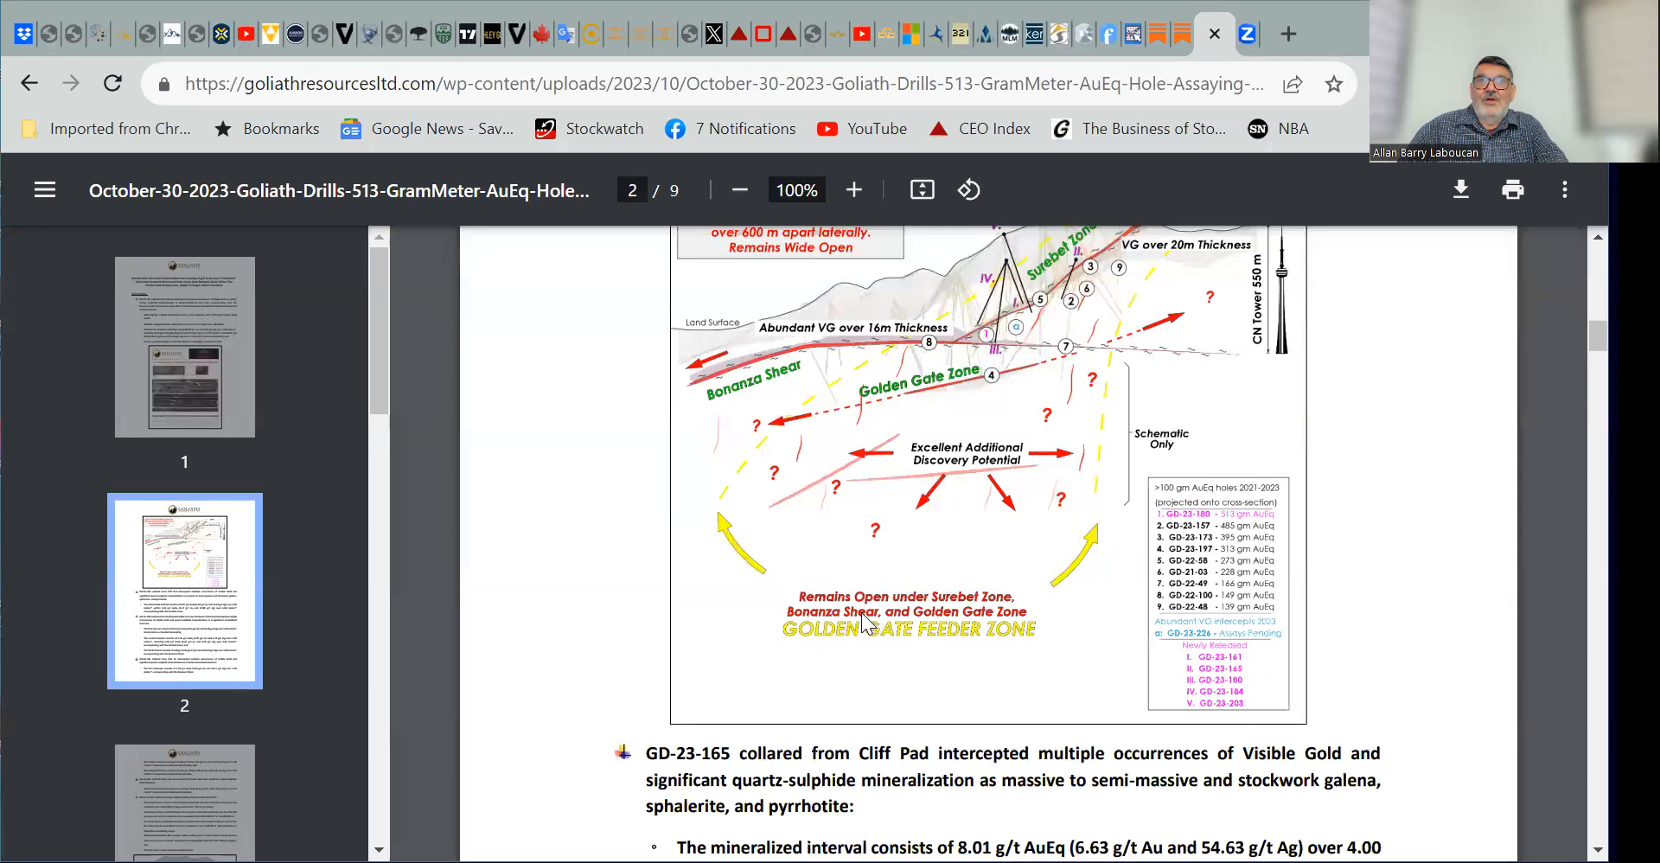
mouse_move(734, 593)
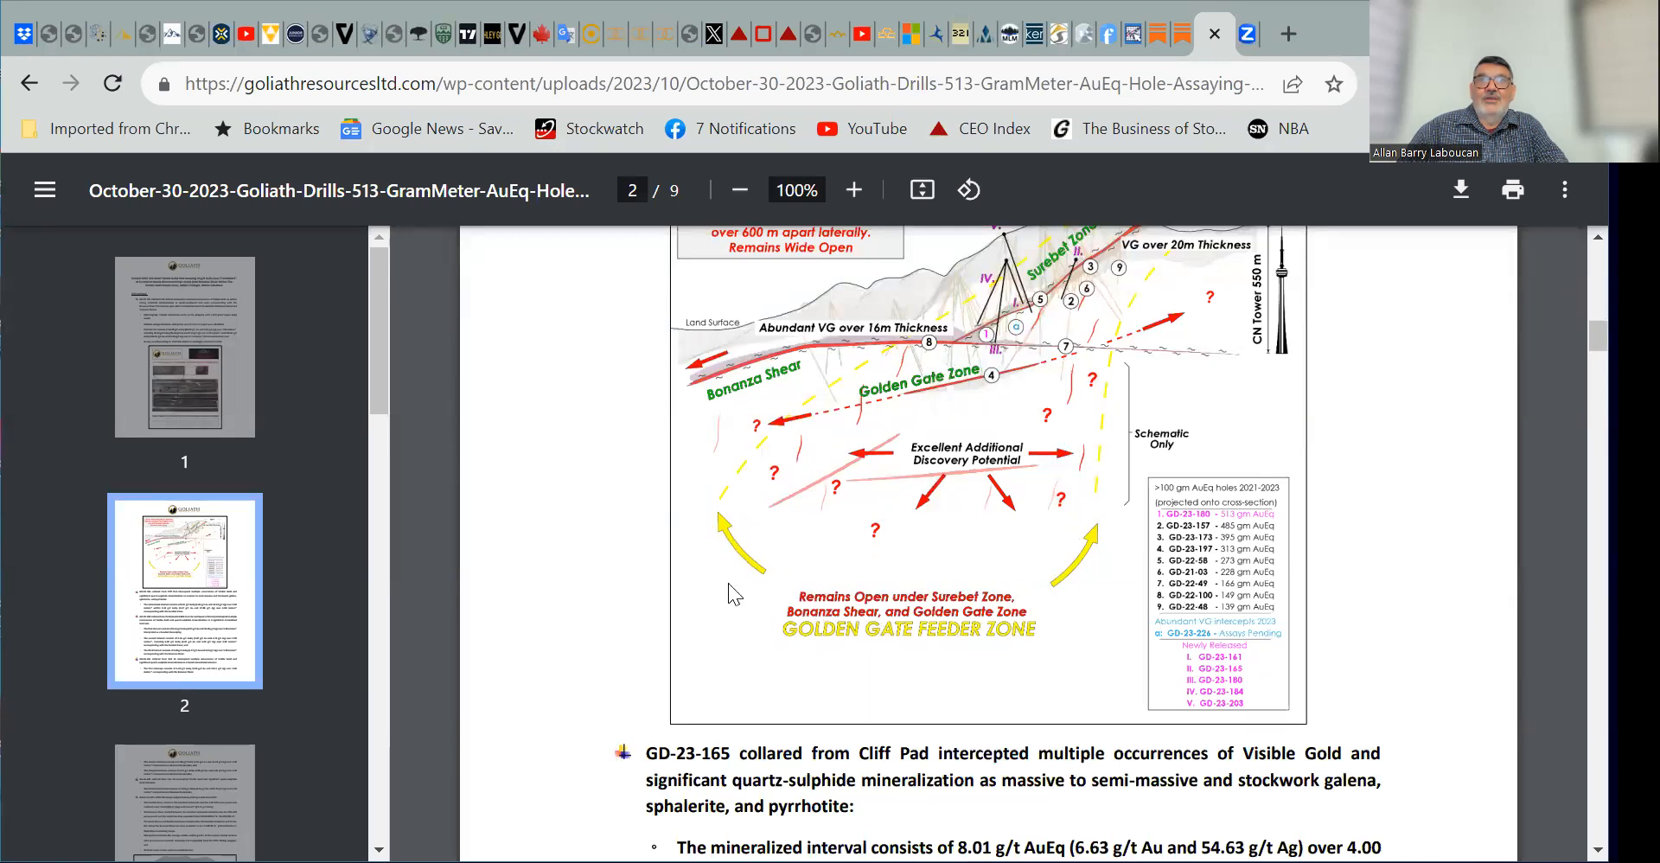
mouse_move(1046, 668)
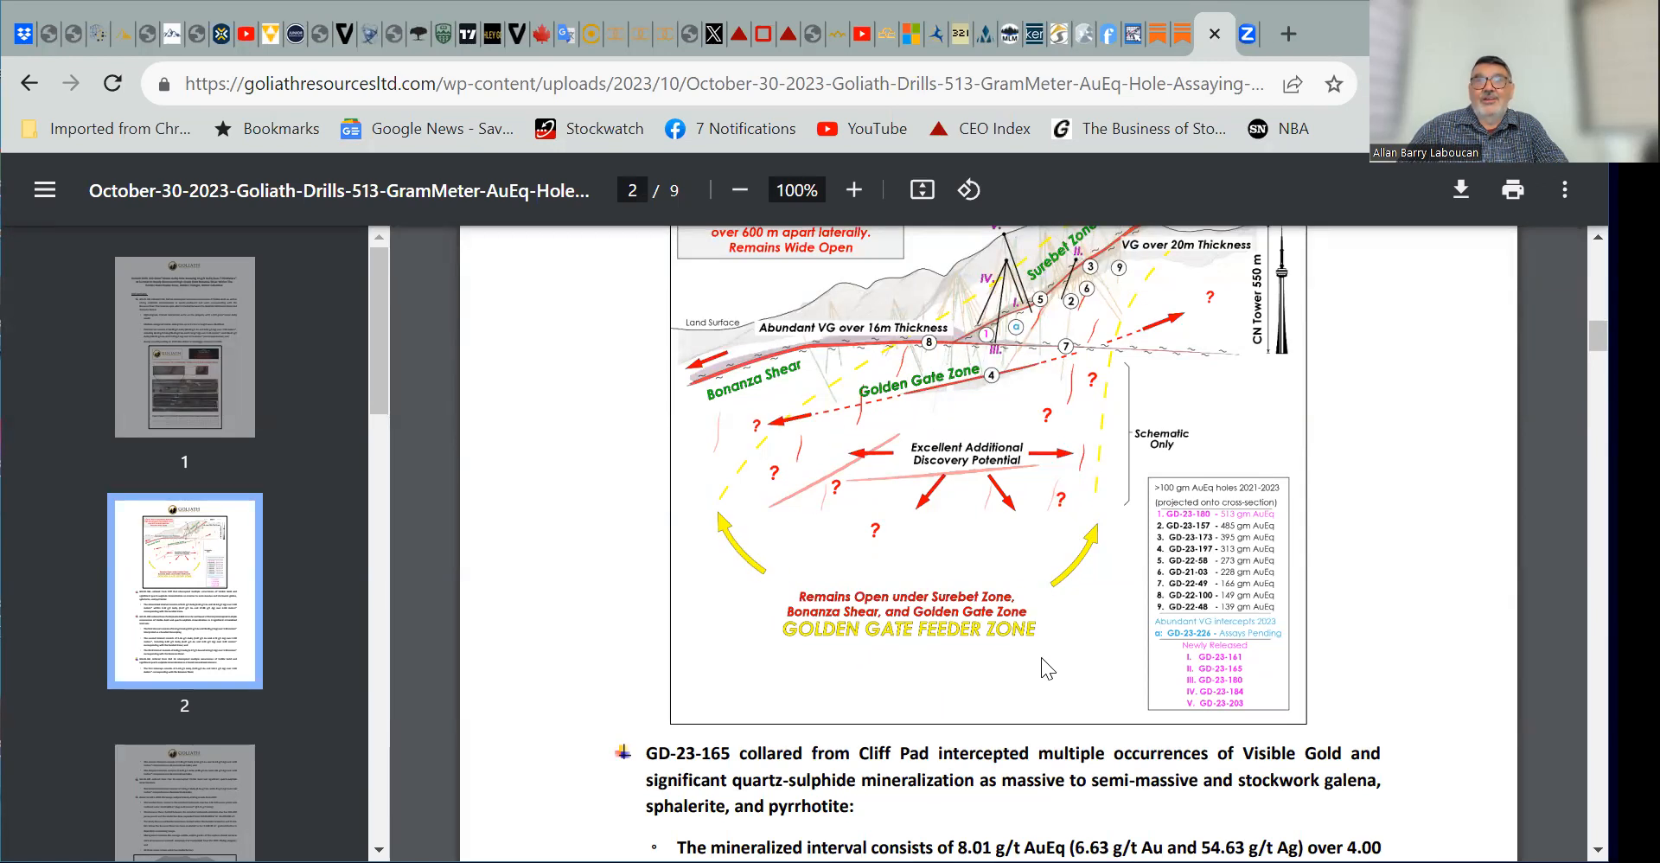
mouse_move(836, 551)
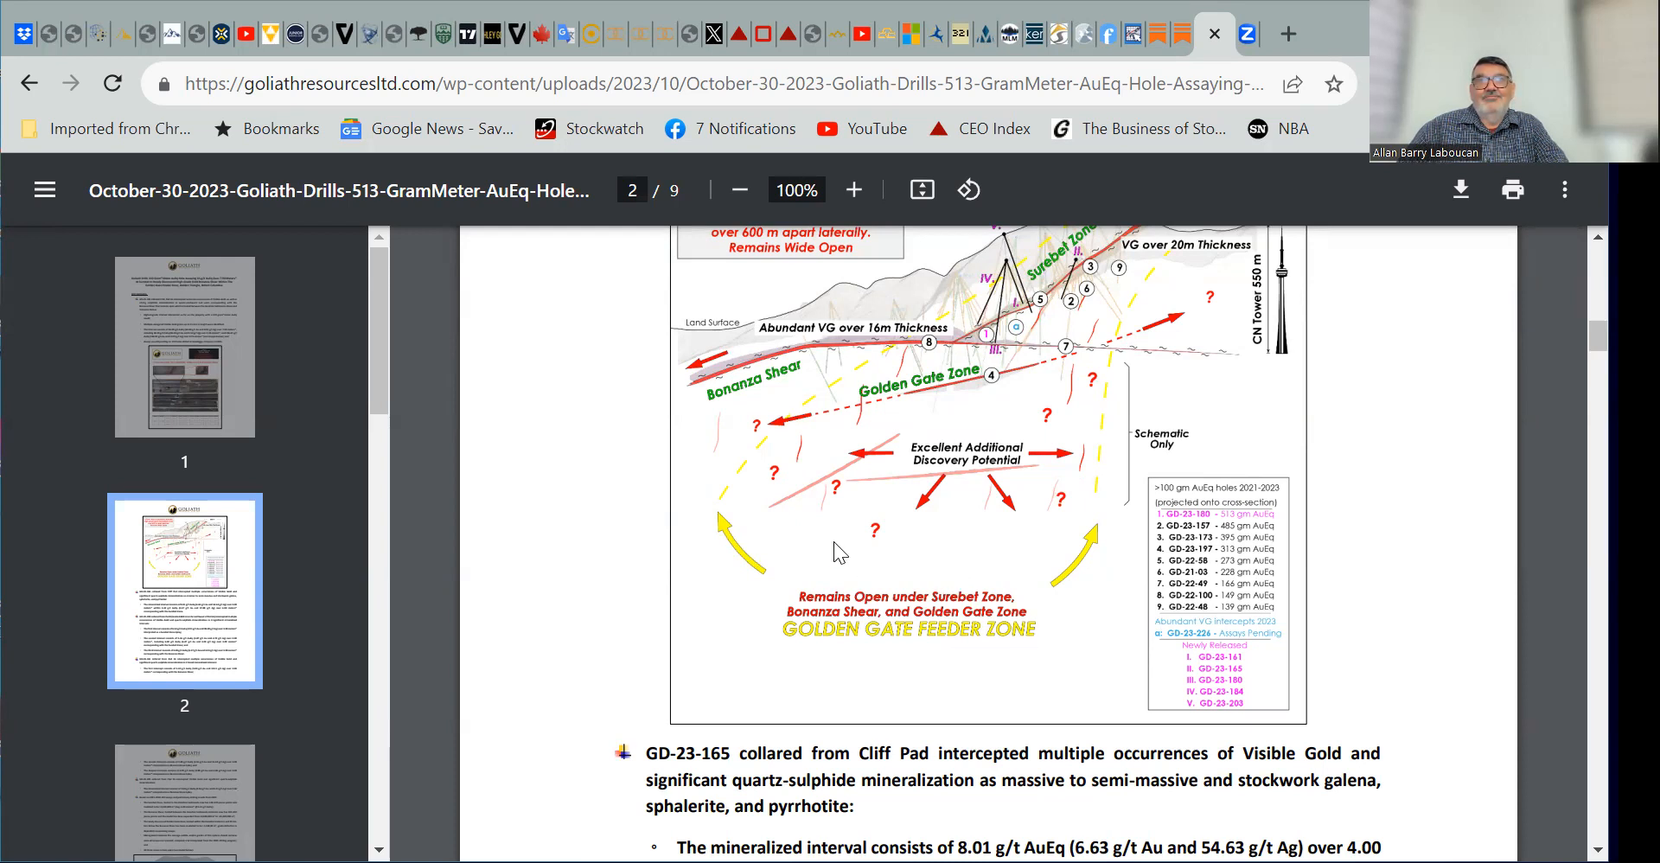
mouse_move(690, 547)
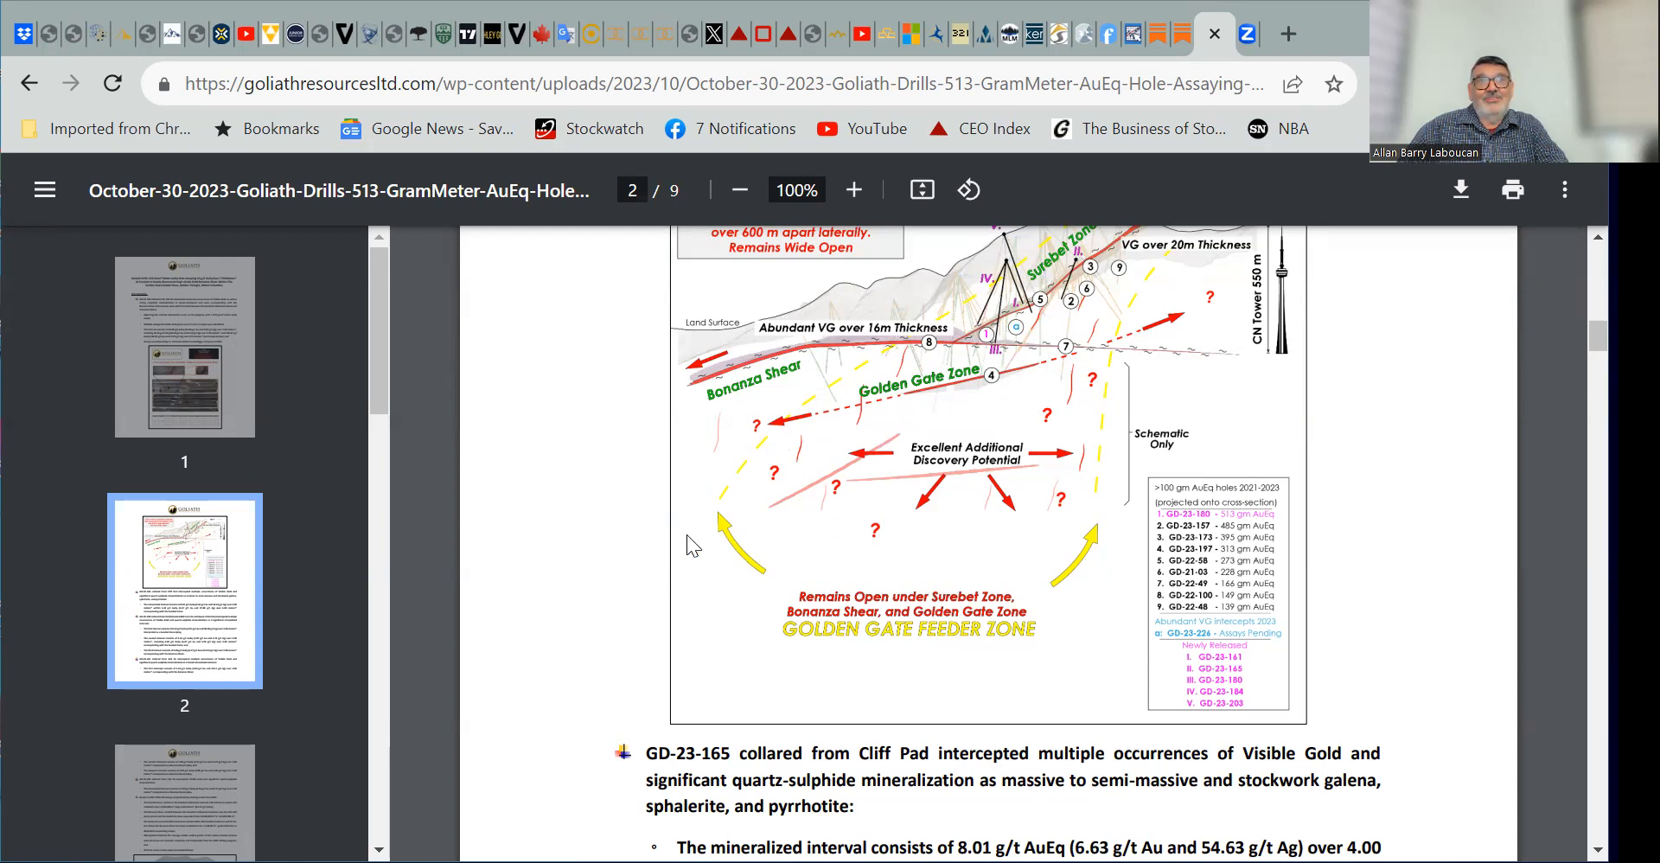
mouse_move(992, 392)
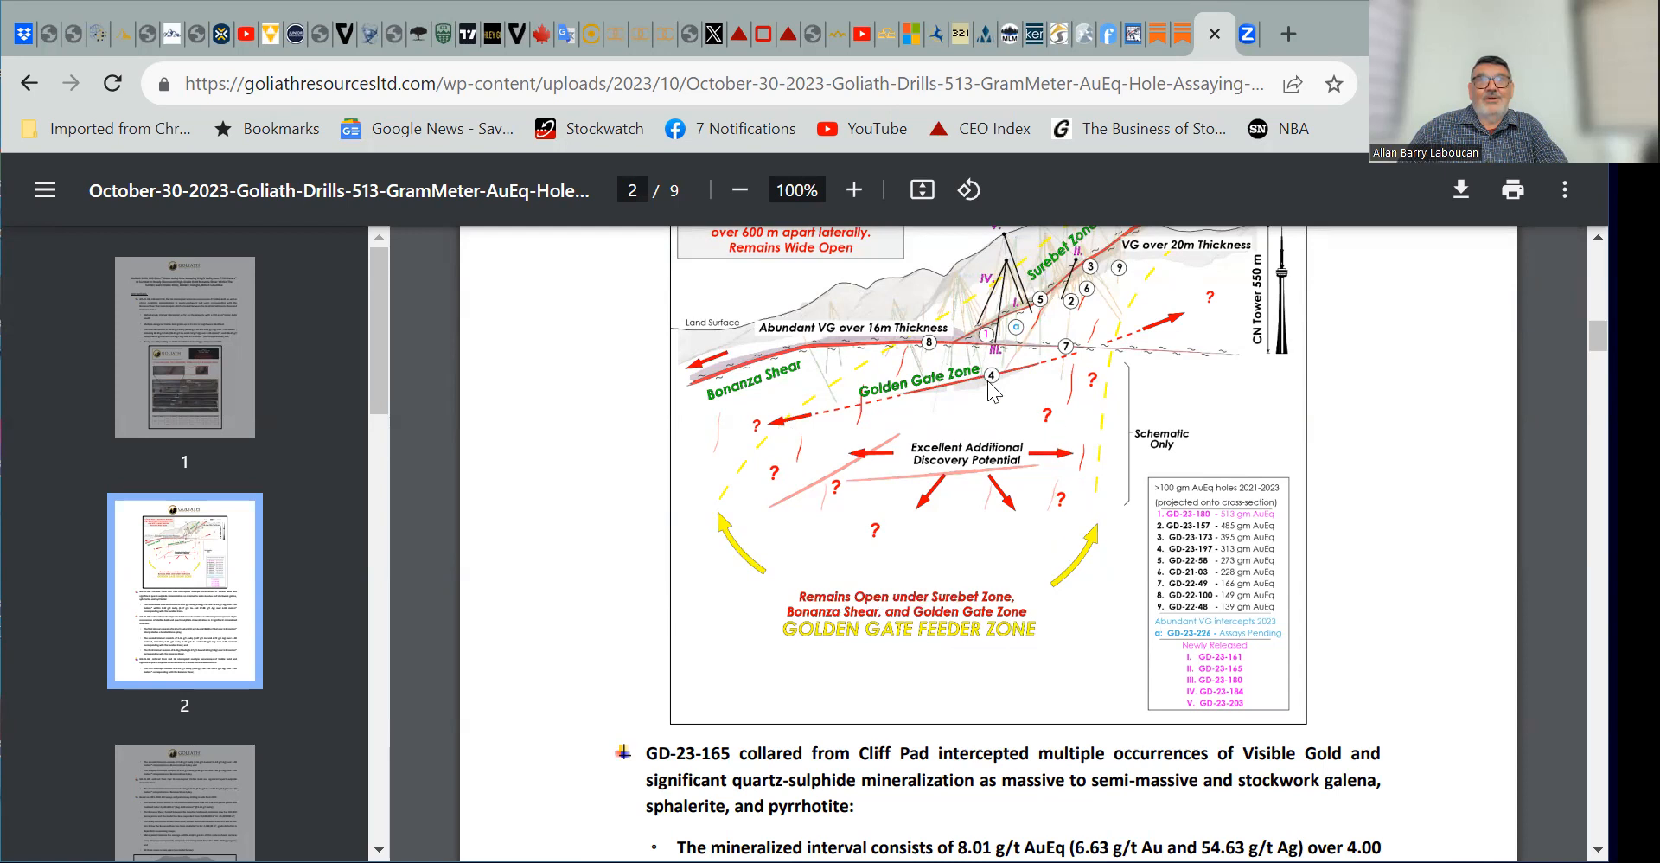
mouse_move(863, 360)
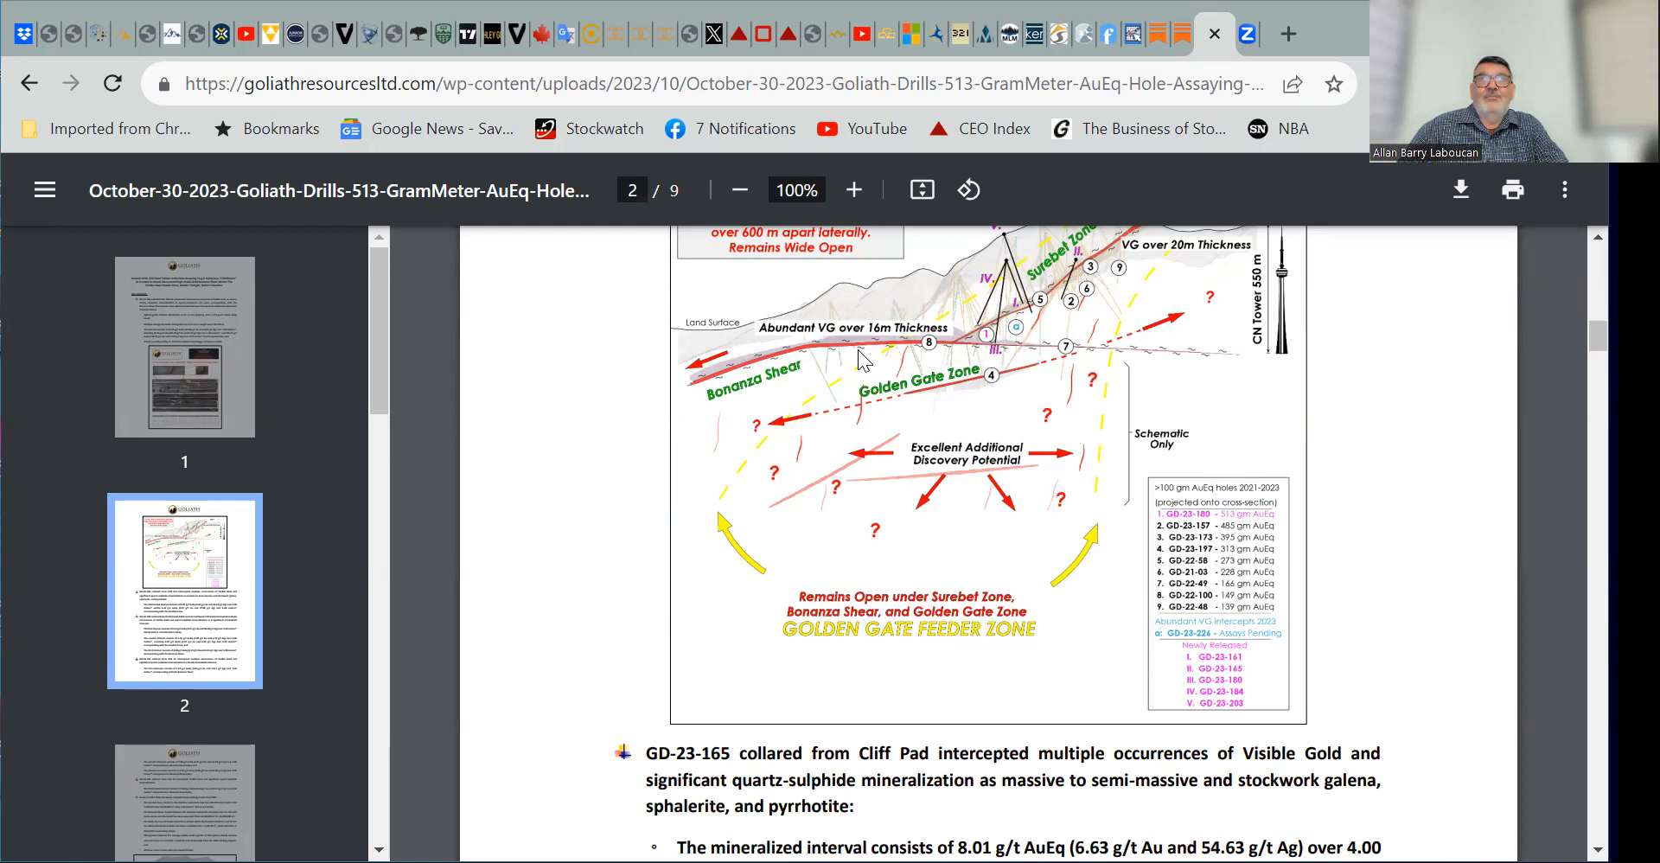
mouse_move(1048, 486)
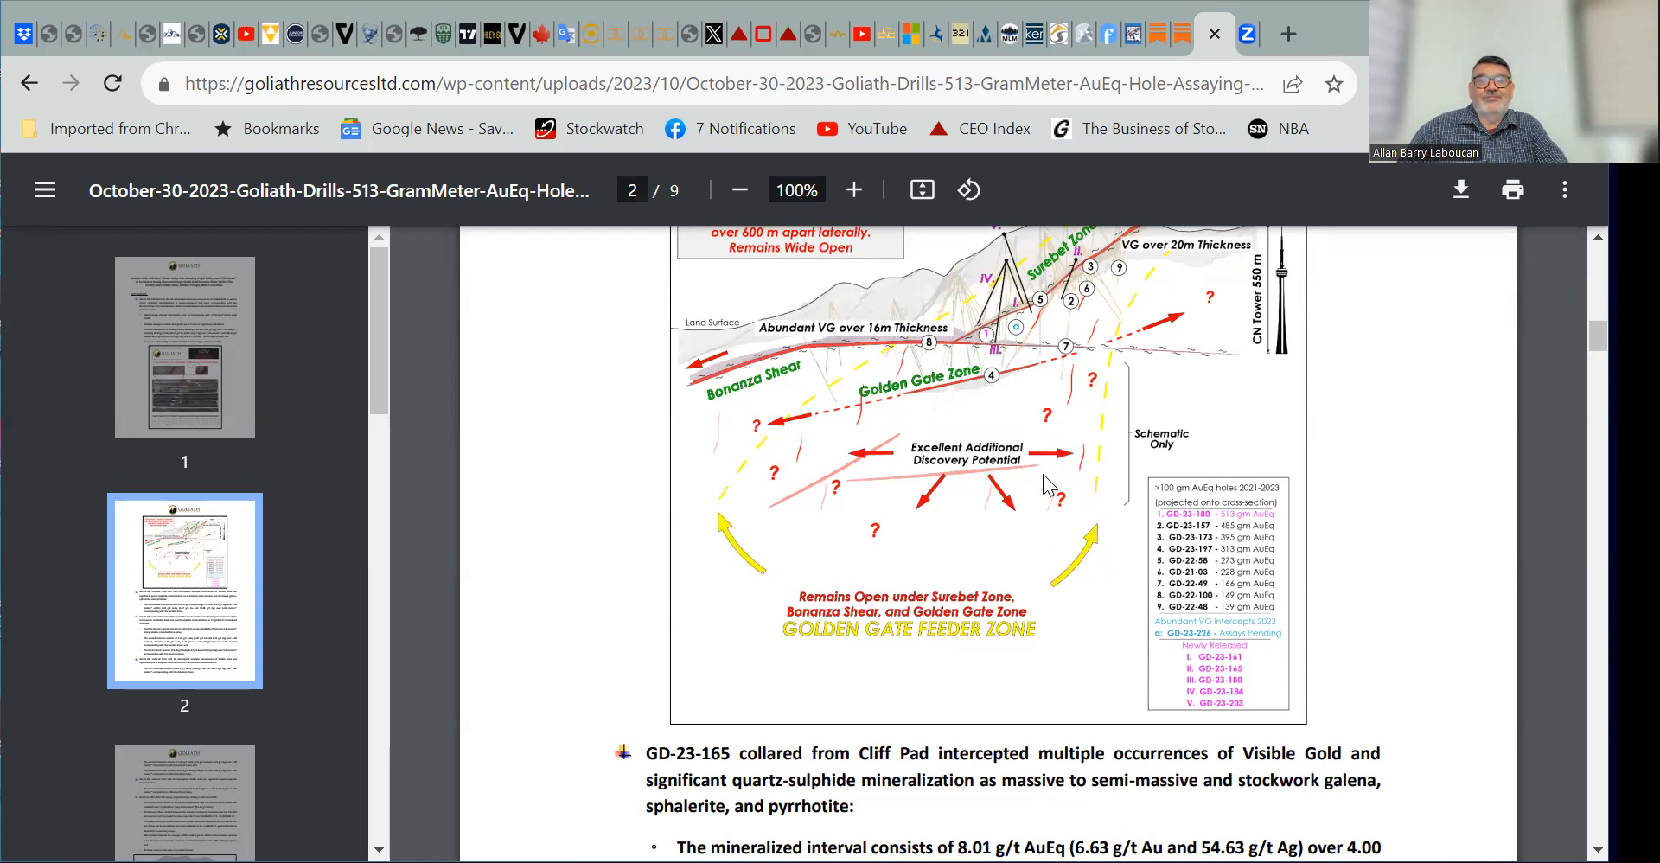
mouse_move(1029, 522)
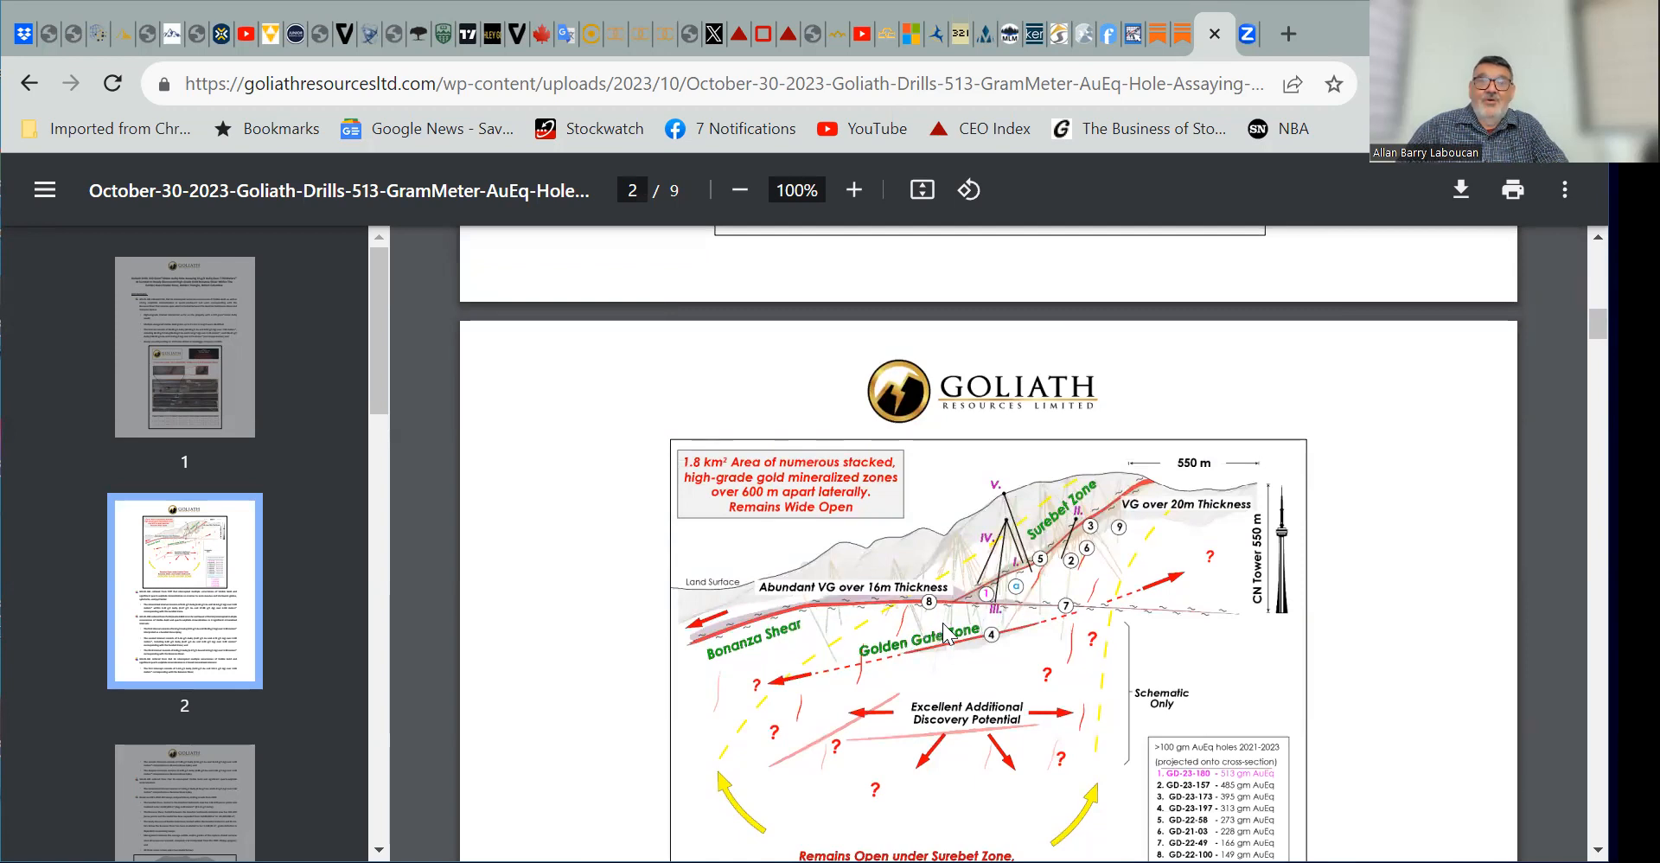
mouse_move(952, 633)
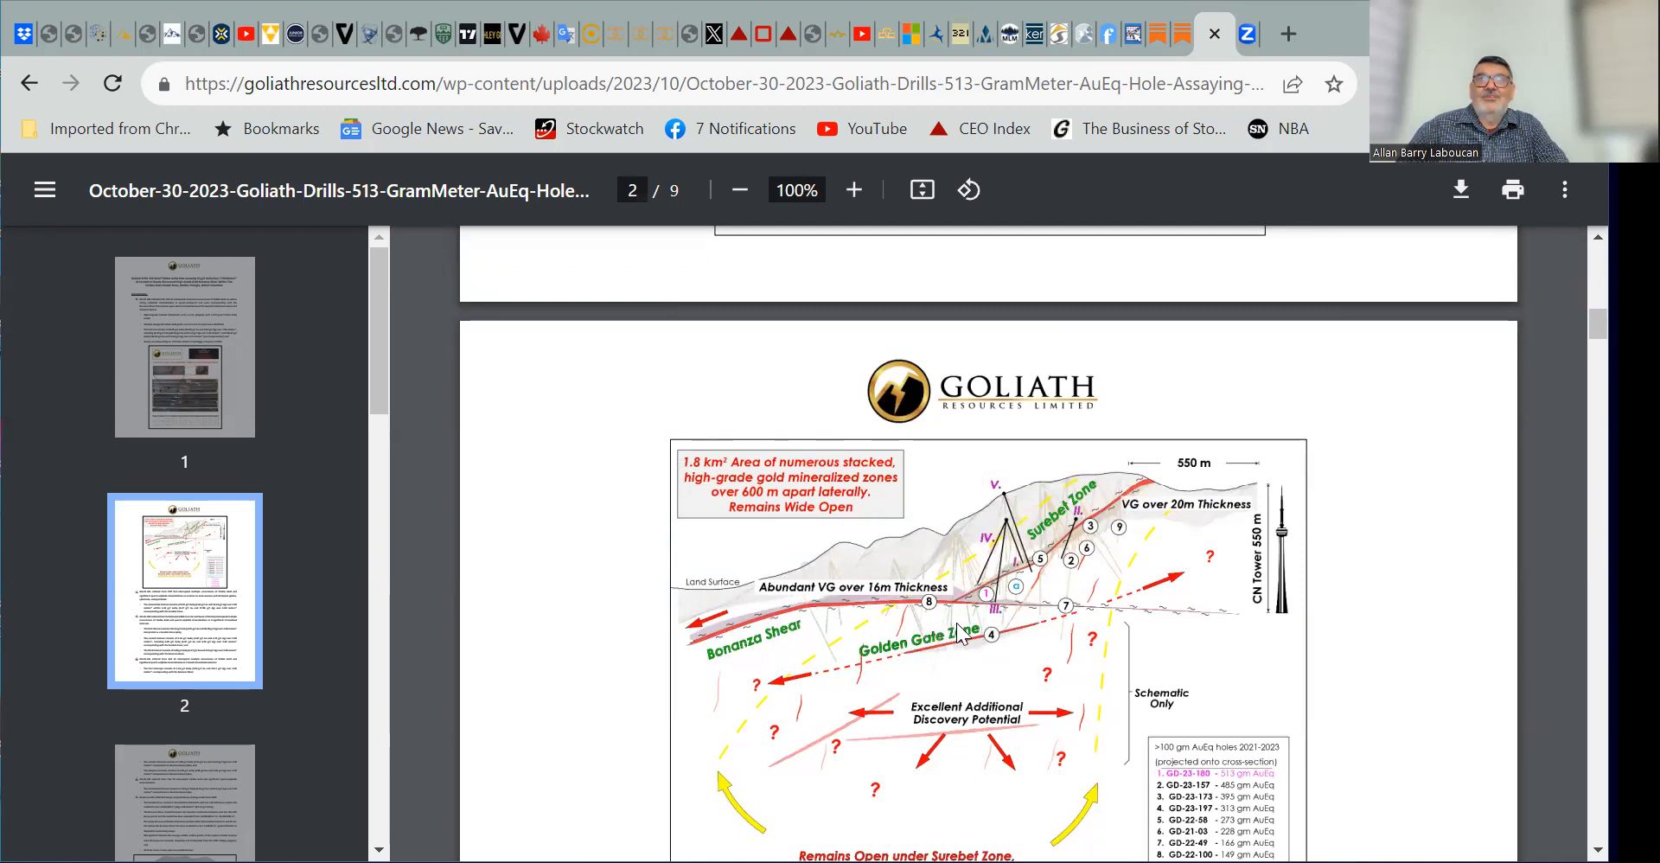
mouse_move(1037, 669)
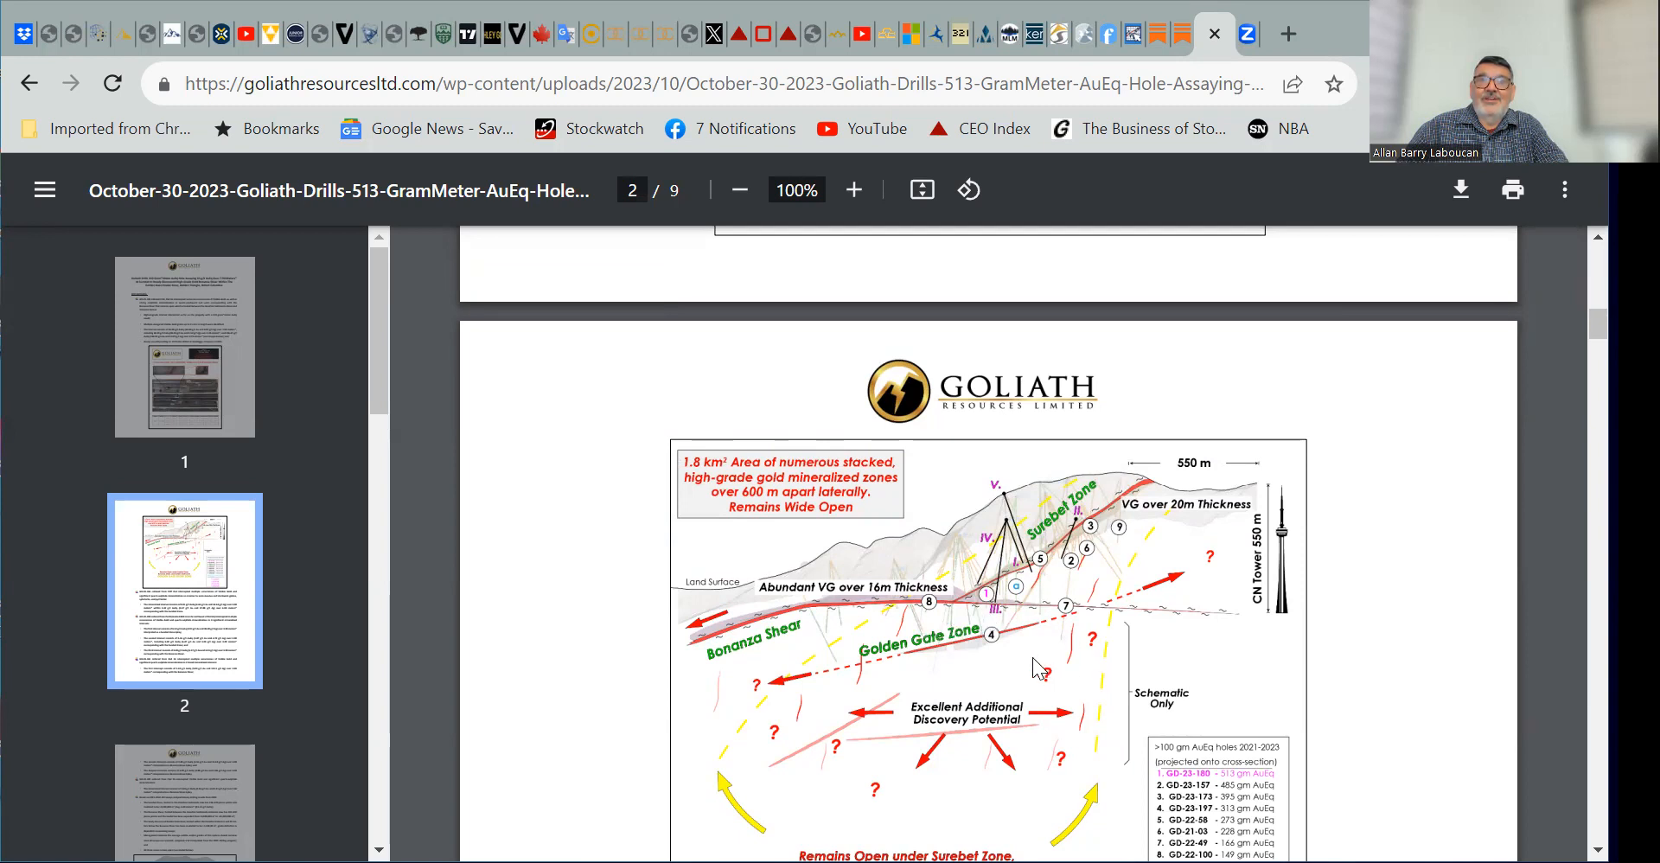
mouse_move(1022, 664)
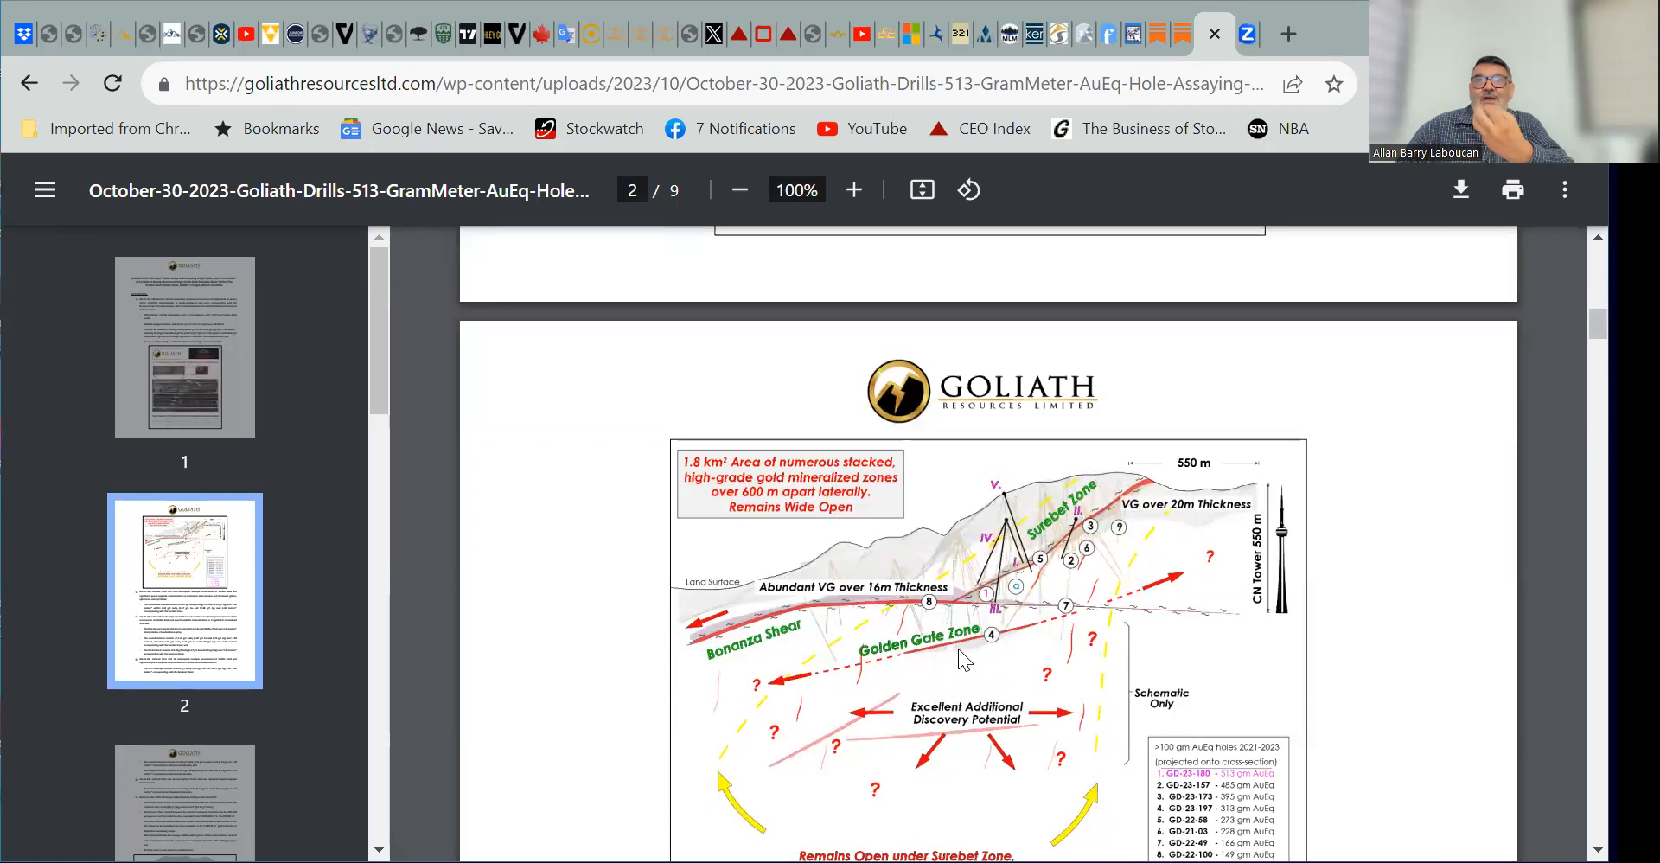
mouse_move(1010, 605)
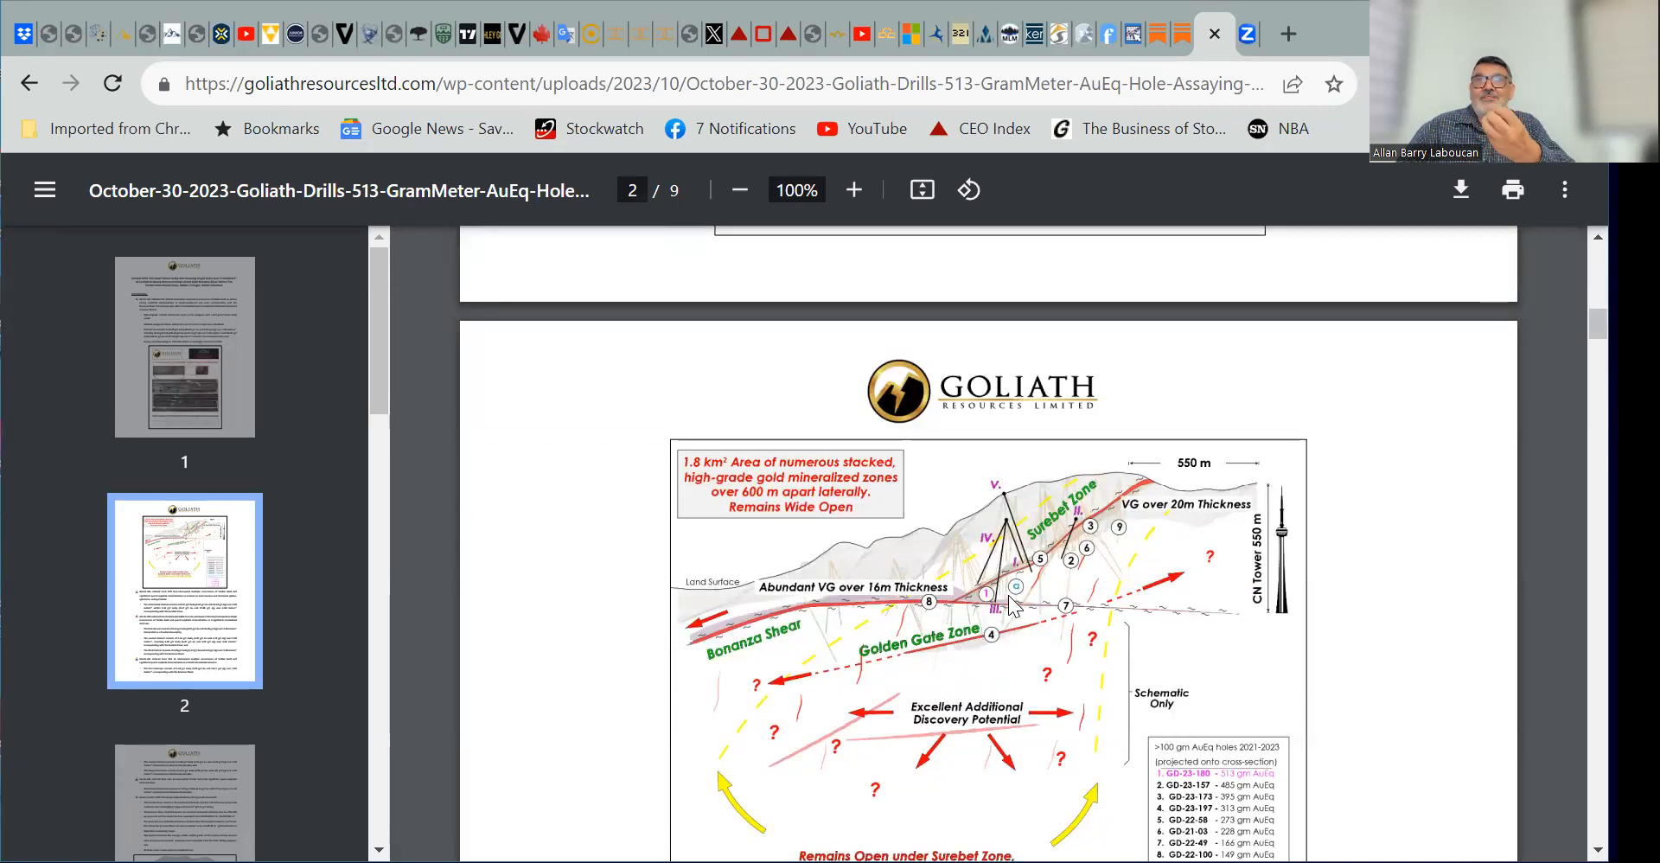
mouse_move(977, 639)
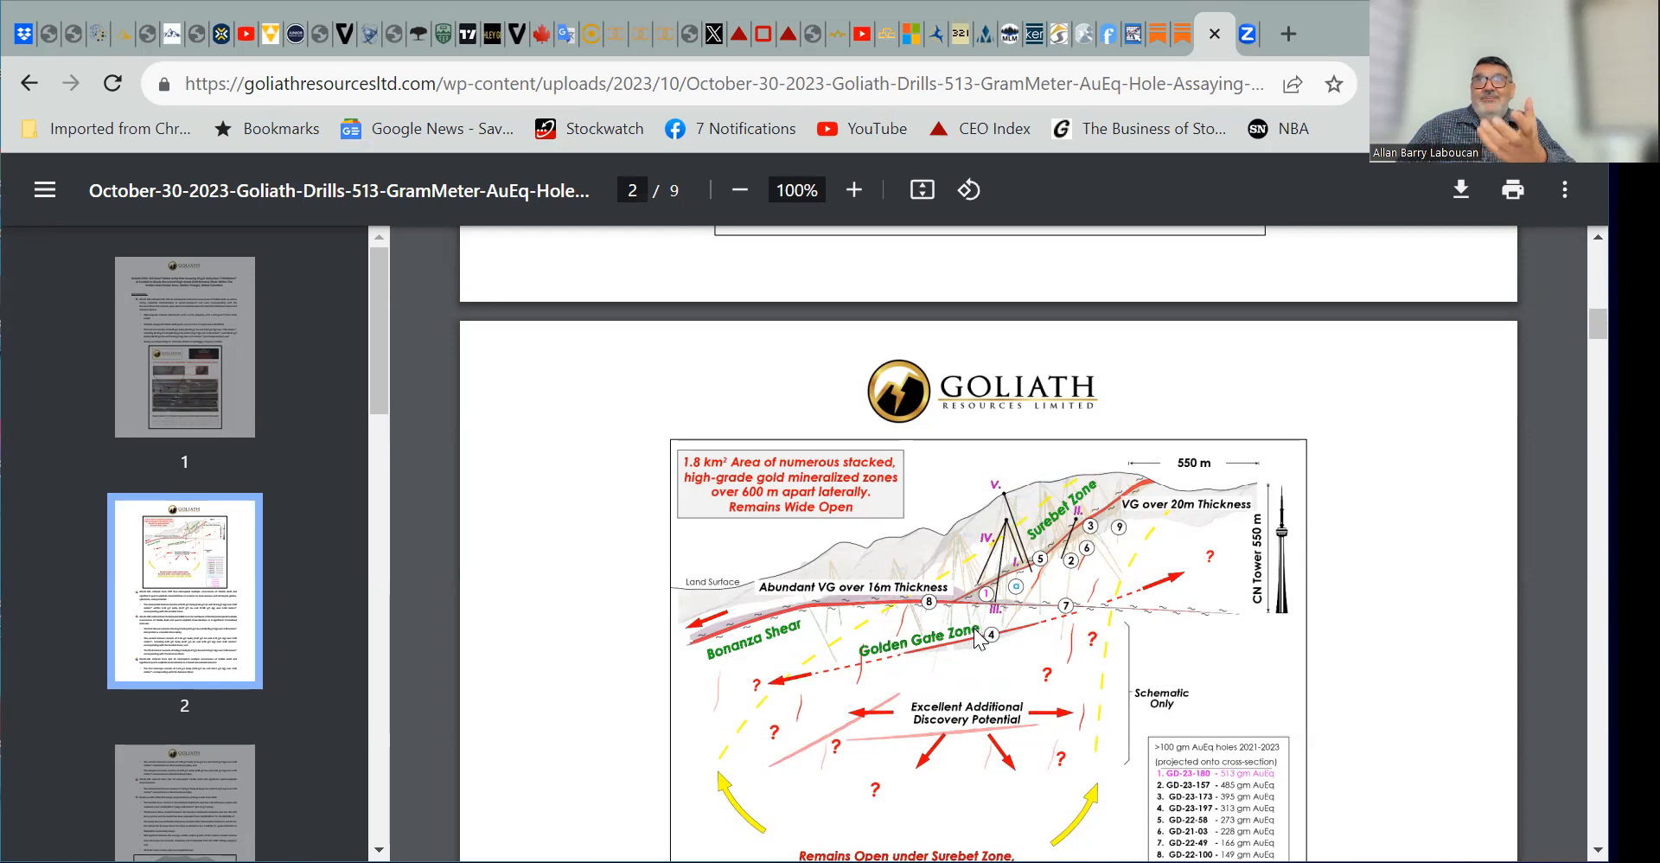
mouse_move(961, 650)
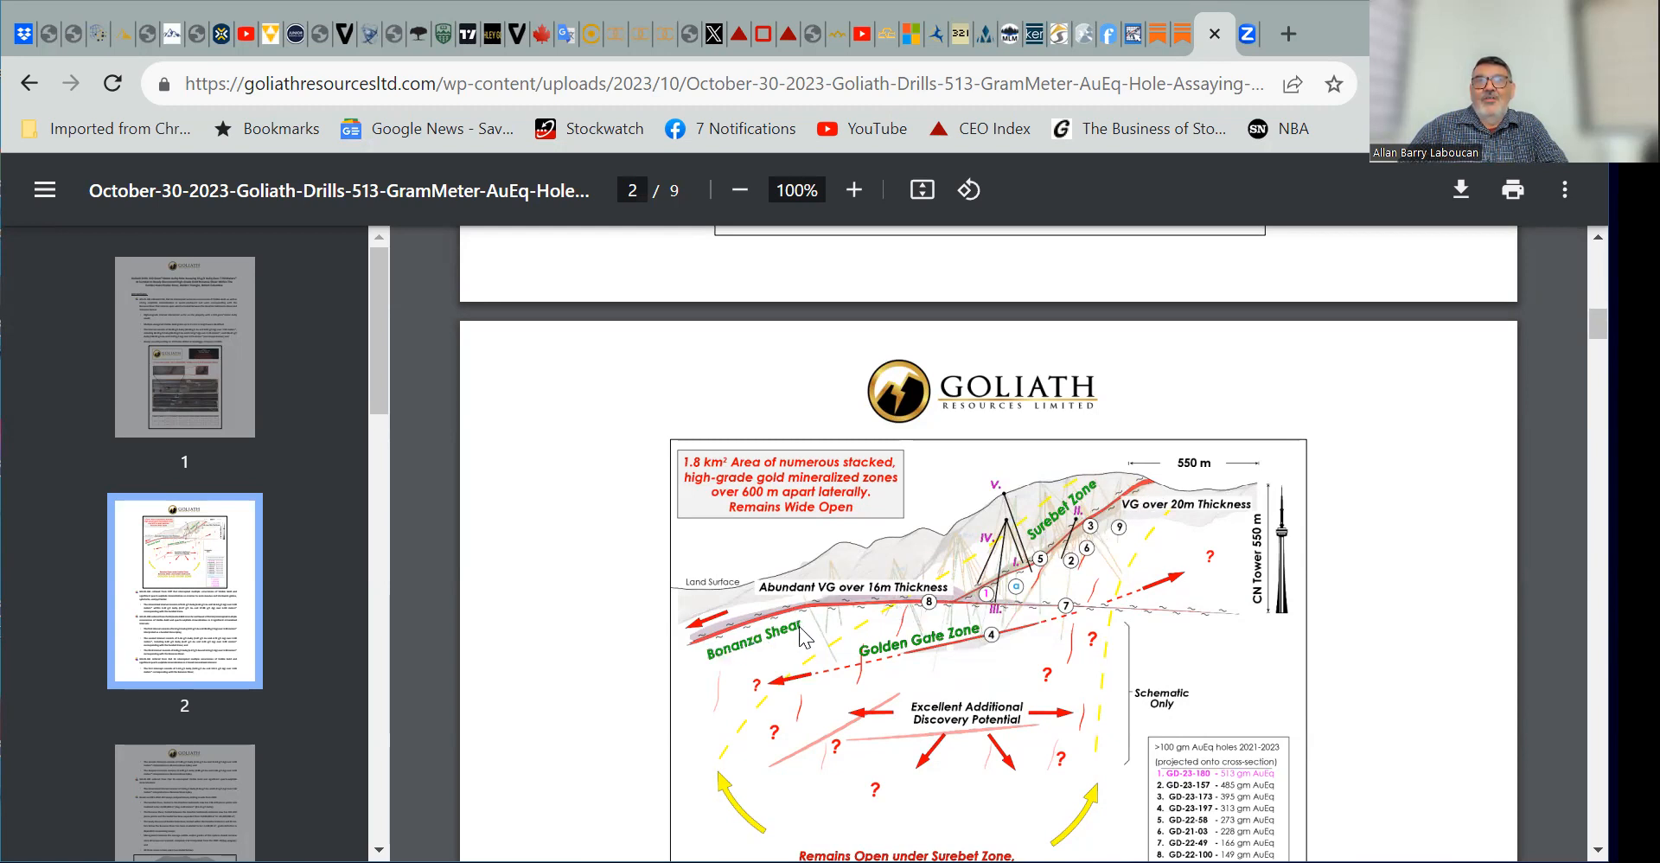
mouse_move(1142, 503)
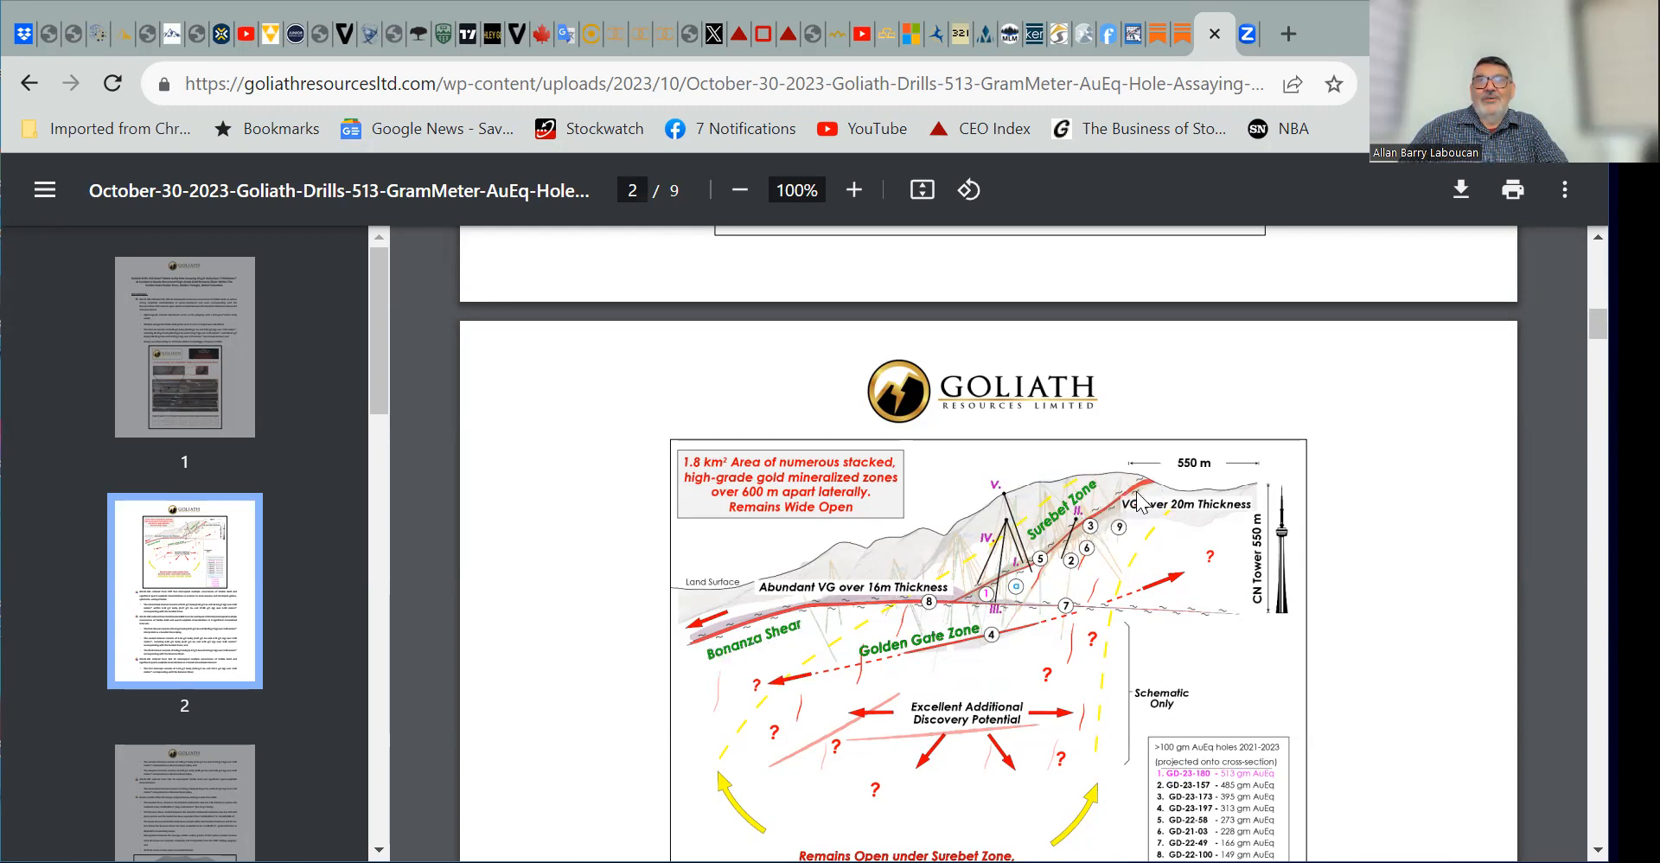
mouse_move(1269, 452)
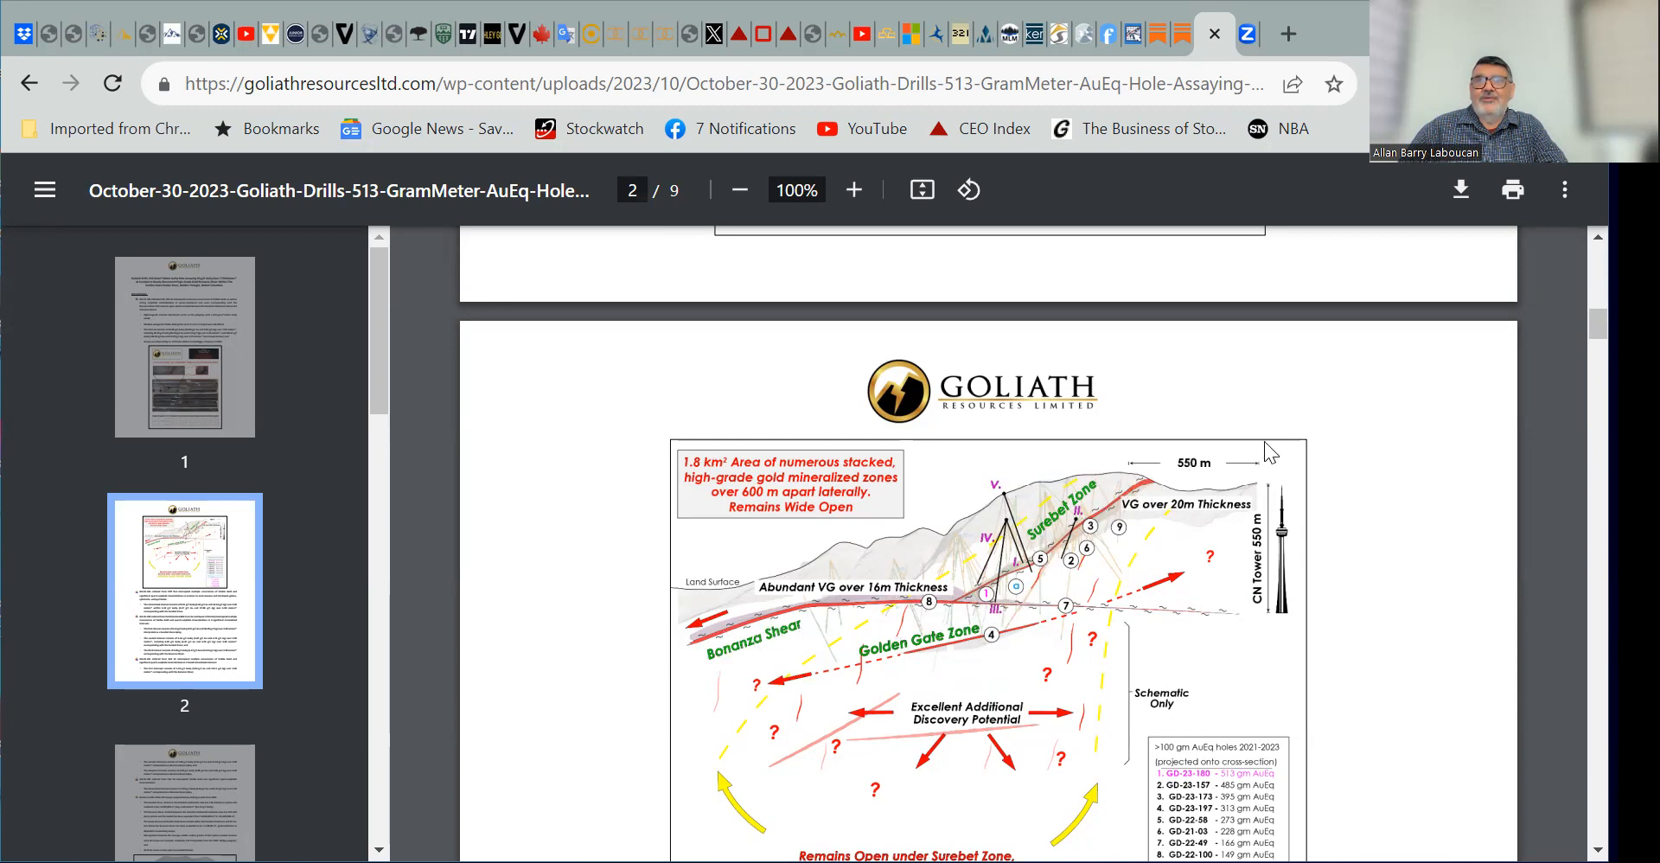
mouse_move(1136, 508)
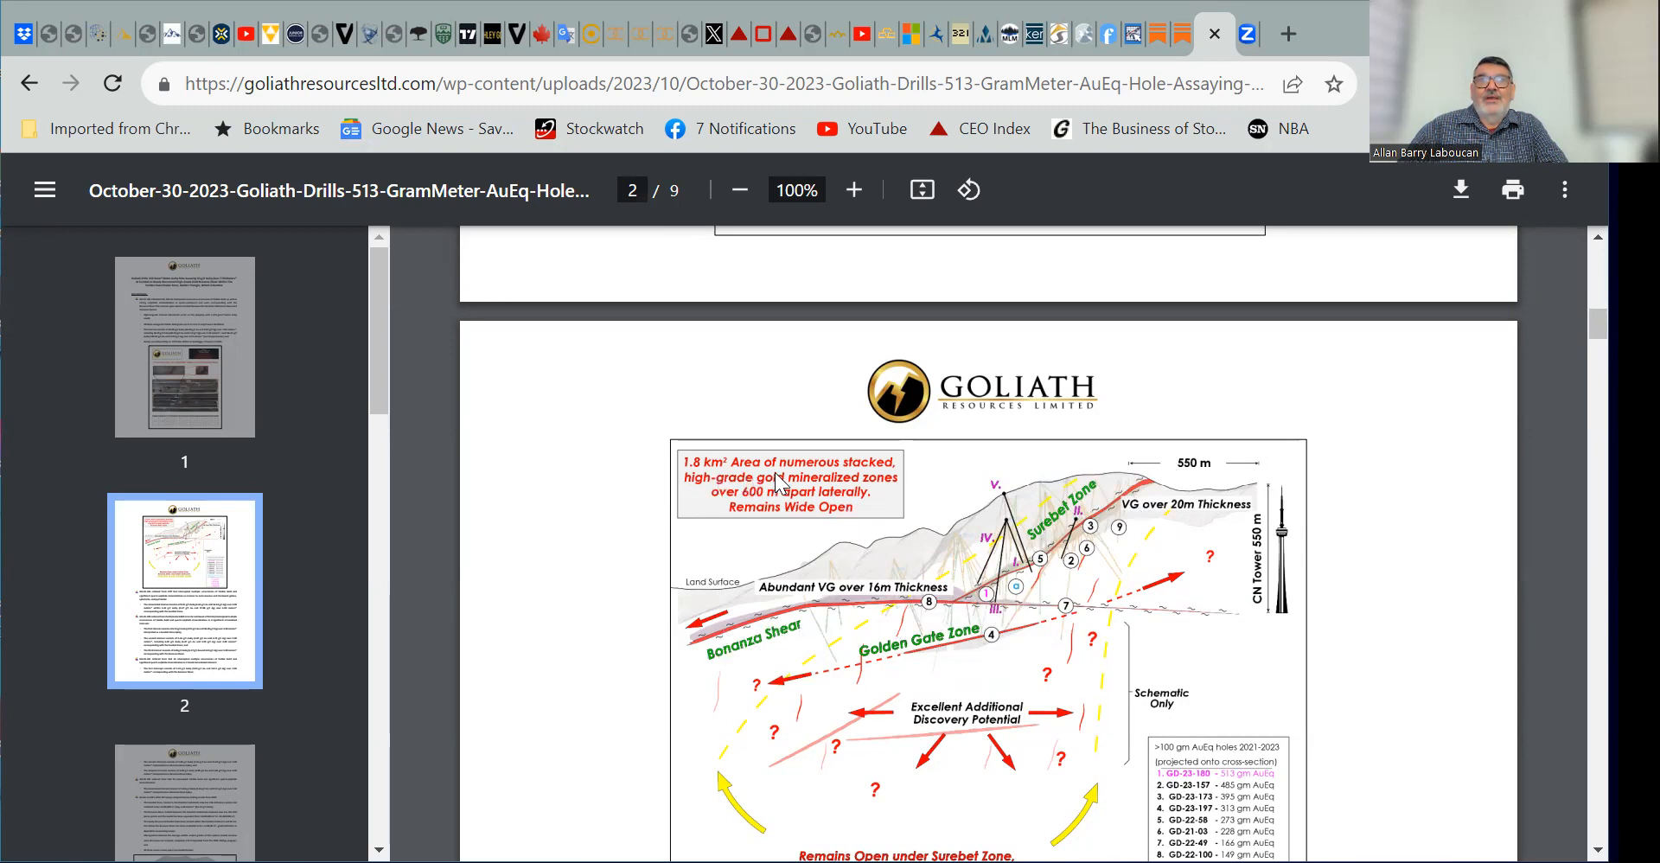
mouse_move(858, 482)
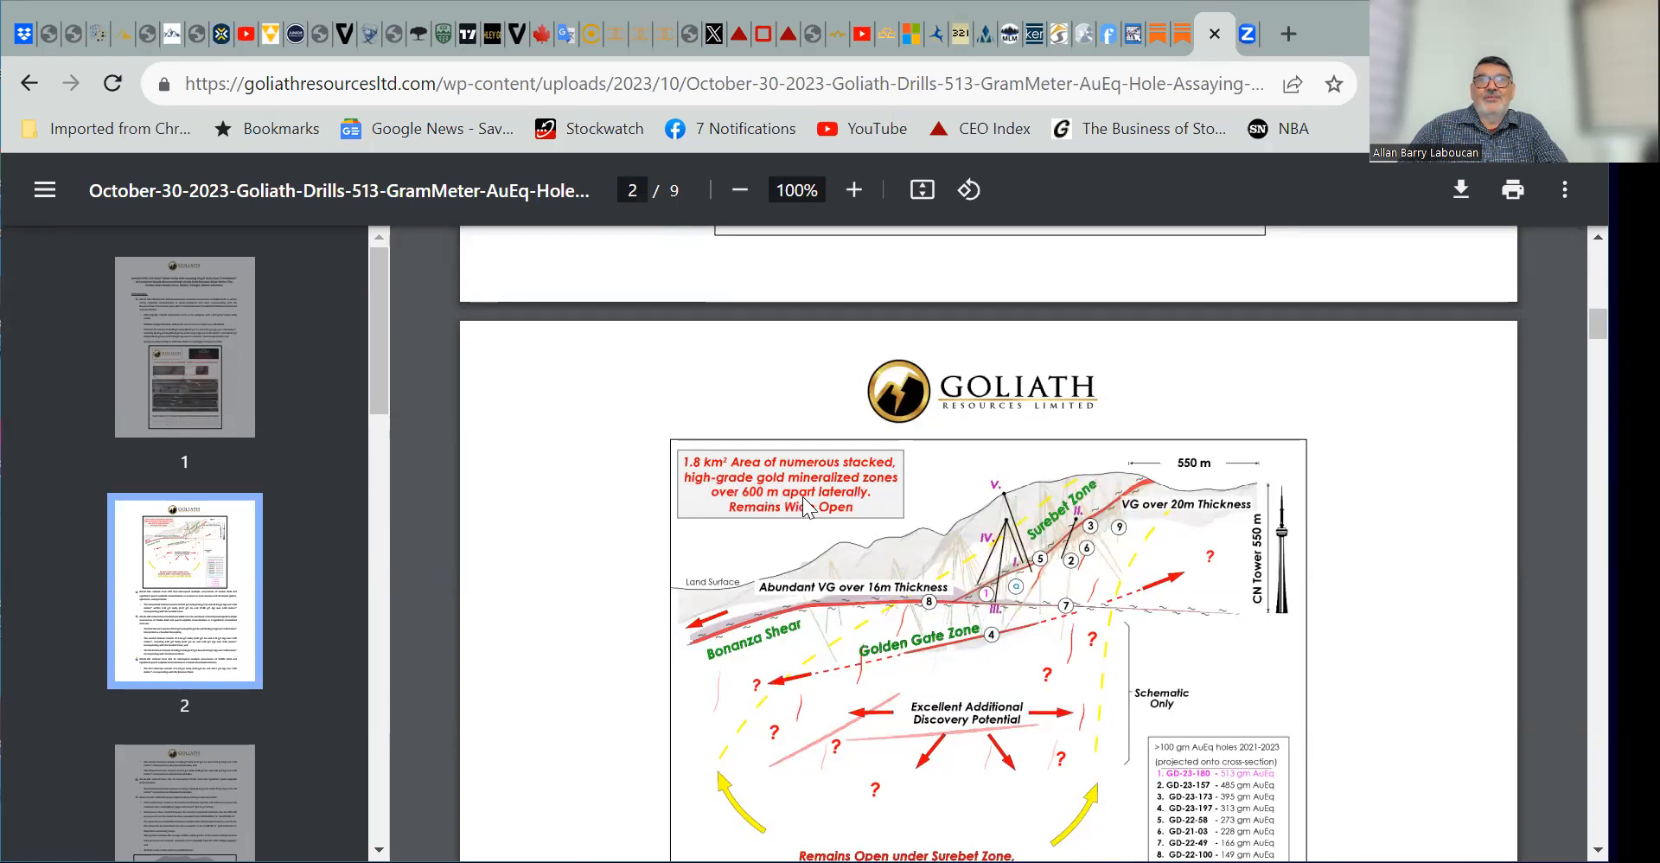
mouse_move(771, 519)
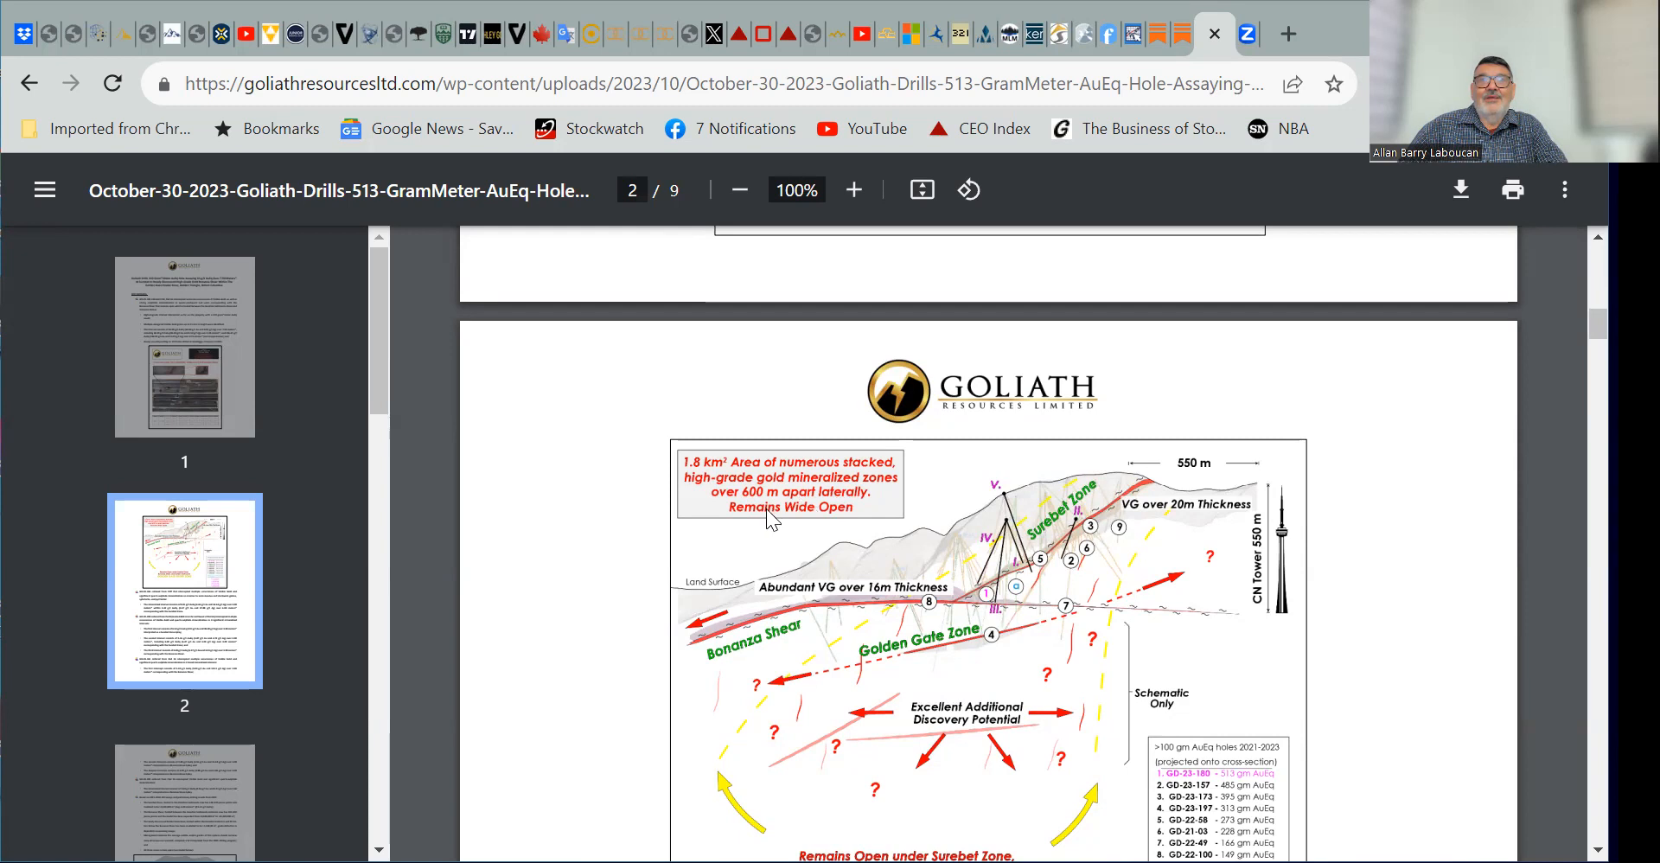
mouse_move(957, 665)
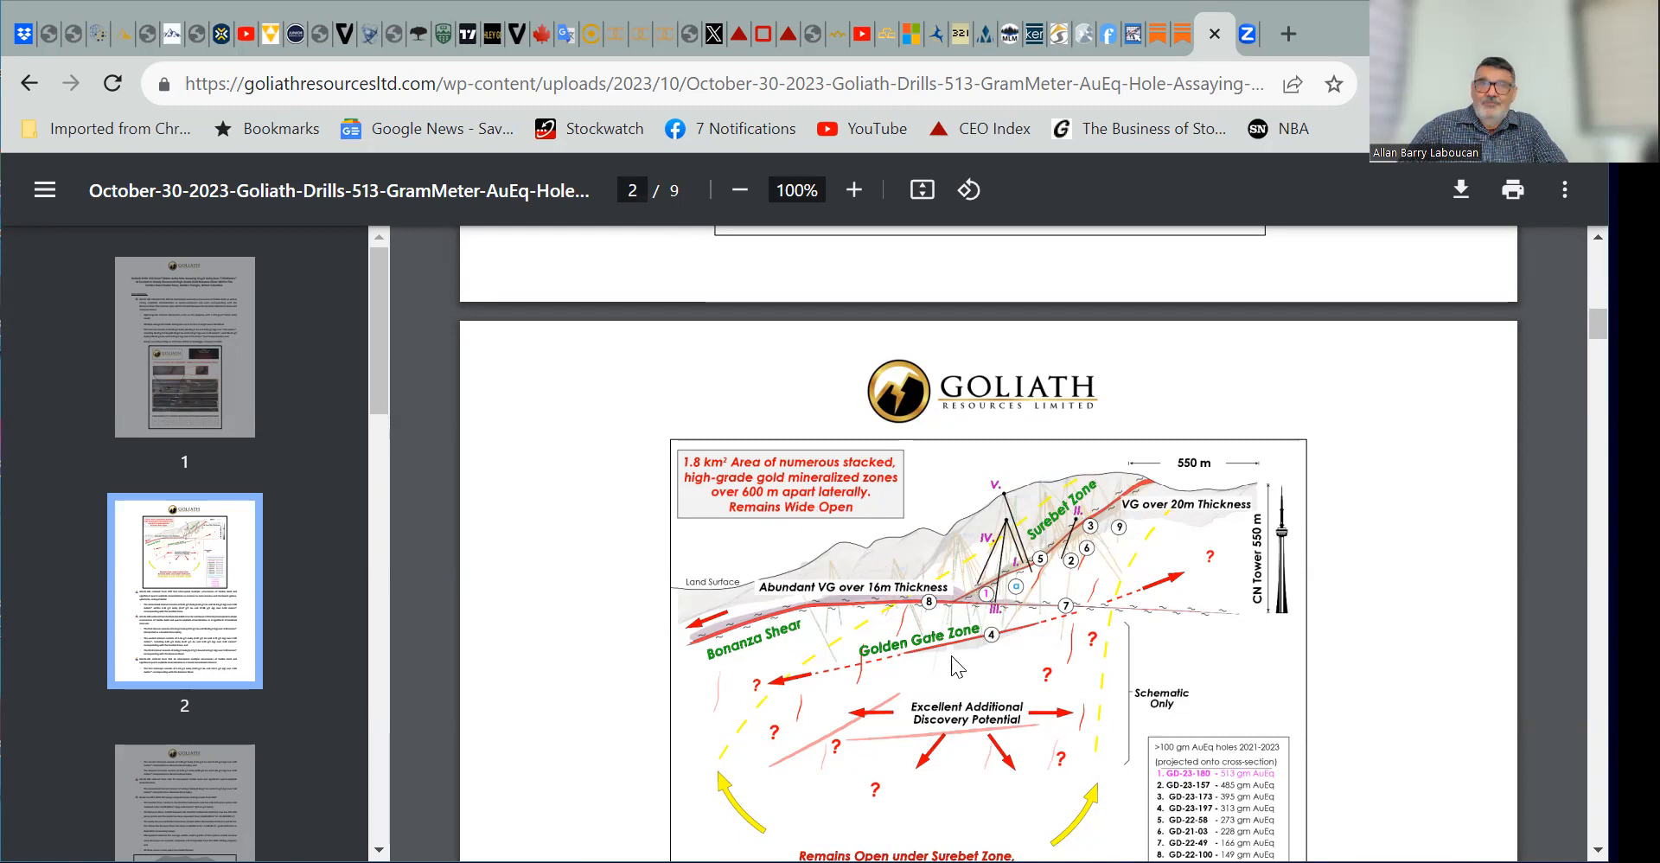
scroll(down, 3)
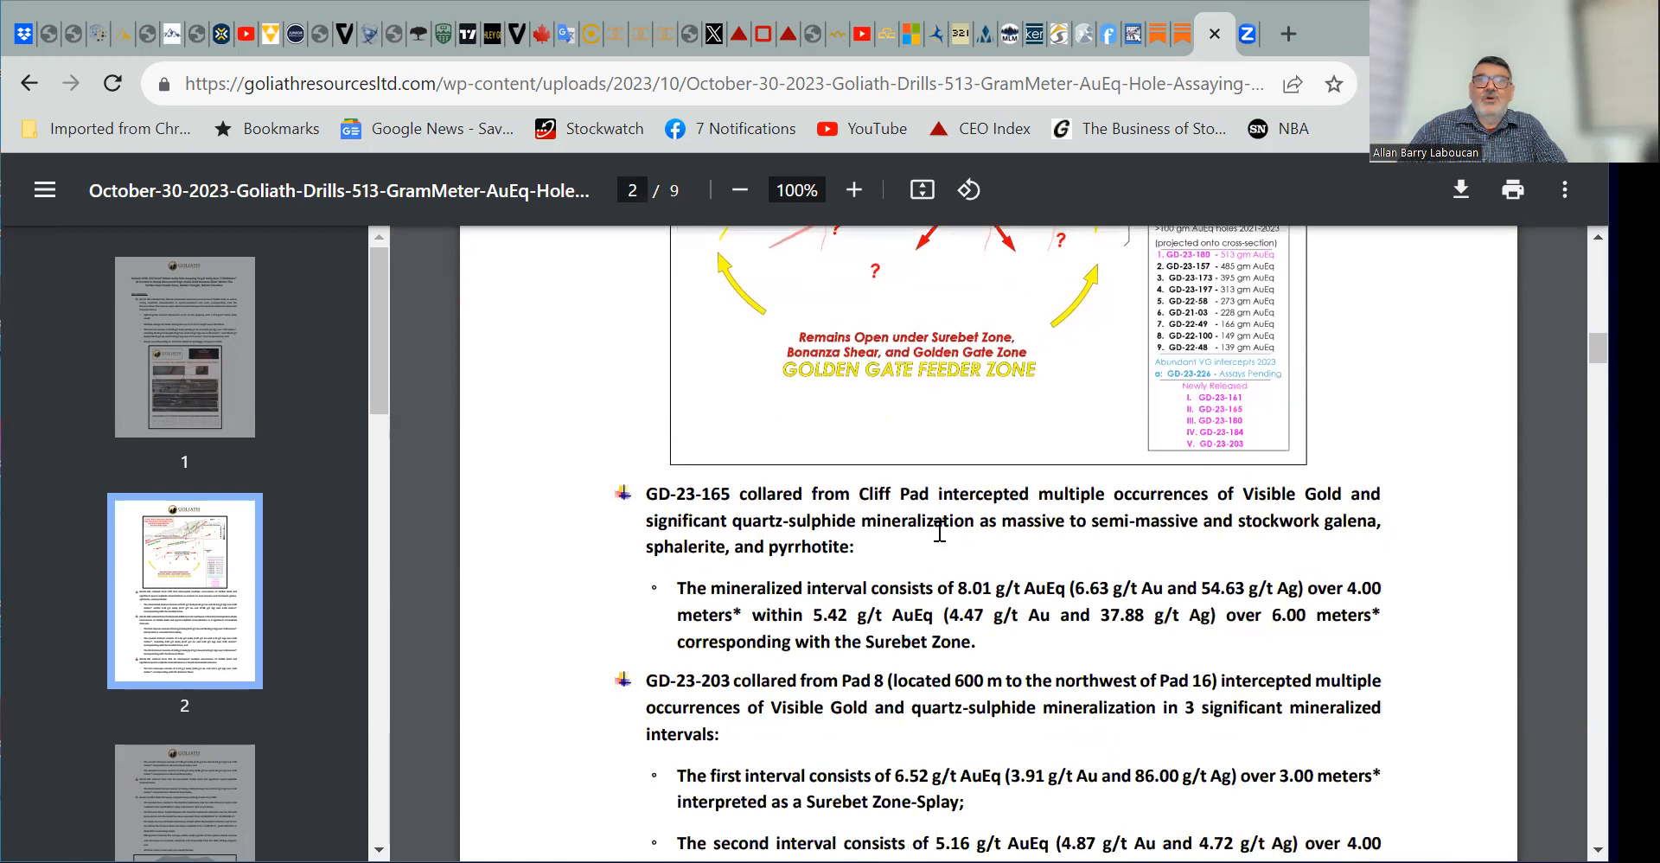
mouse_move(1126, 521)
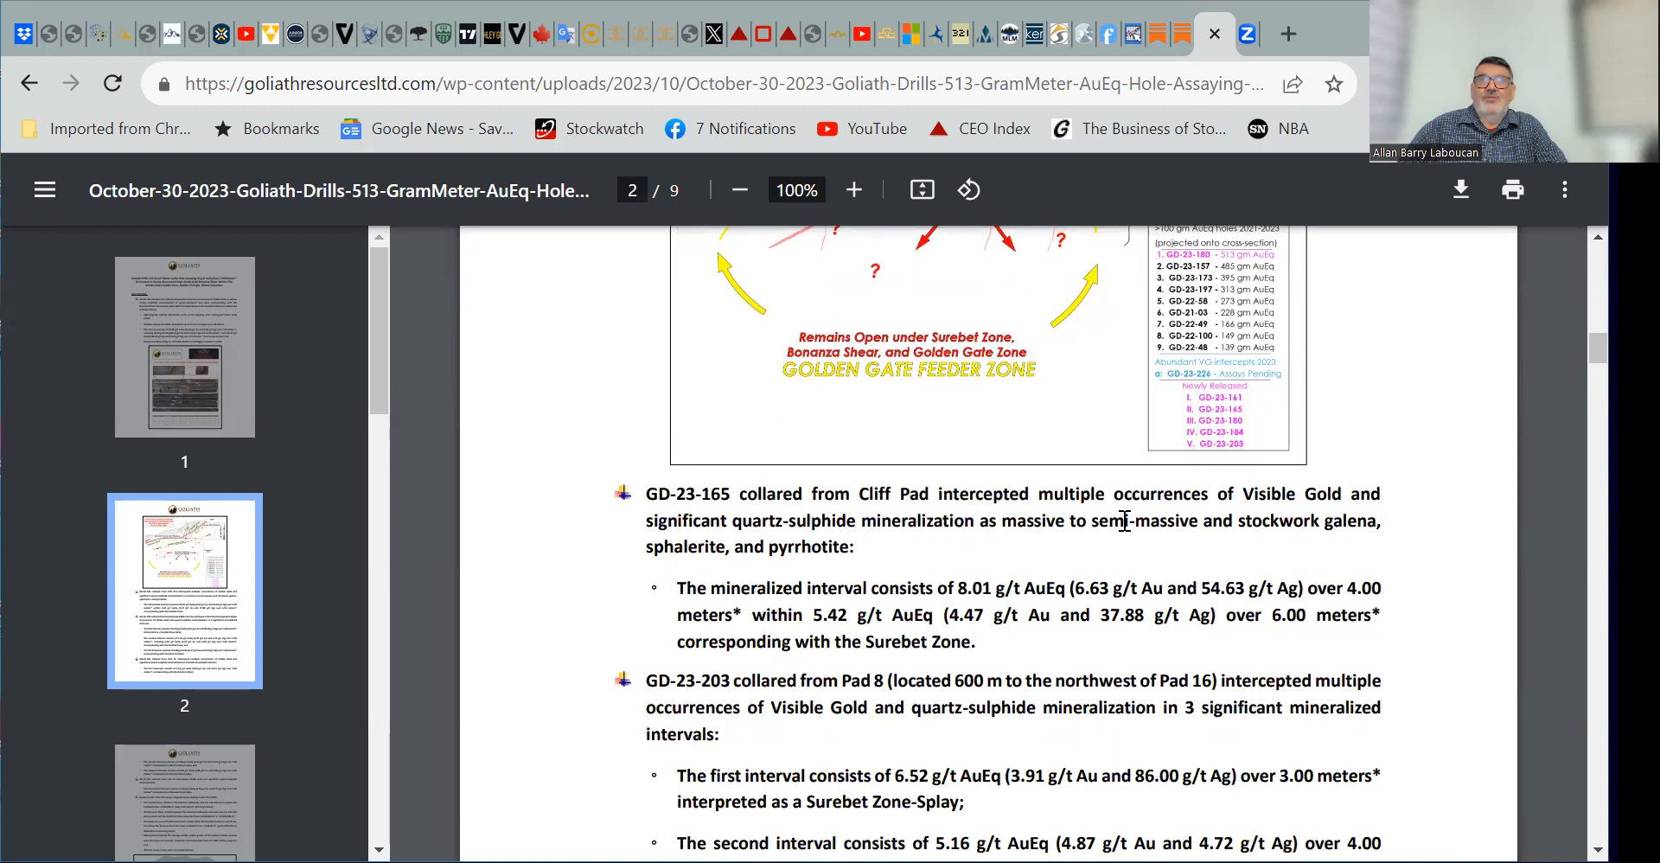
mouse_move(1001, 571)
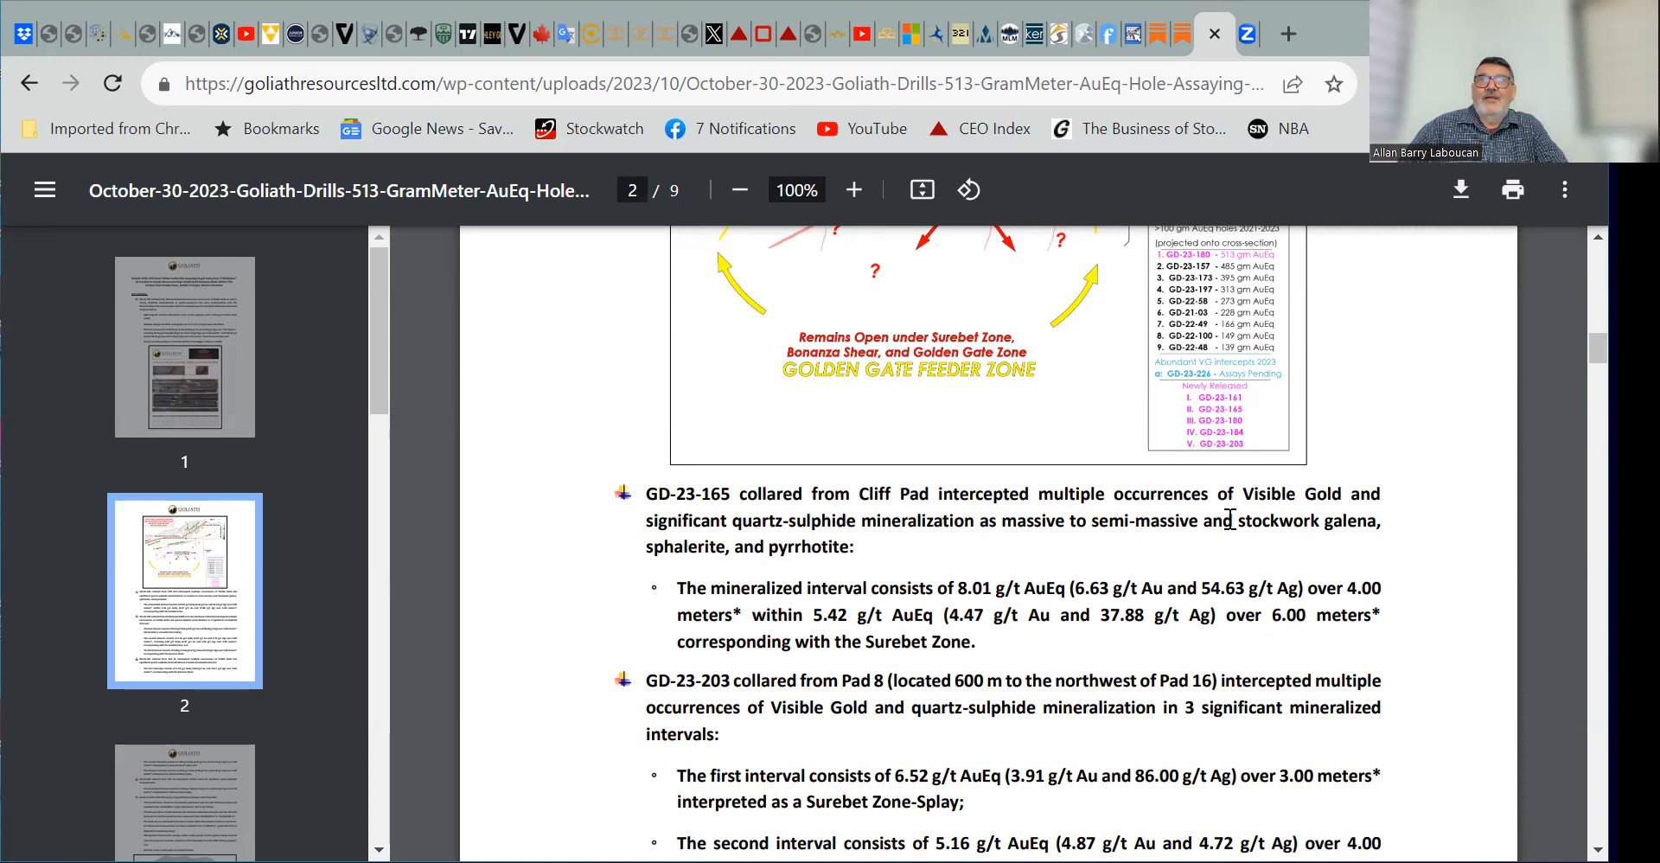
mouse_move(878, 570)
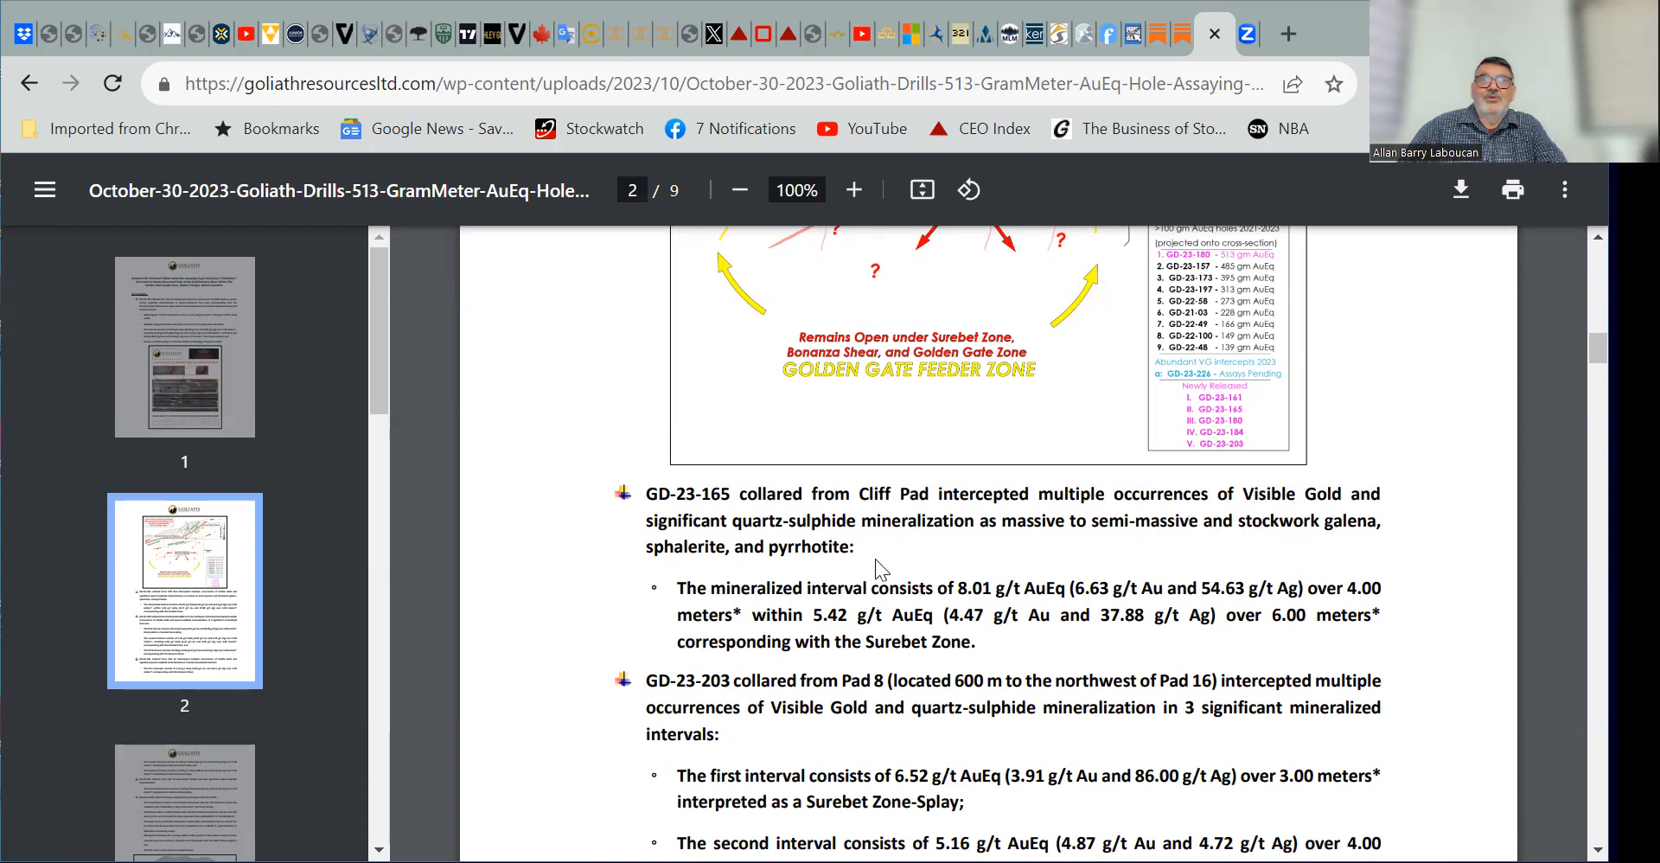
mouse_move(934, 569)
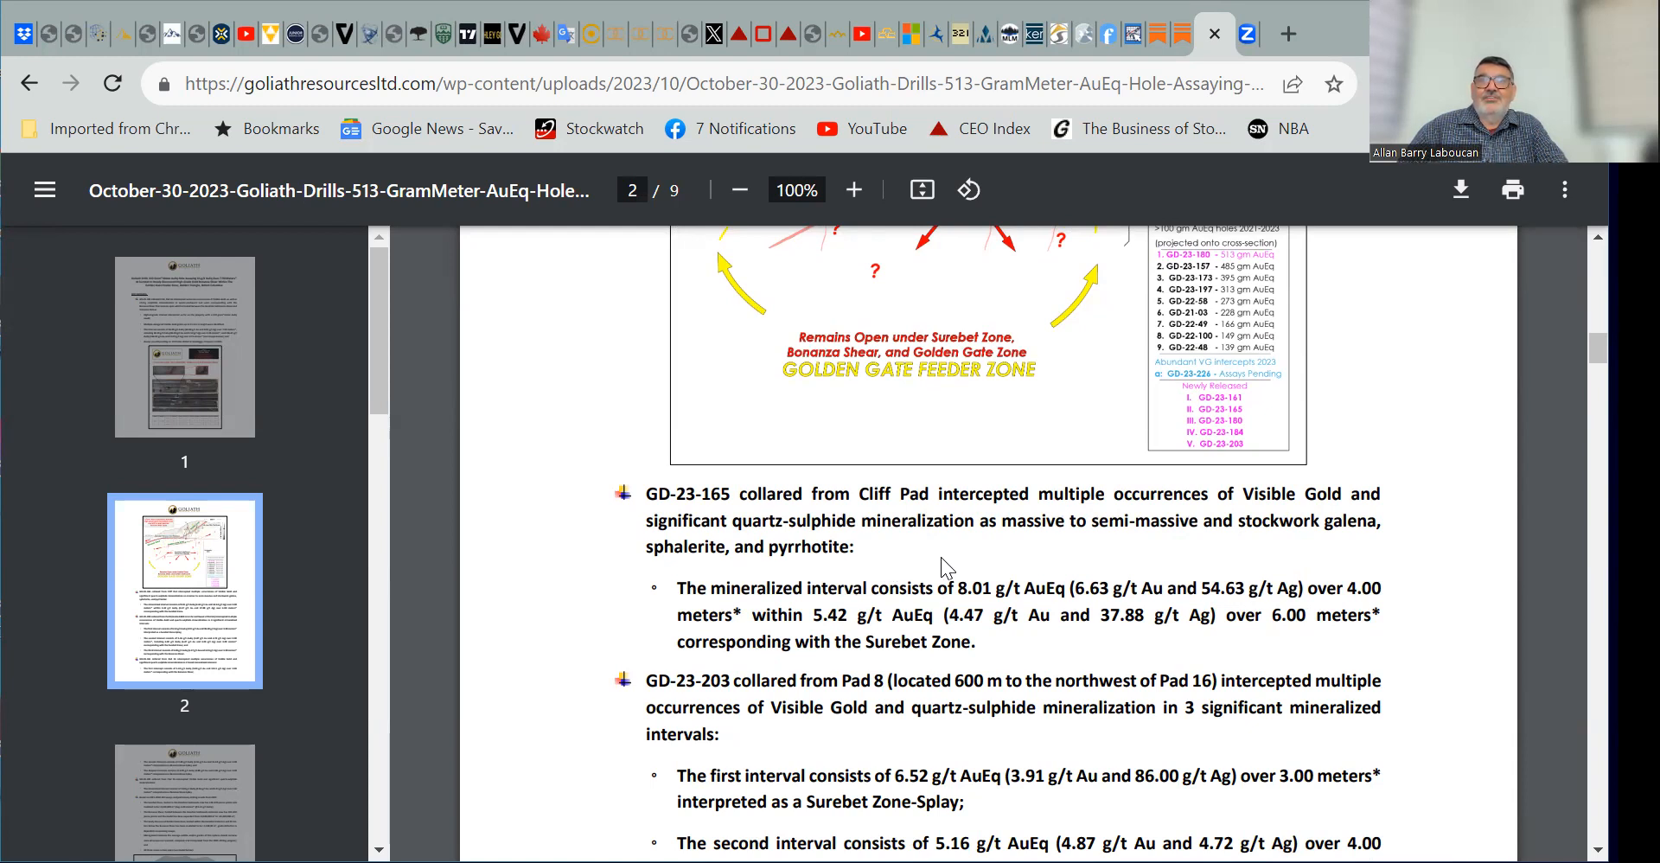
mouse_move(954, 566)
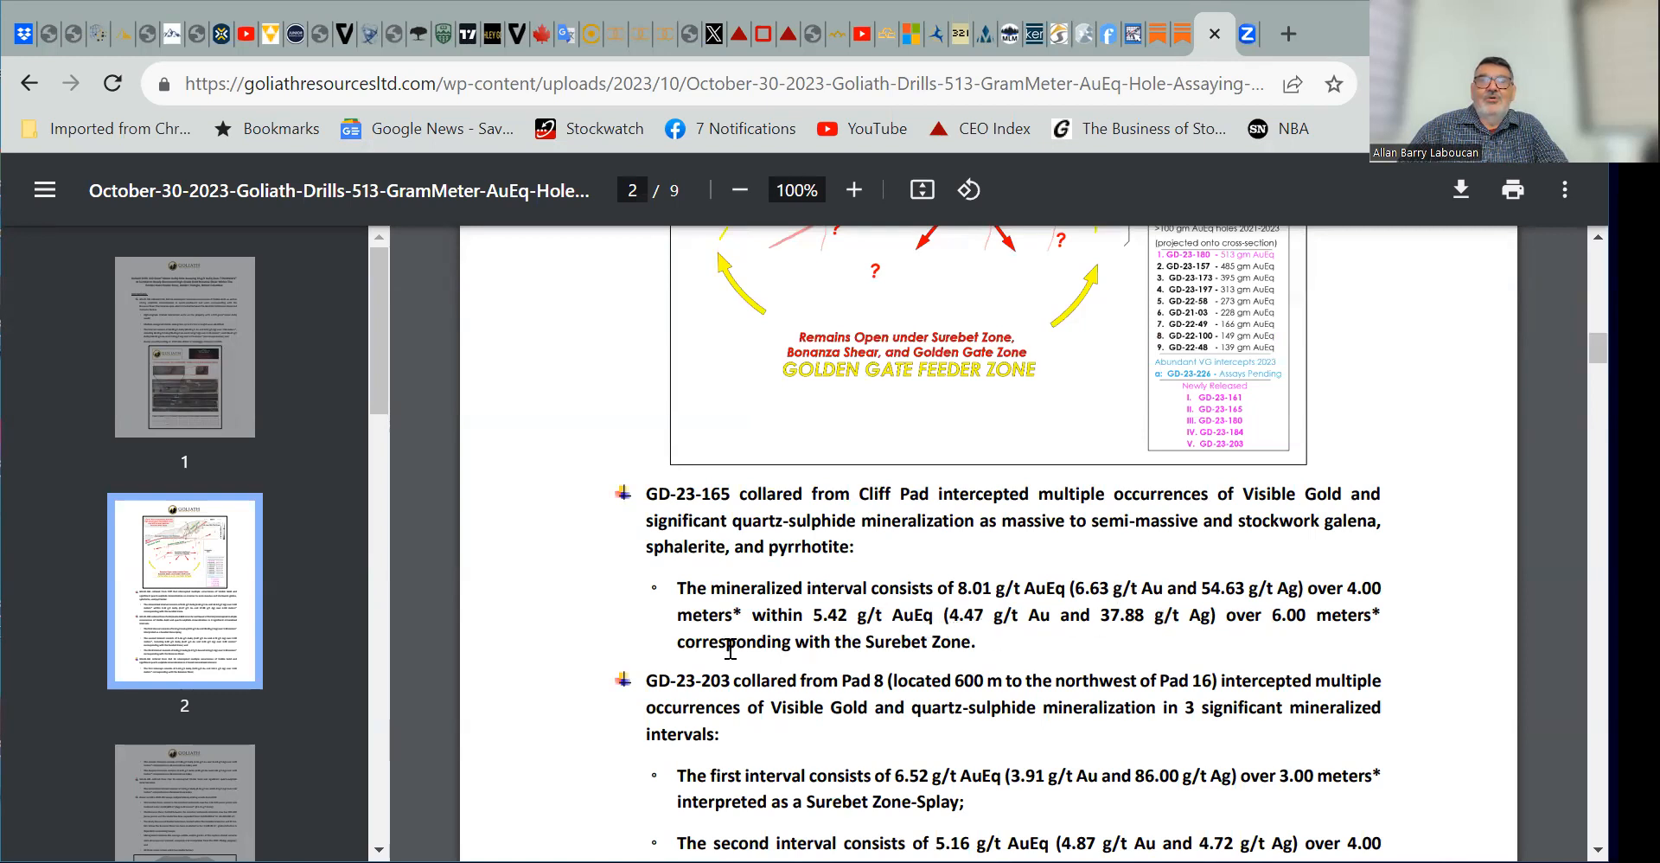
mouse_move(900, 636)
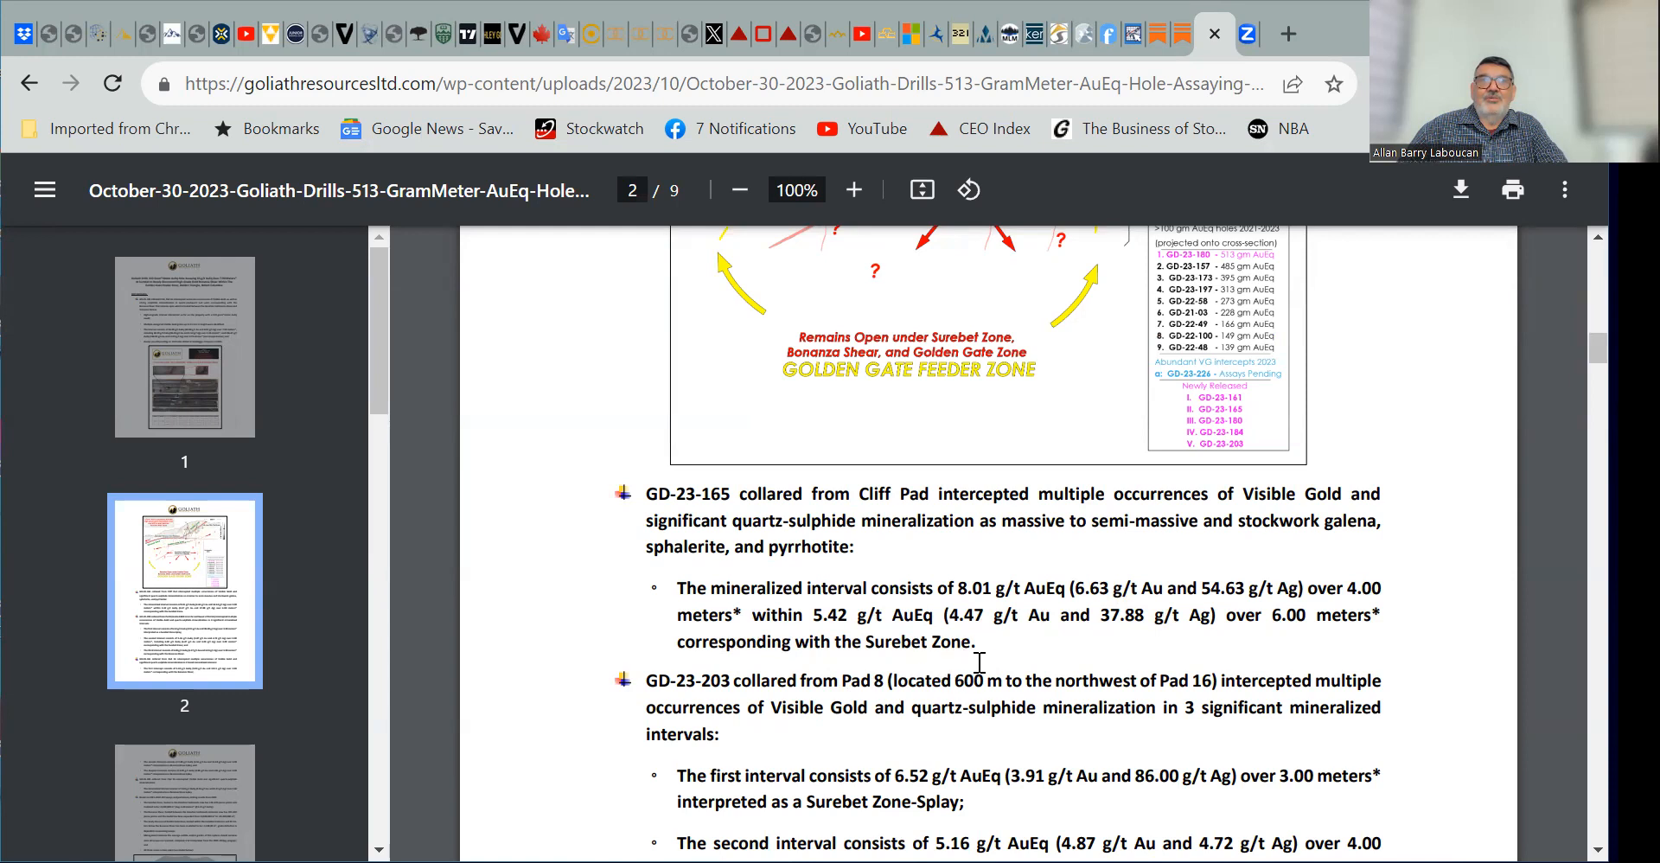
scroll(down, 3)
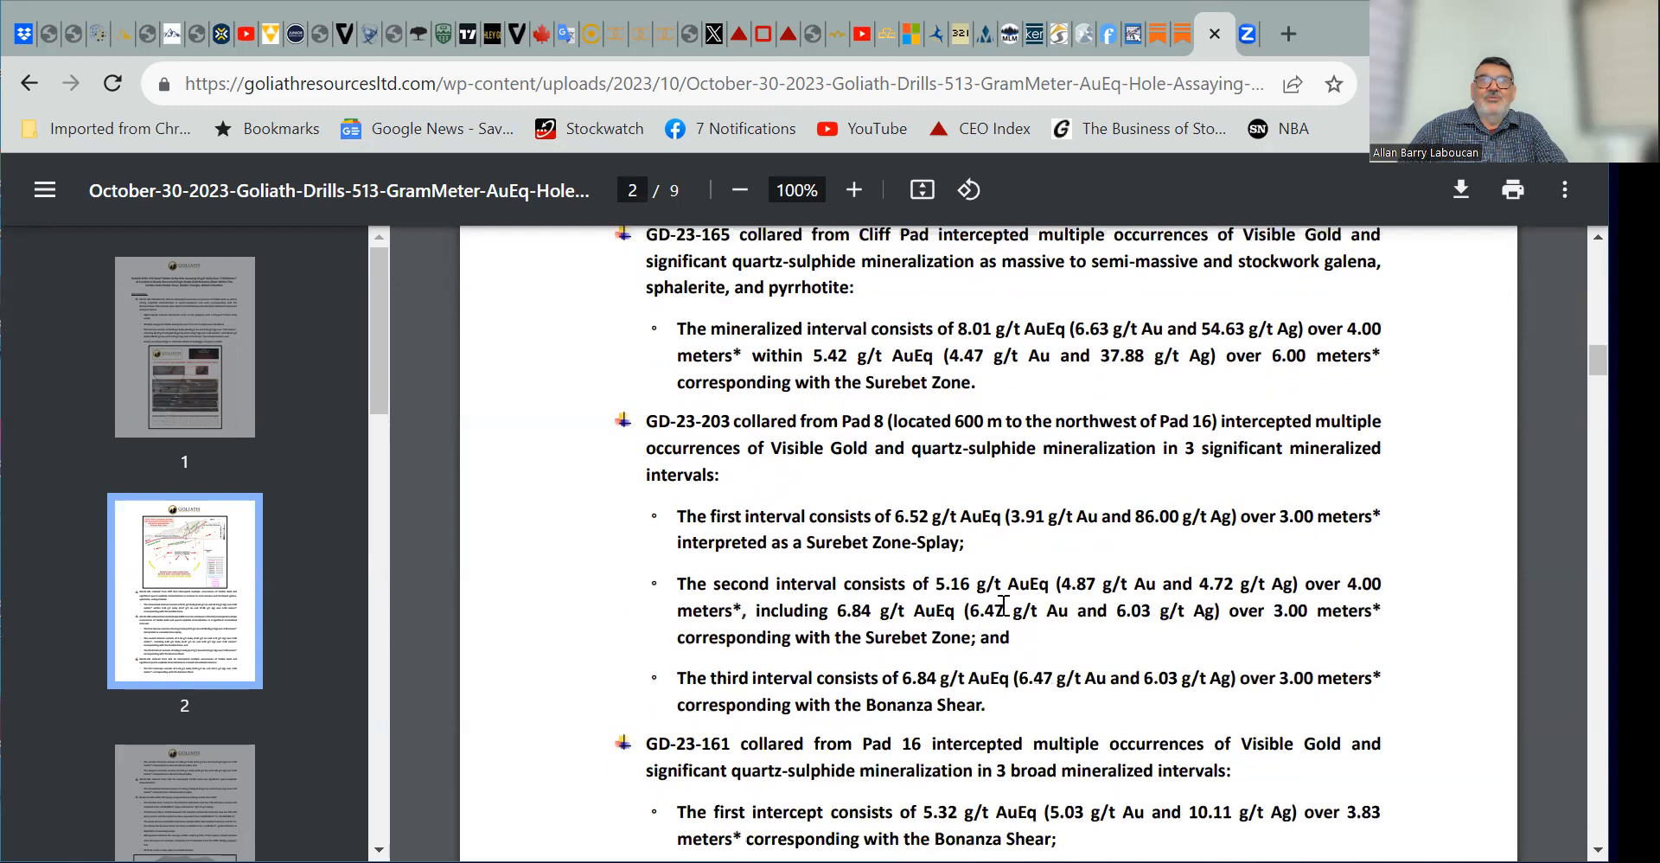
scroll(down, 3)
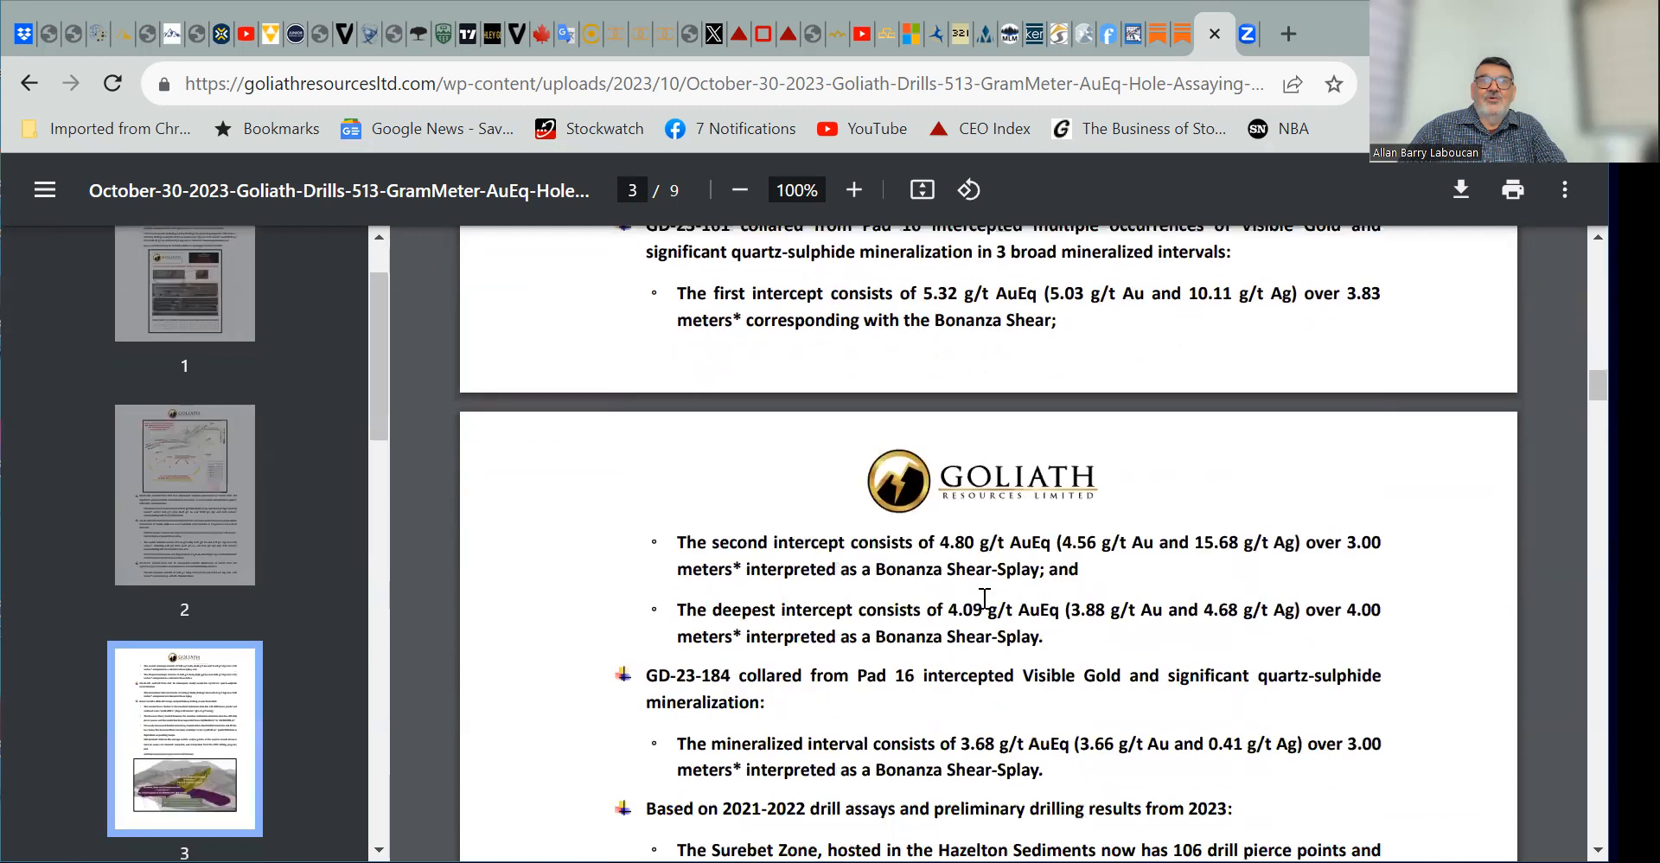
scroll(down, 3)
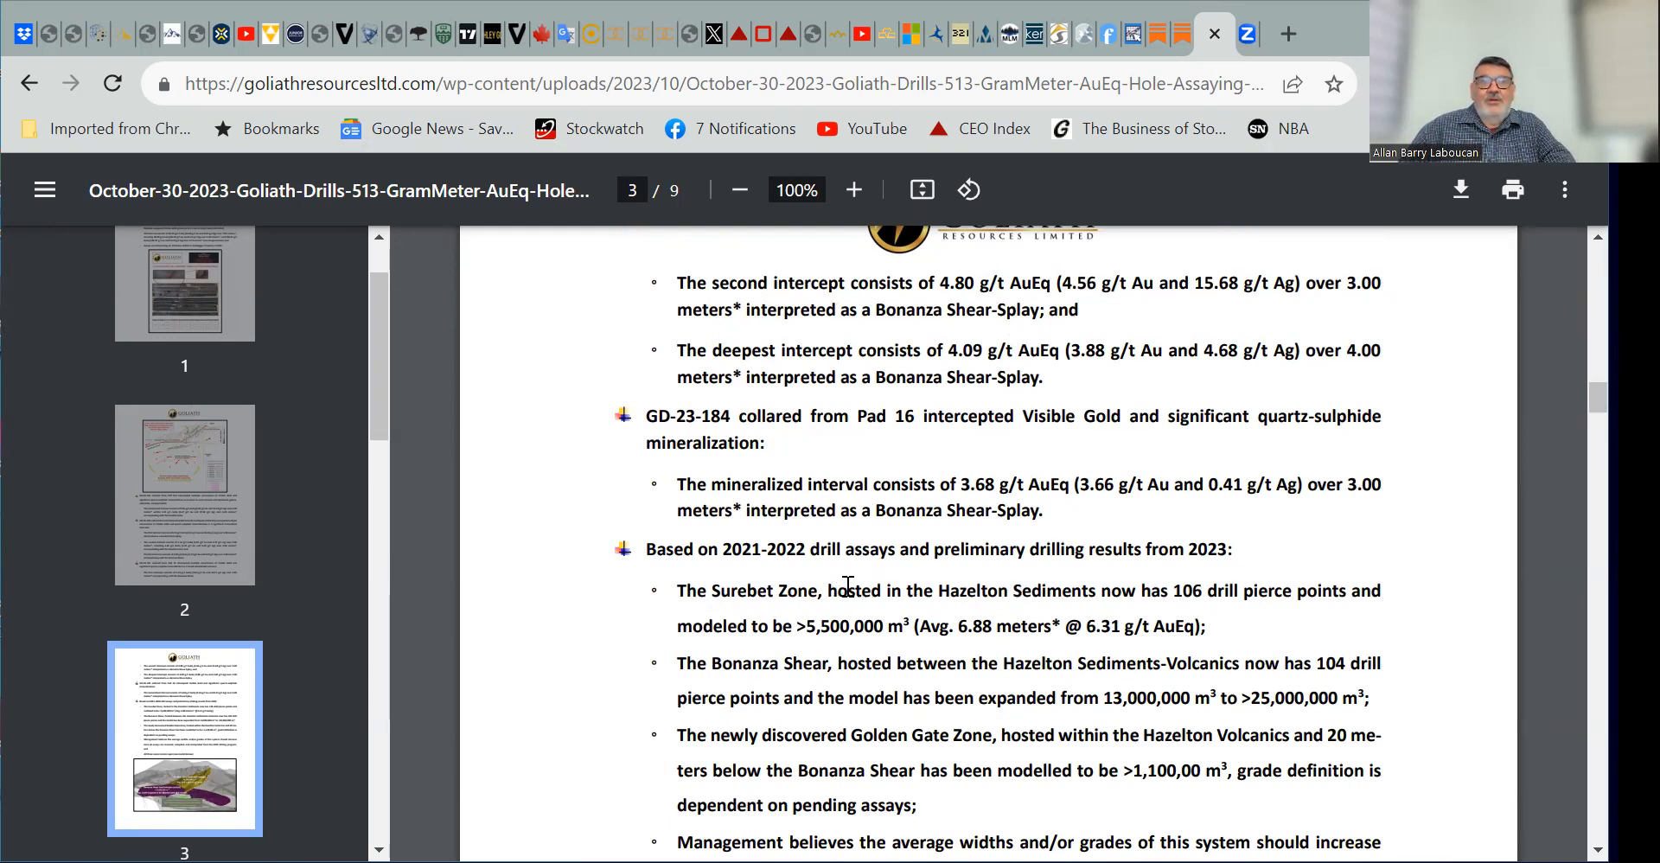
mouse_move(919, 582)
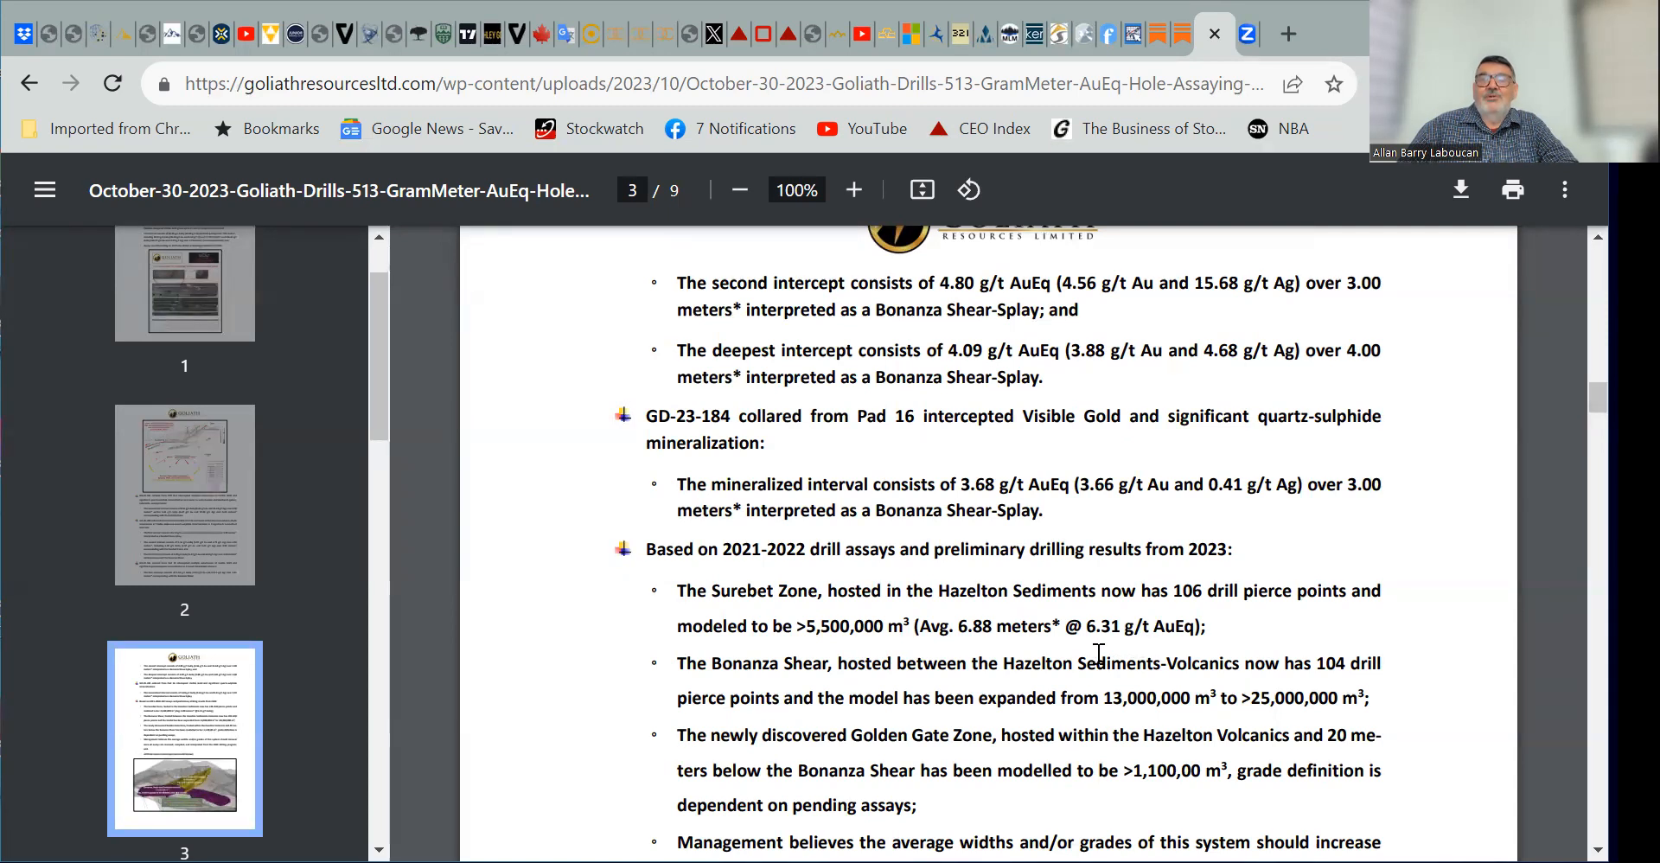
mouse_move(975, 651)
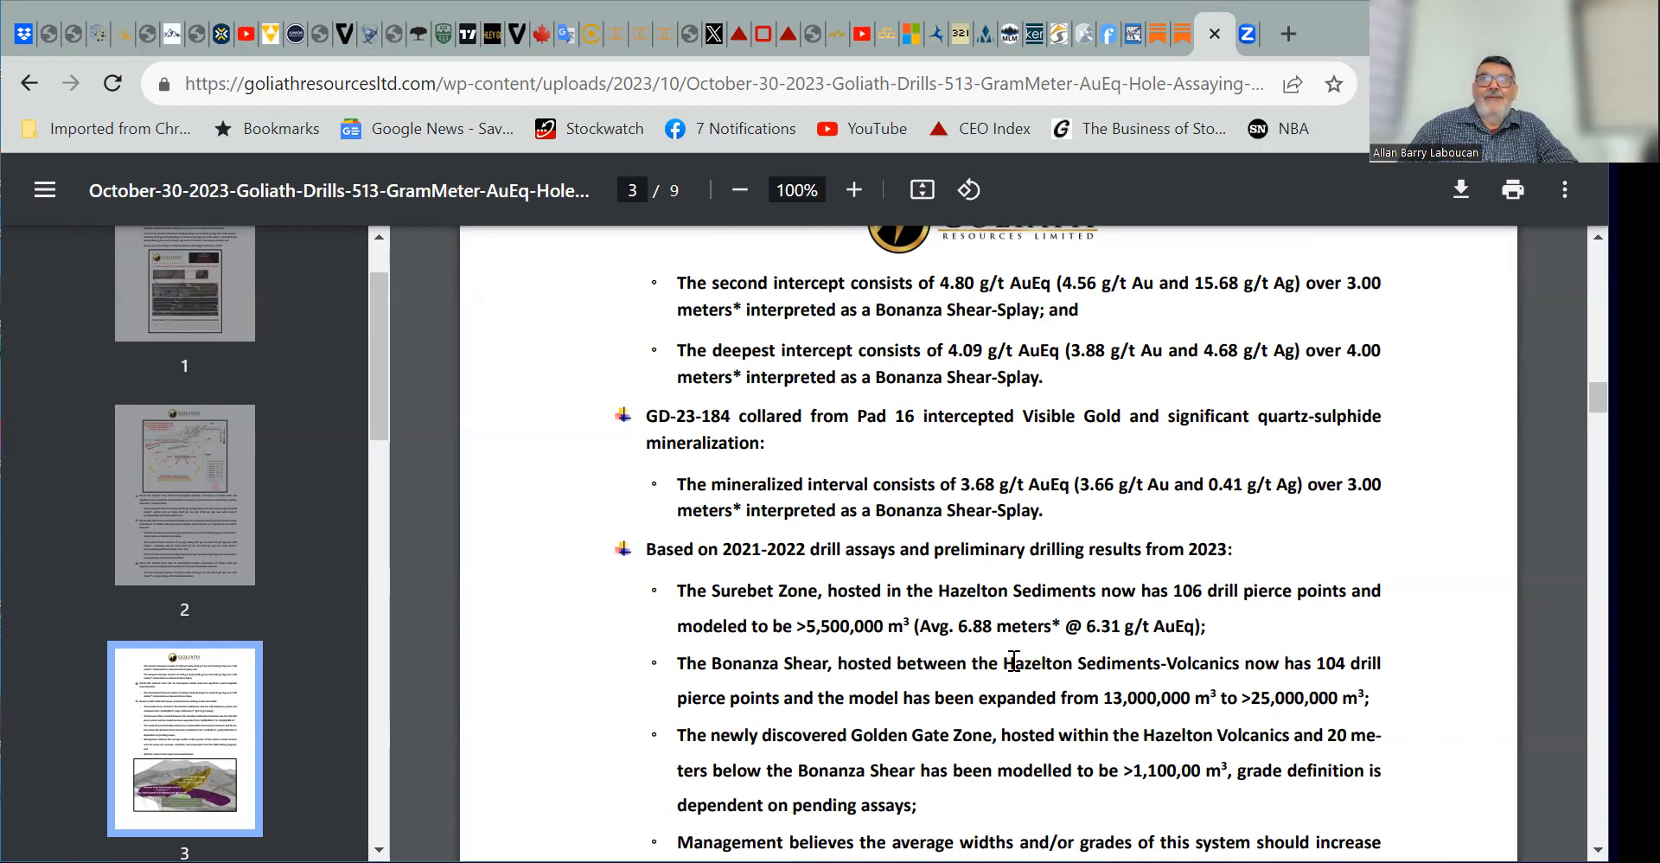
mouse_move(1051, 651)
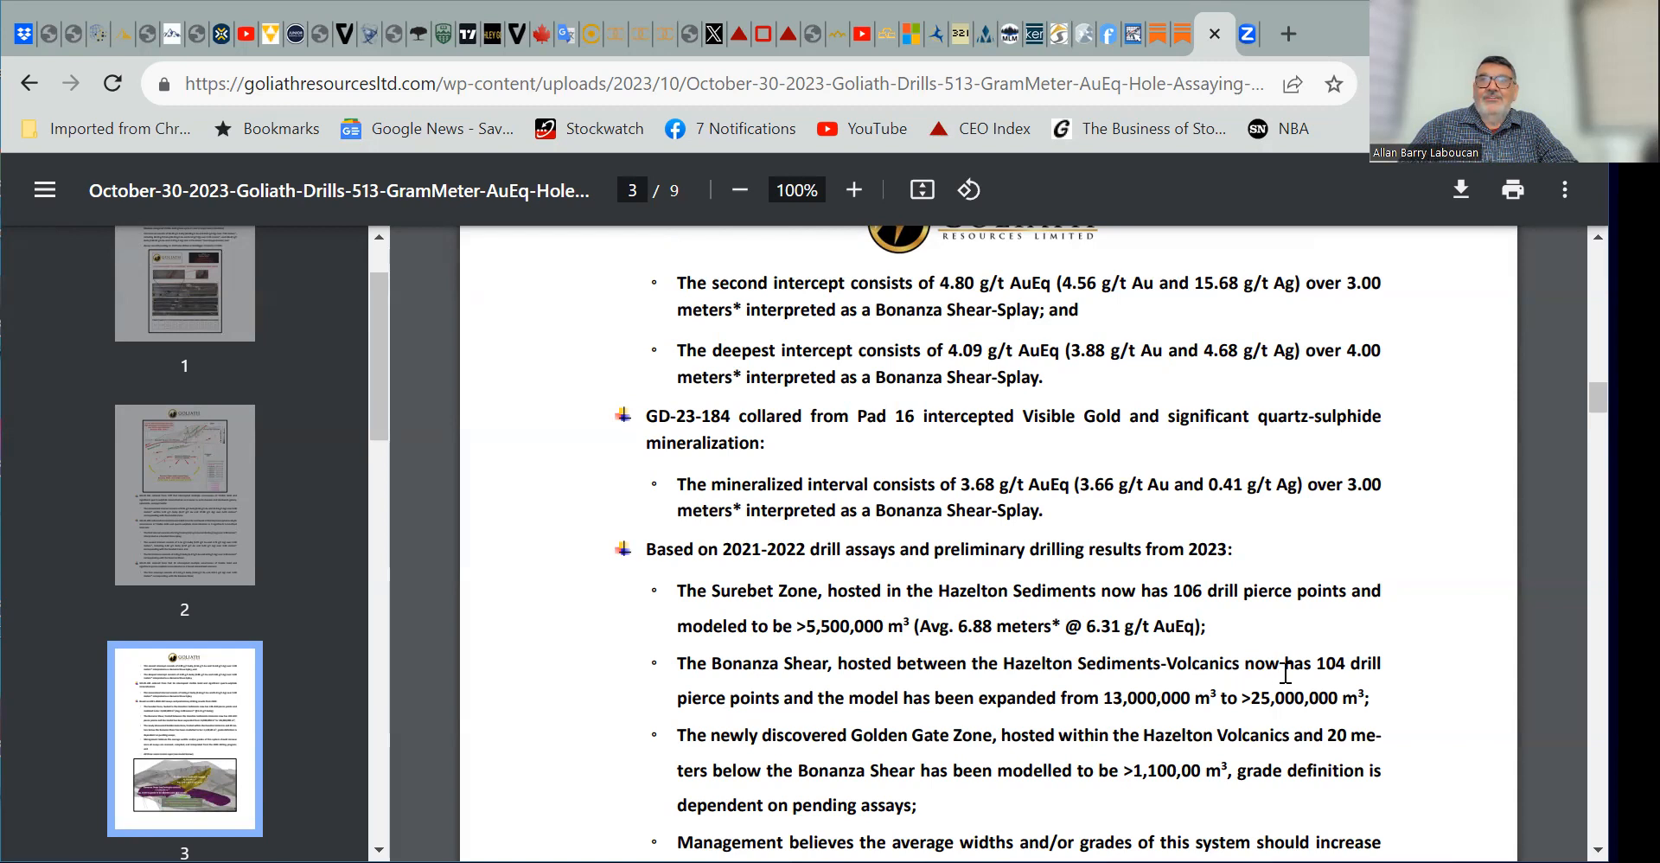
mouse_move(857, 739)
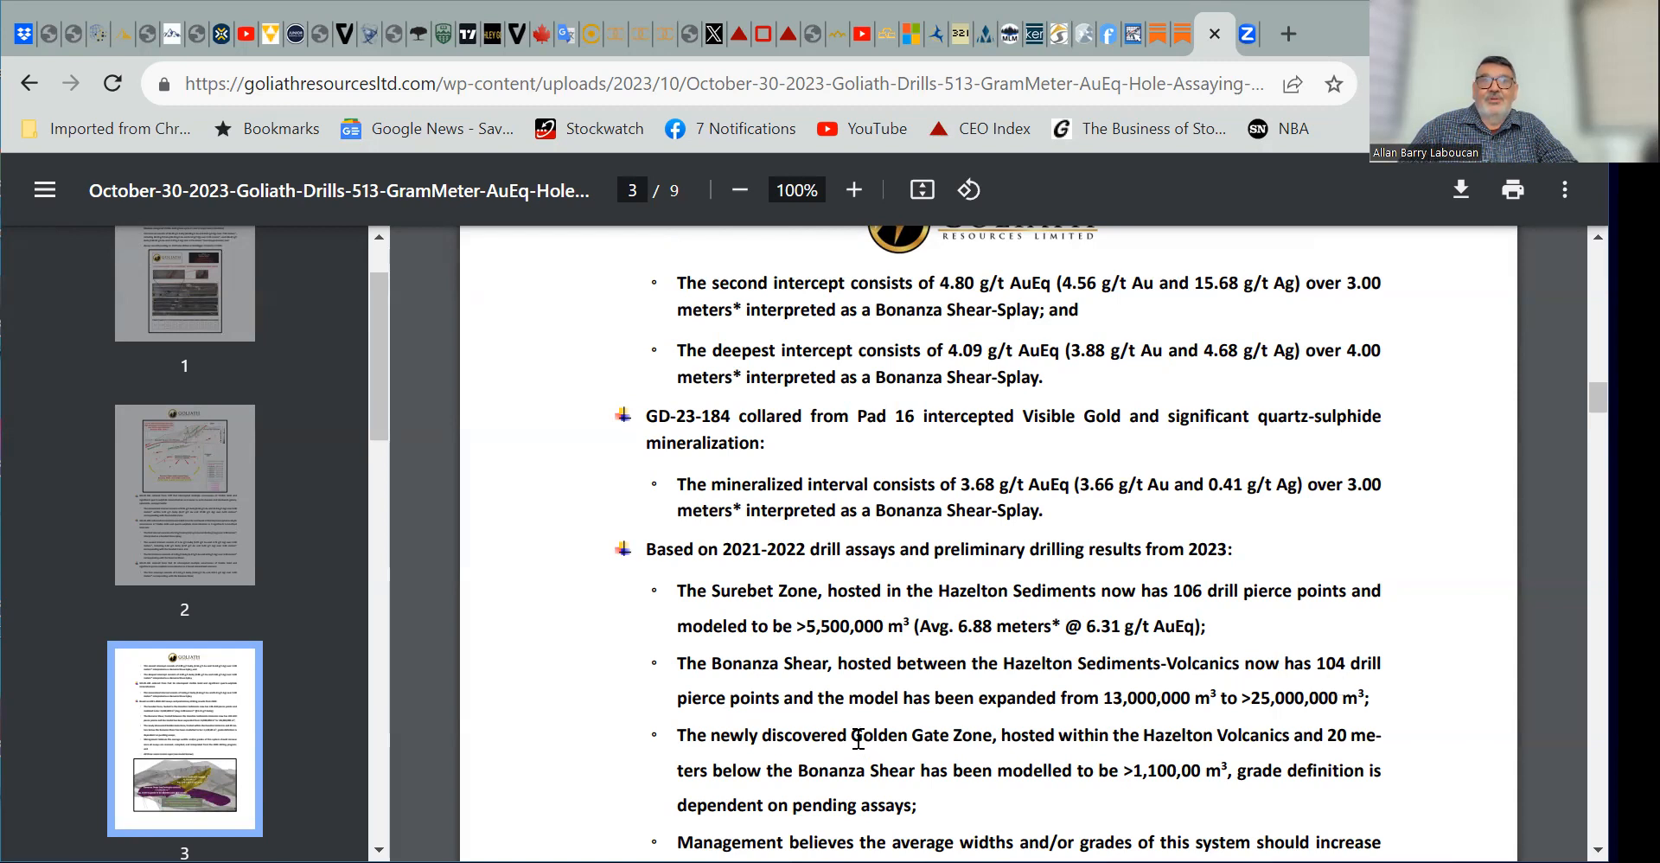
mouse_move(1037, 727)
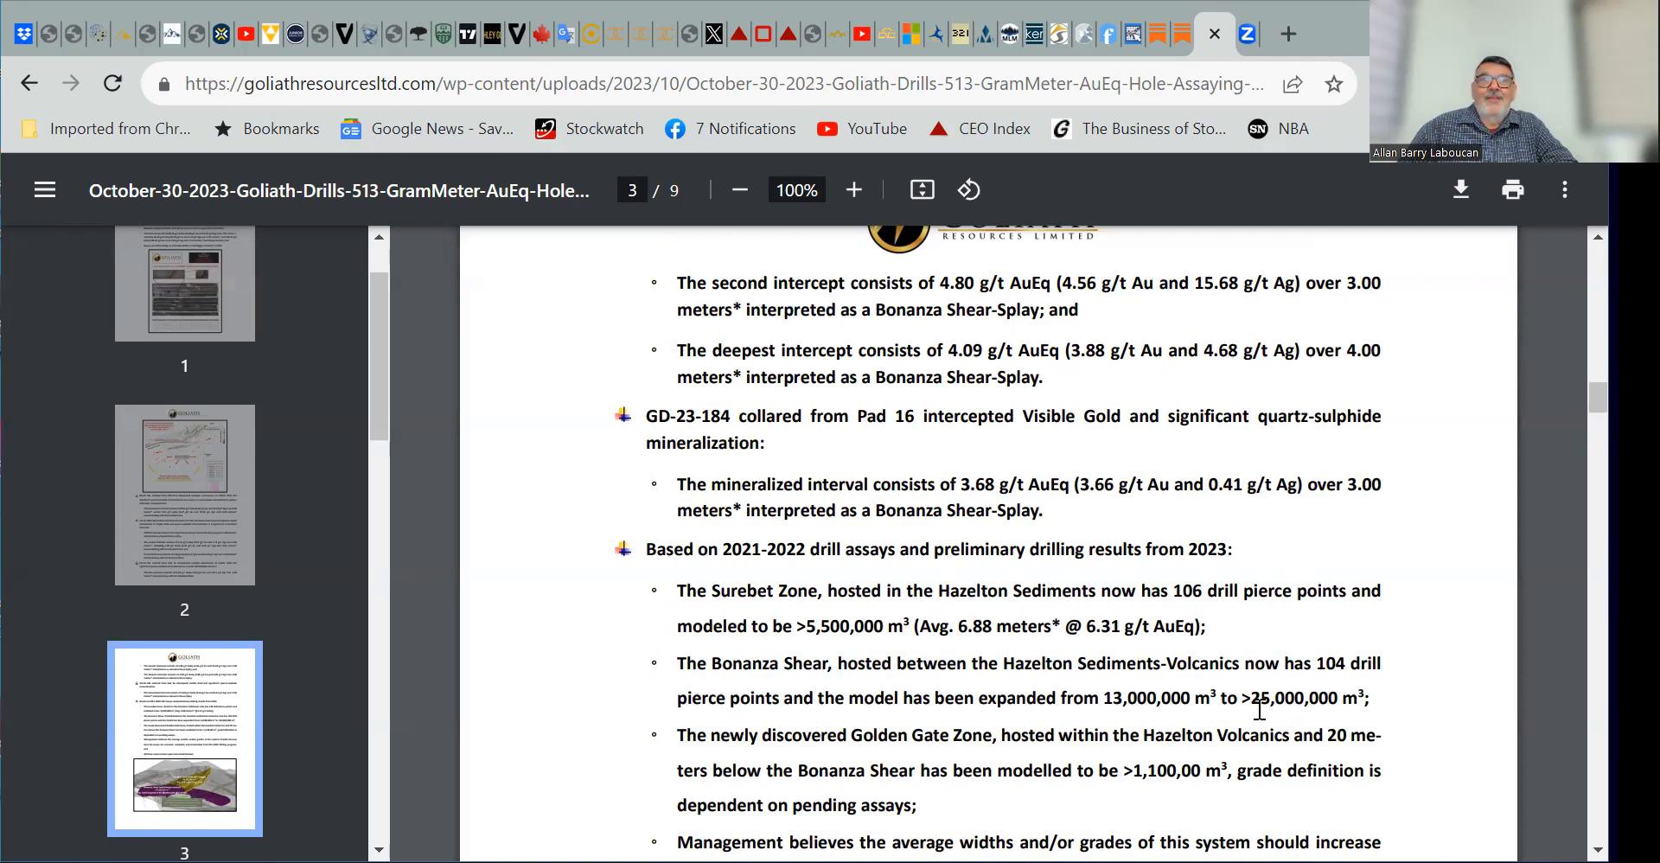
scroll(down, 3)
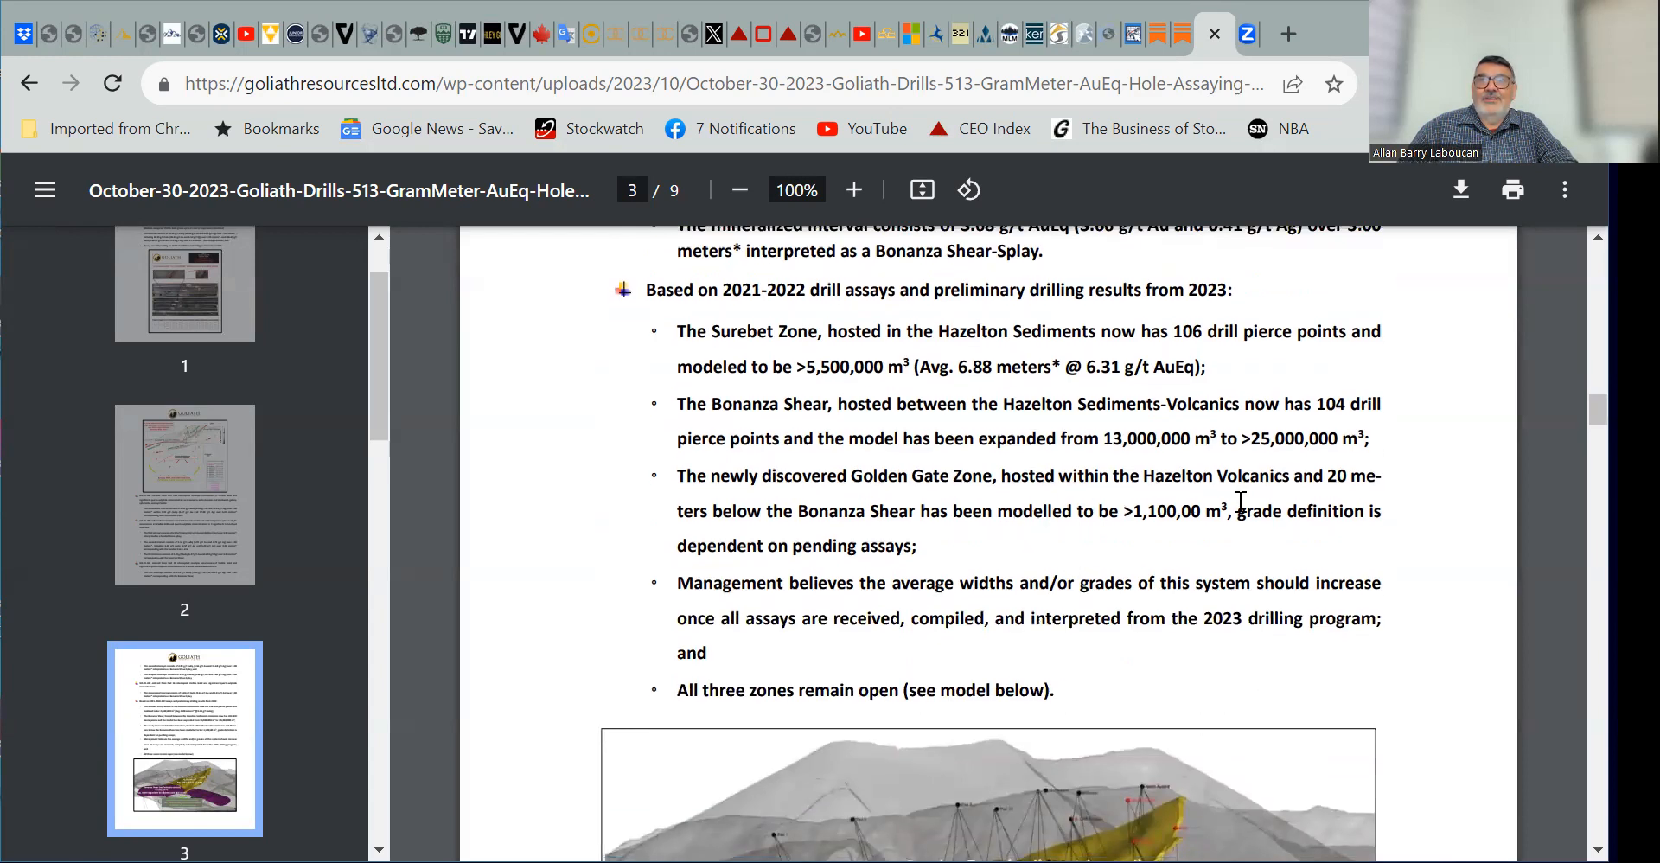
mouse_move(829, 547)
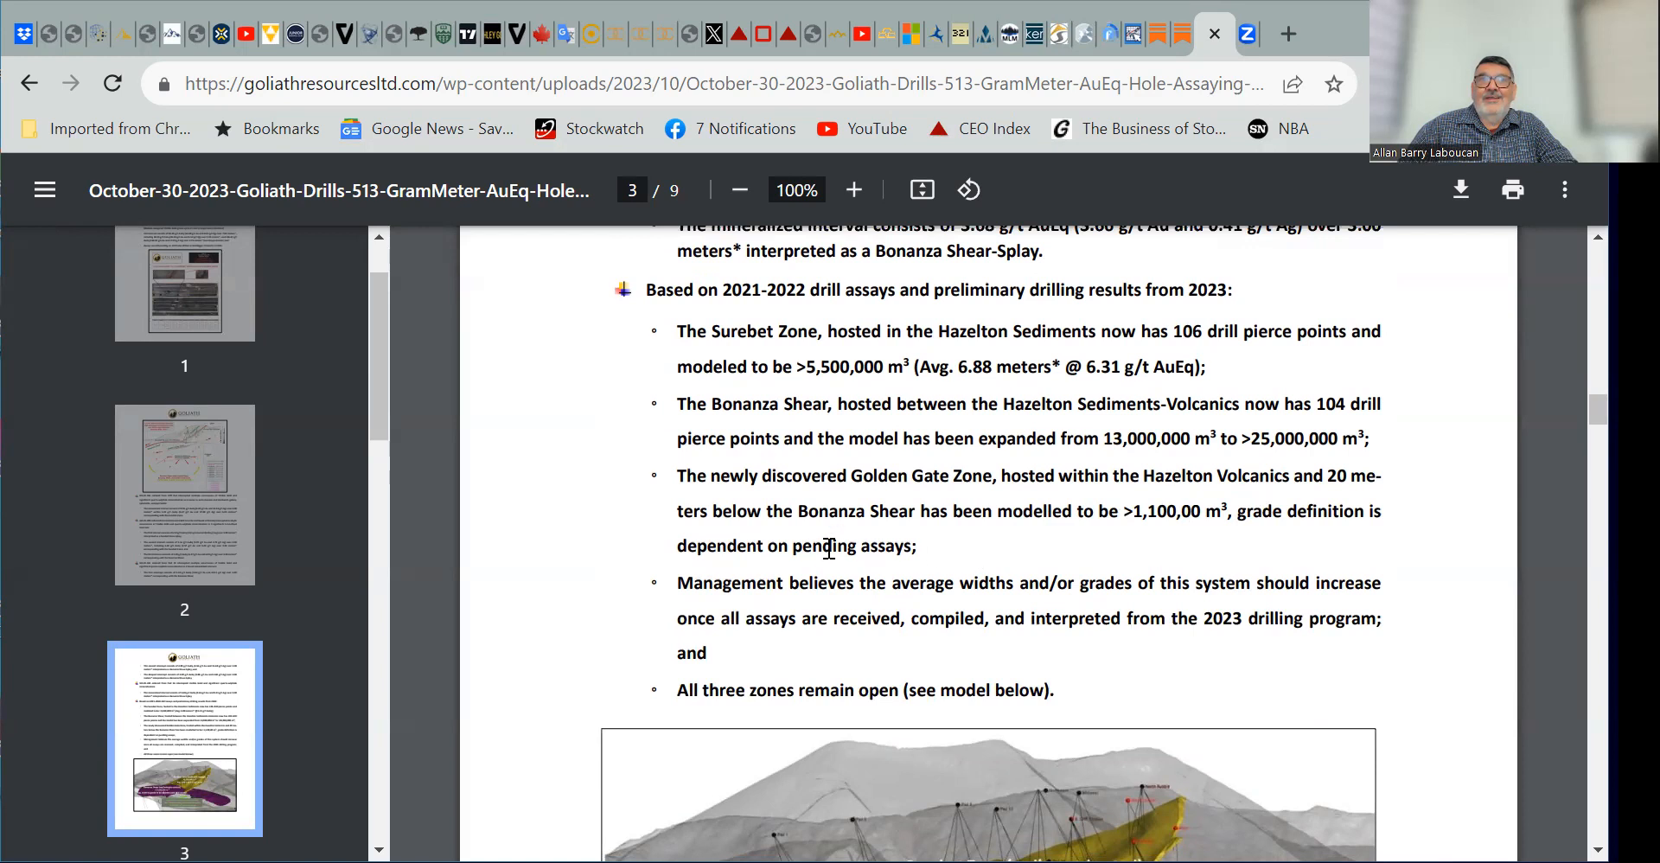
mouse_move(949, 549)
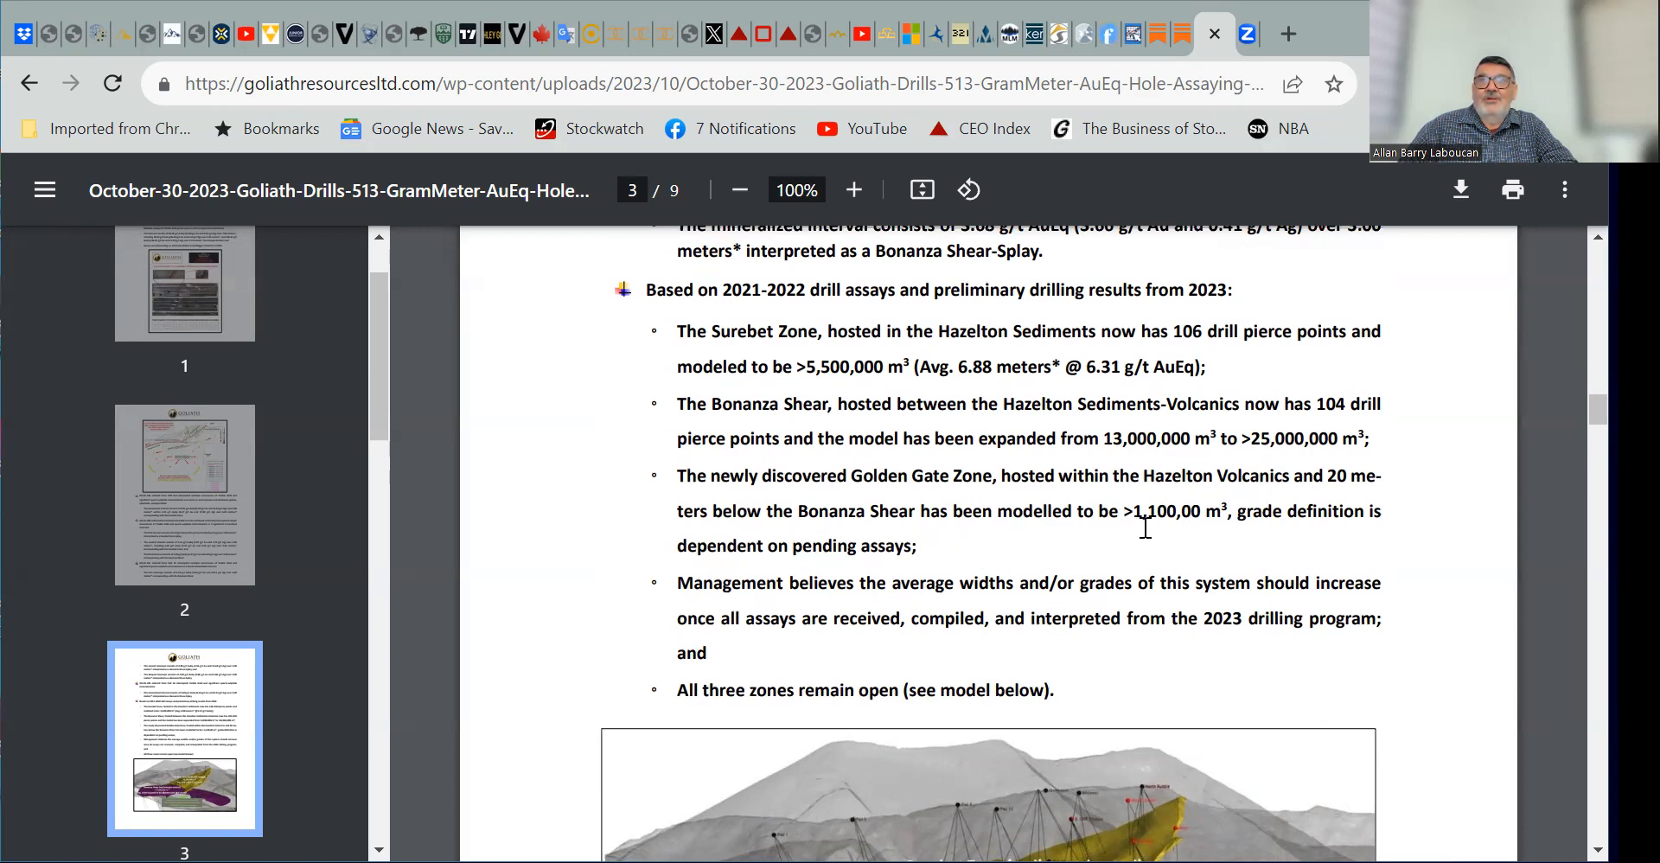
mouse_move(1203, 533)
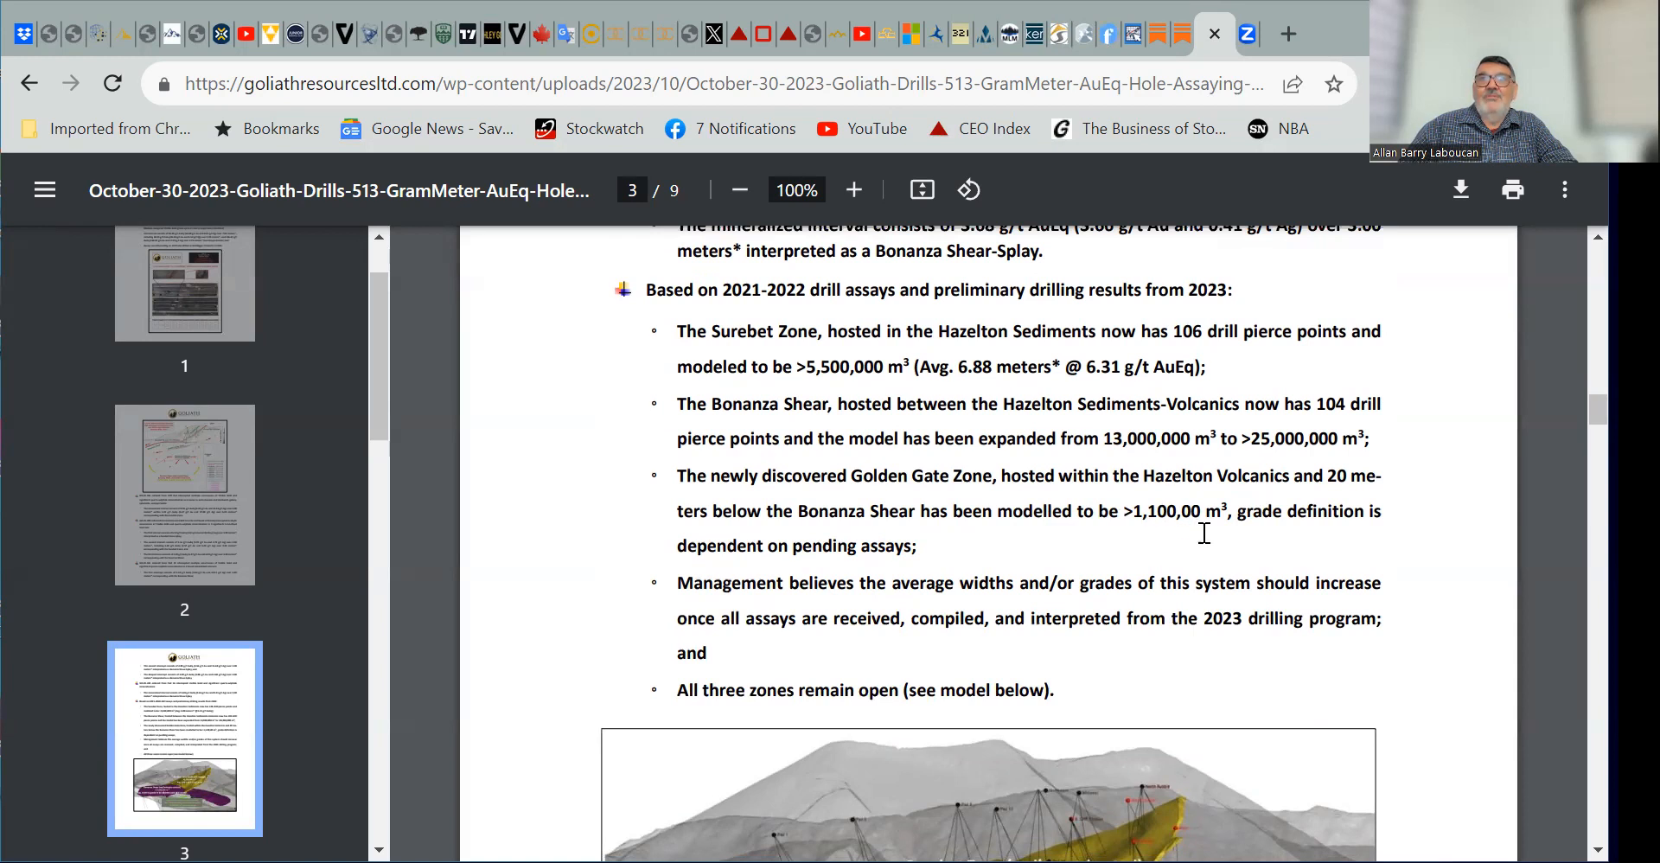
mouse_move(1053, 558)
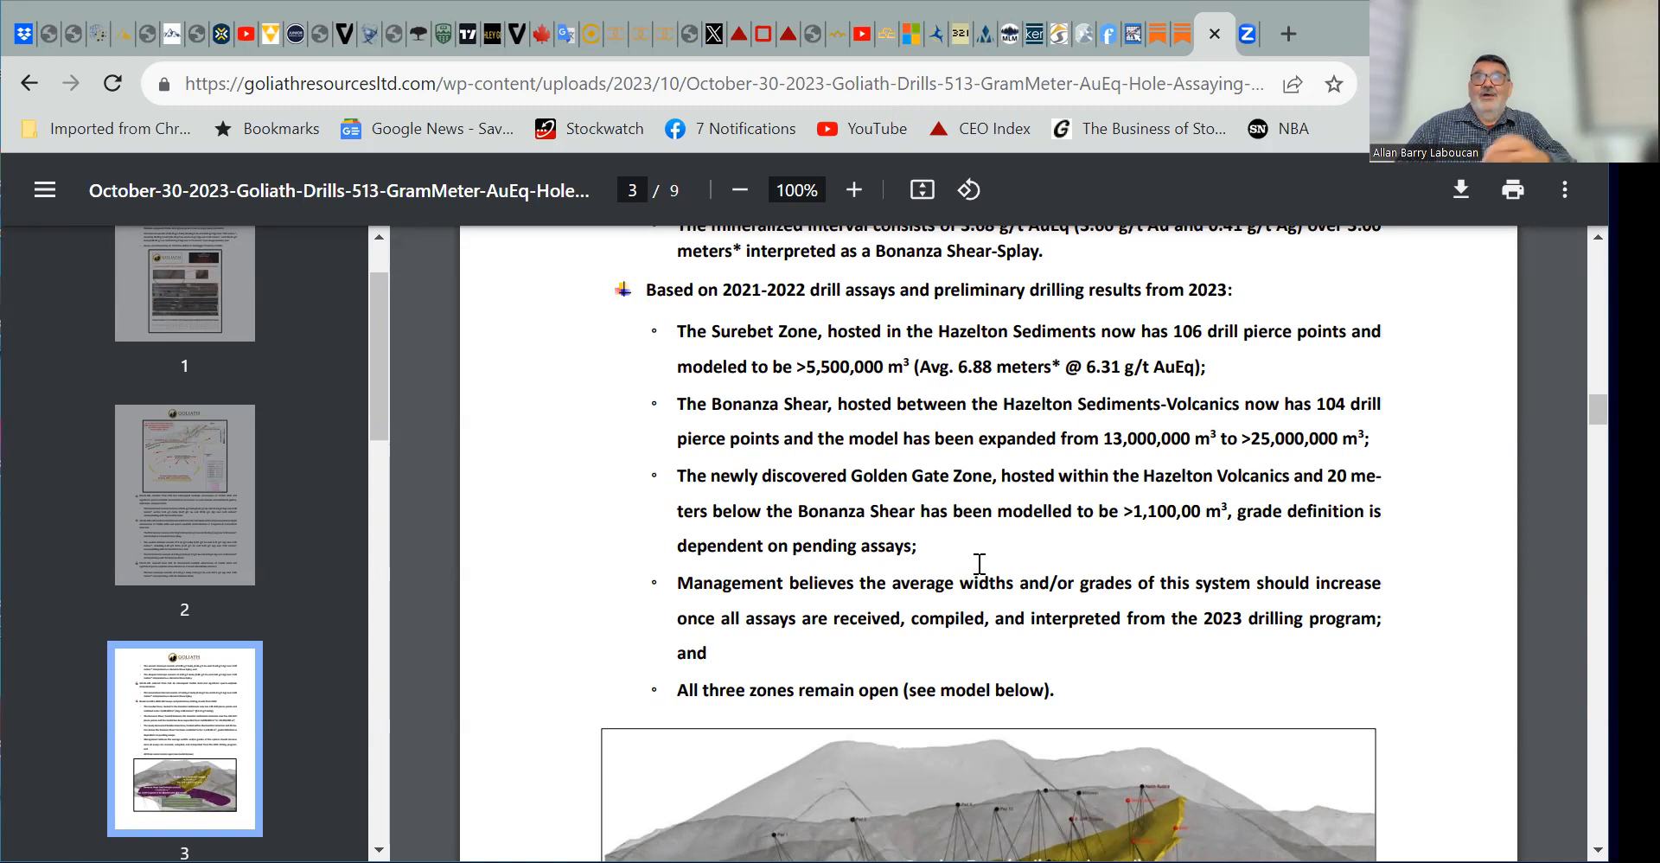
mouse_move(1244, 612)
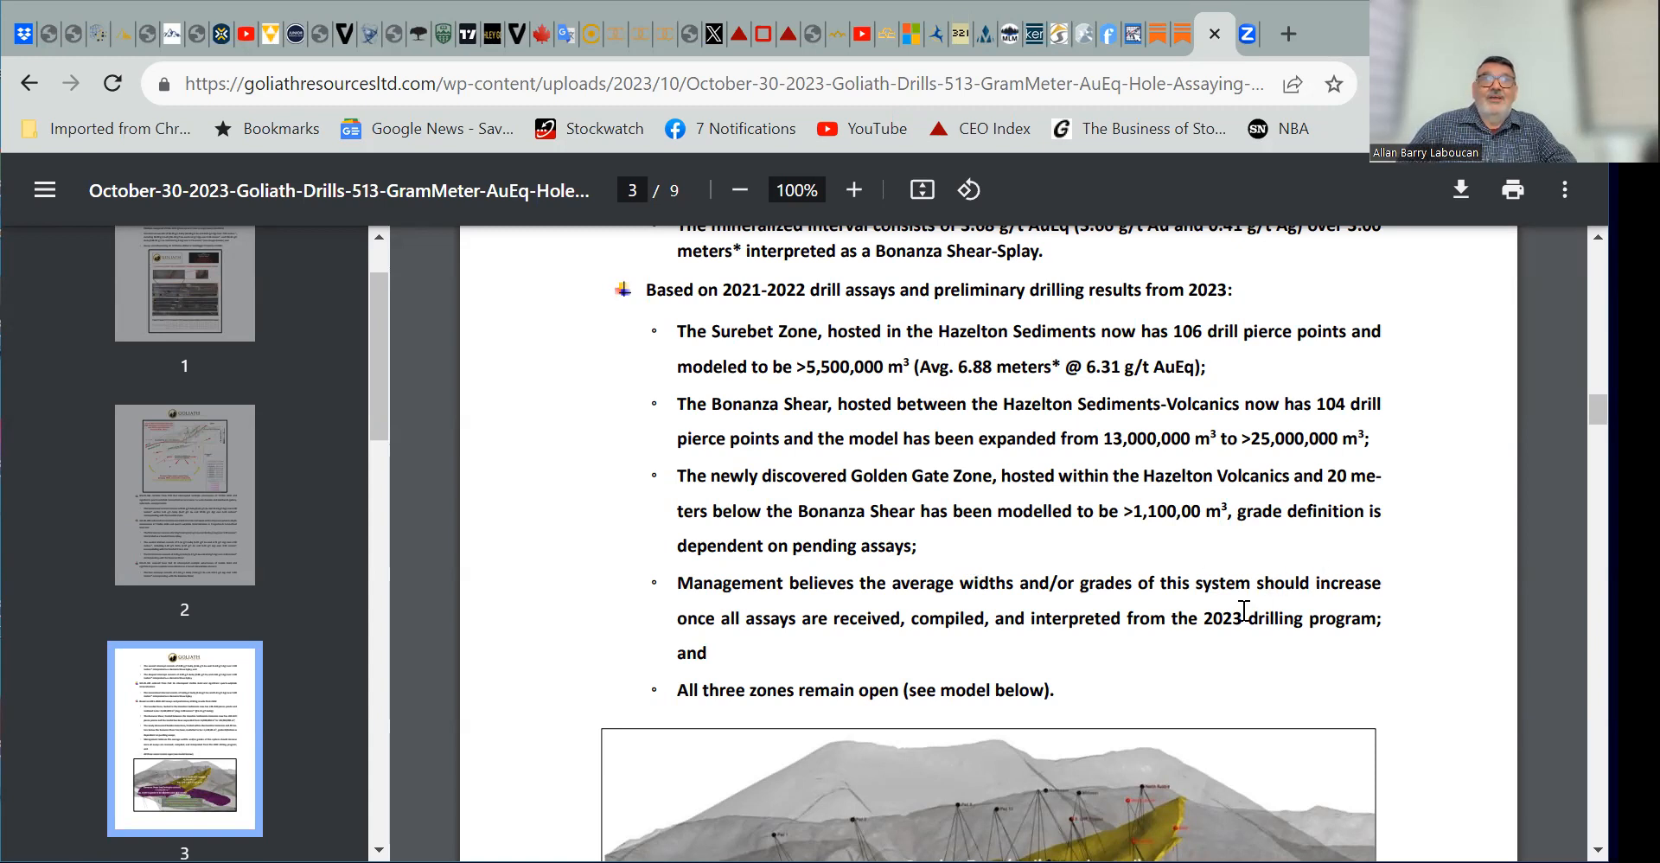
mouse_move(1064, 614)
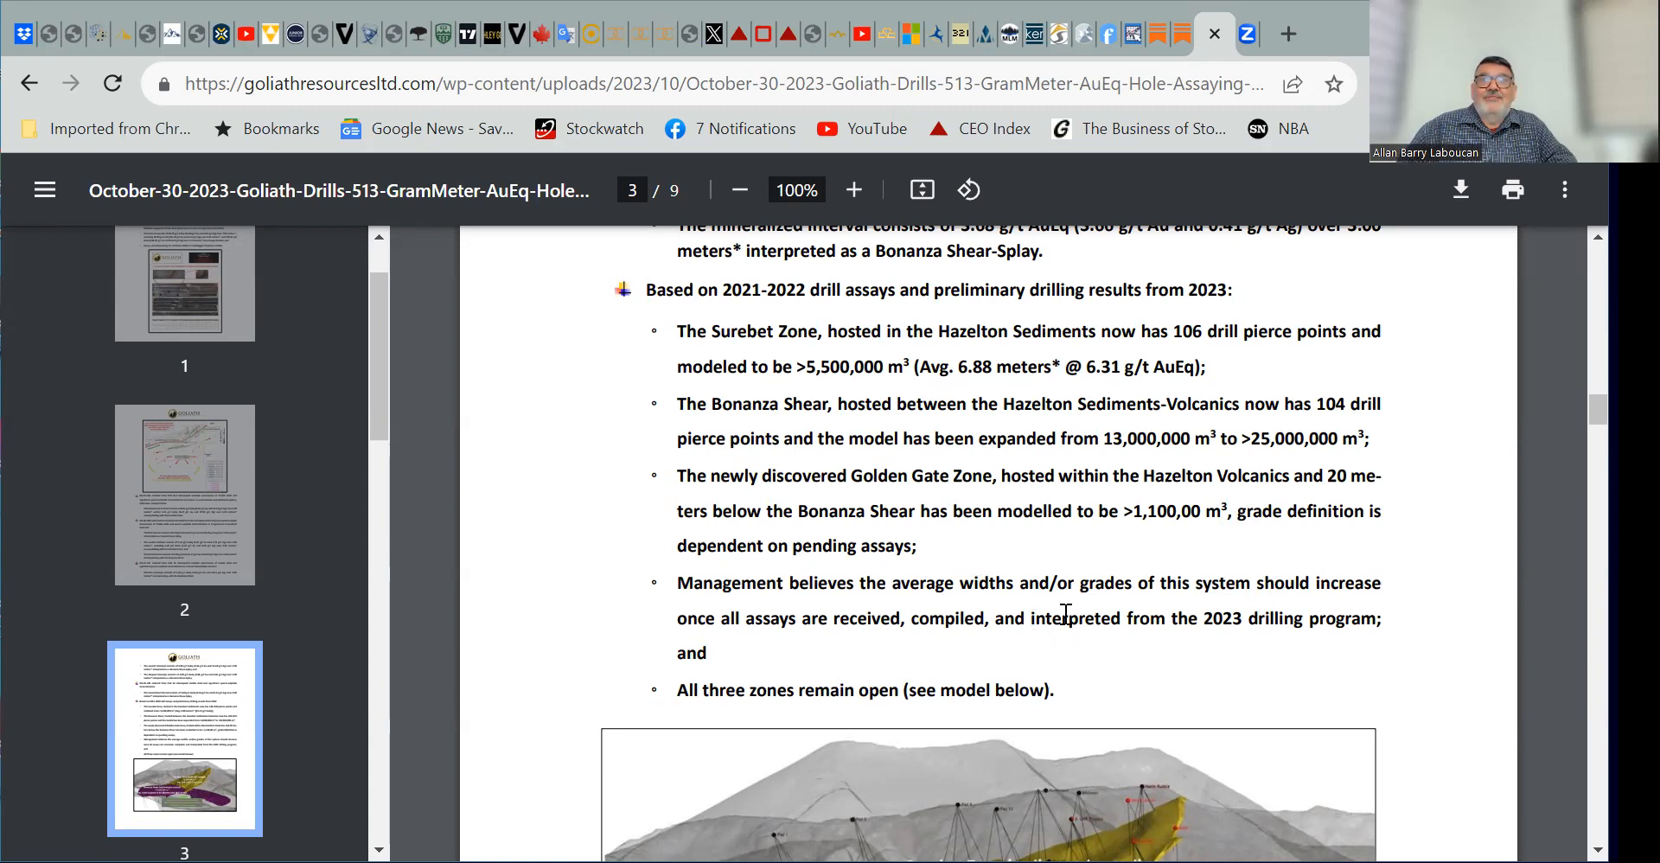
mouse_move(1265, 604)
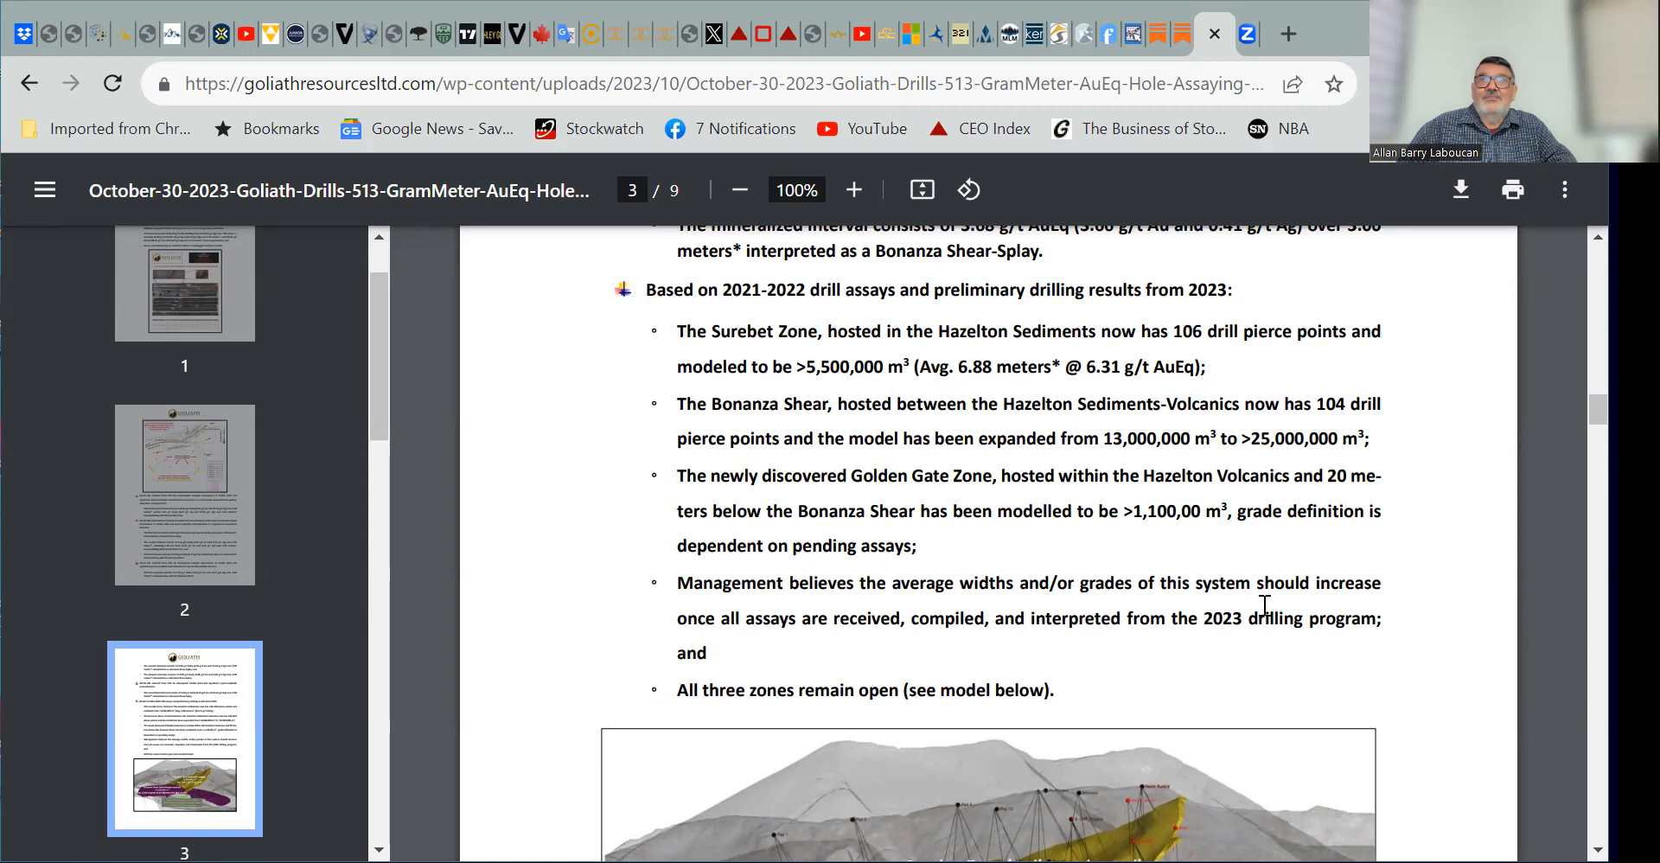
mouse_move(996, 664)
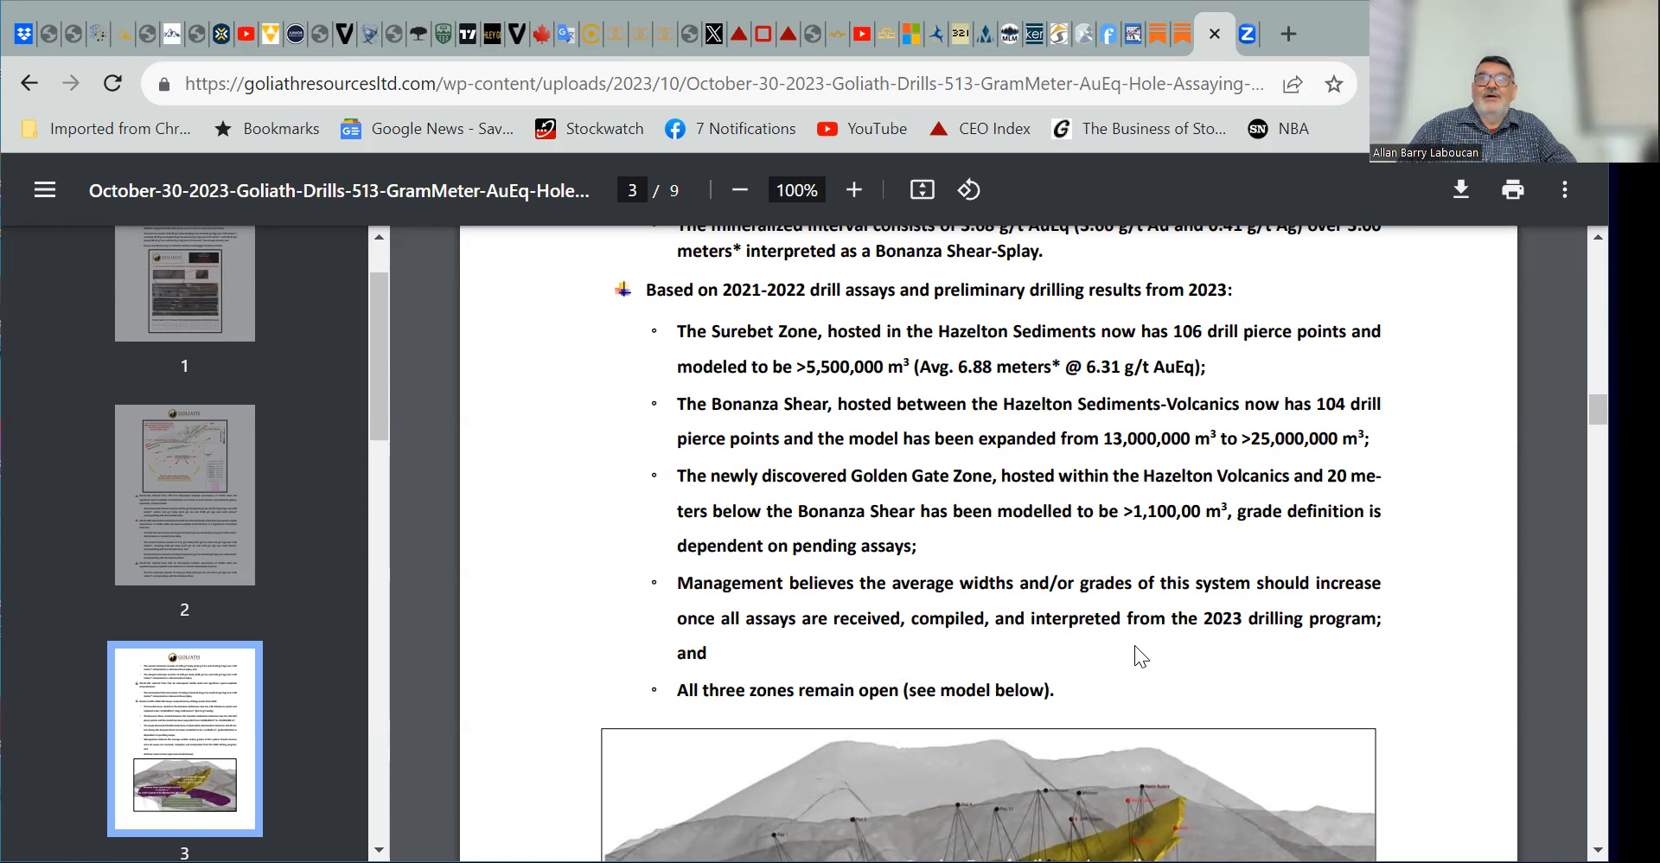
mouse_move(1305, 636)
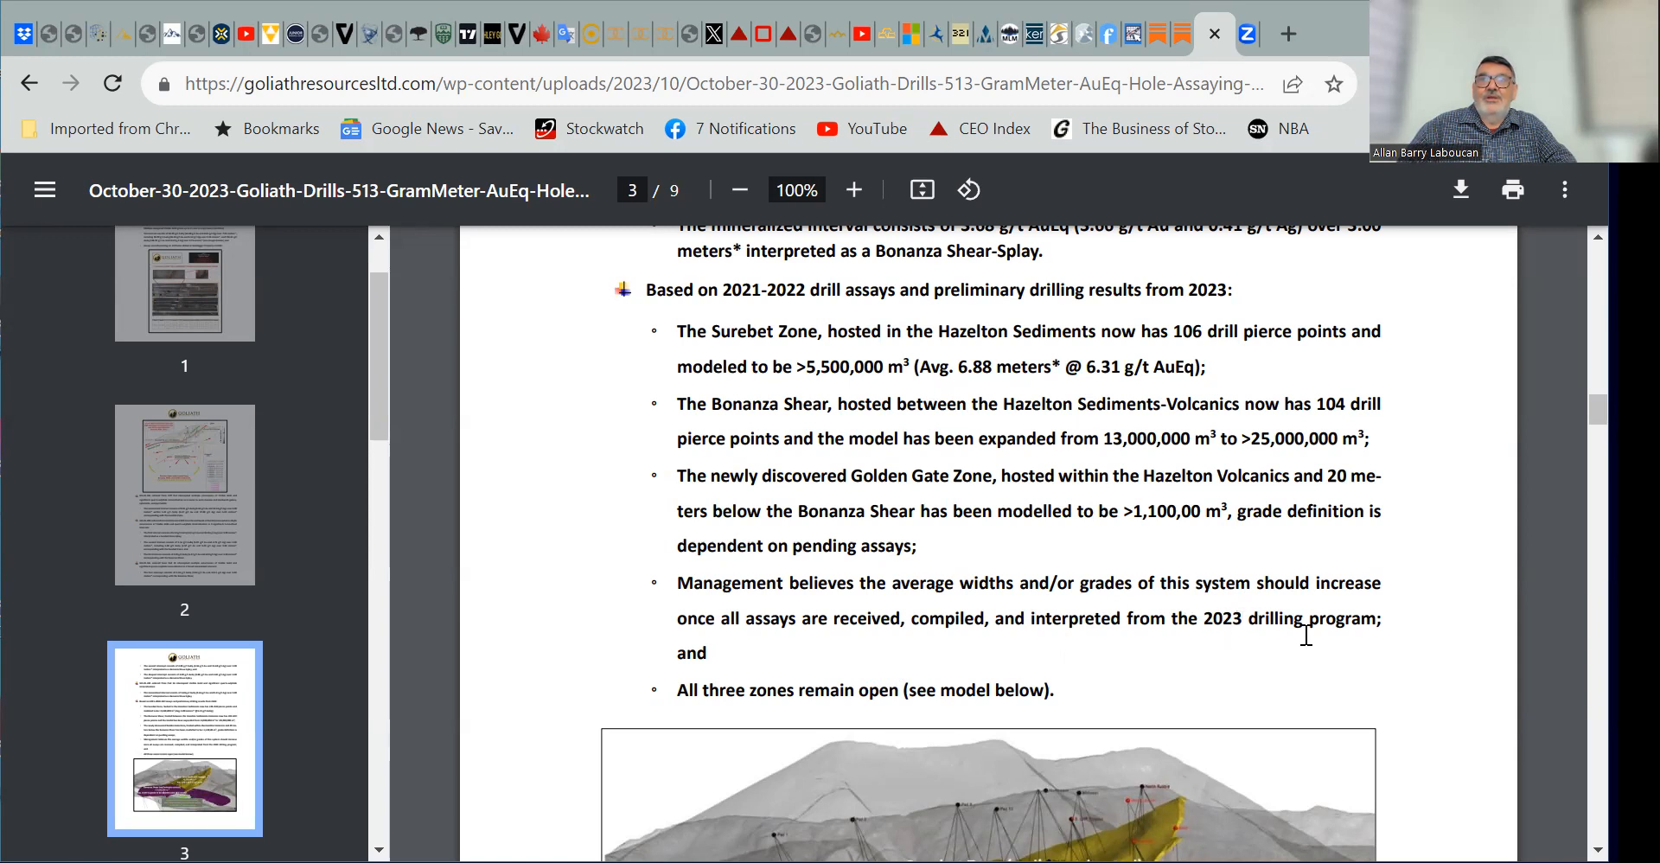
mouse_move(1070, 673)
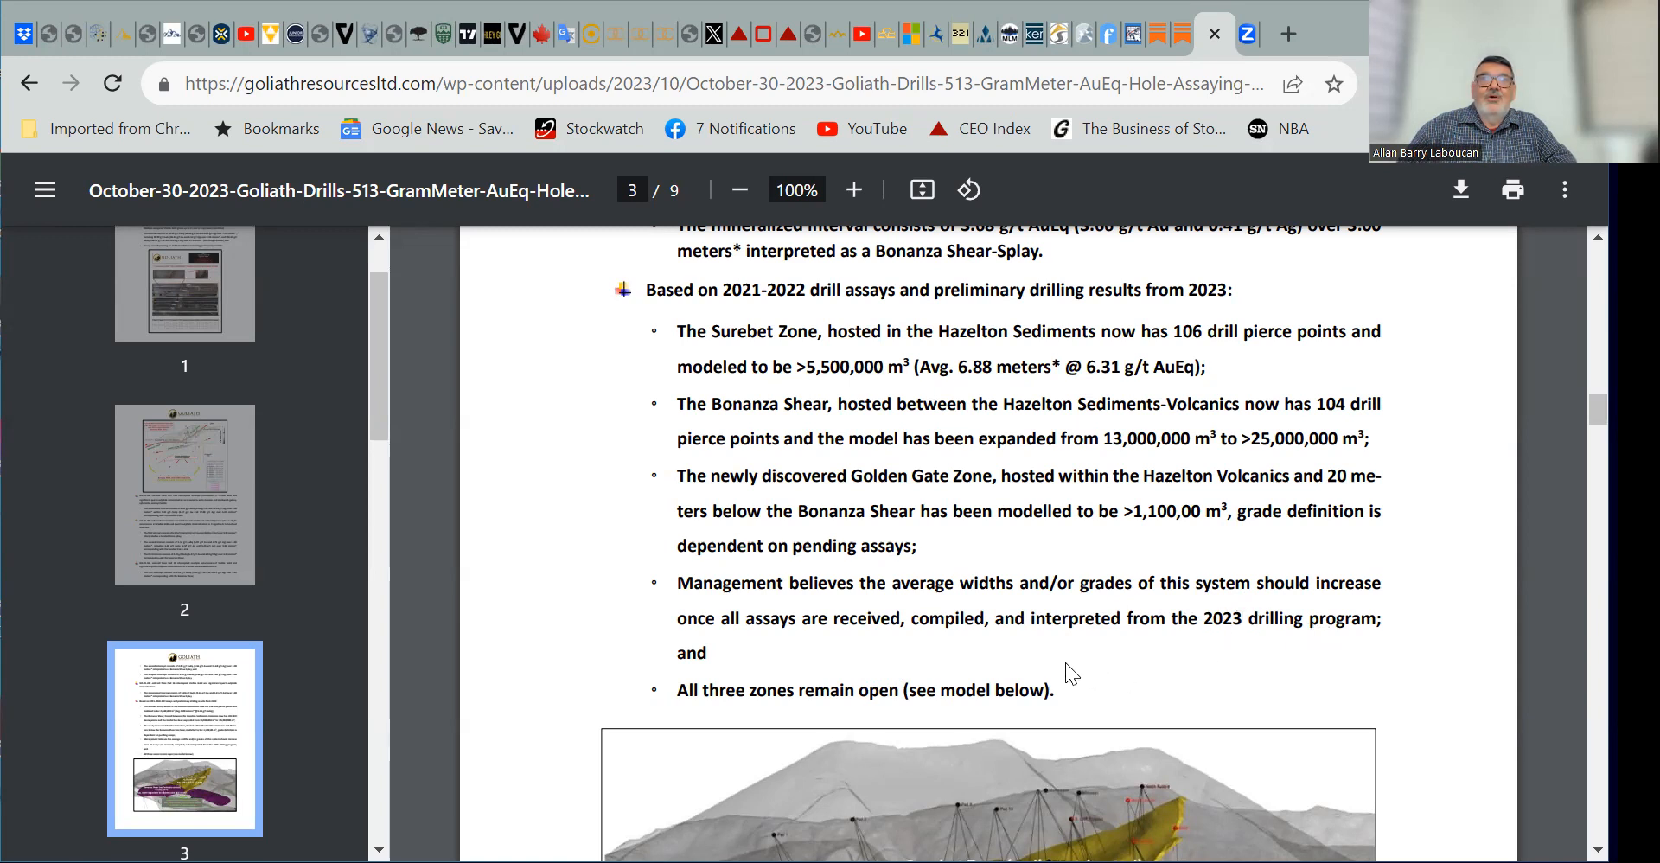
scroll(down, 3)
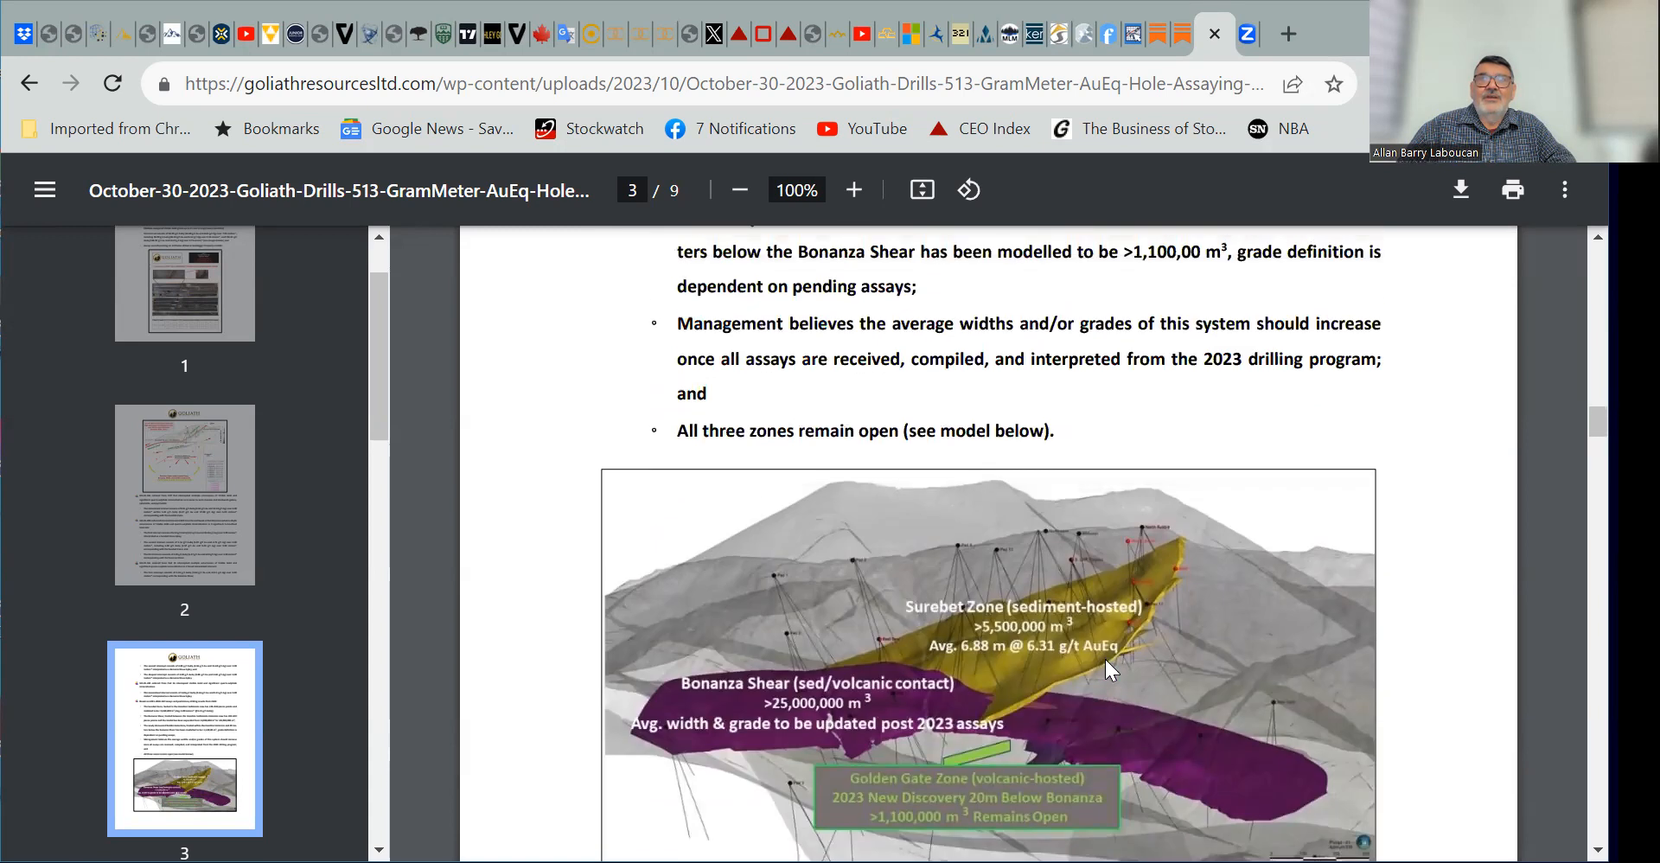
mouse_move(1046, 599)
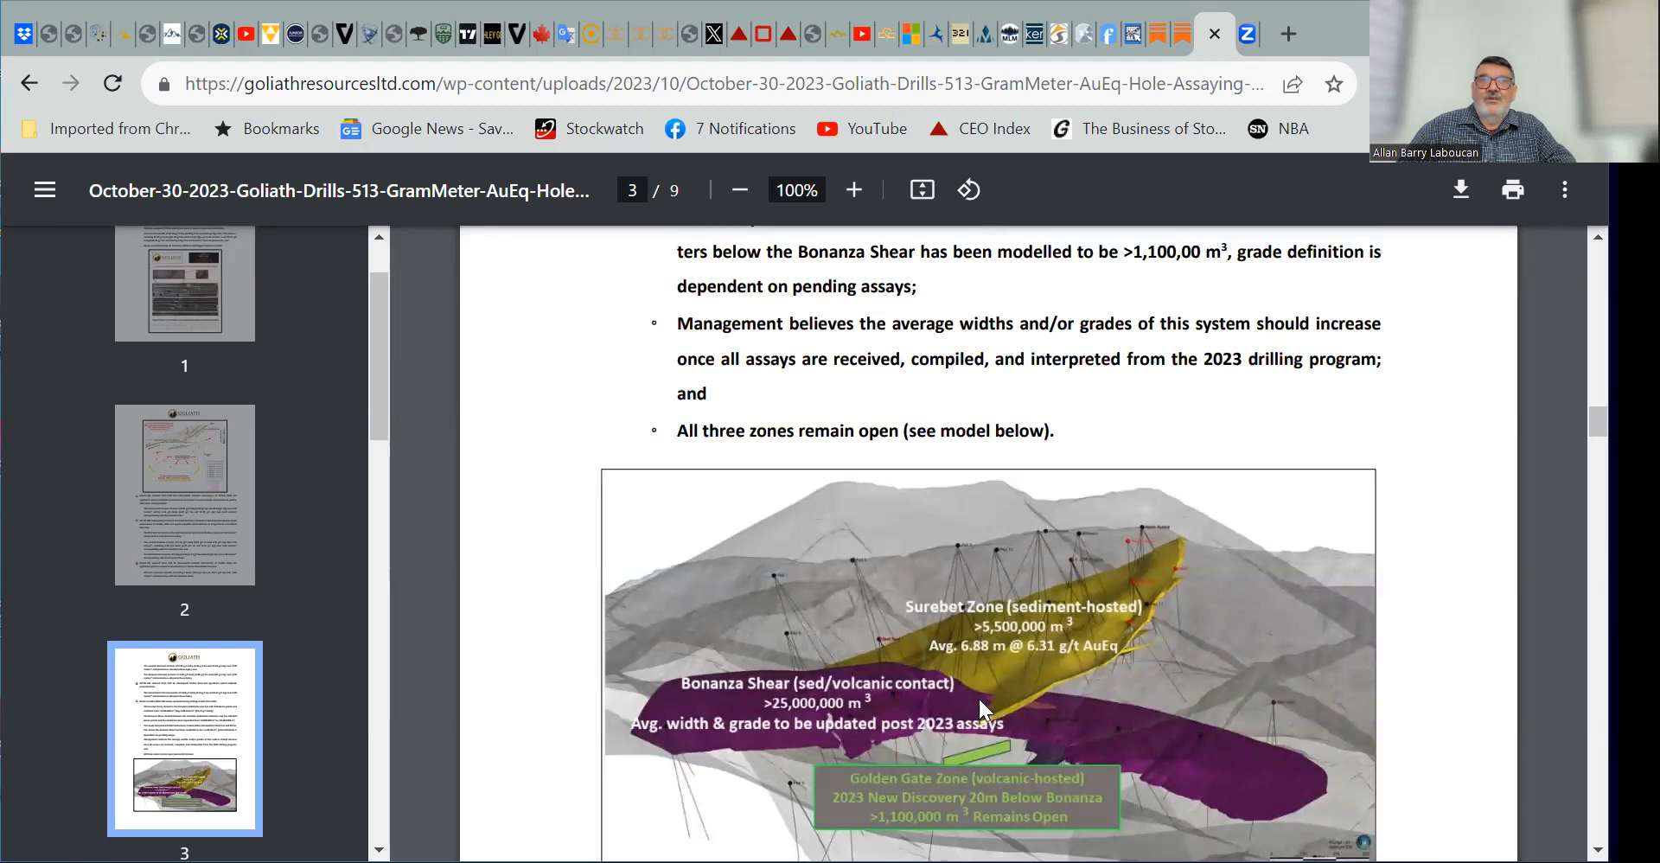
mouse_move(926, 715)
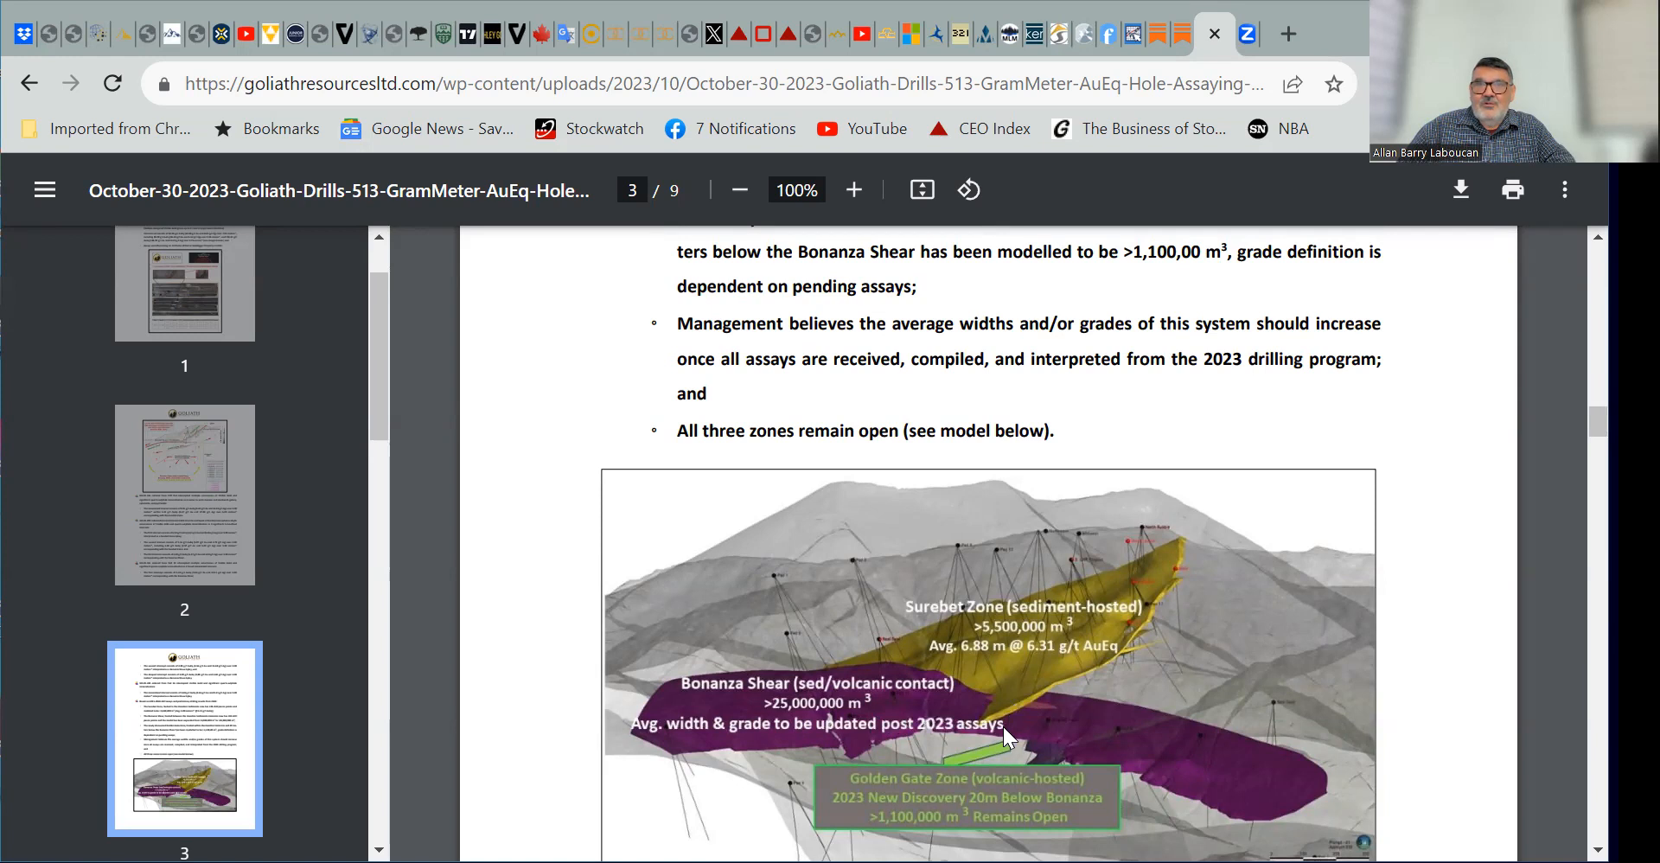
mouse_move(964, 773)
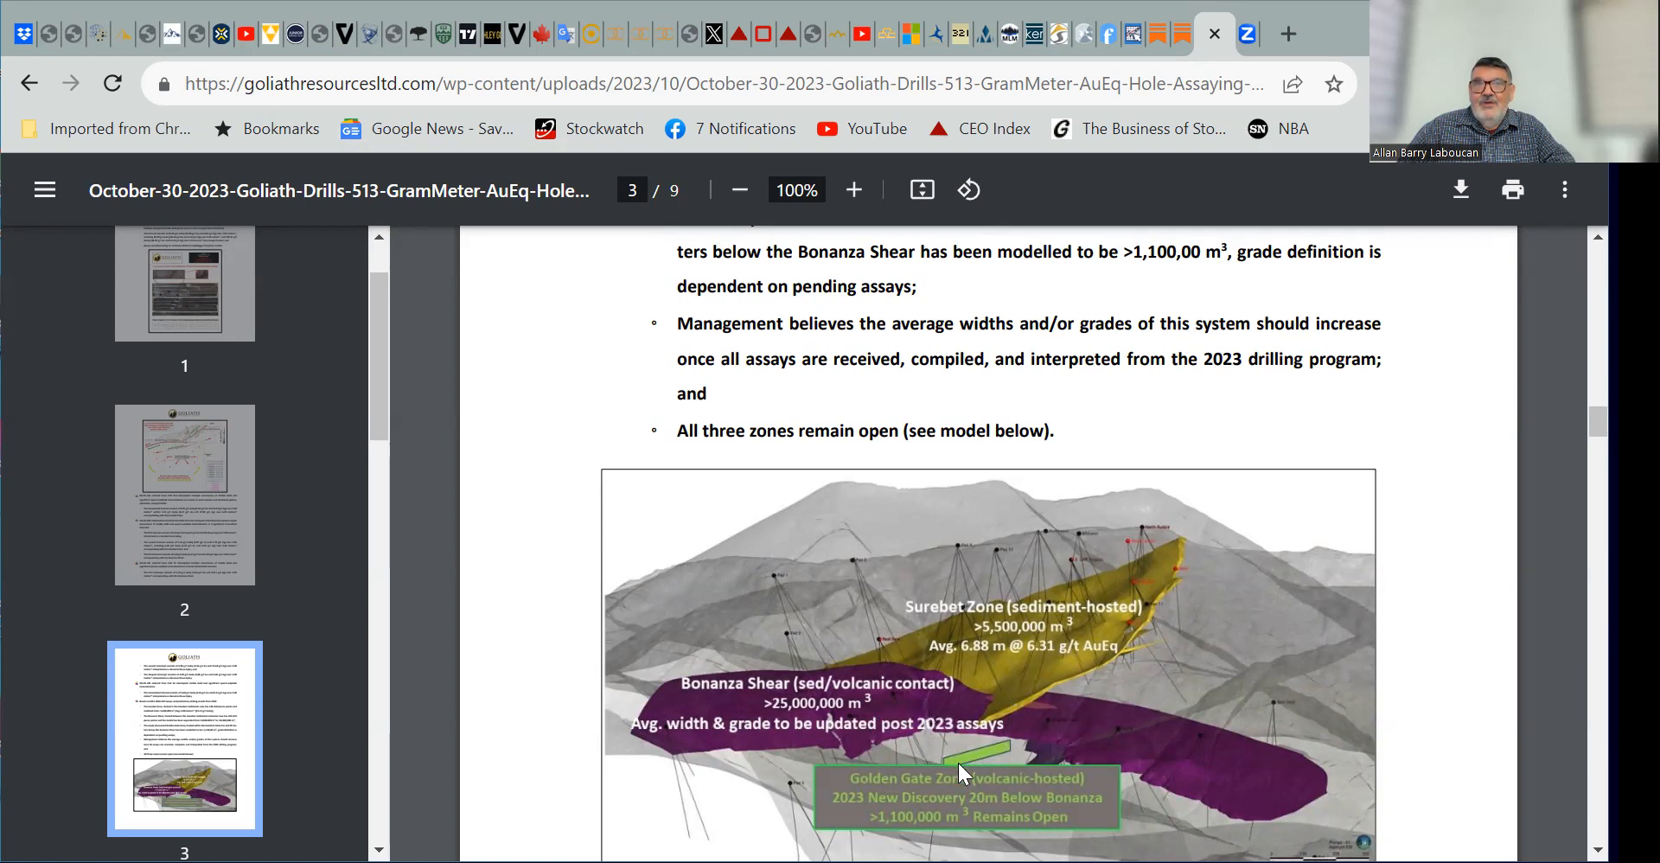
mouse_move(994, 759)
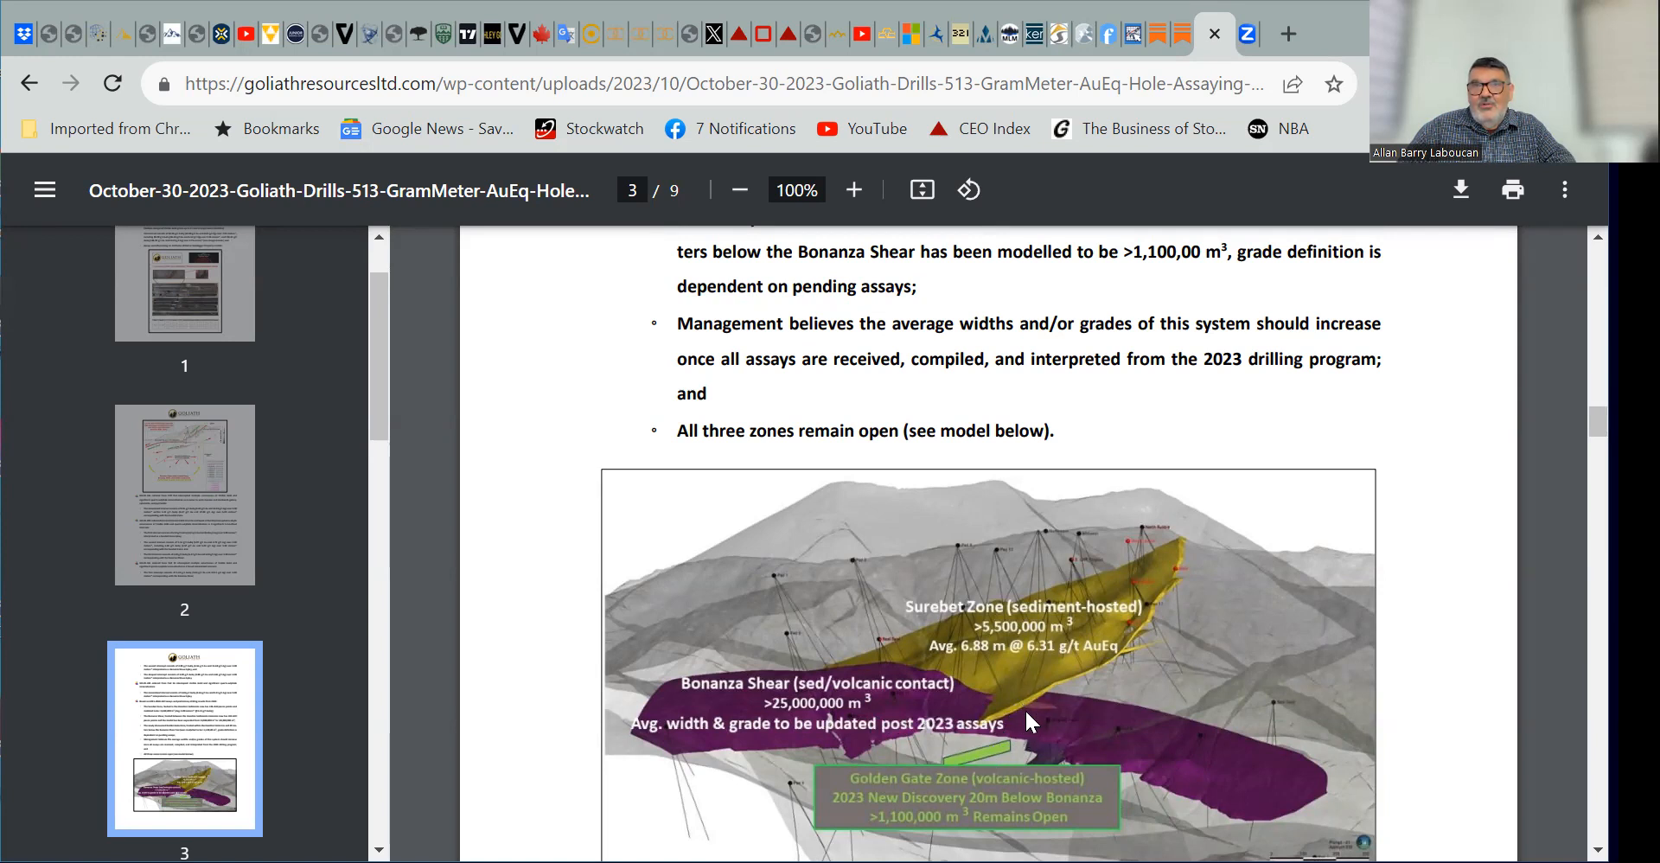
mouse_move(1034, 752)
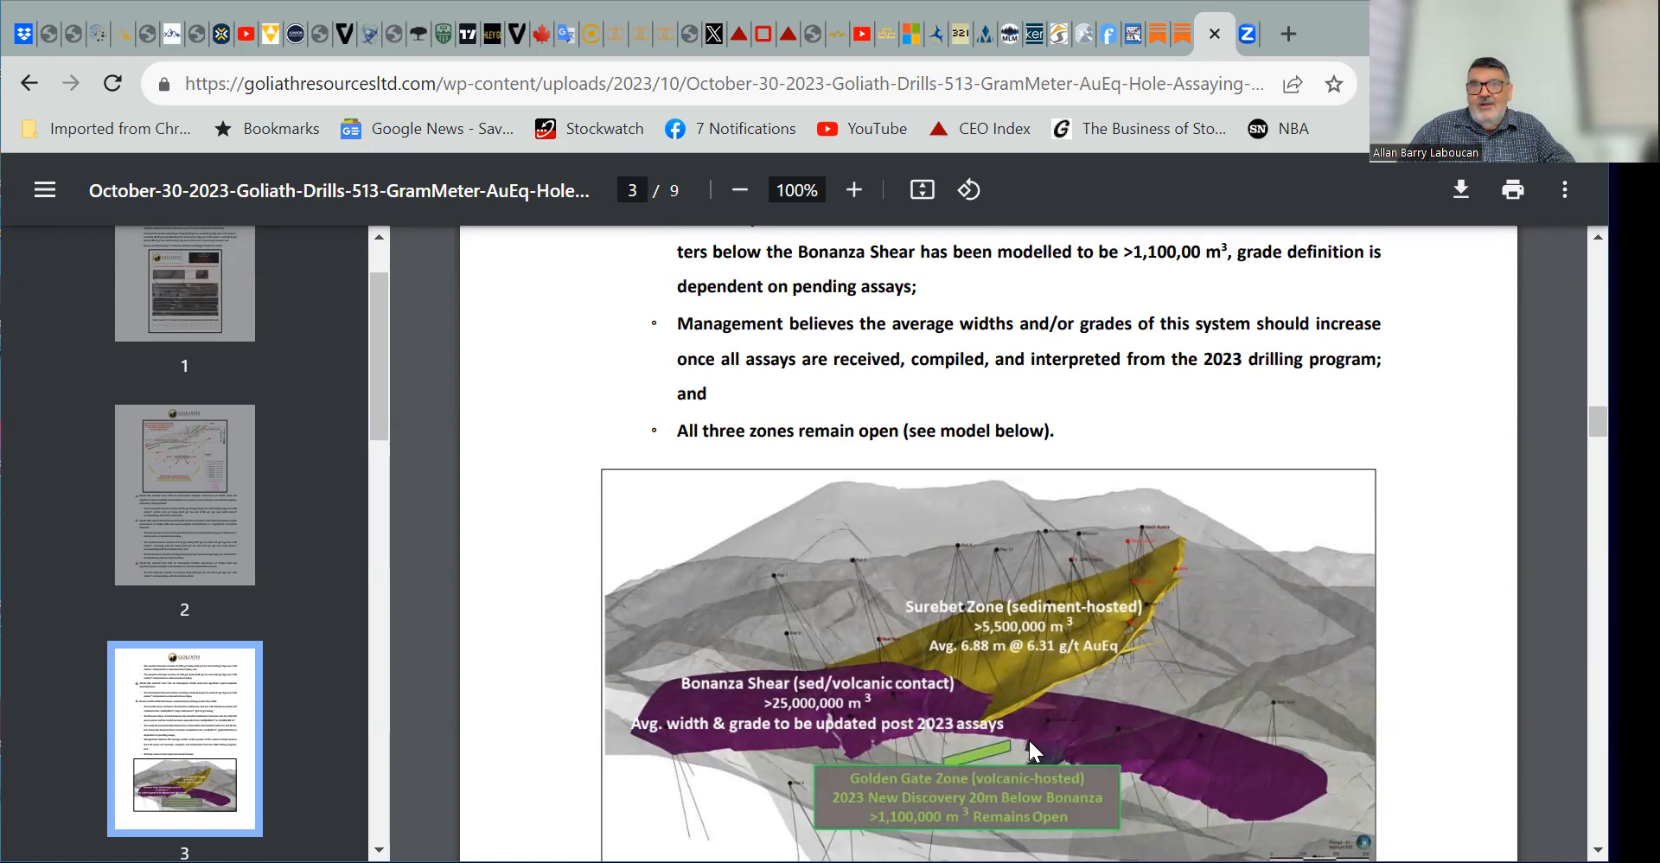
mouse_move(1023, 723)
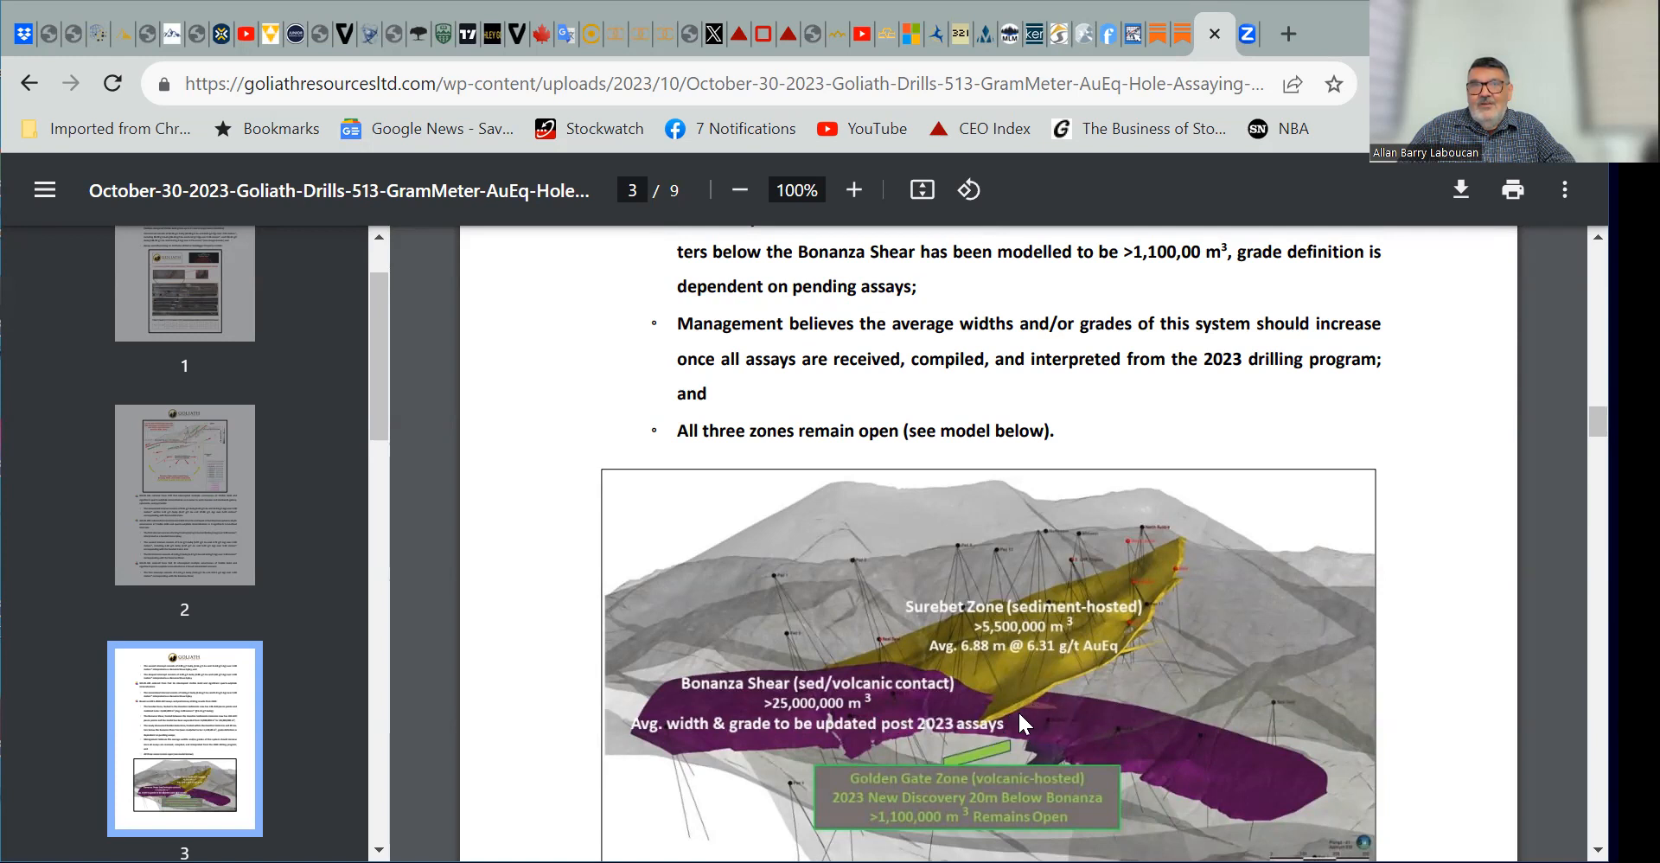
mouse_move(1070, 738)
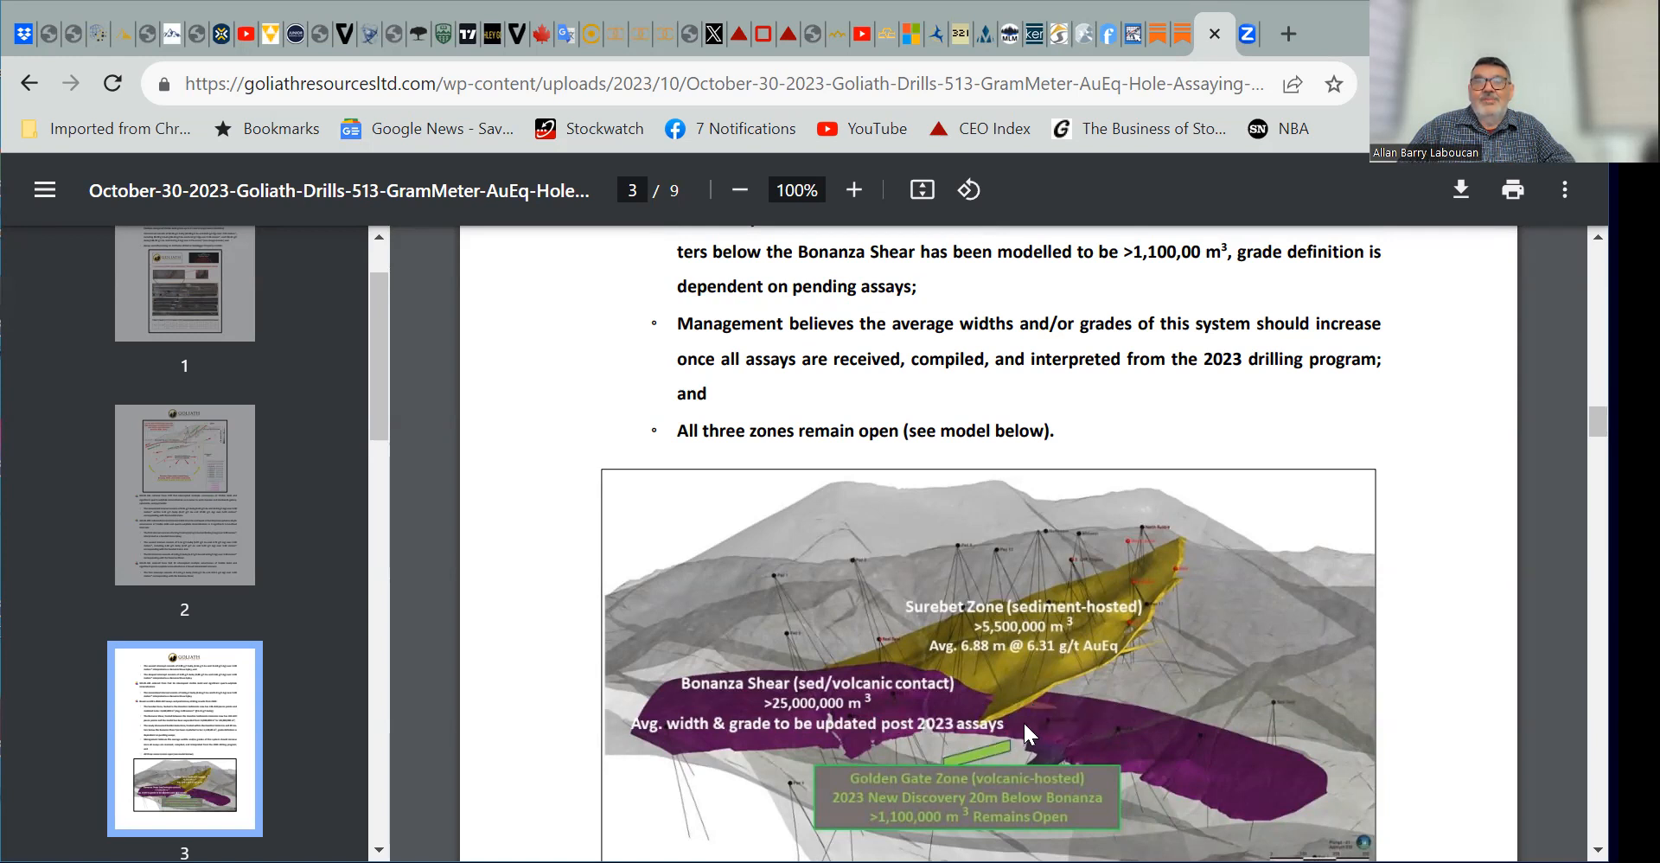
scroll(down, 3)
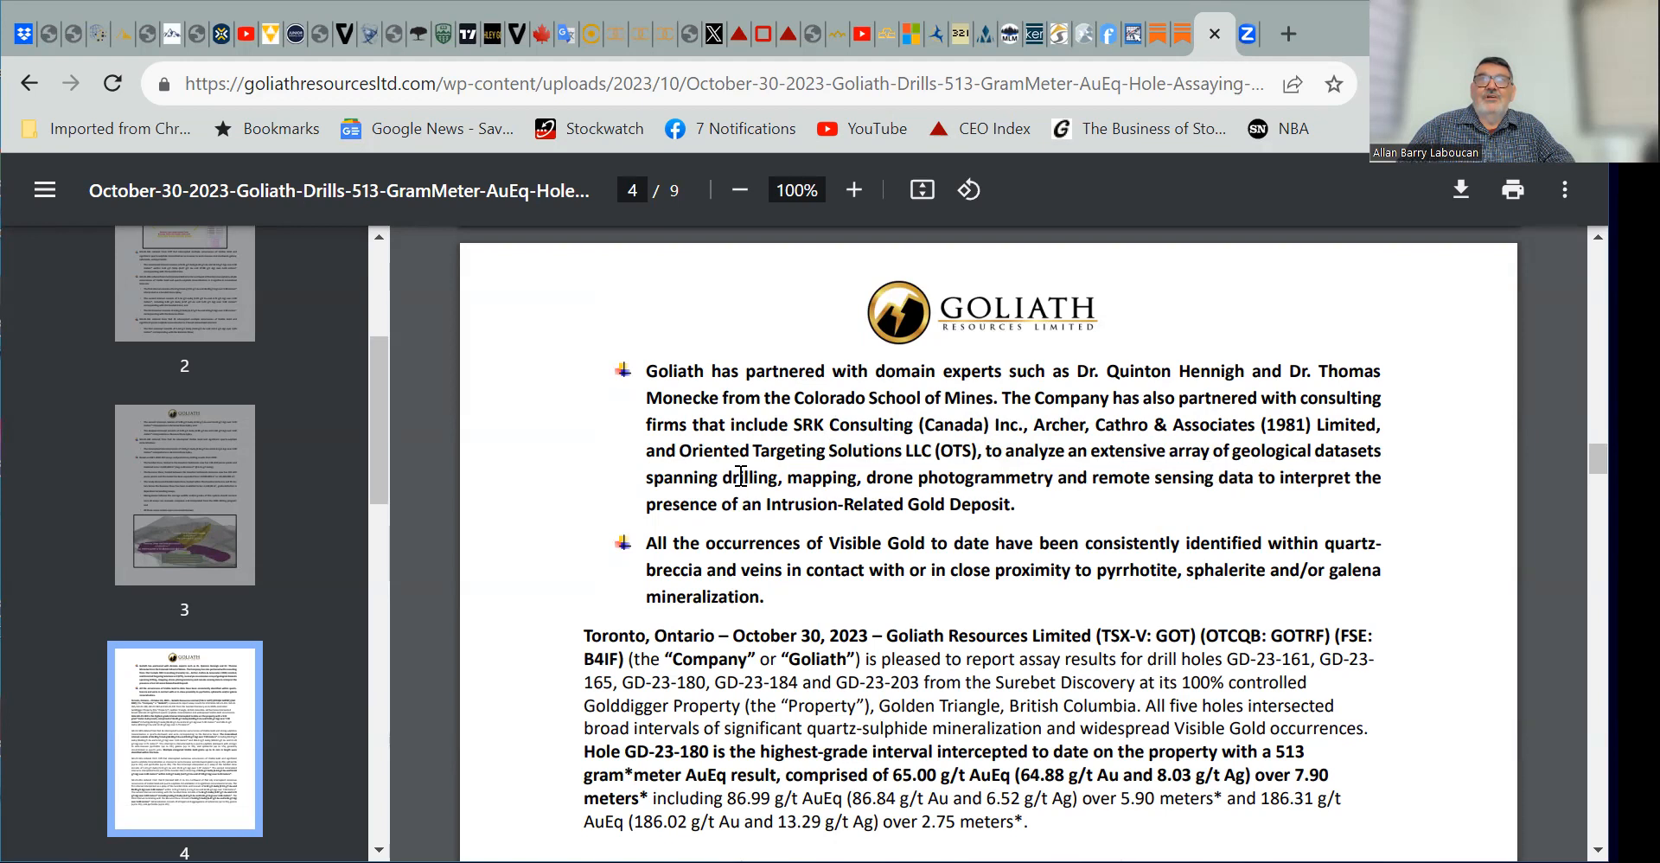
mouse_move(783, 498)
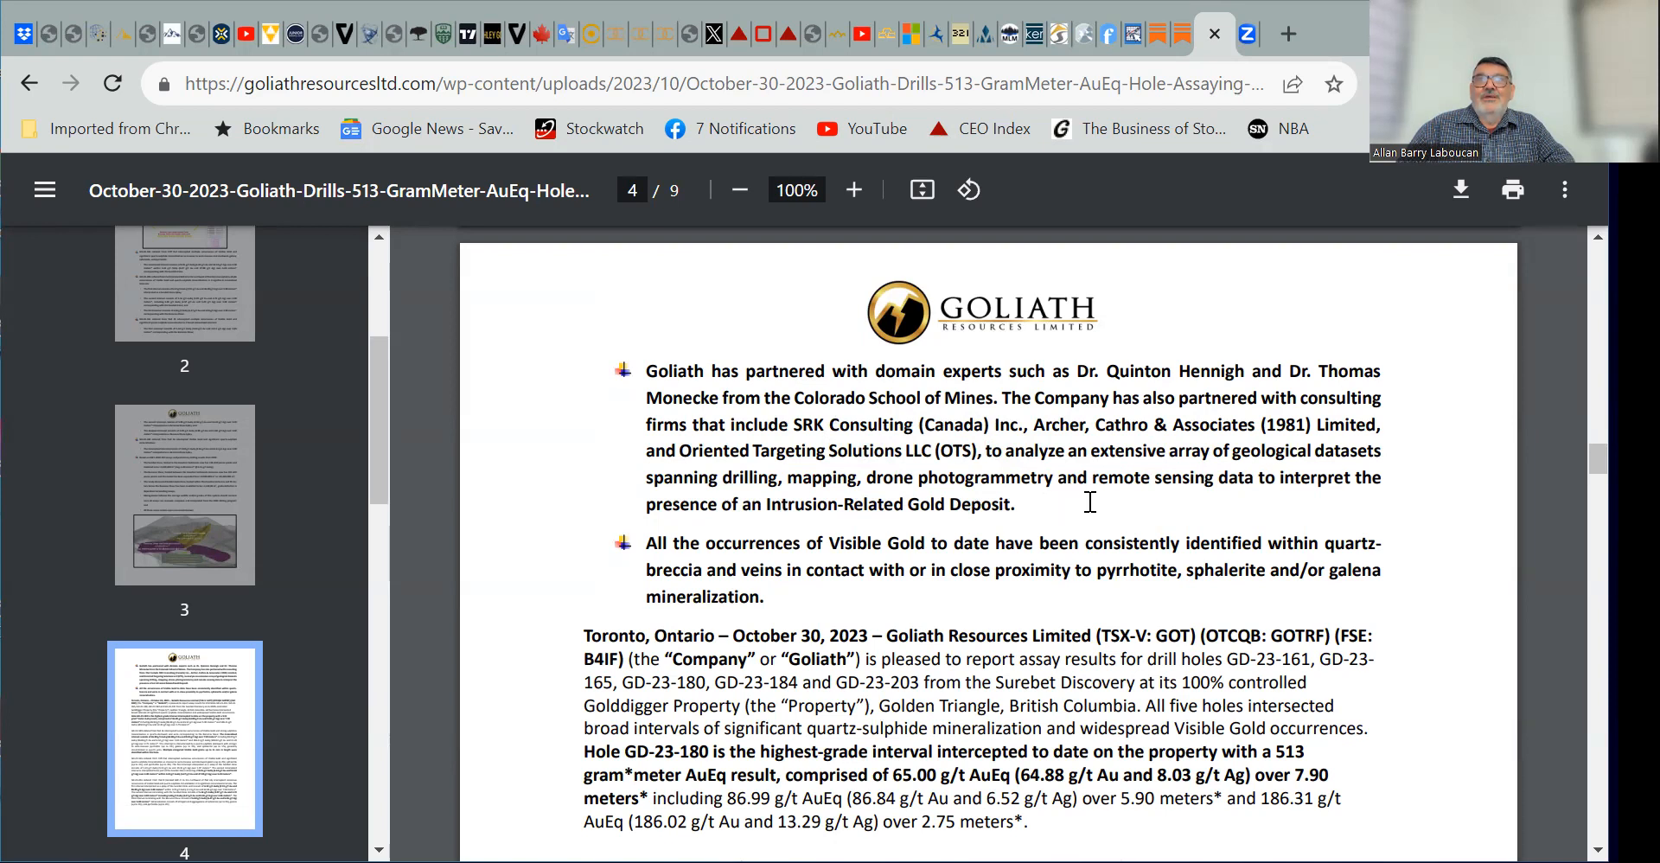
mouse_move(829, 510)
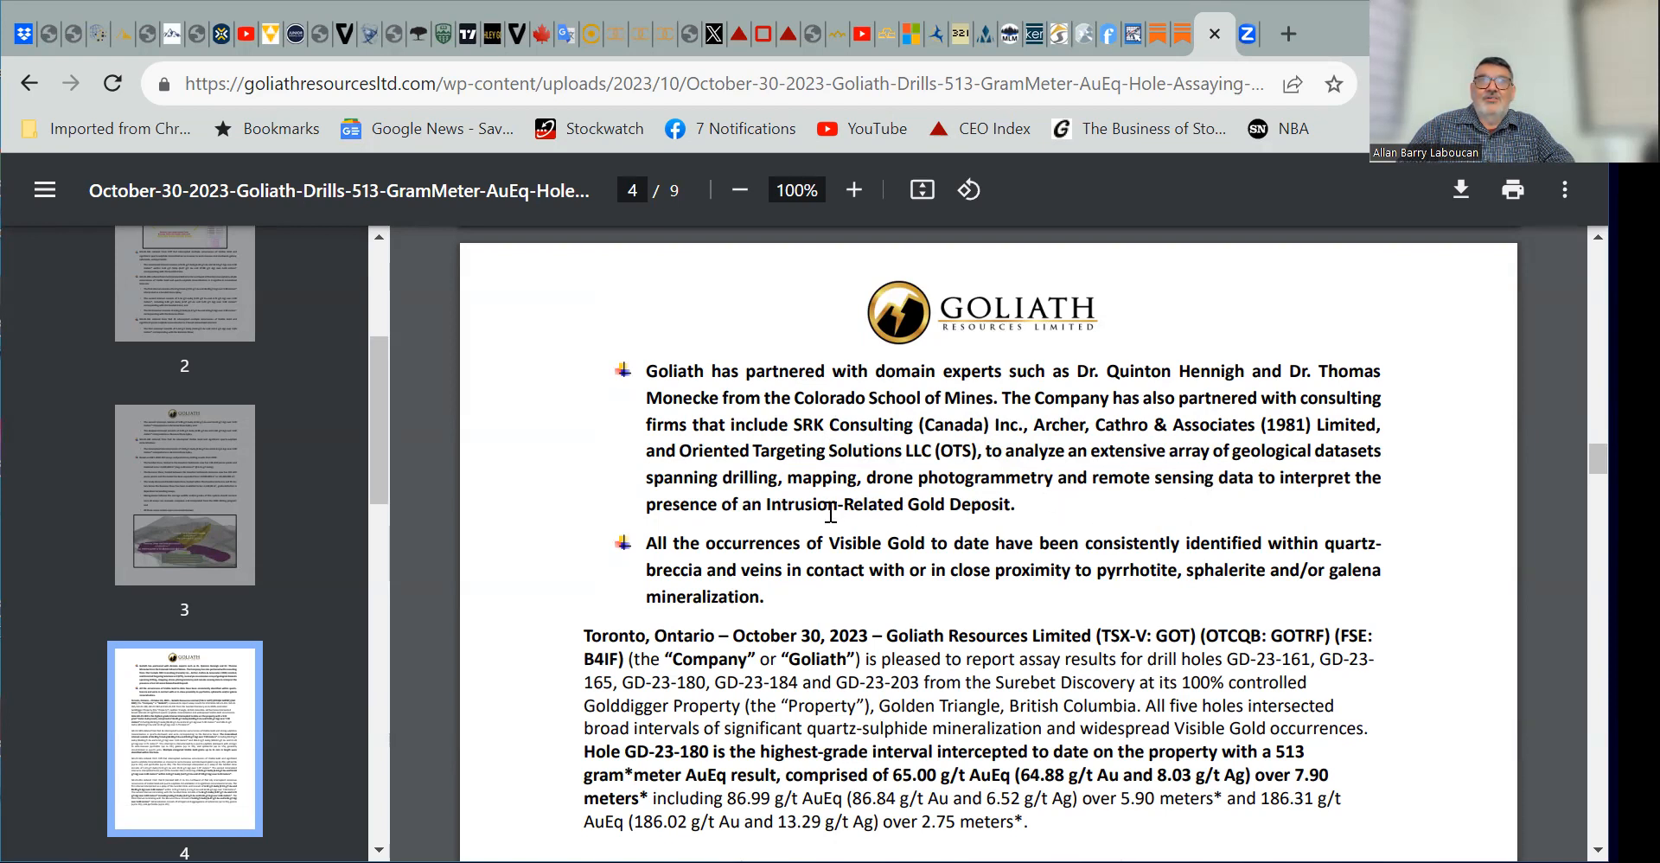
mouse_move(876, 527)
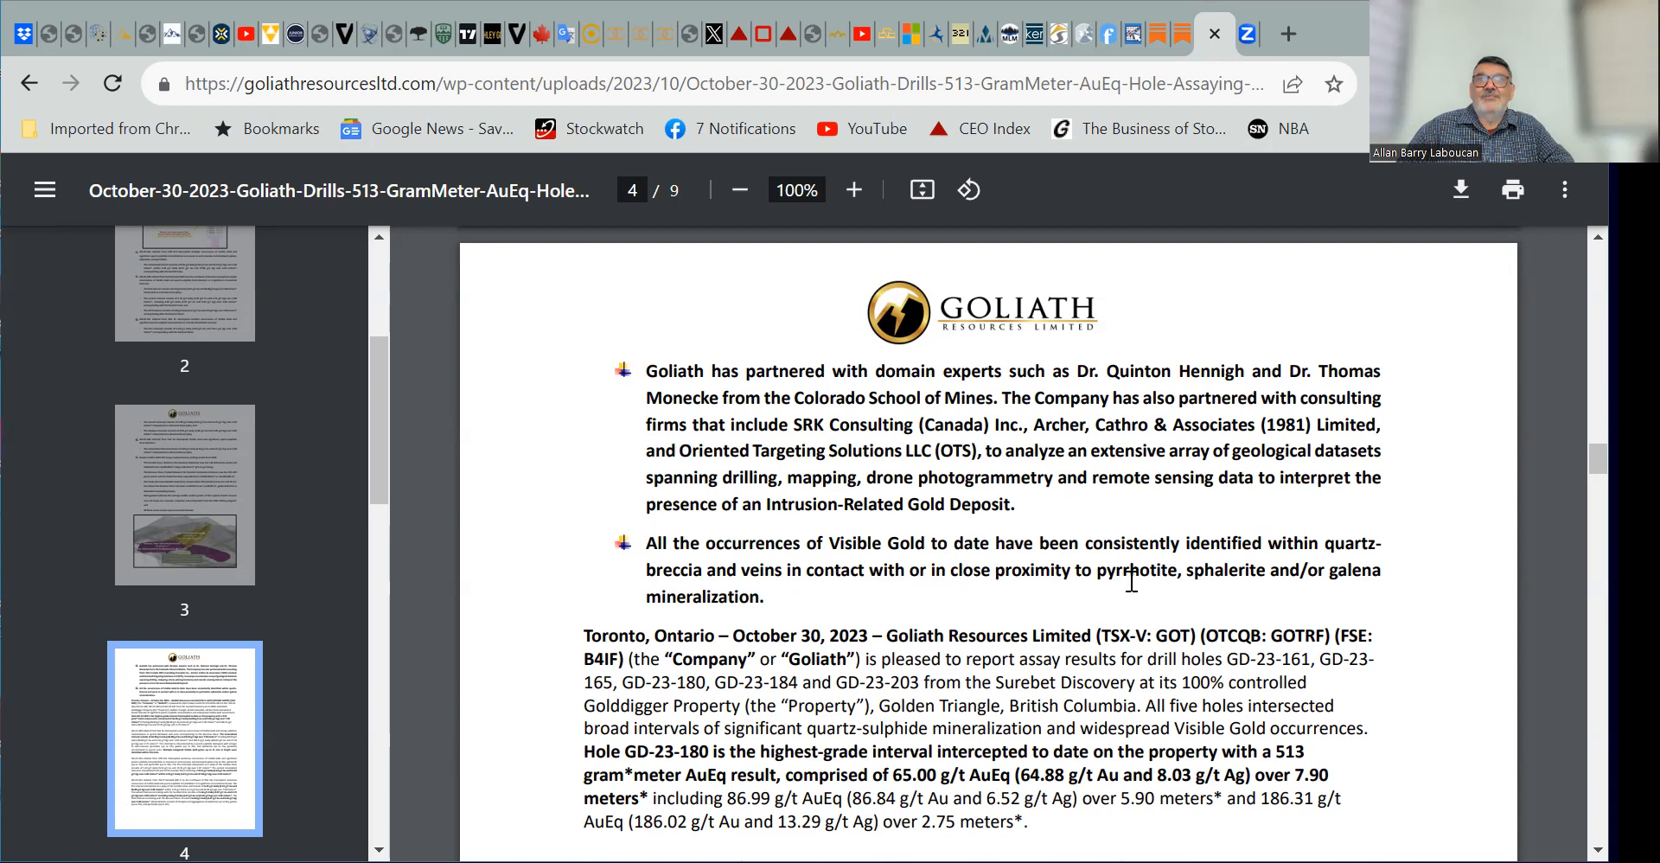
mouse_move(1027, 605)
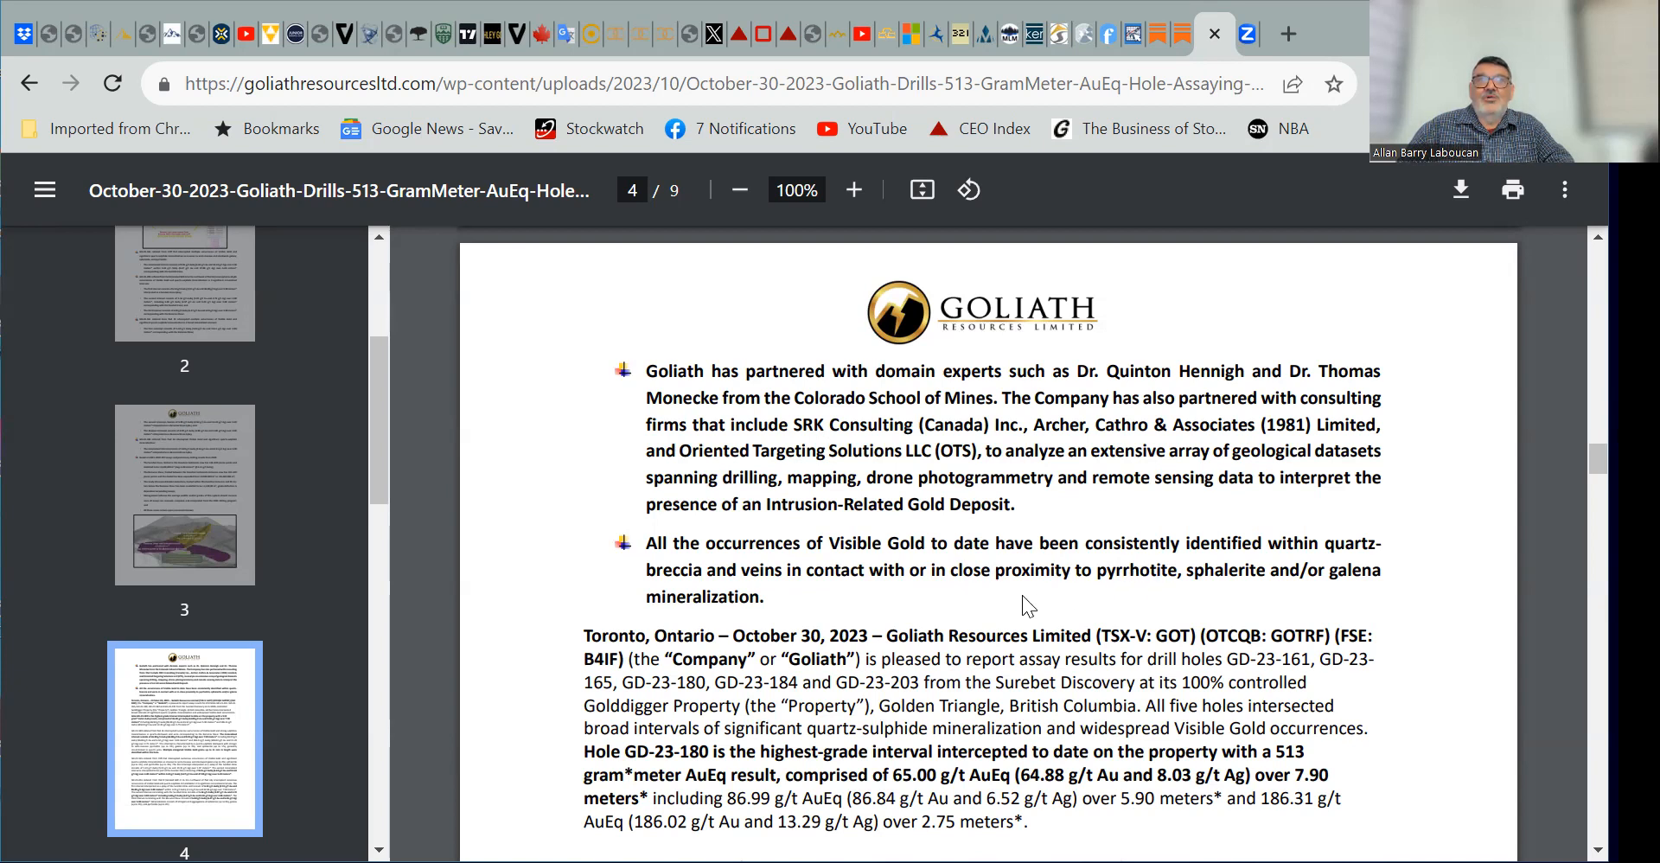
mouse_move(1023, 607)
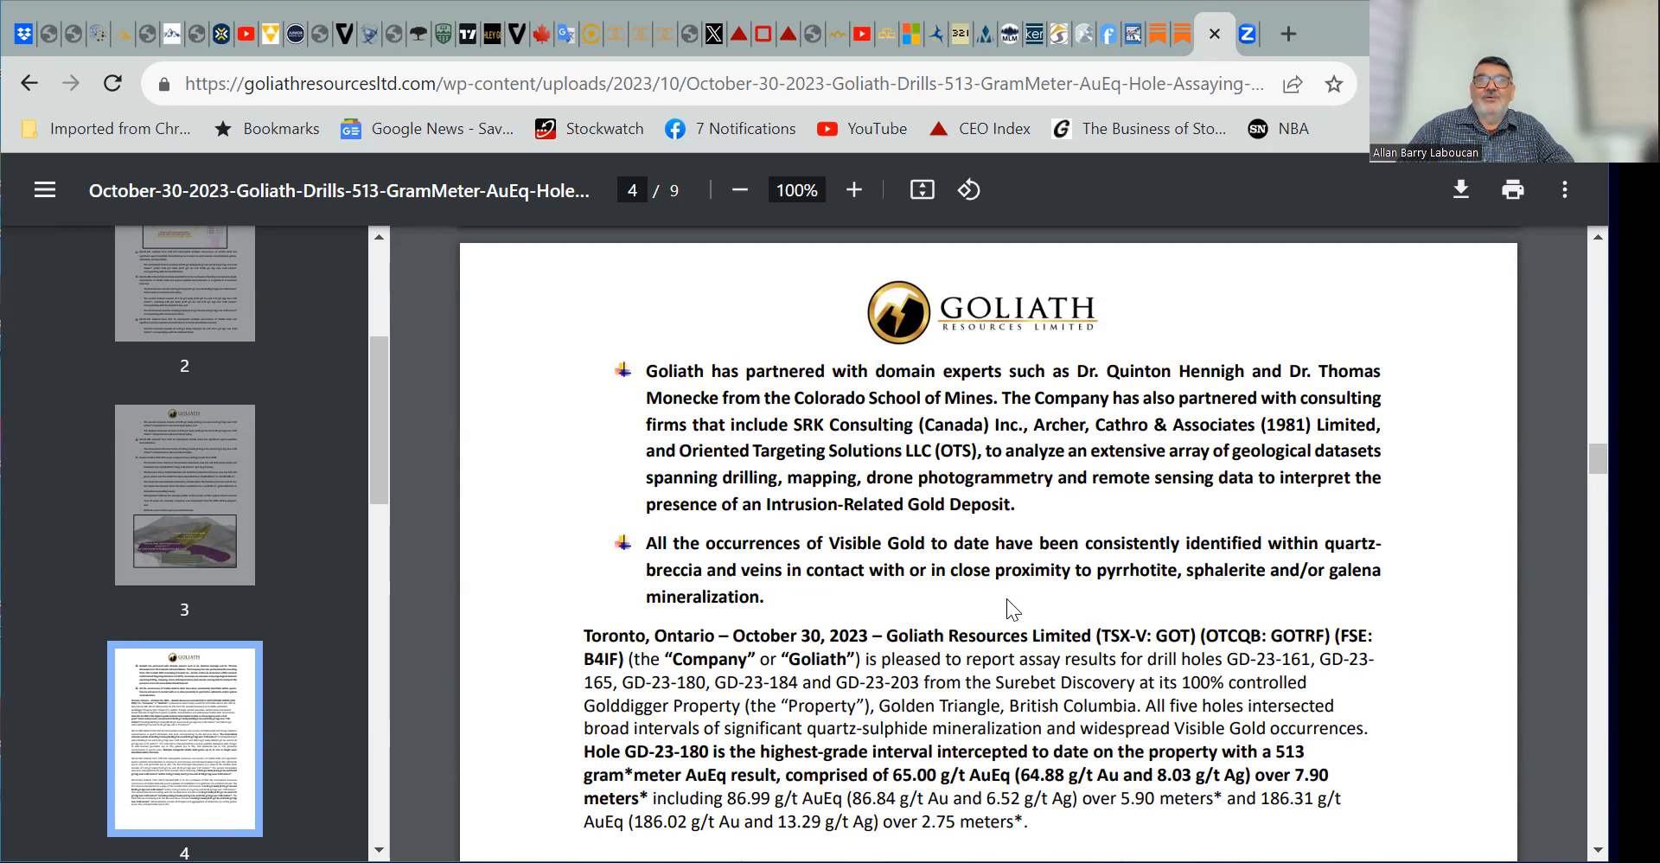
mouse_move(1049, 590)
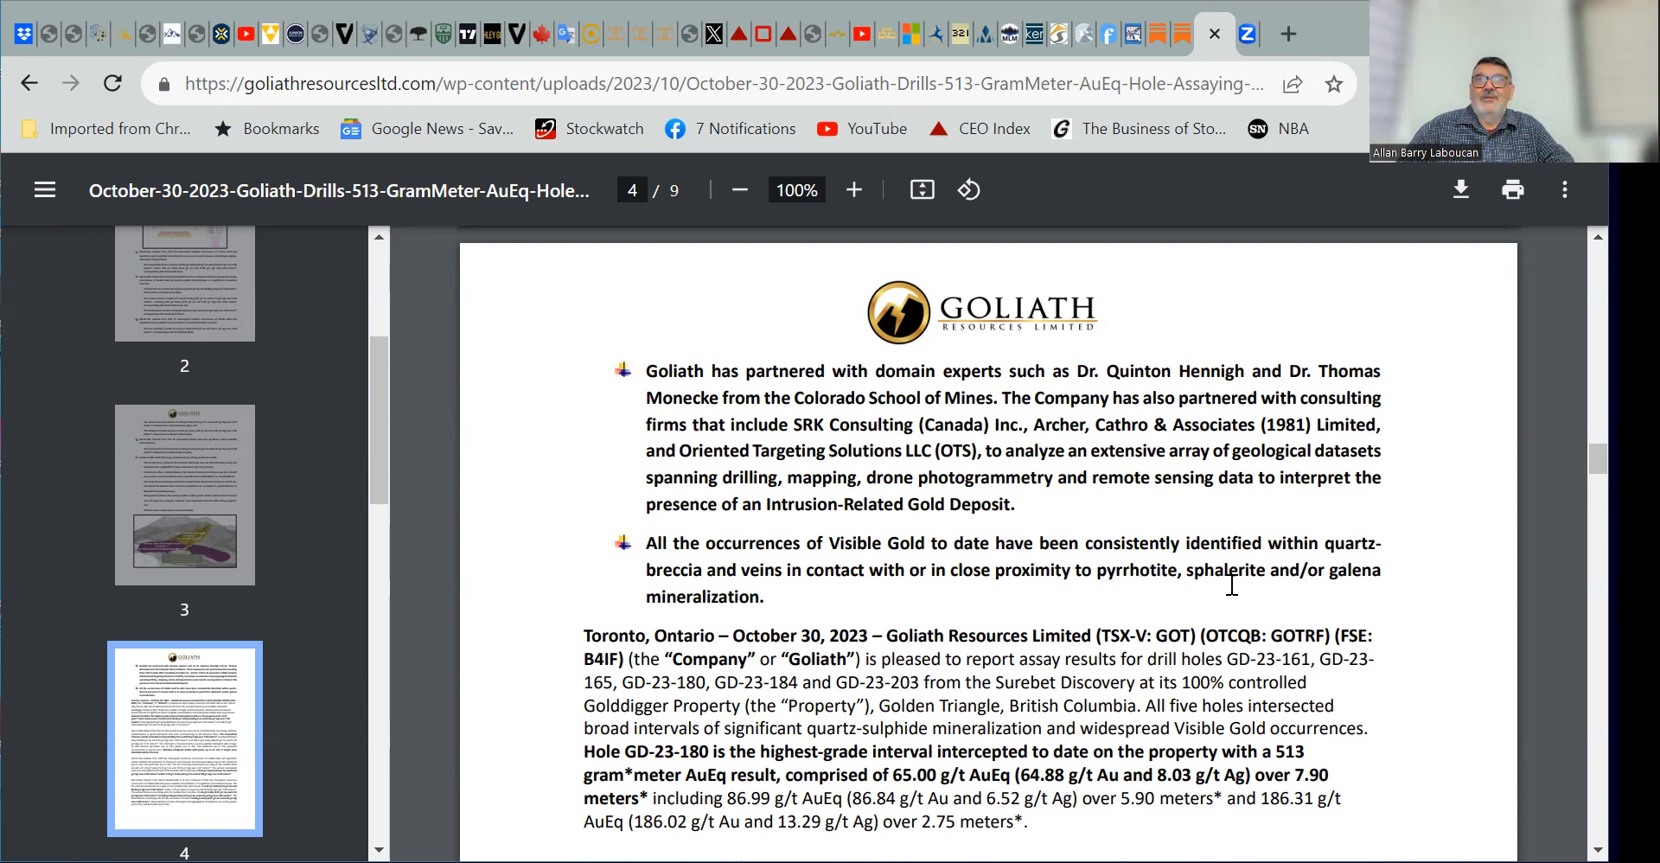
mouse_move(1131, 595)
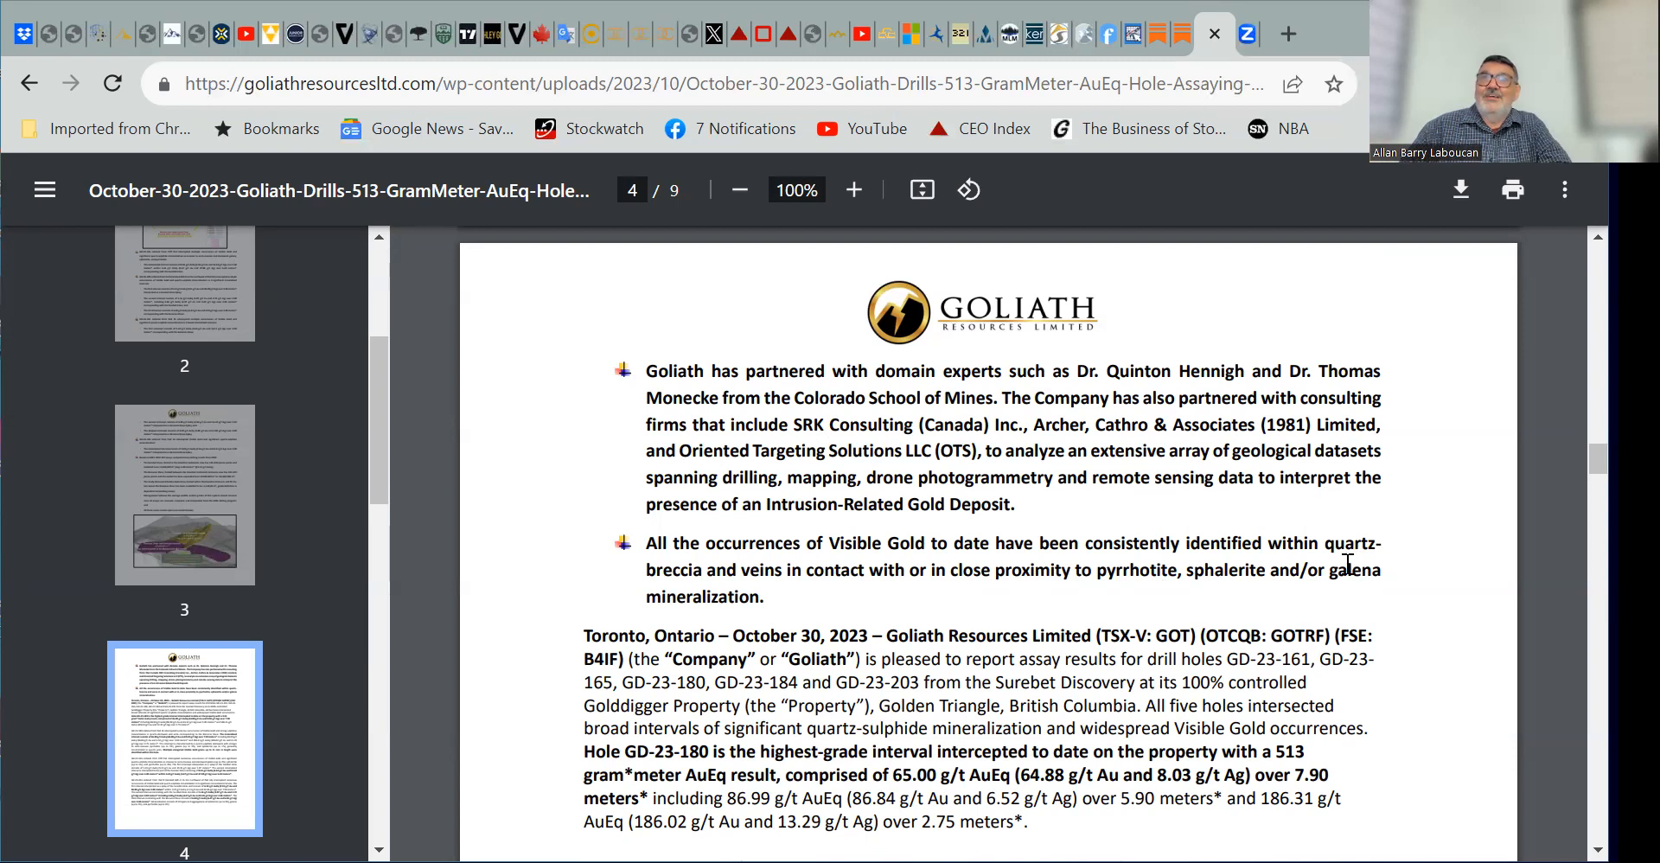
scroll(down, 3)
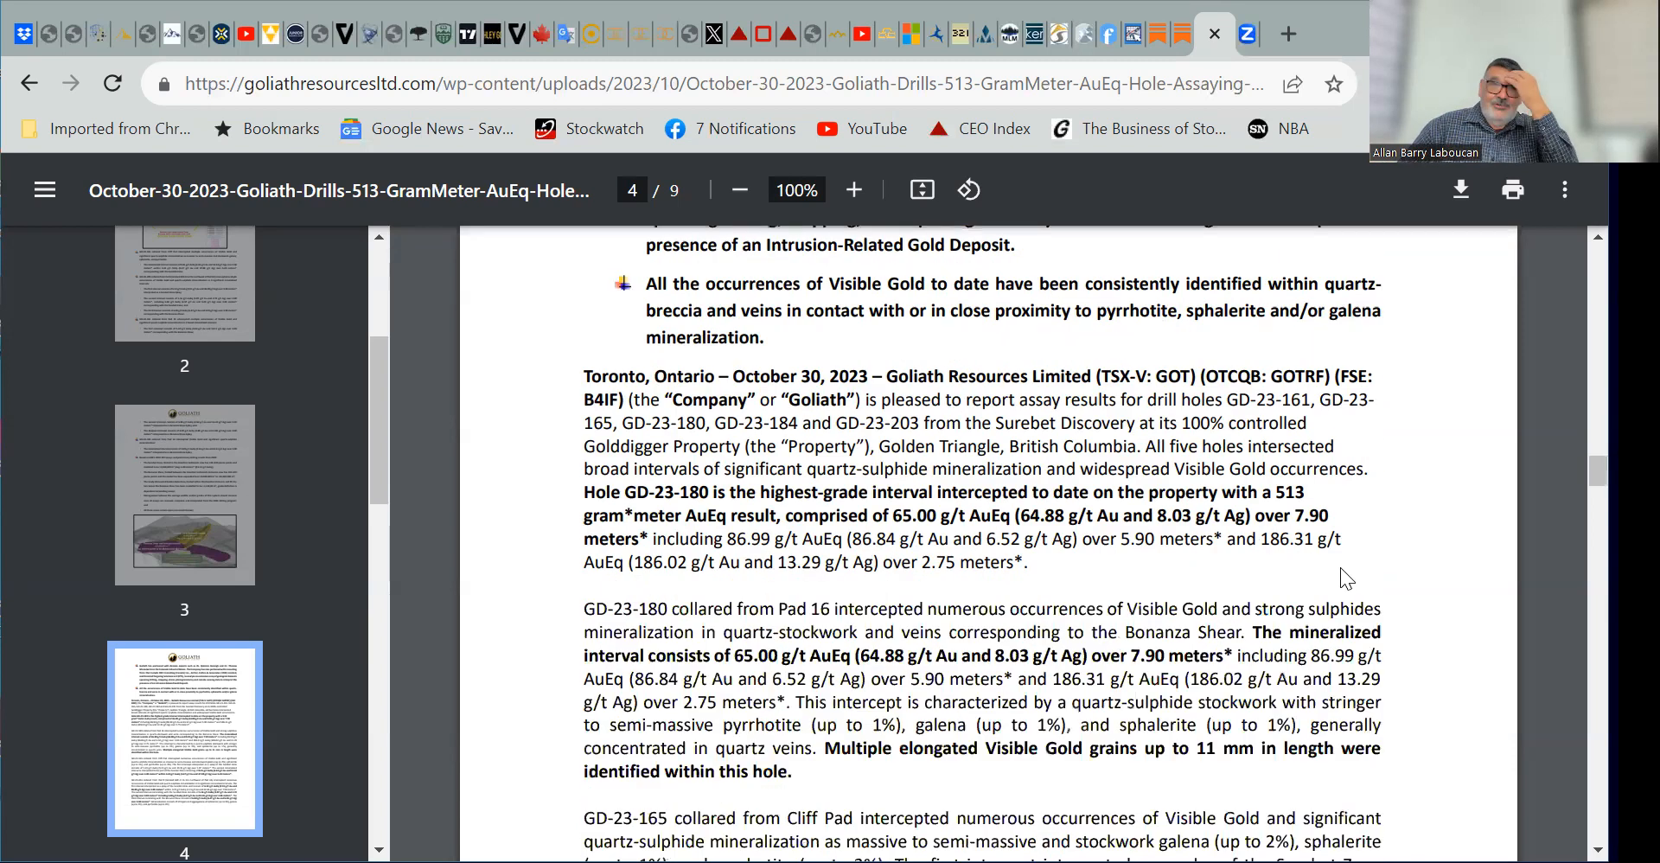
scroll(down, 3)
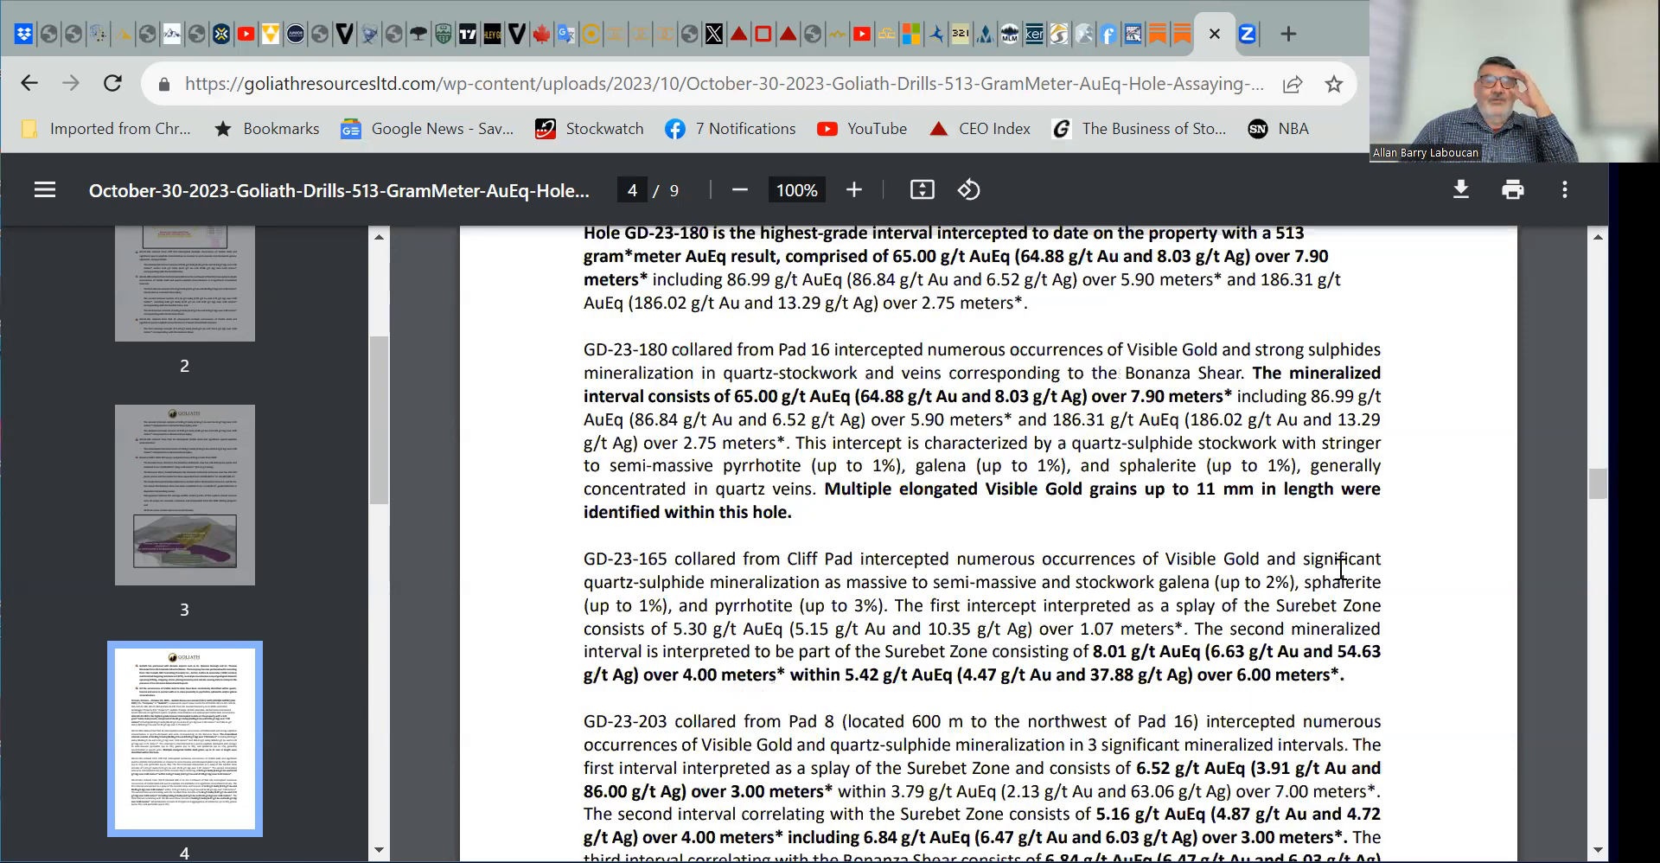
scroll(down, 3)
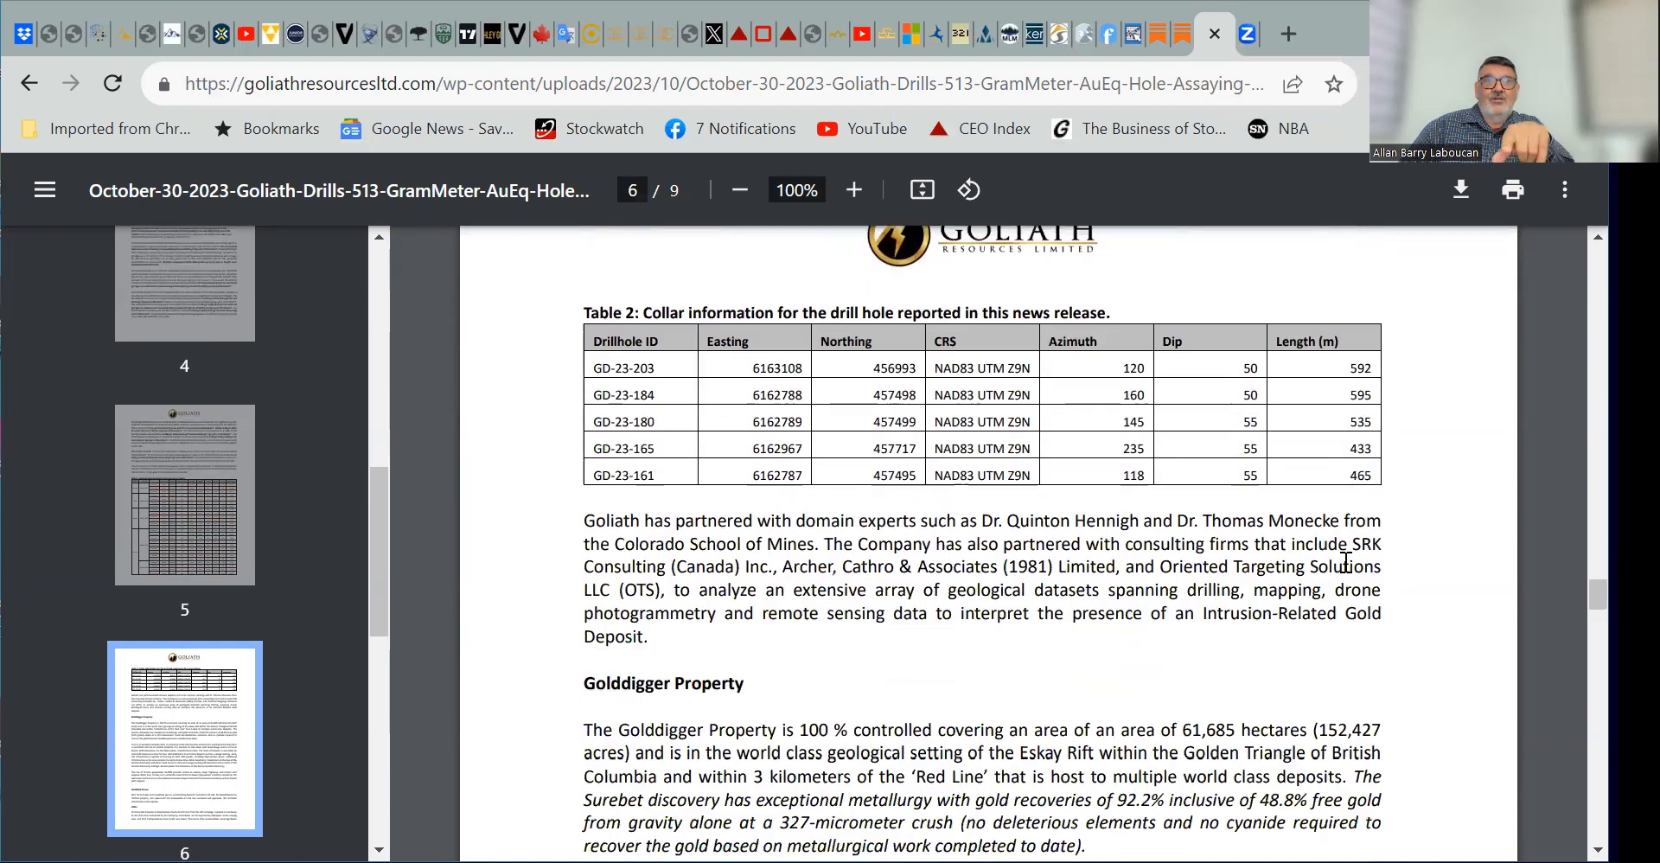
scroll(down, 3)
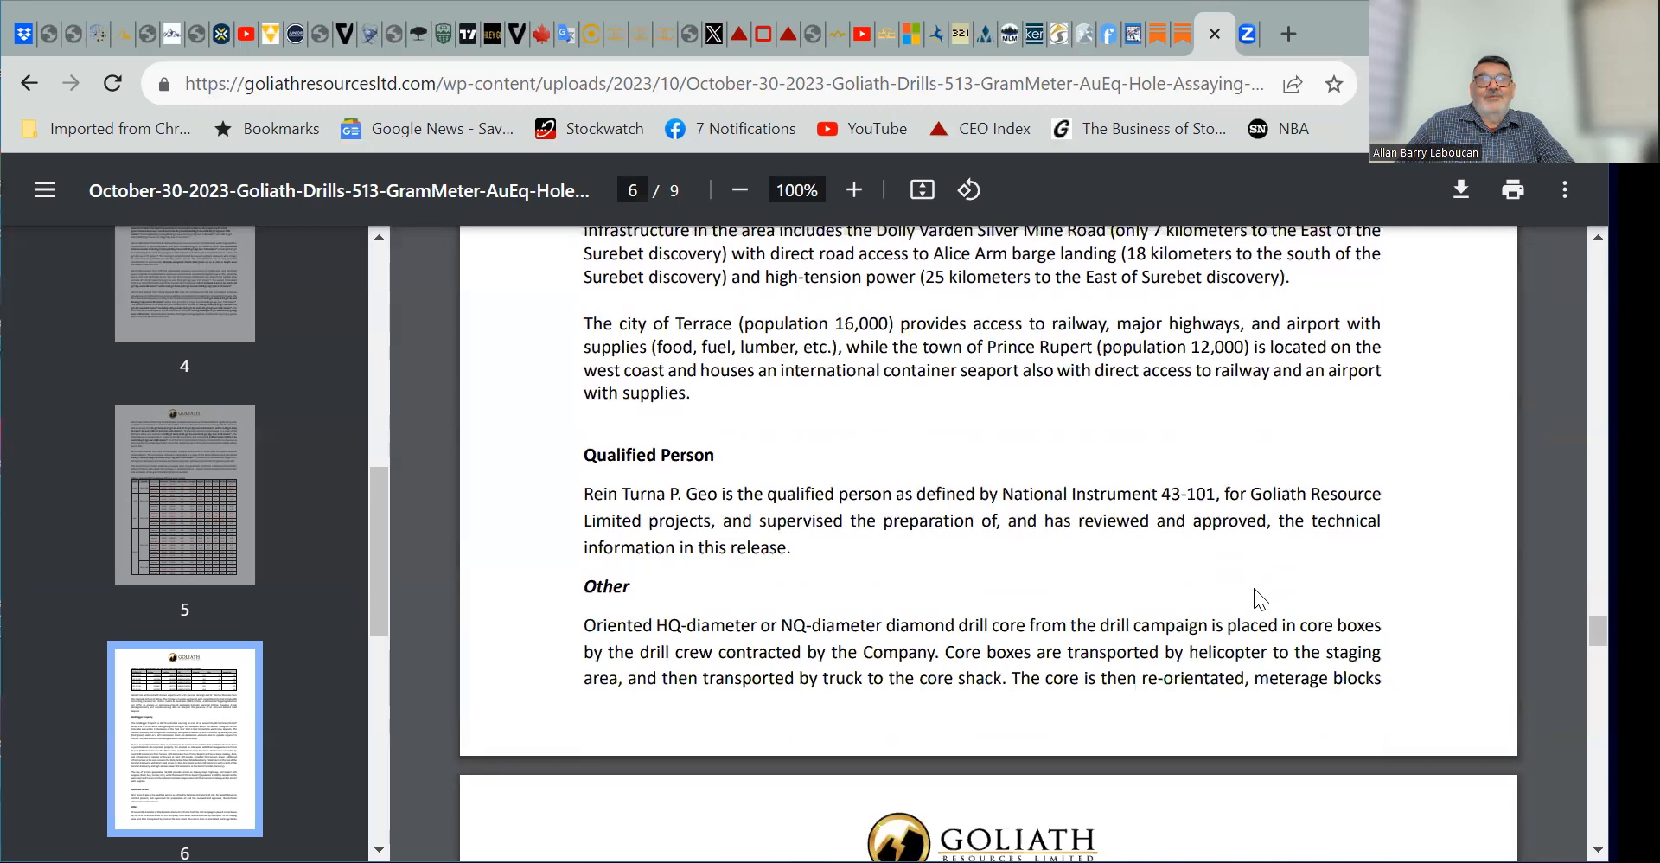
scroll(down, 3)
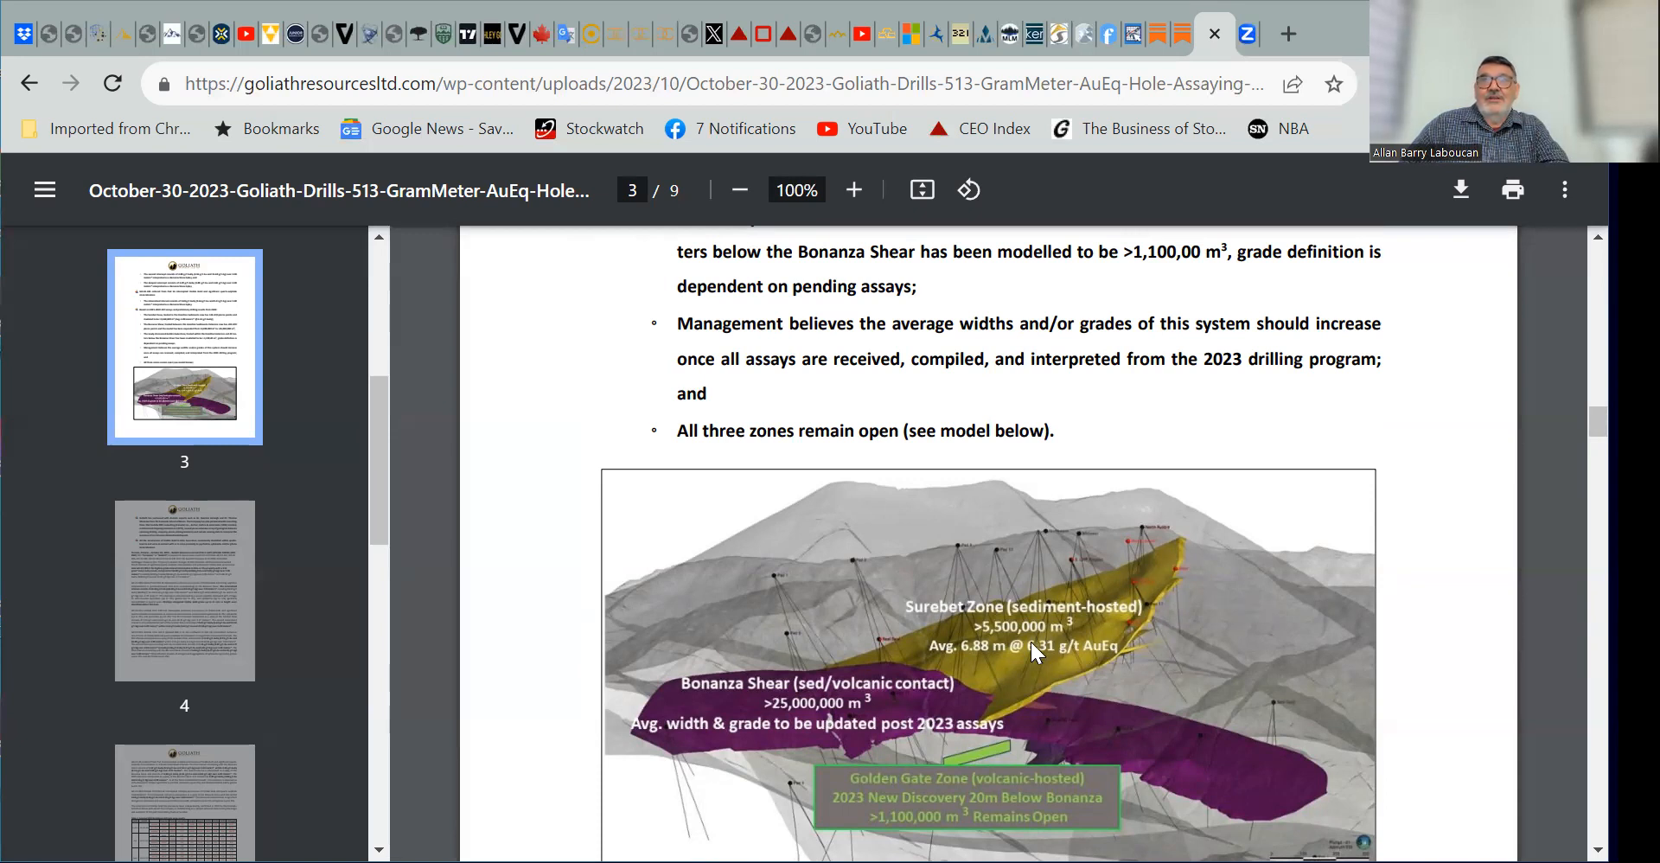
mouse_move(926, 730)
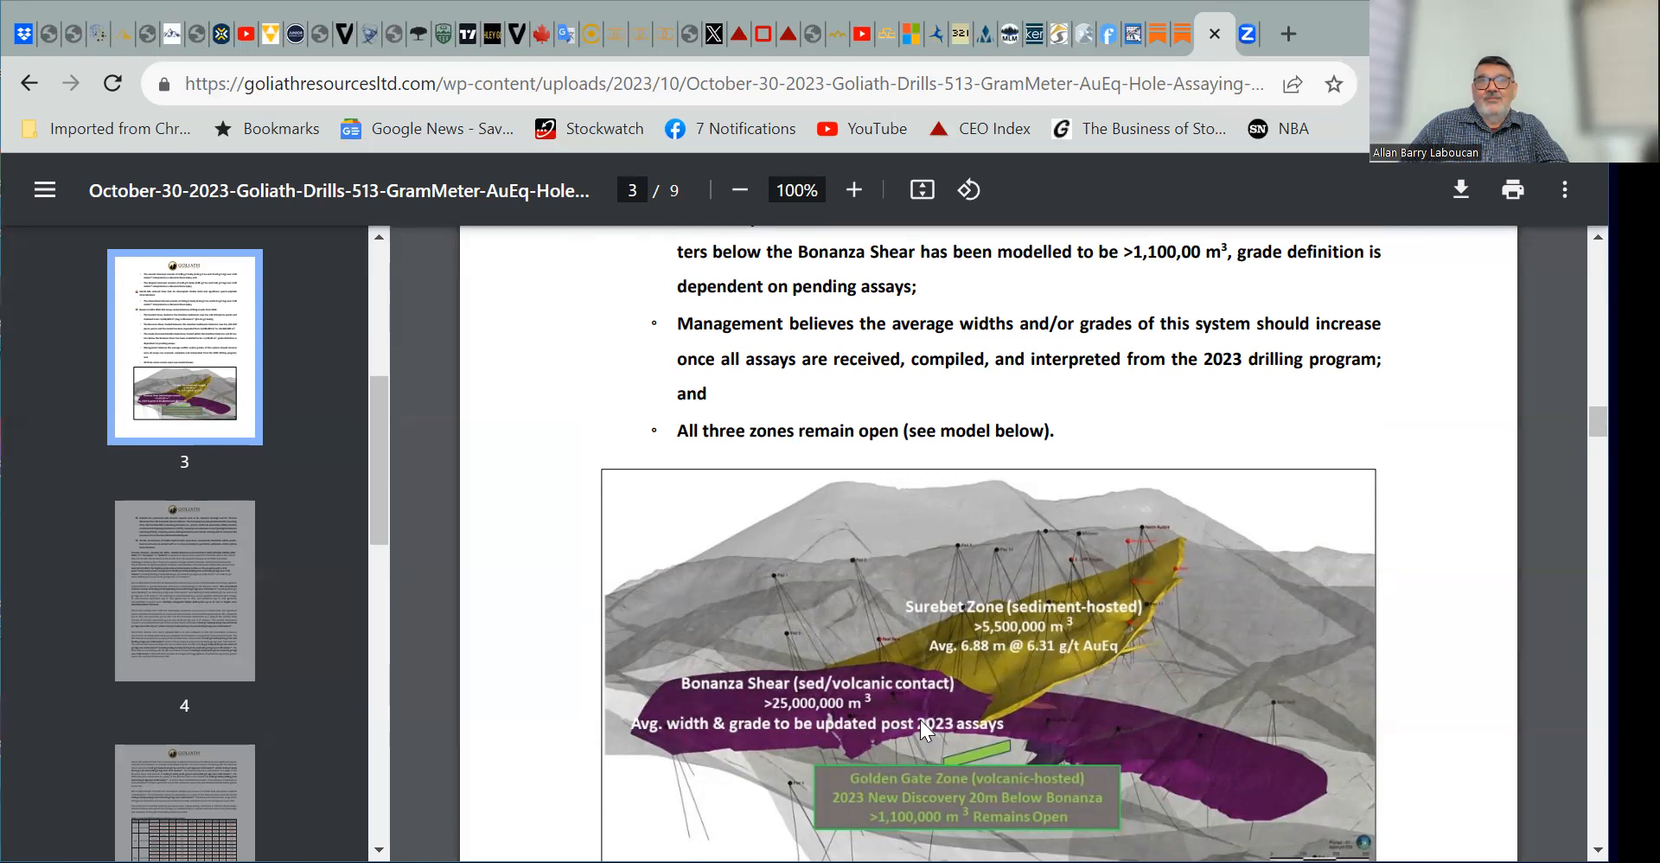